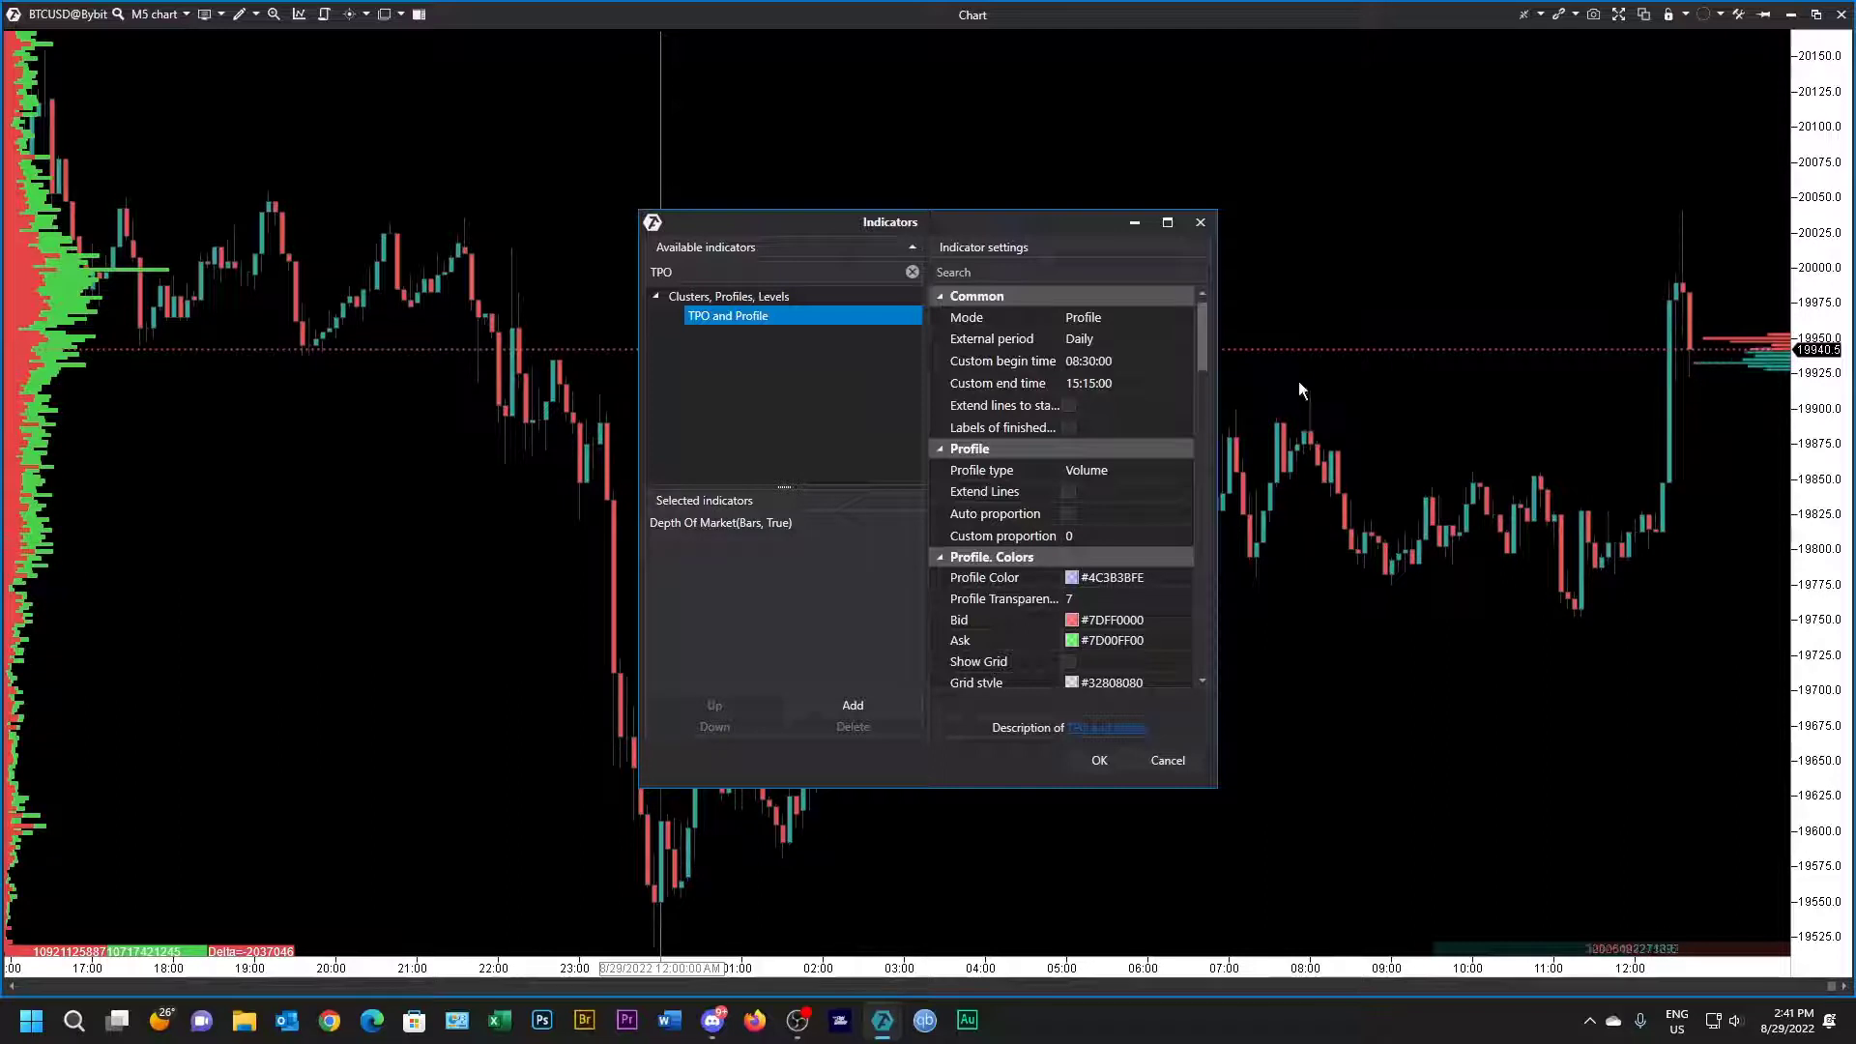
mouse_move(777, 576)
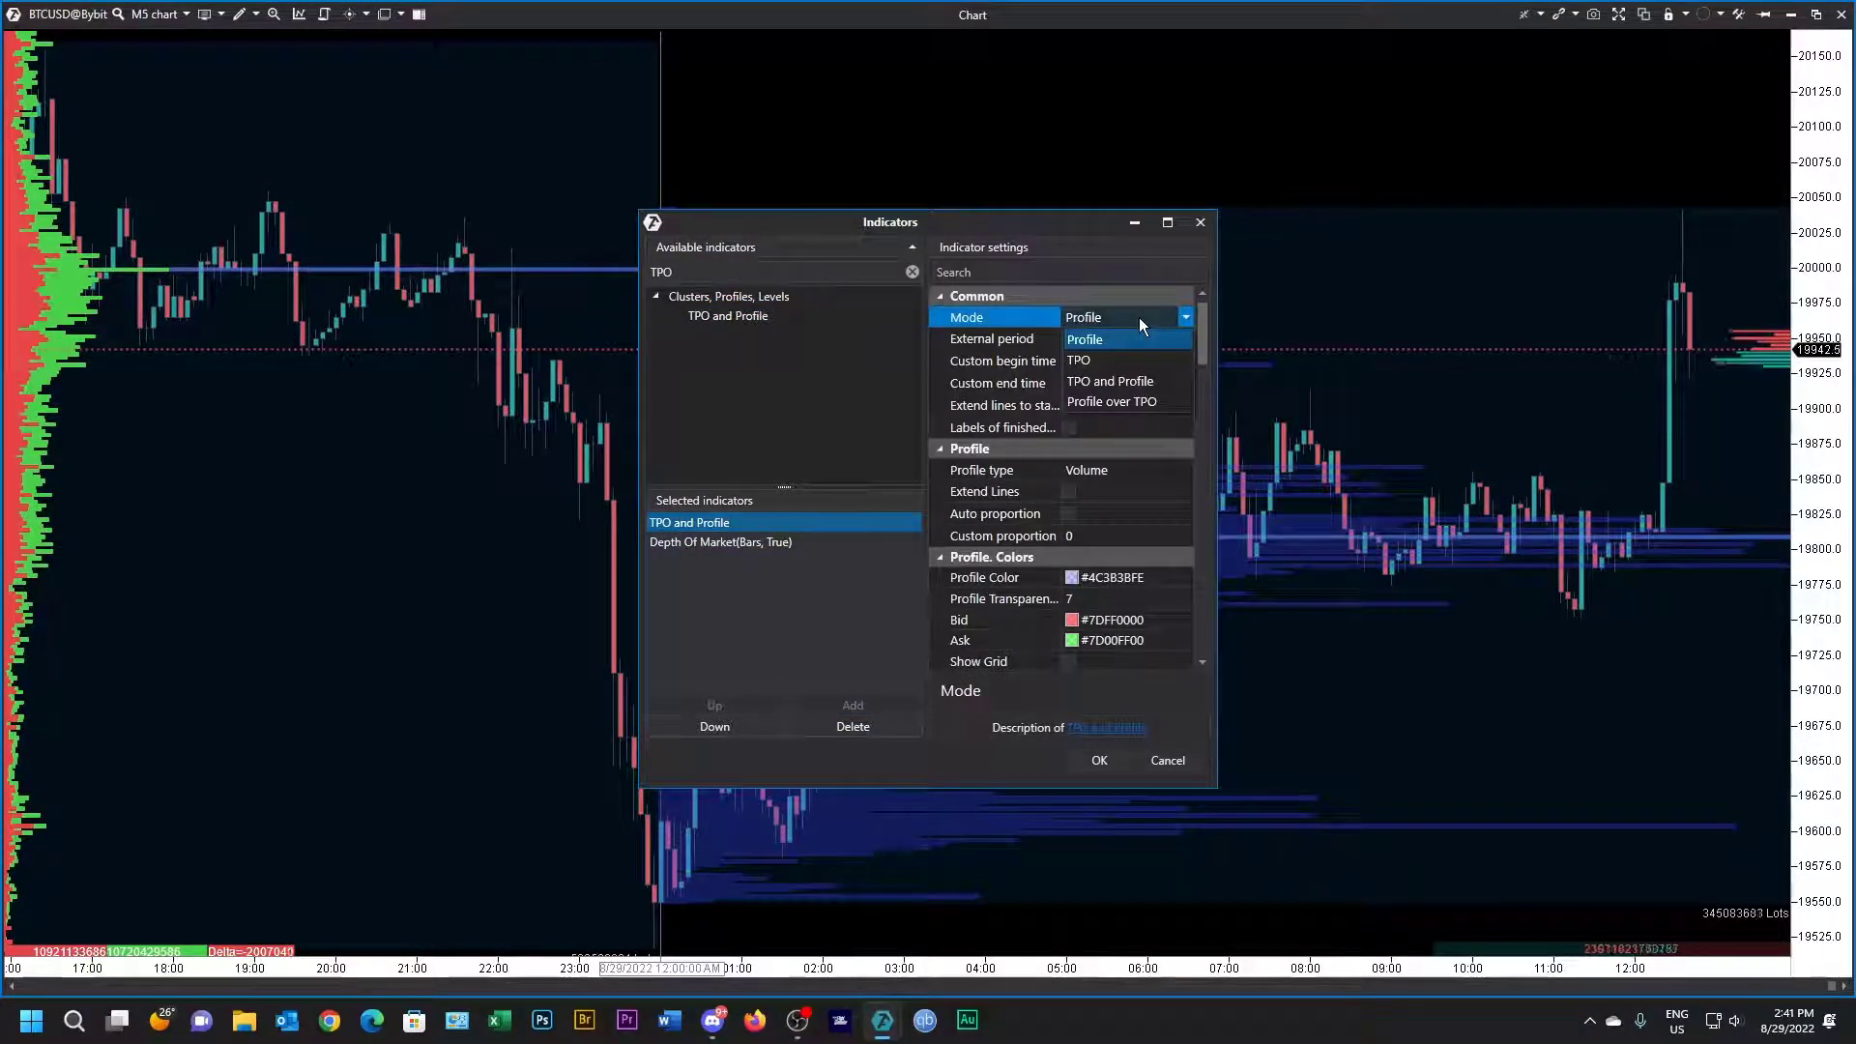
Step: Add TPO and Profile in Profile over TPO mode, extending lines to the next profile
click(1111, 401)
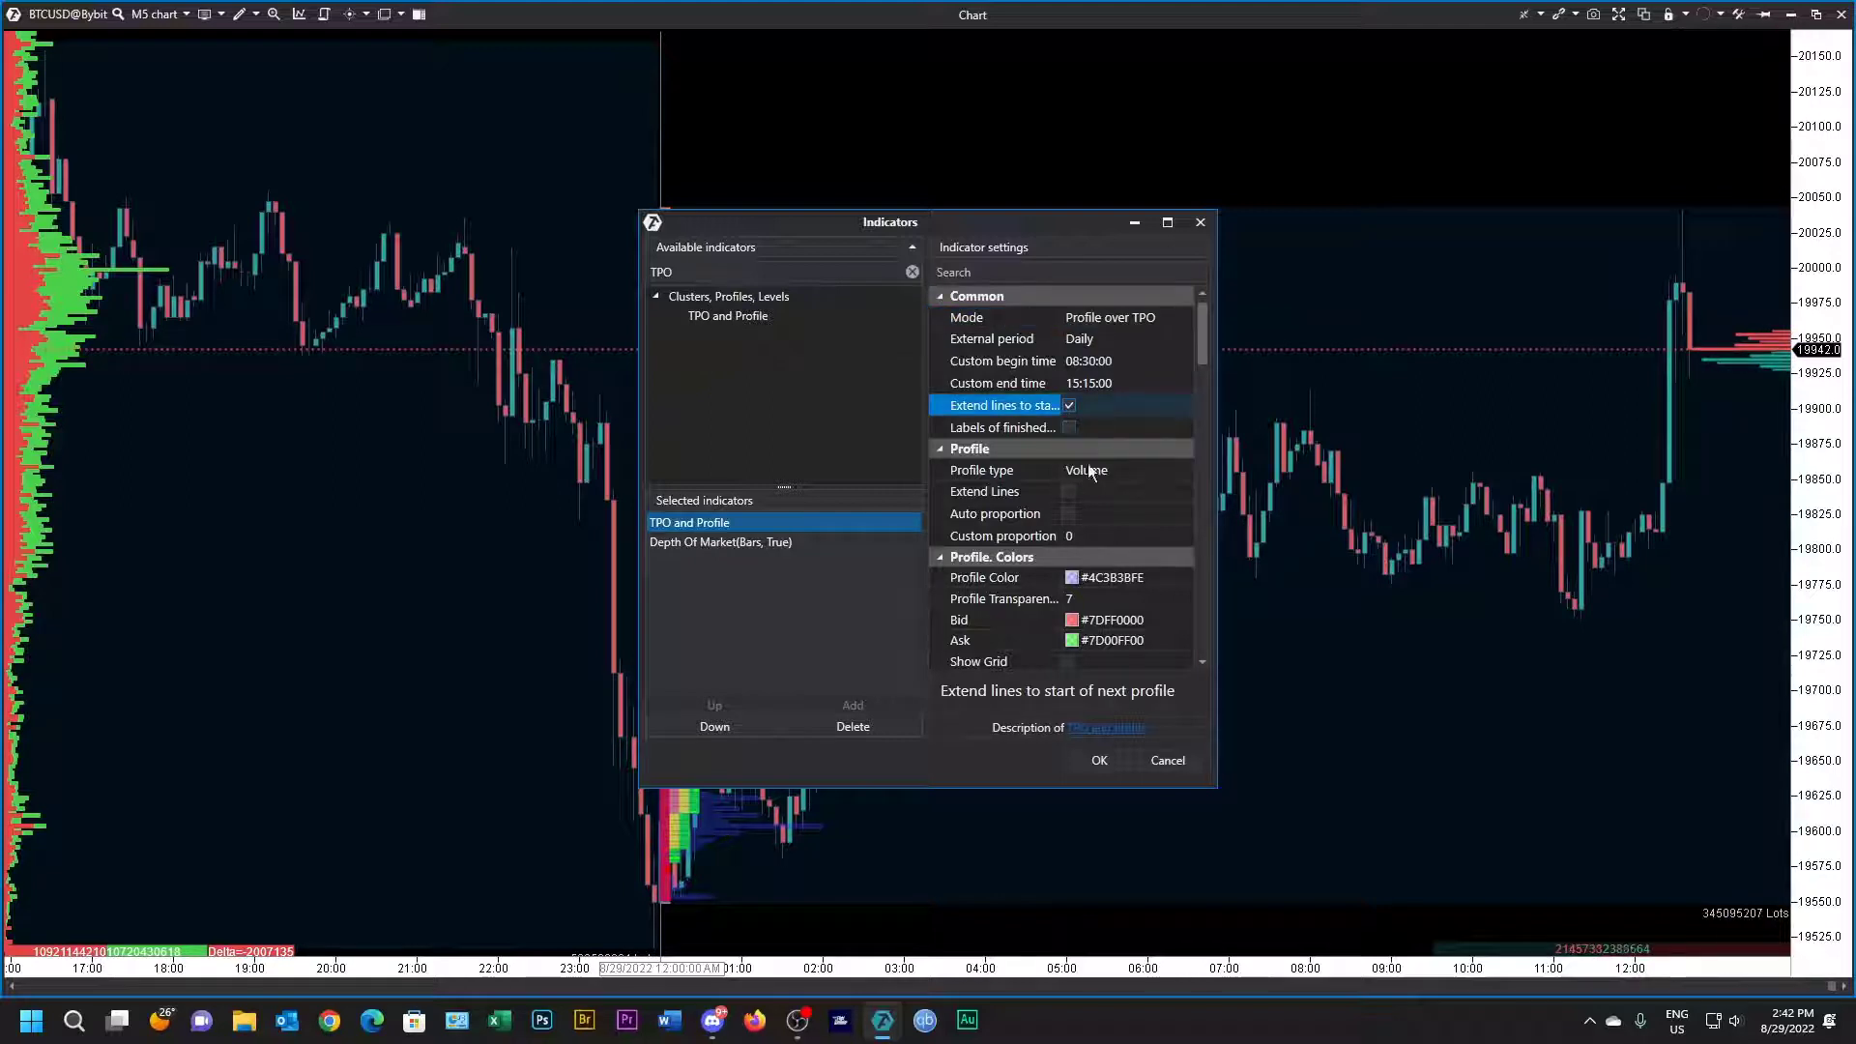
scroll(down, 3)
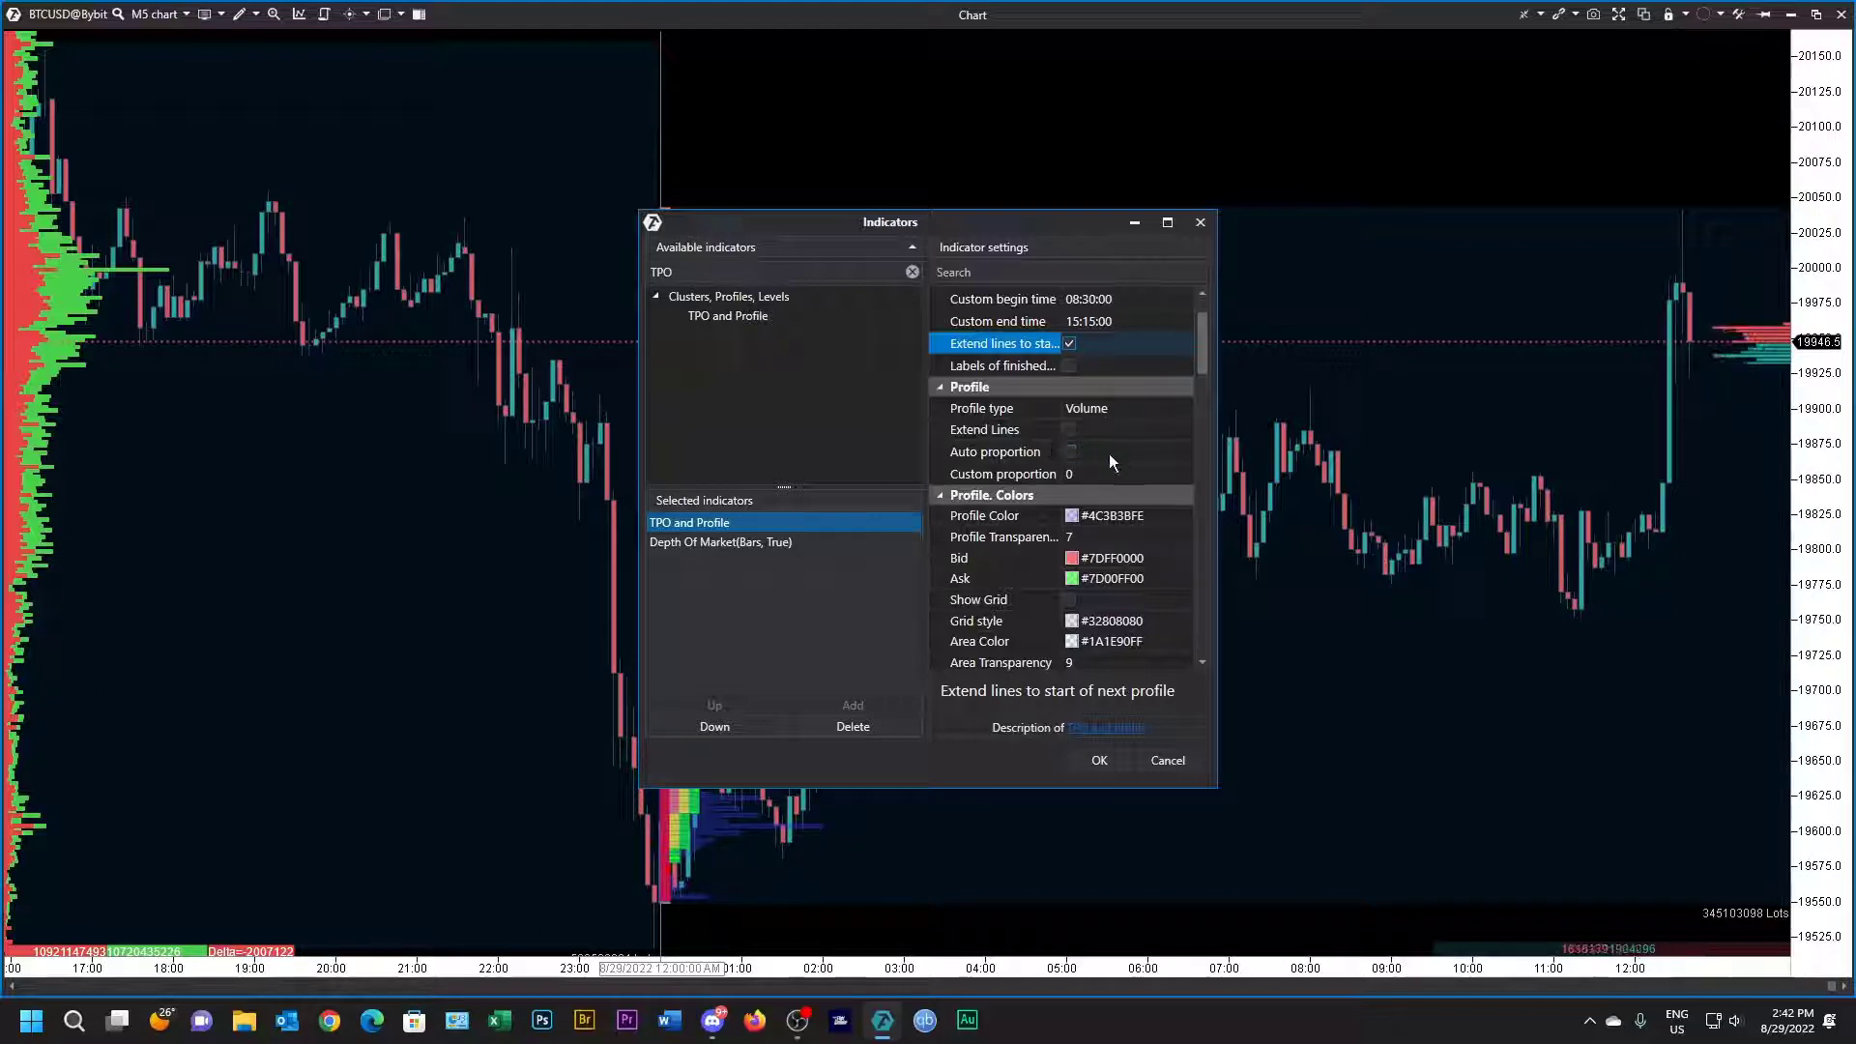
Step: Set Profile Color to #4CBFBFBF and Area Transparency to 10, keeping Solid visualization
scroll(down, 3)
text(10)
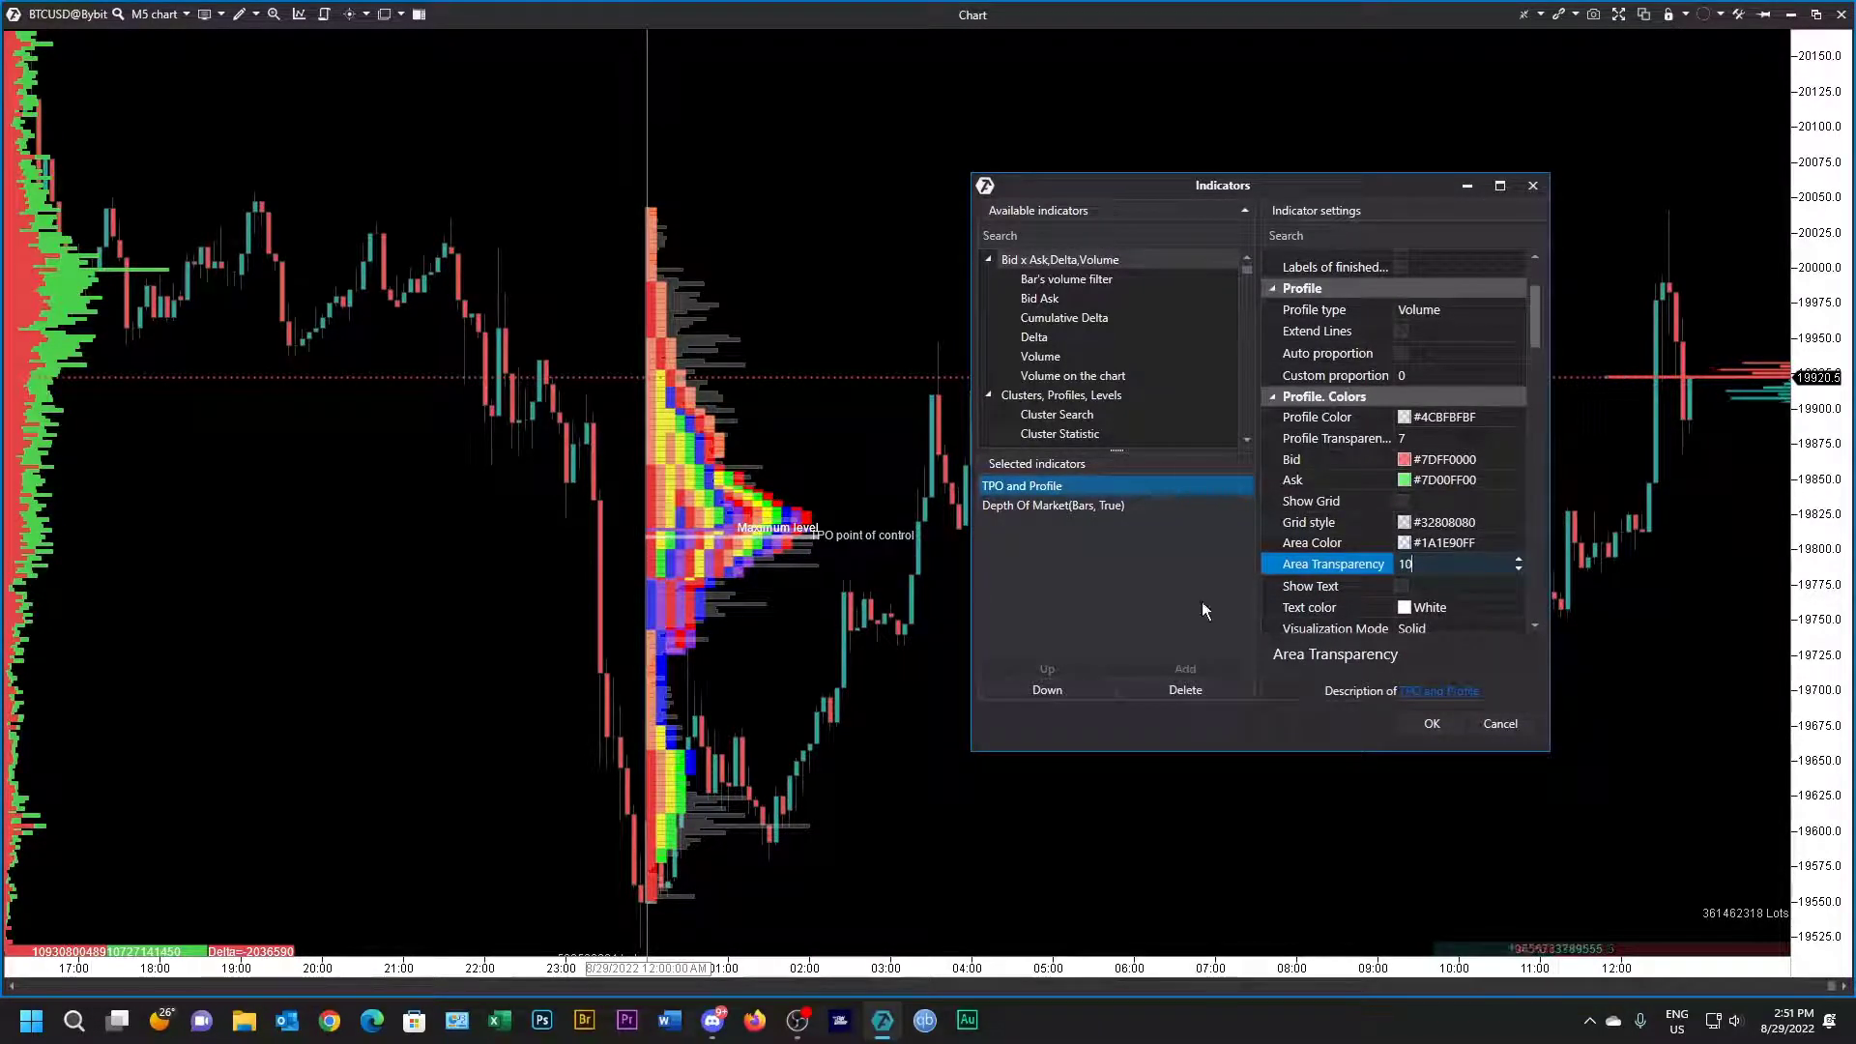
mouse_move(1459, 484)
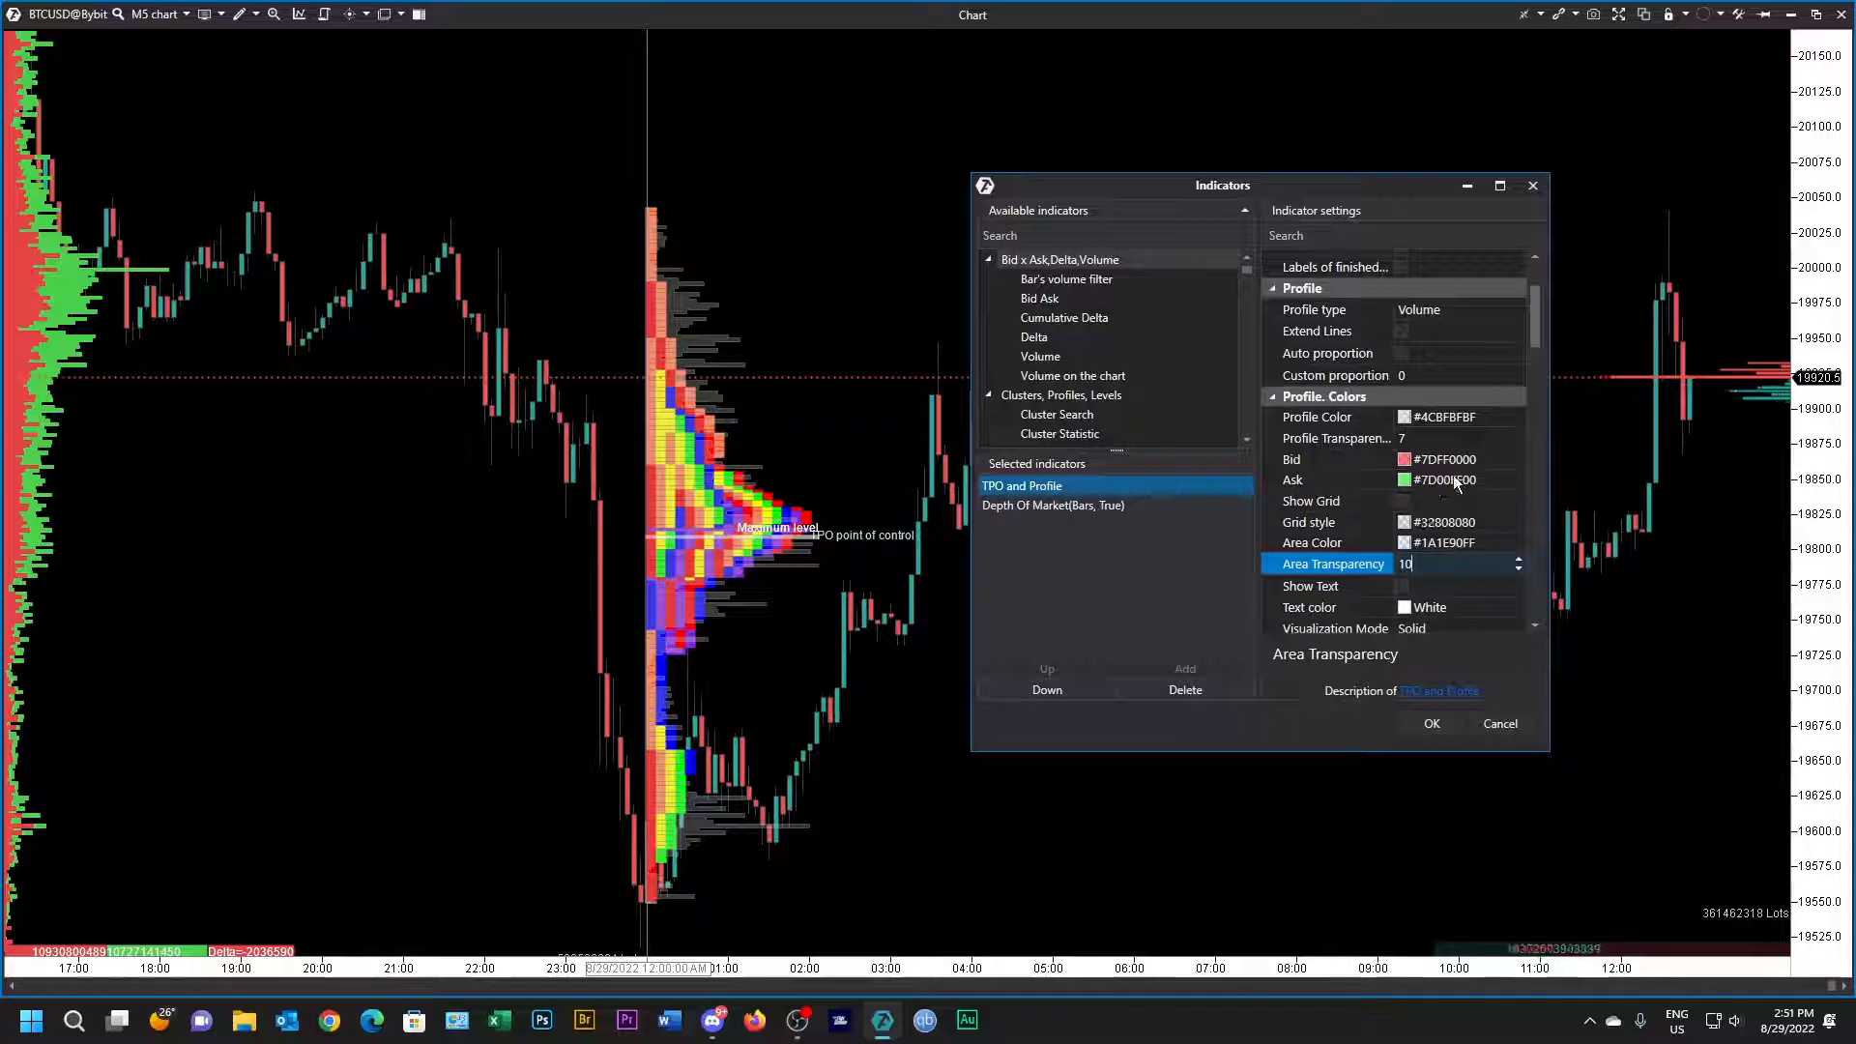
scroll(down, 3)
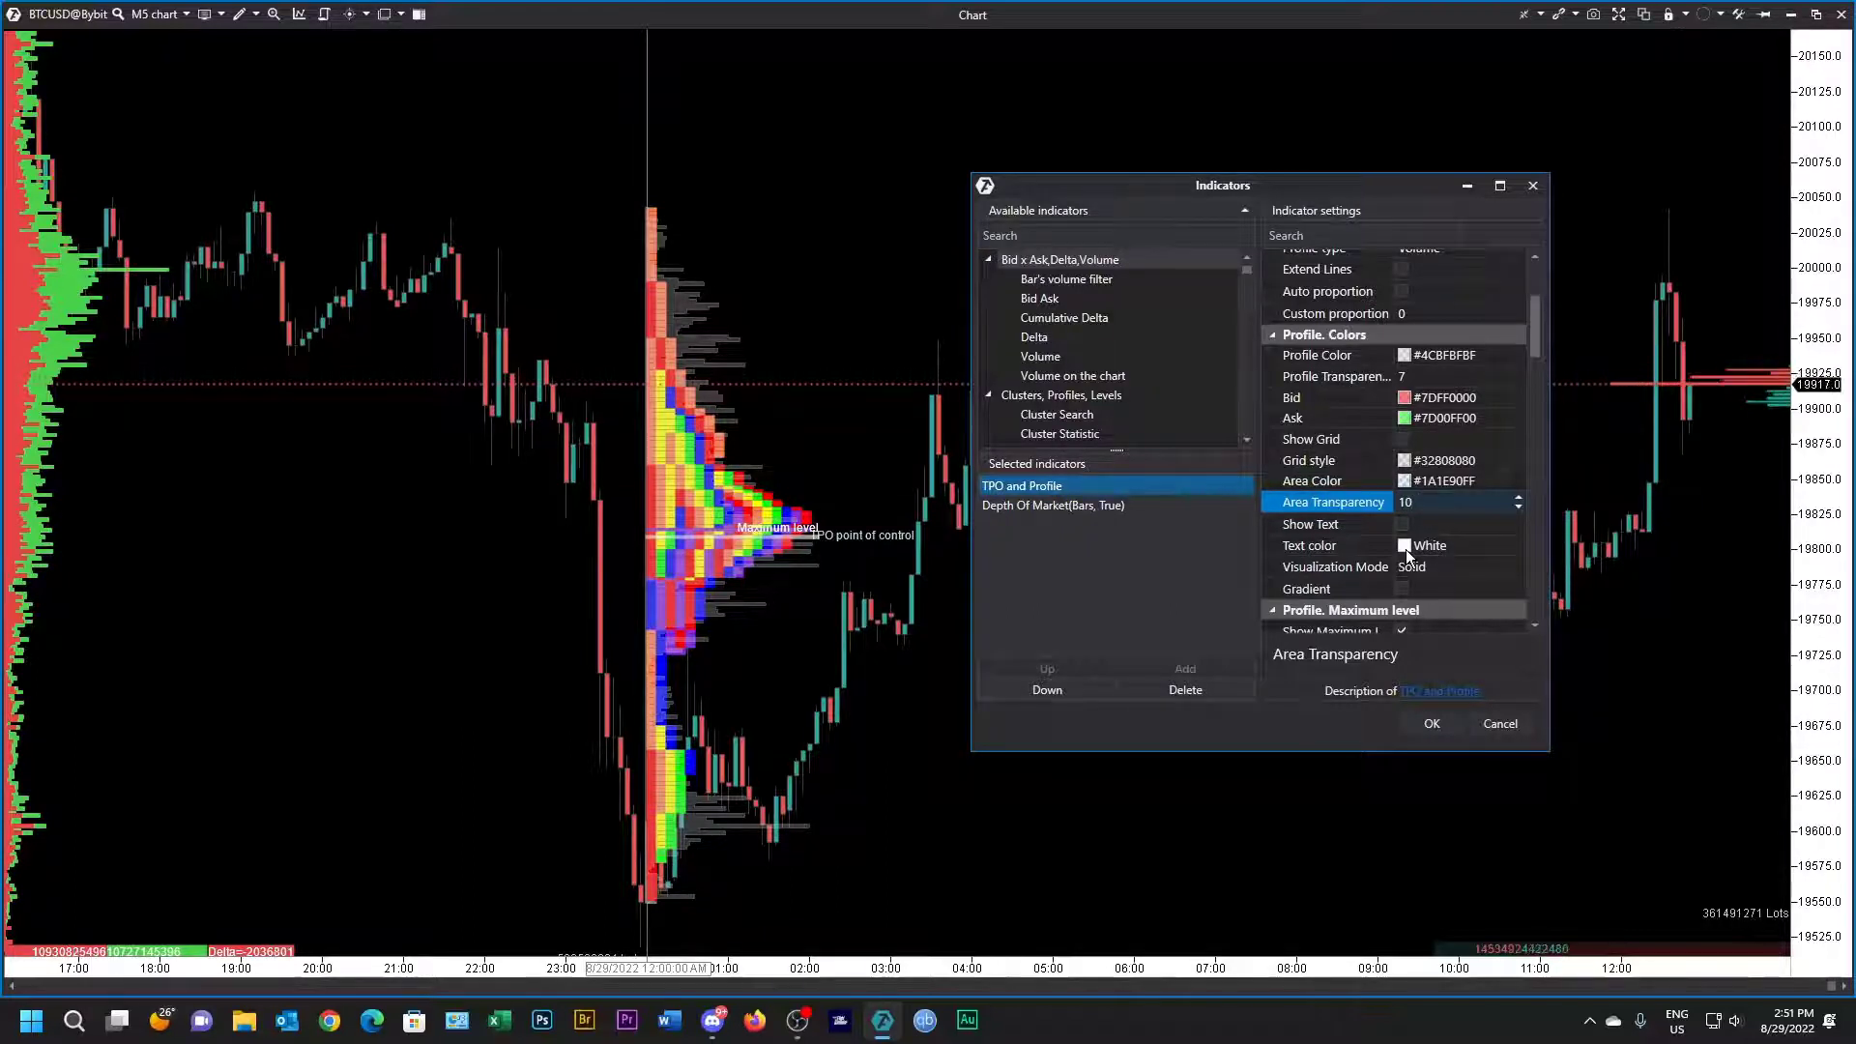
scroll(down, 3)
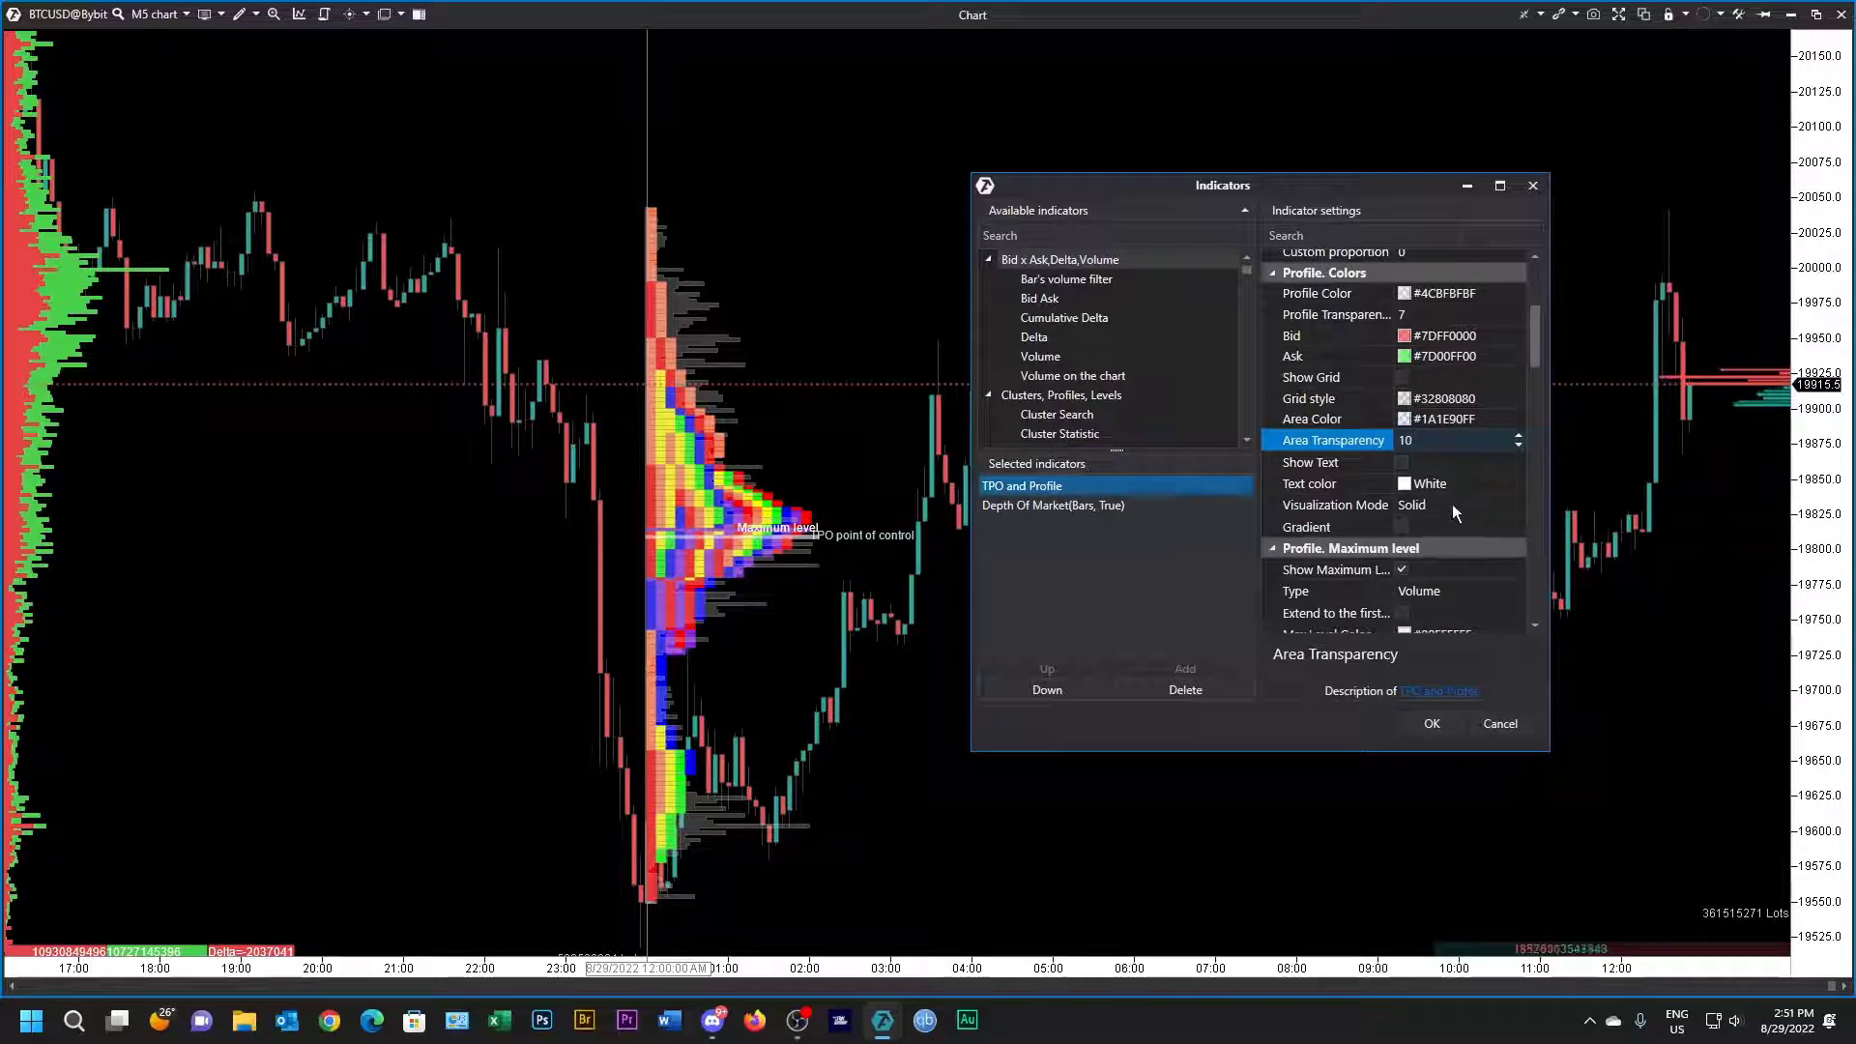
click(1517, 505)
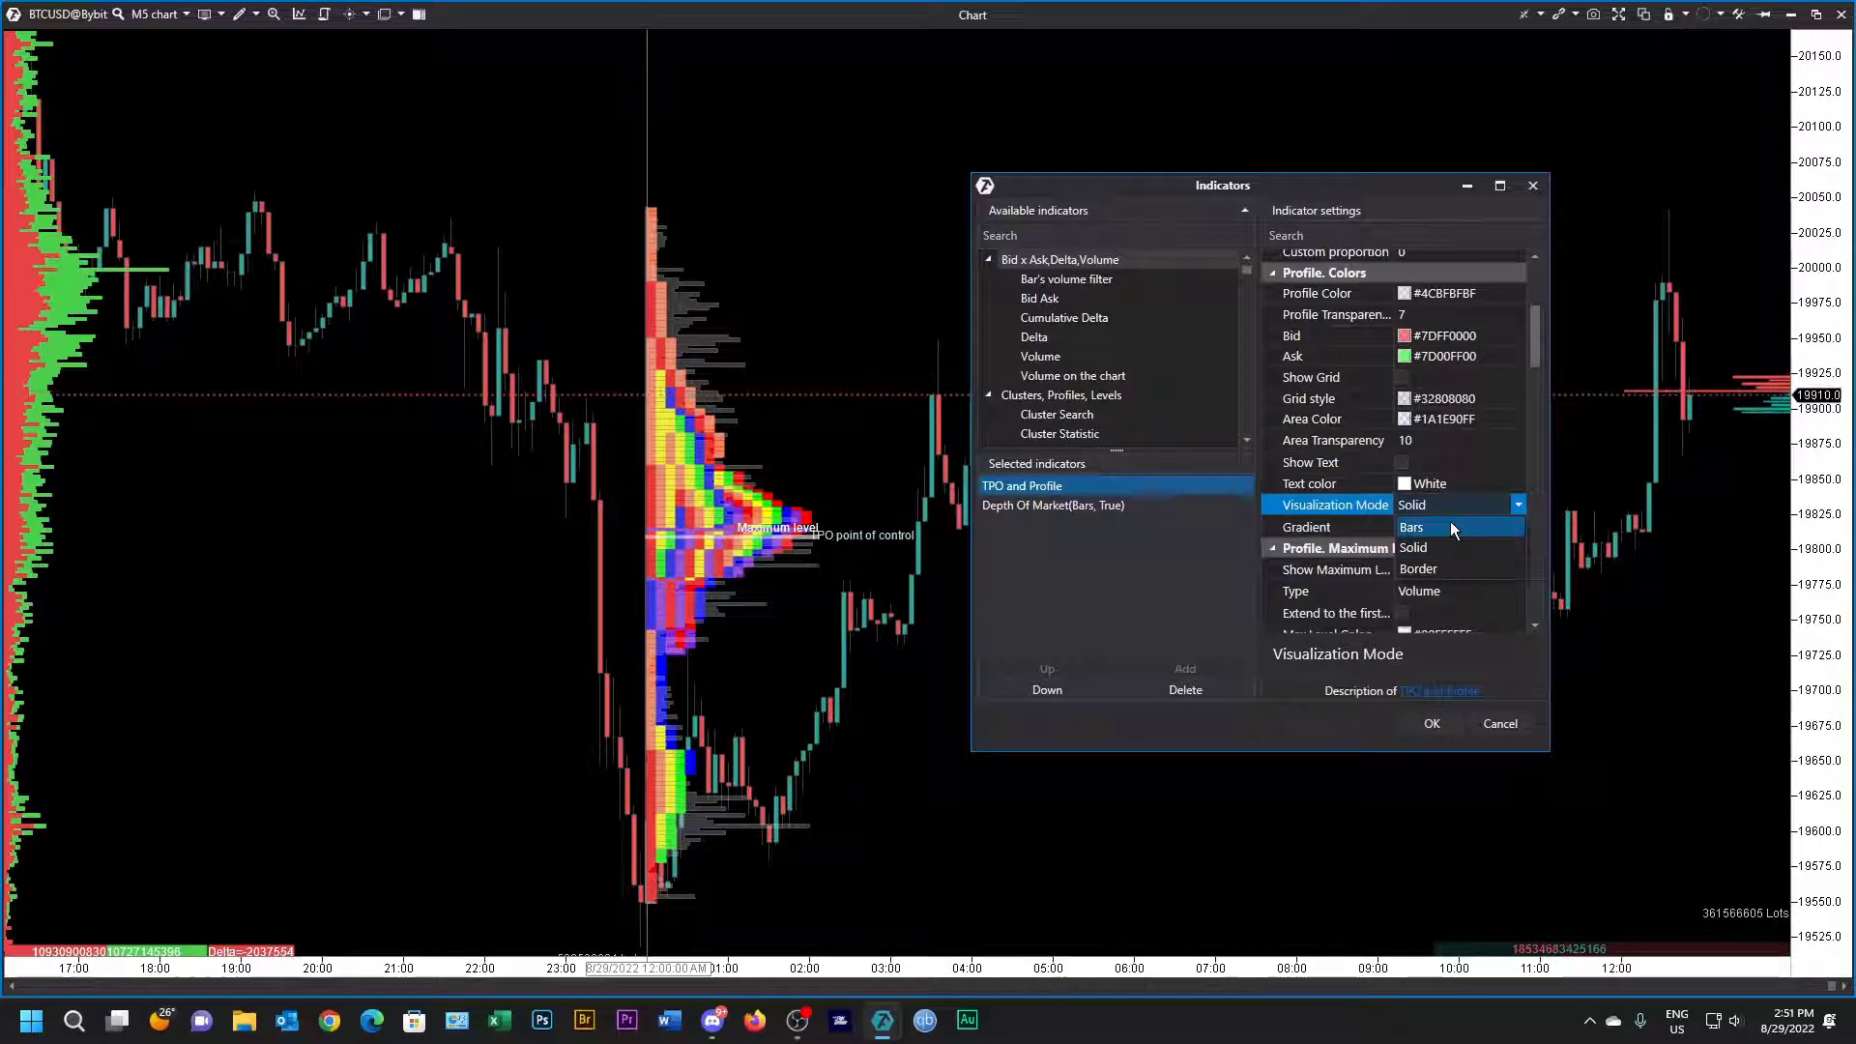
click(1417, 569)
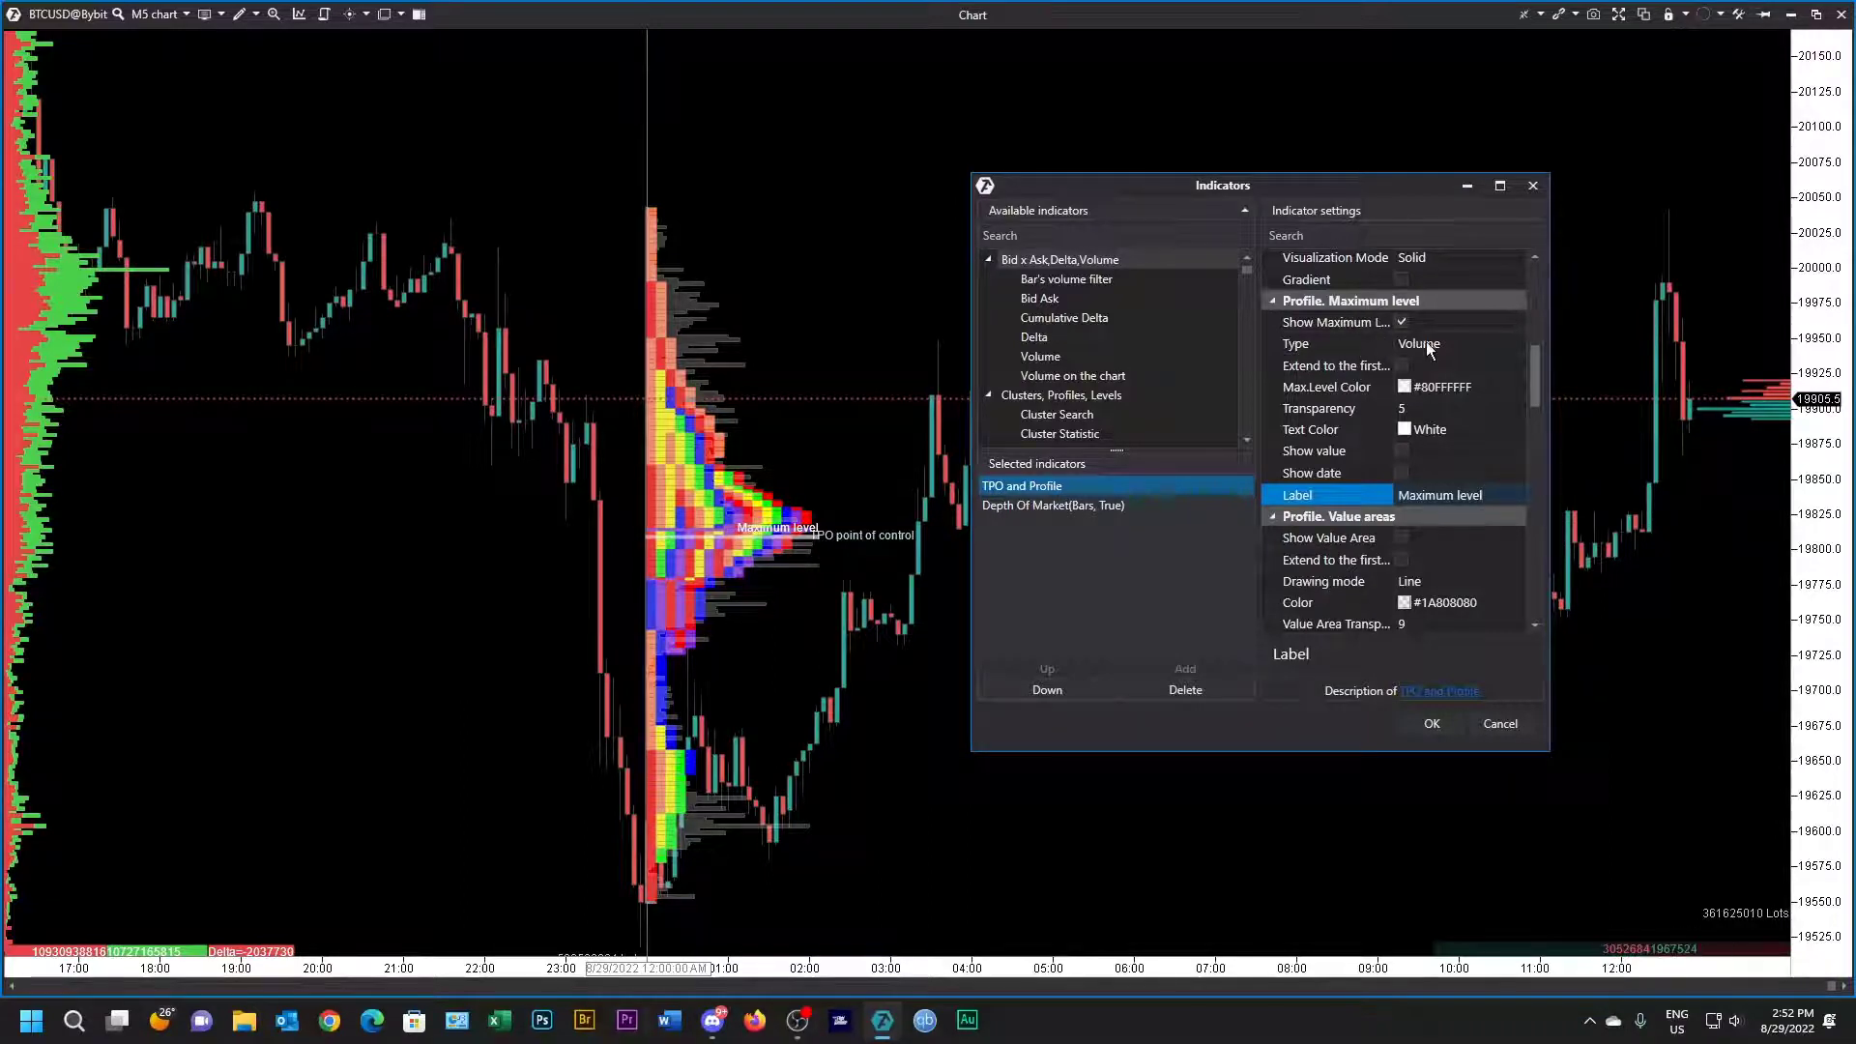
Step: Rename the maximum level label to vPOC, set transparency 6, and toggle Extend and Show value
click(1439, 495)
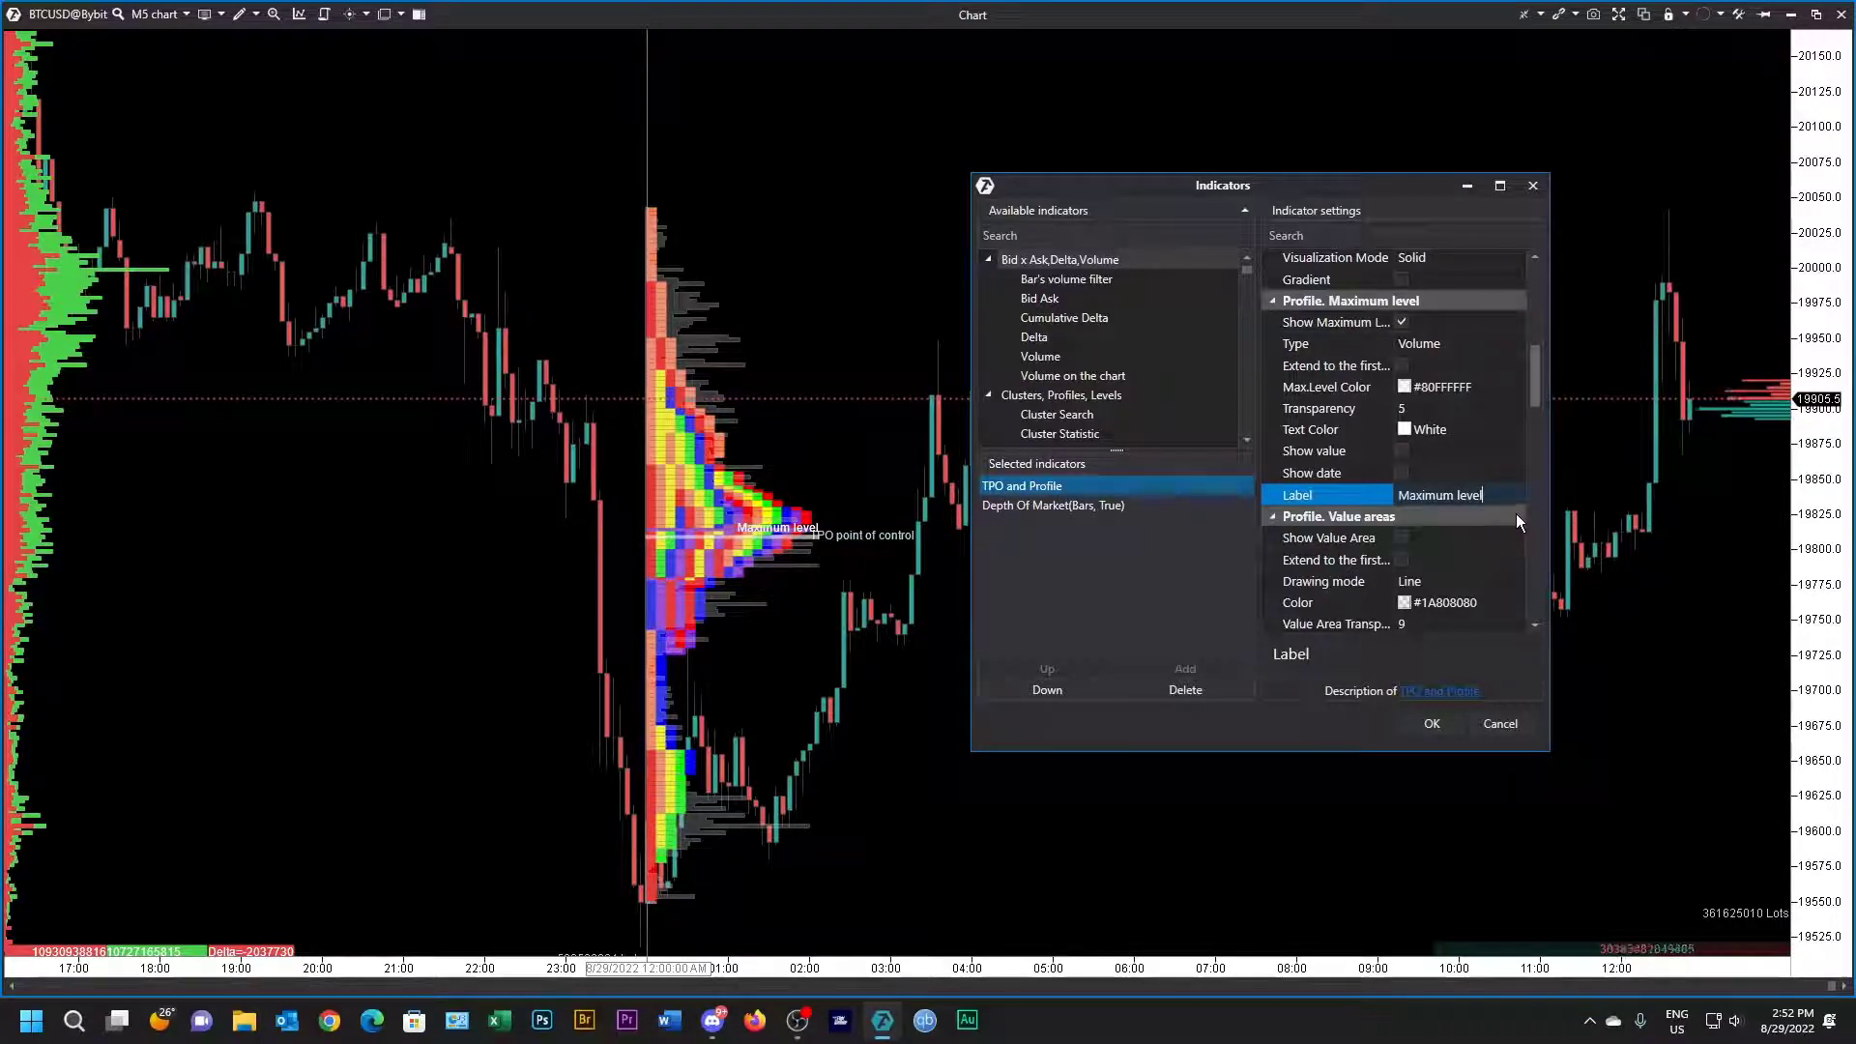
key(BackSpace)
text(vPOC)
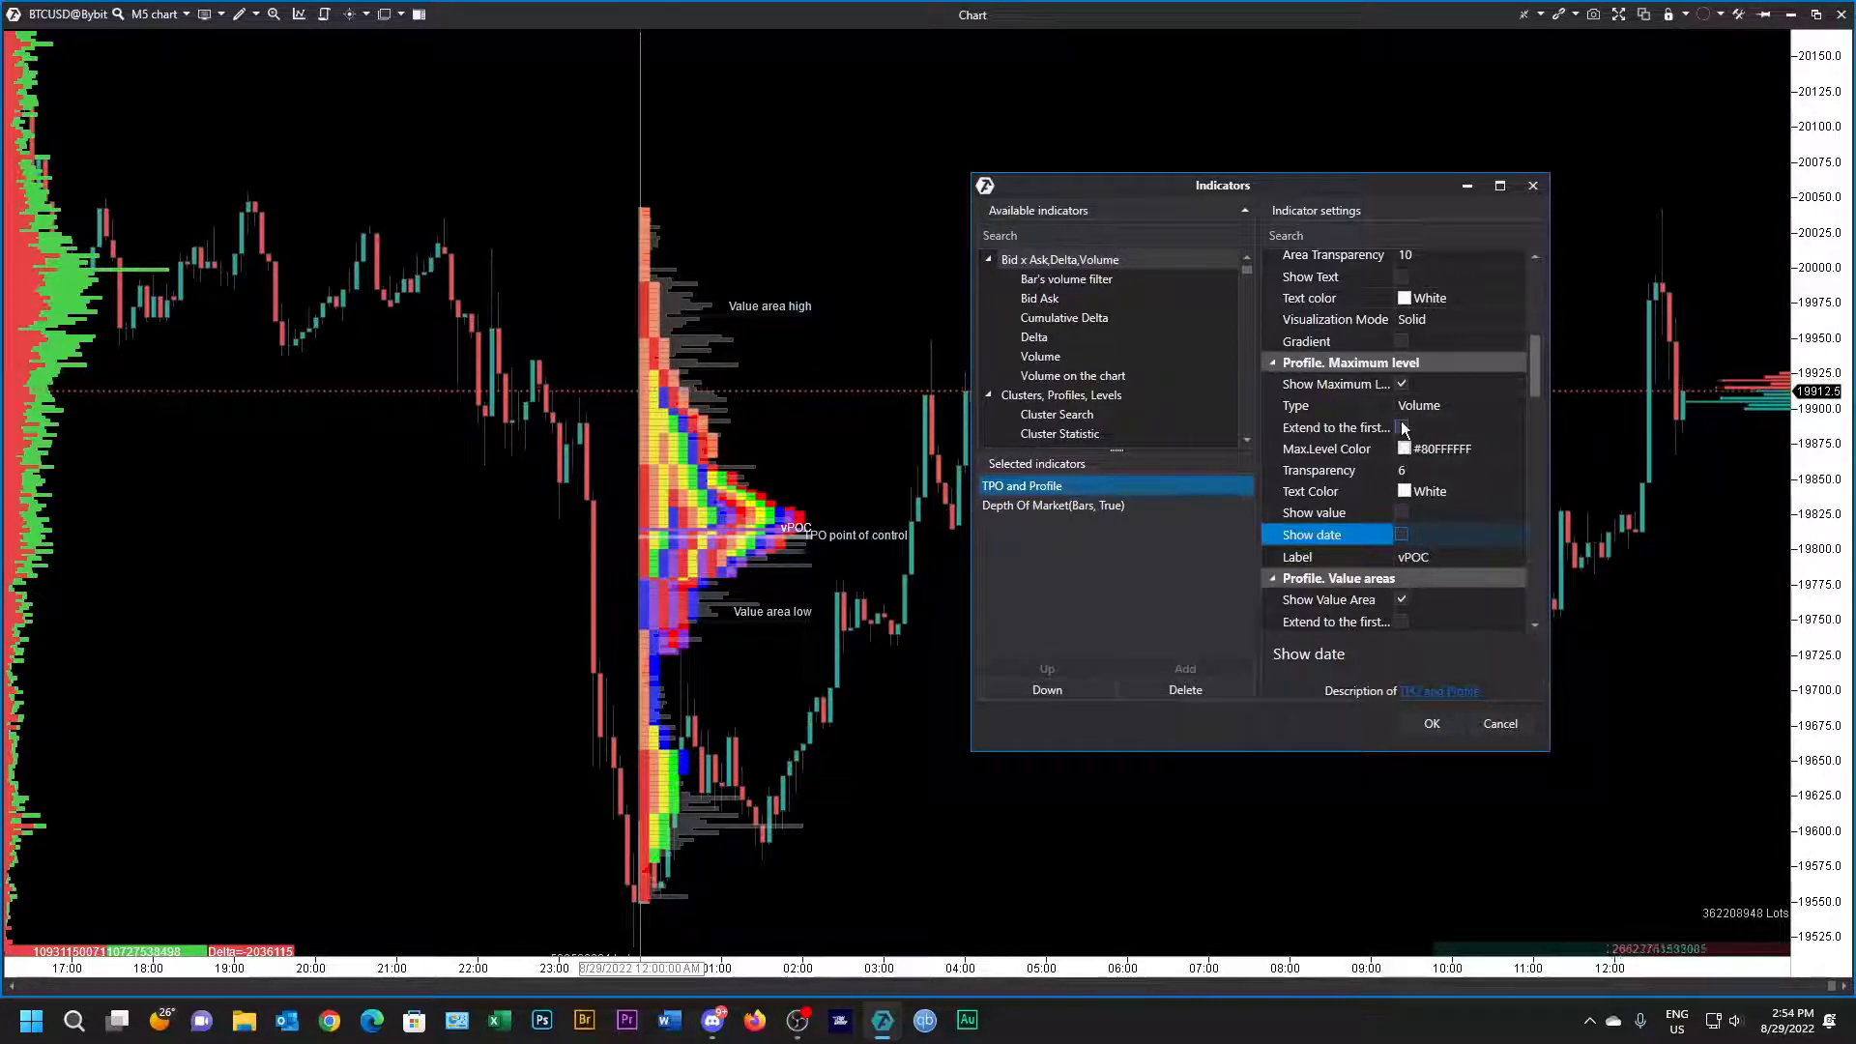
click(1335, 428)
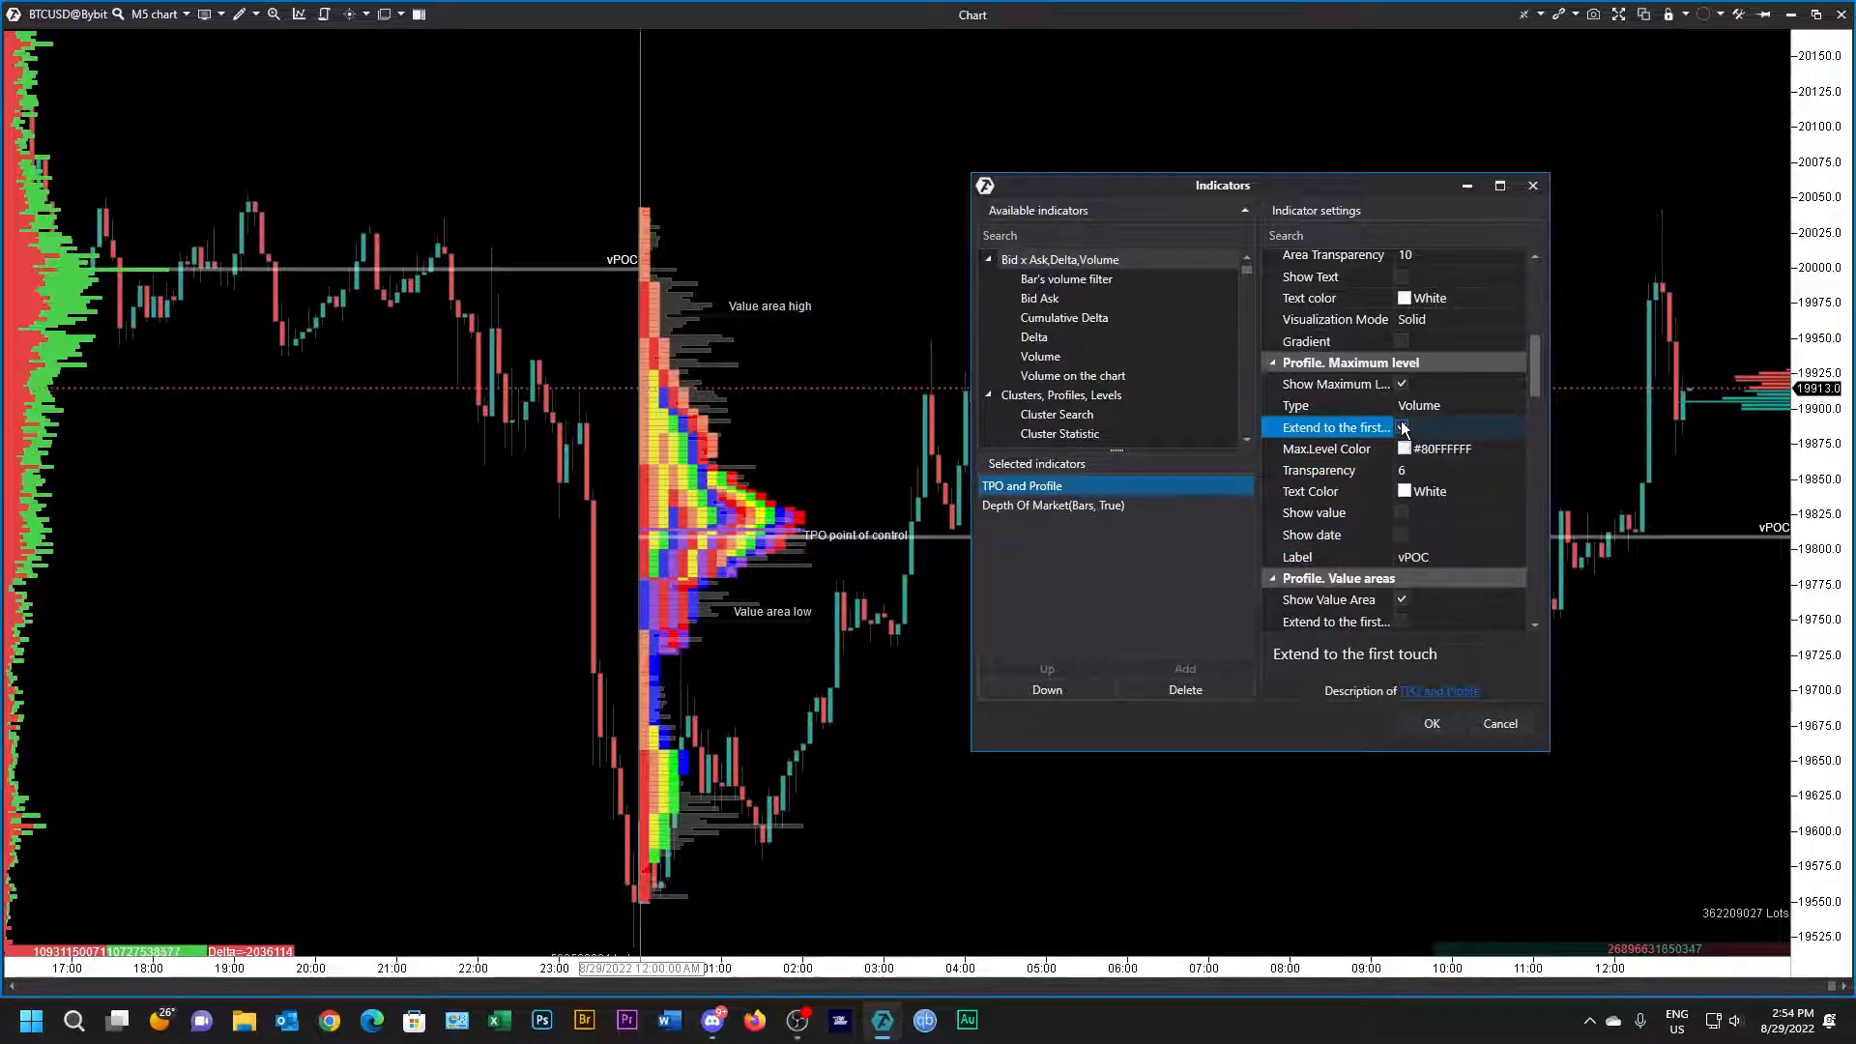
click(1402, 427)
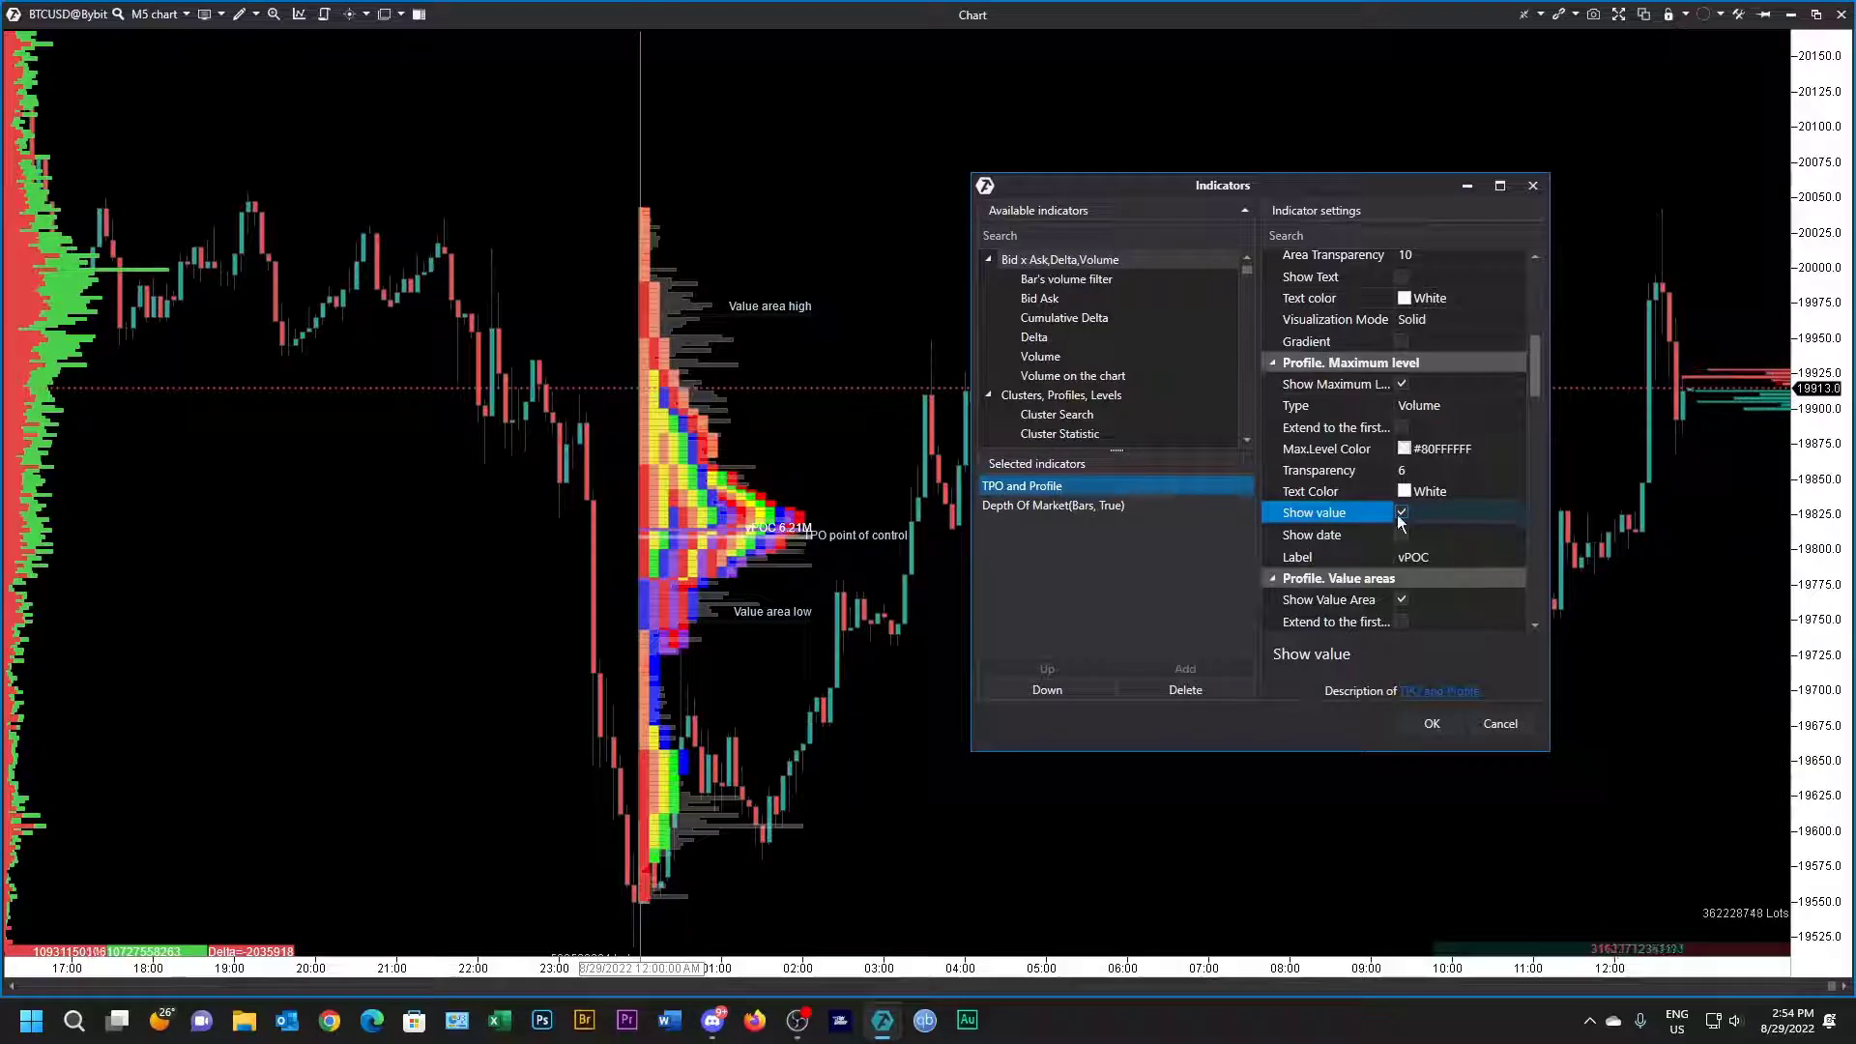
click(1401, 513)
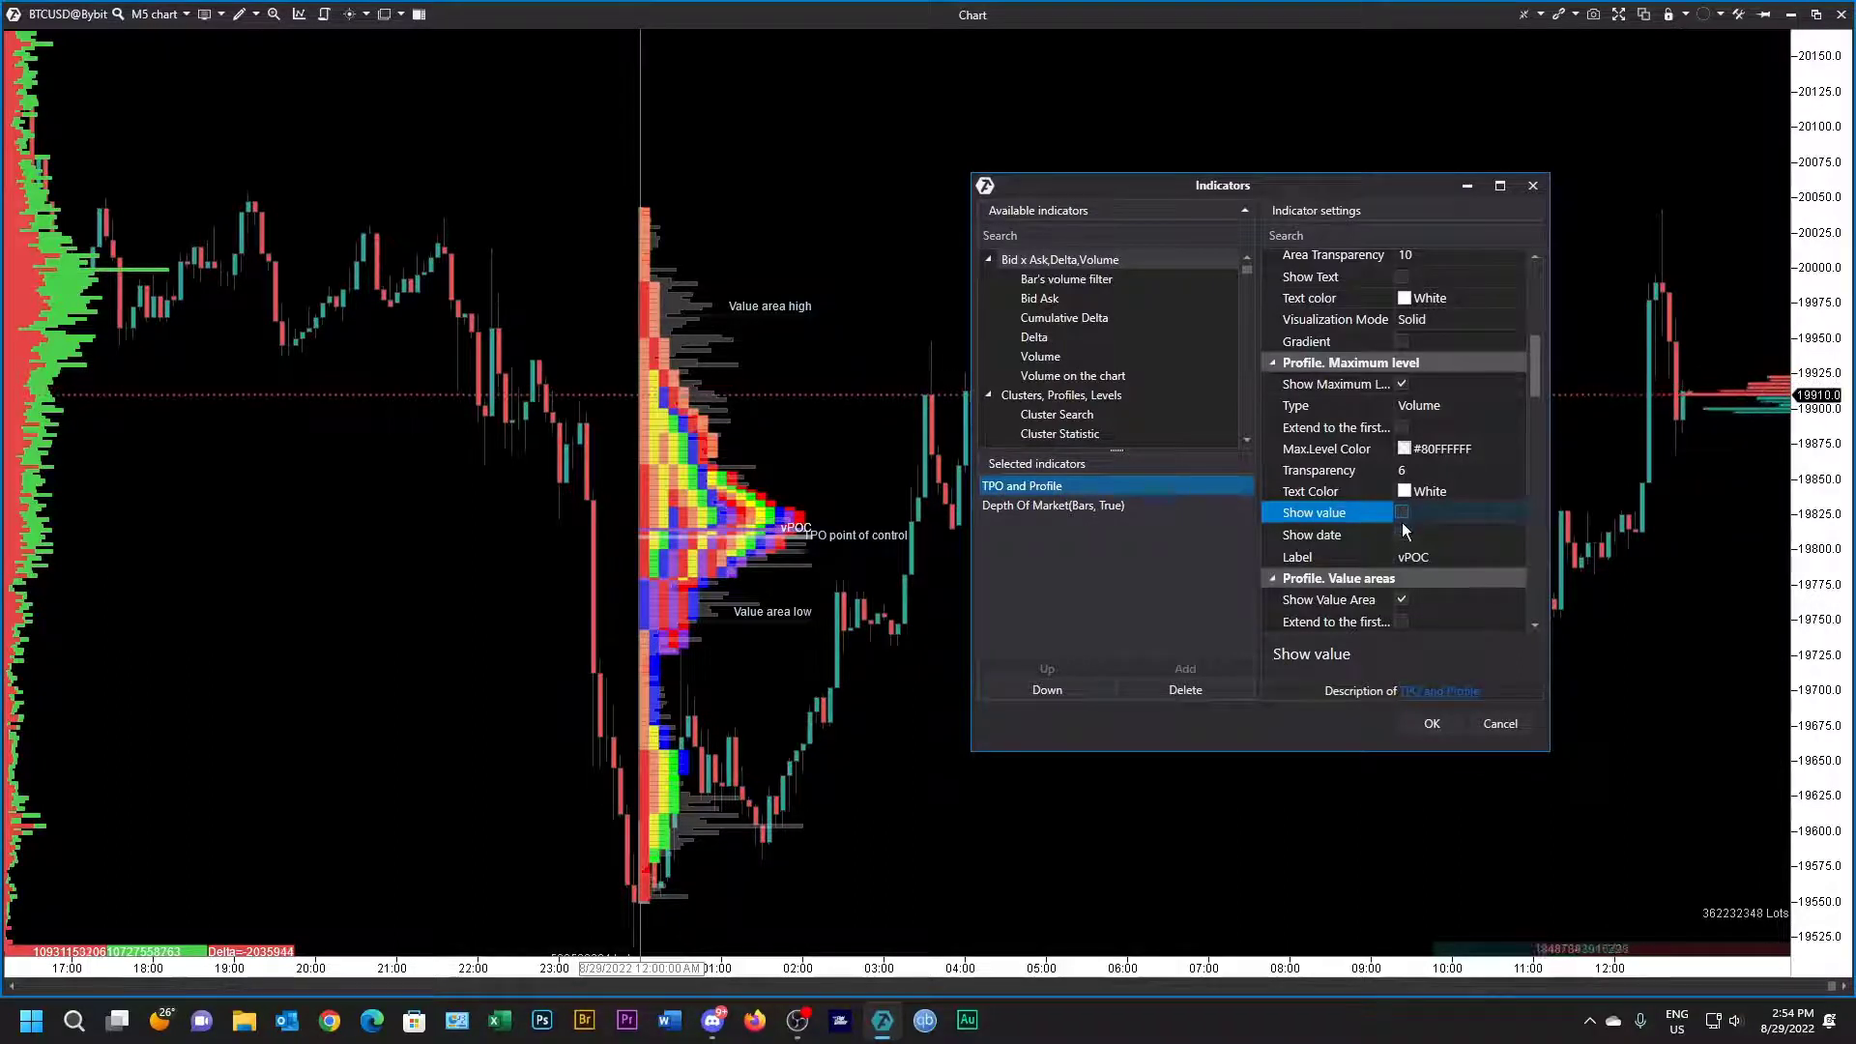
click(1403, 511)
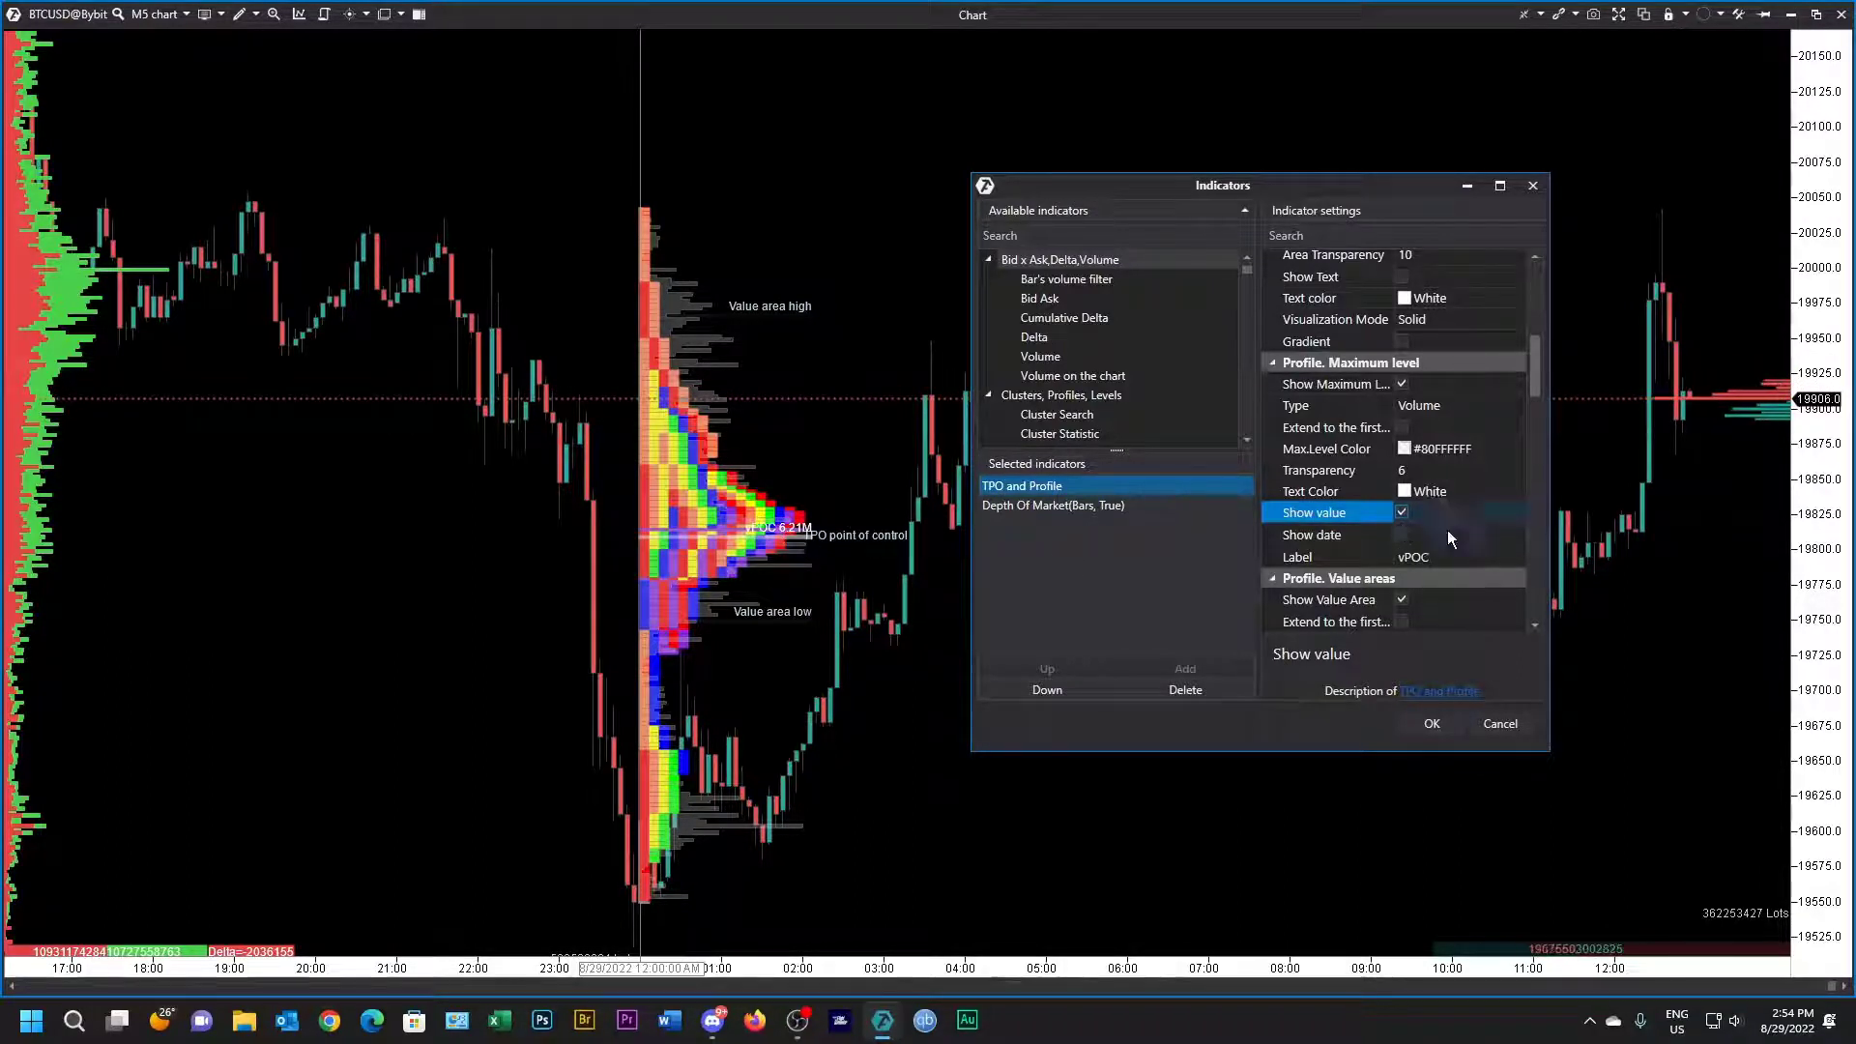
click(1401, 512)
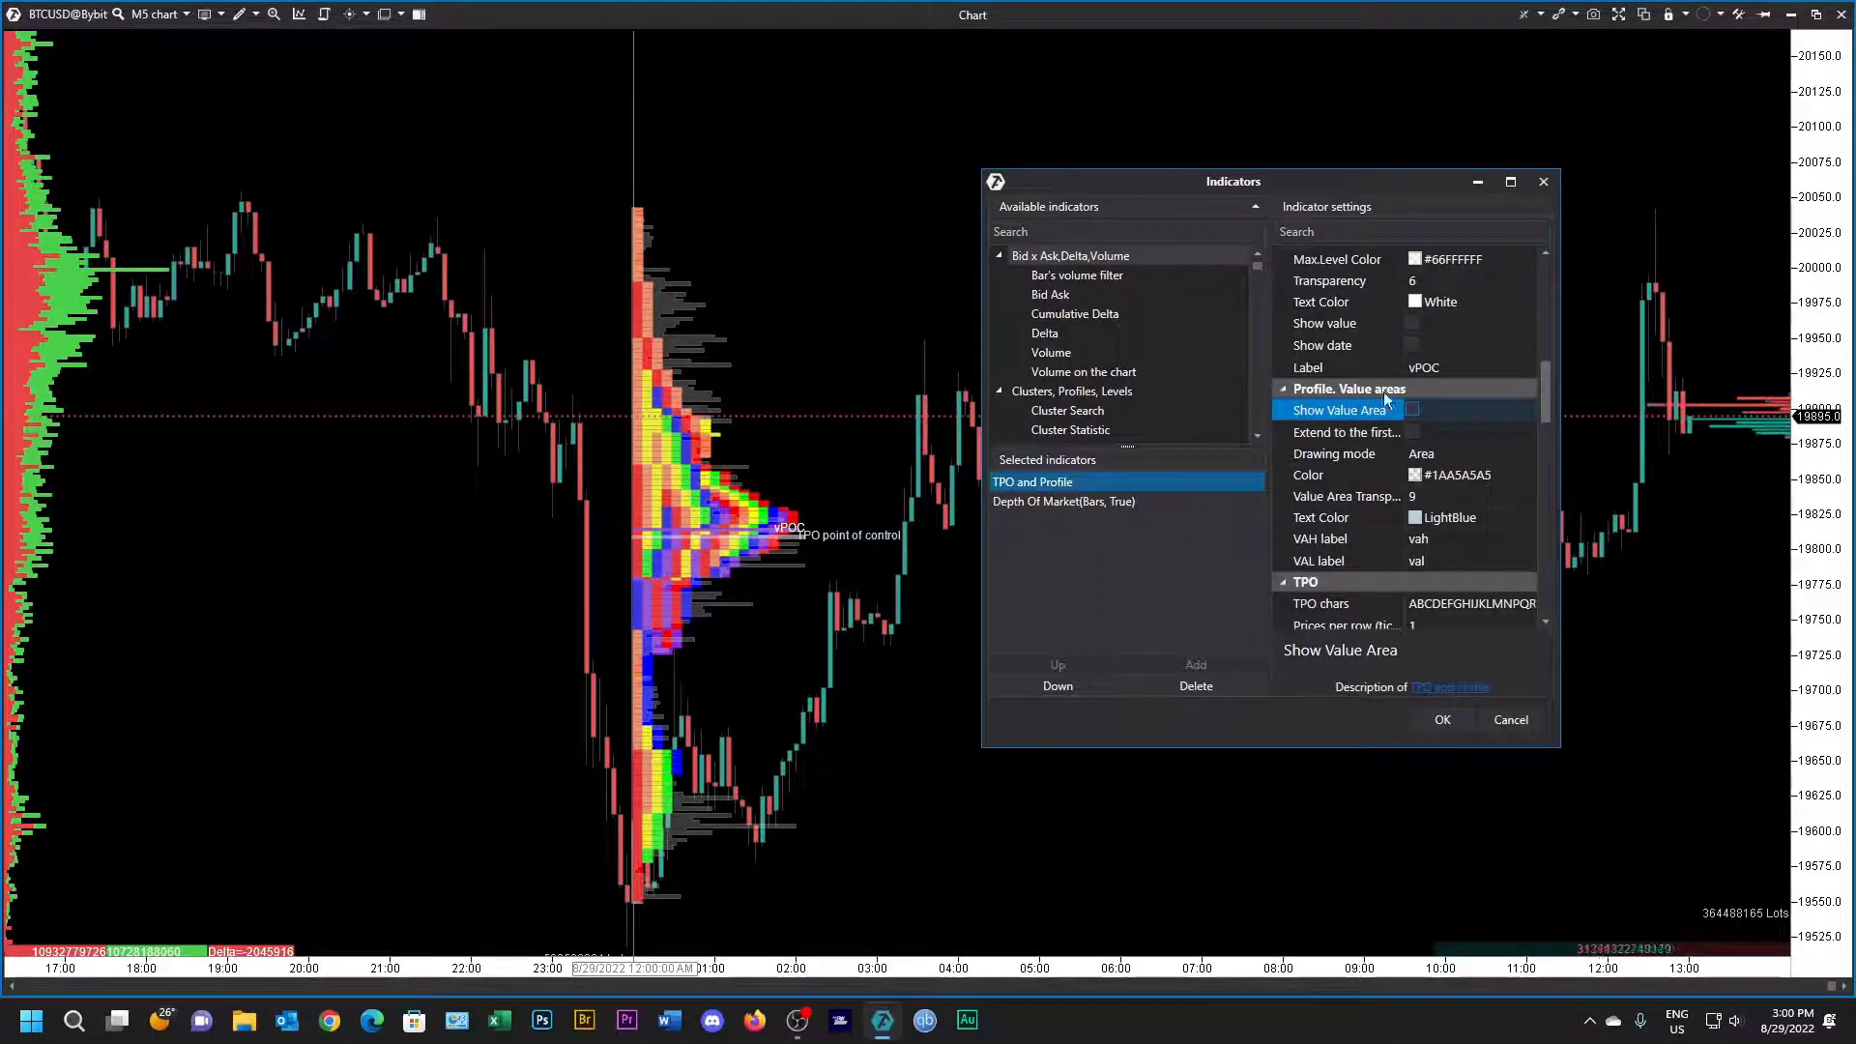
mouse_move(1338, 405)
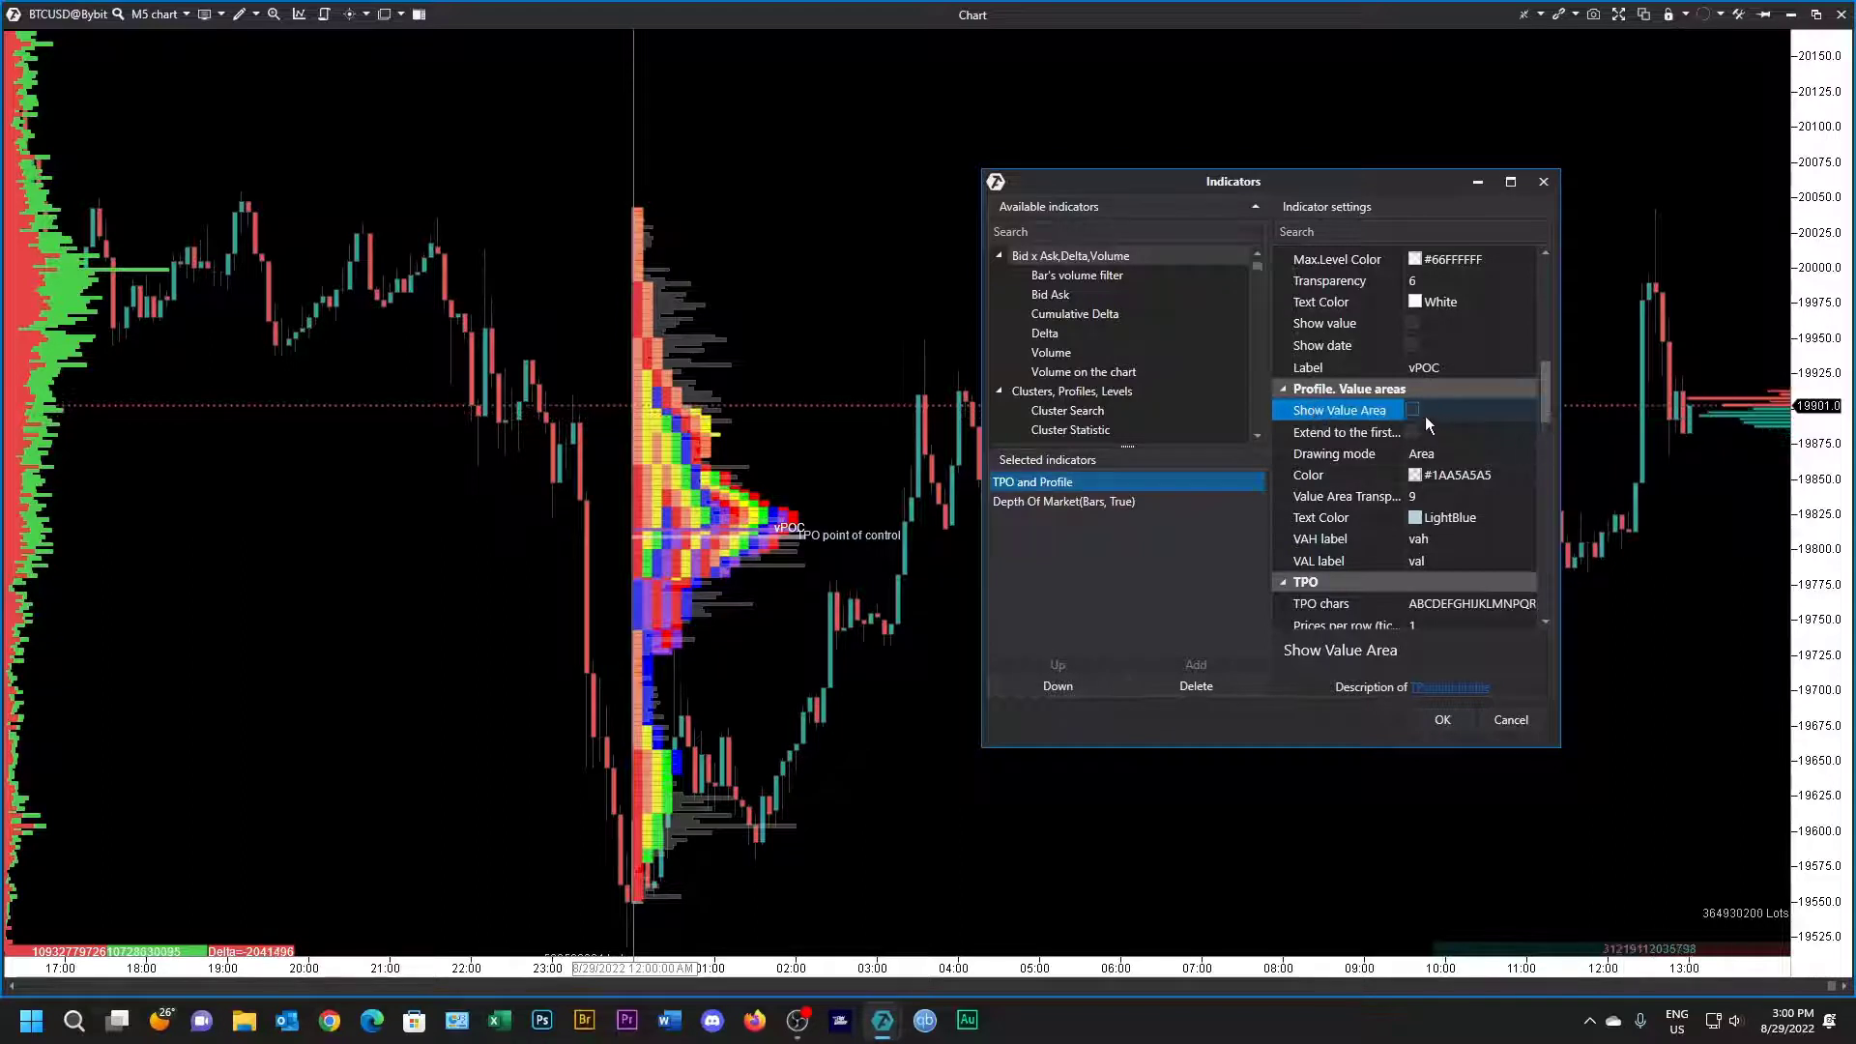
Step: Enable Show Value Area and Extend to first touch, with transparency 10 and white text
click(1411, 410)
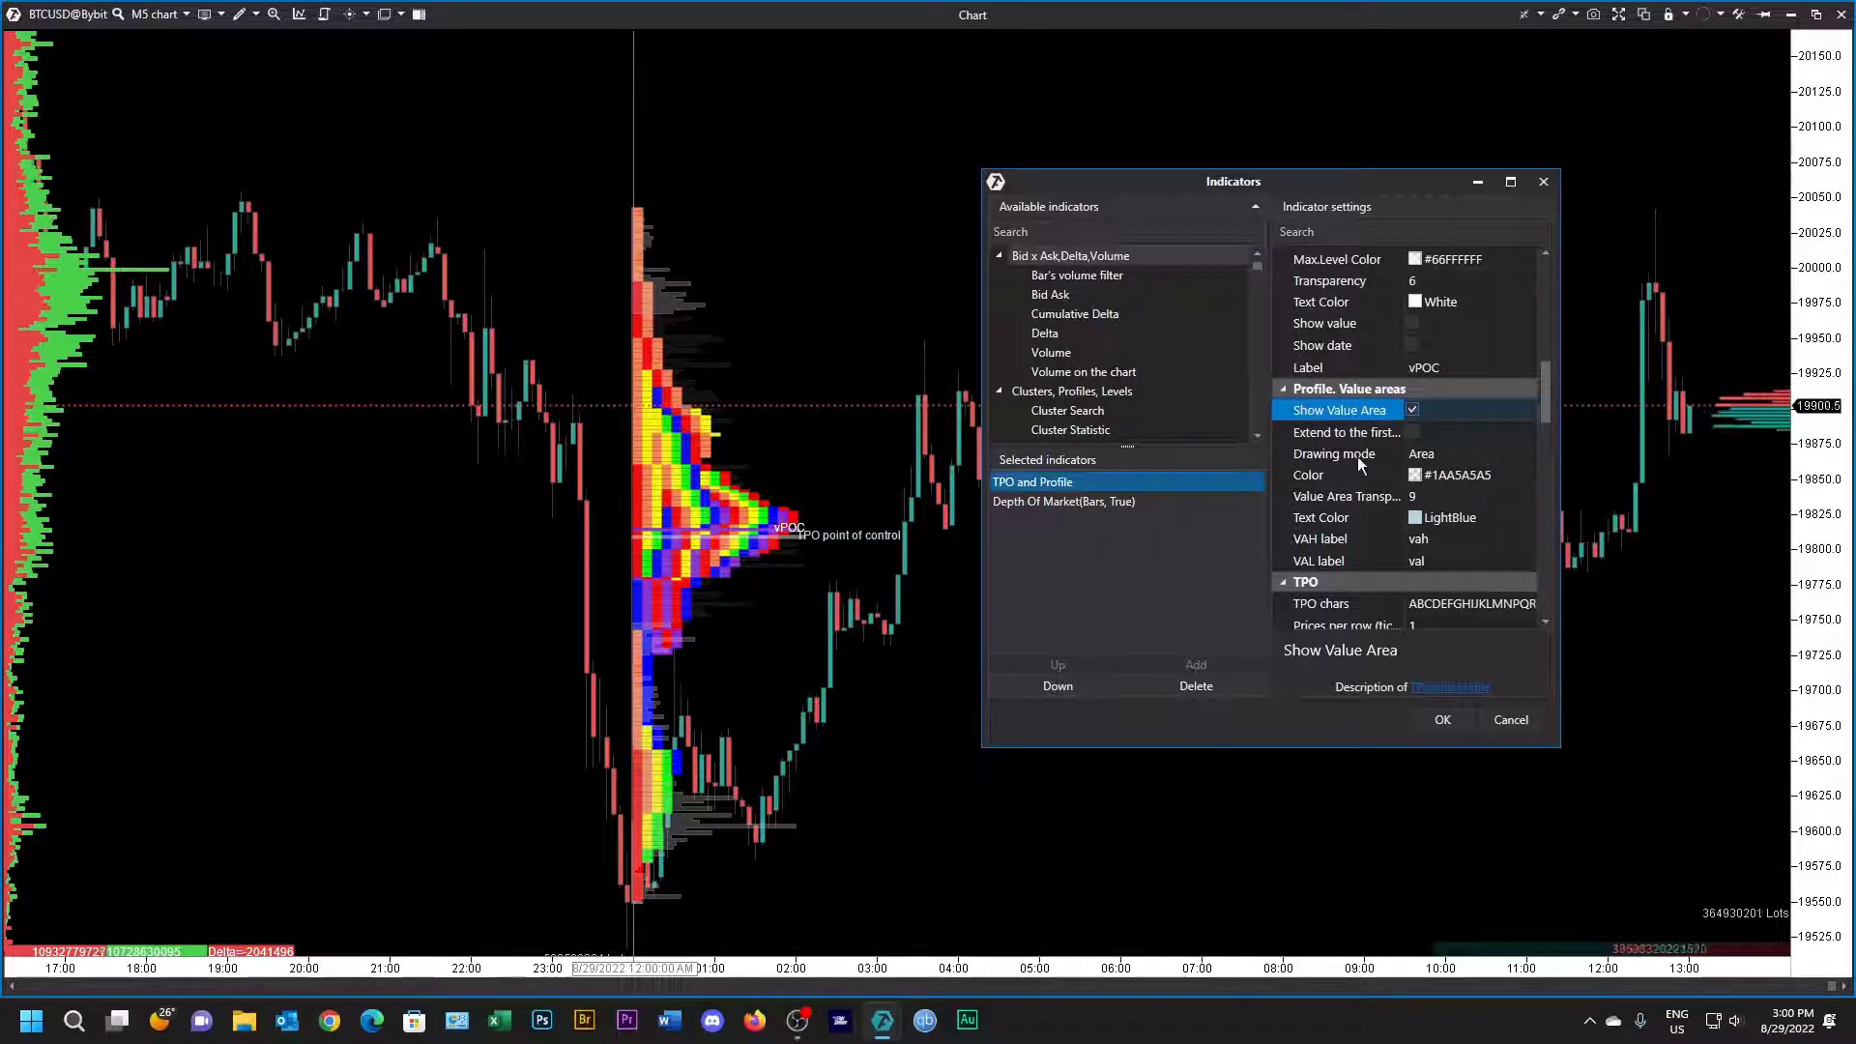
click(1343, 432)
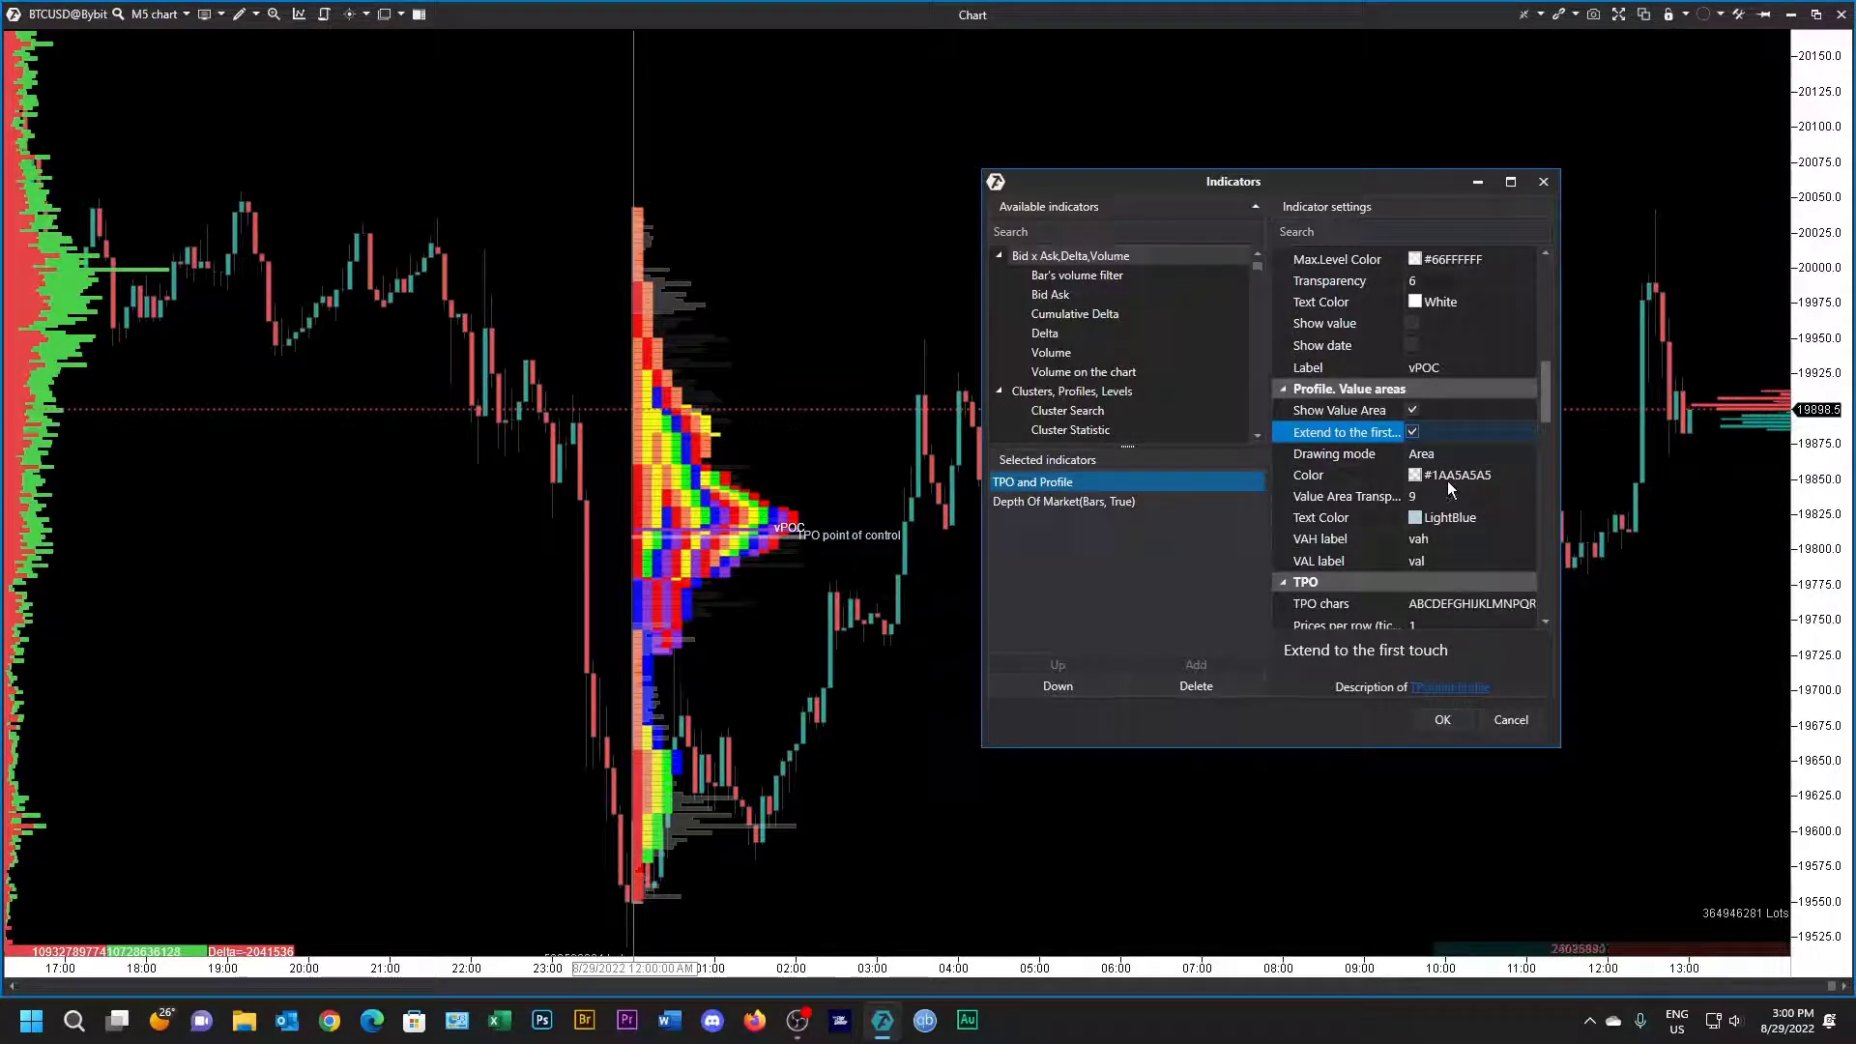
click(1344, 496)
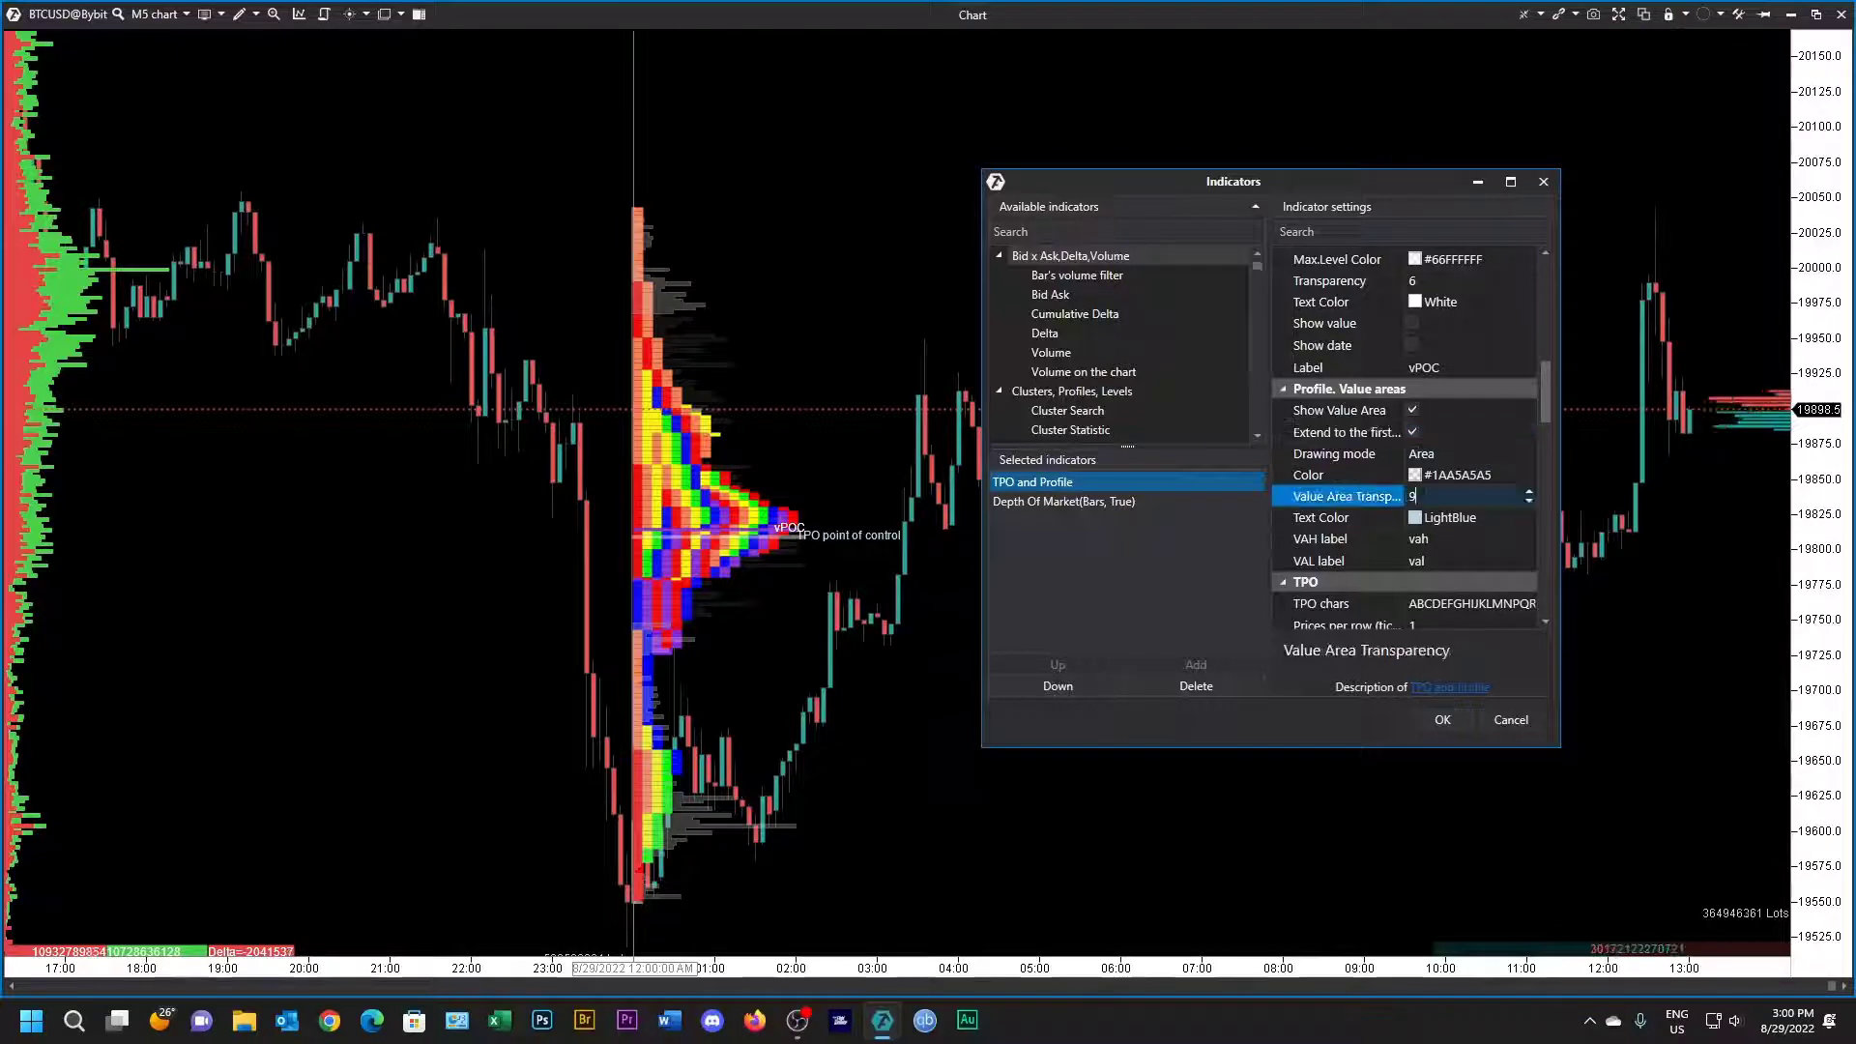
click(1529, 489)
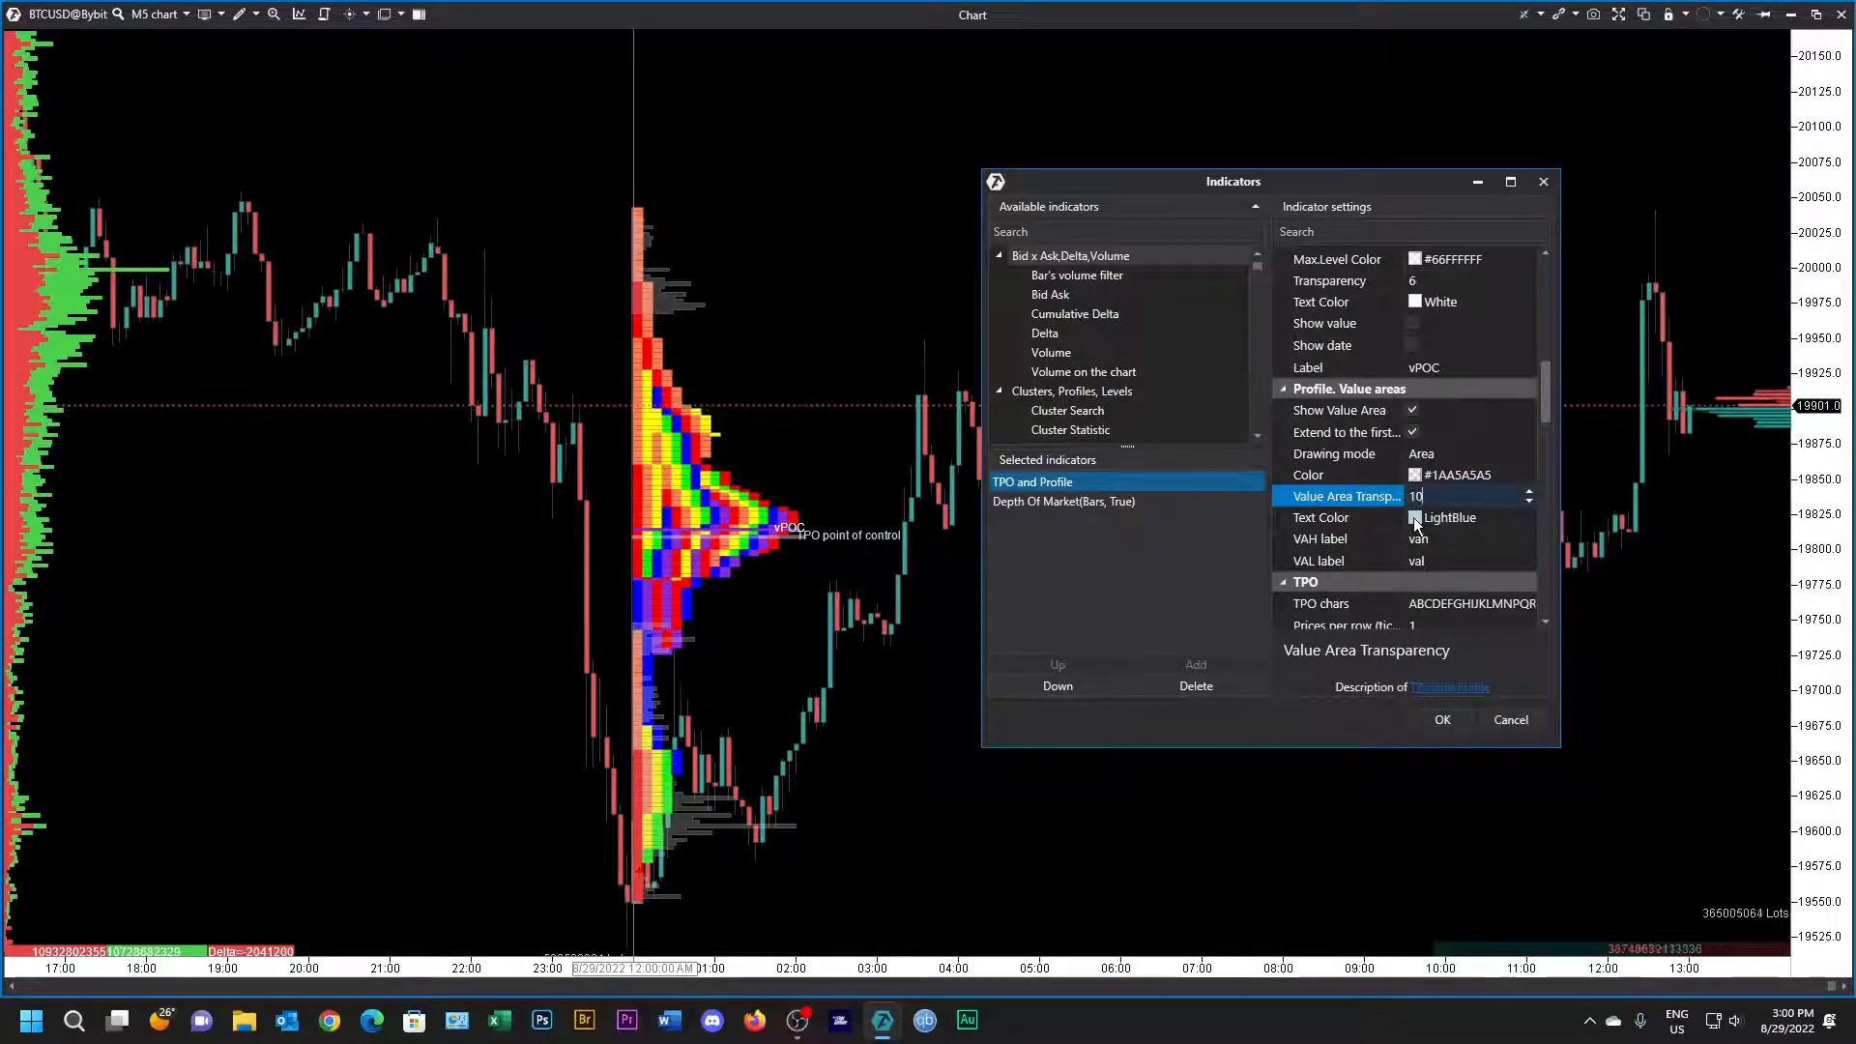
click(1338, 518)
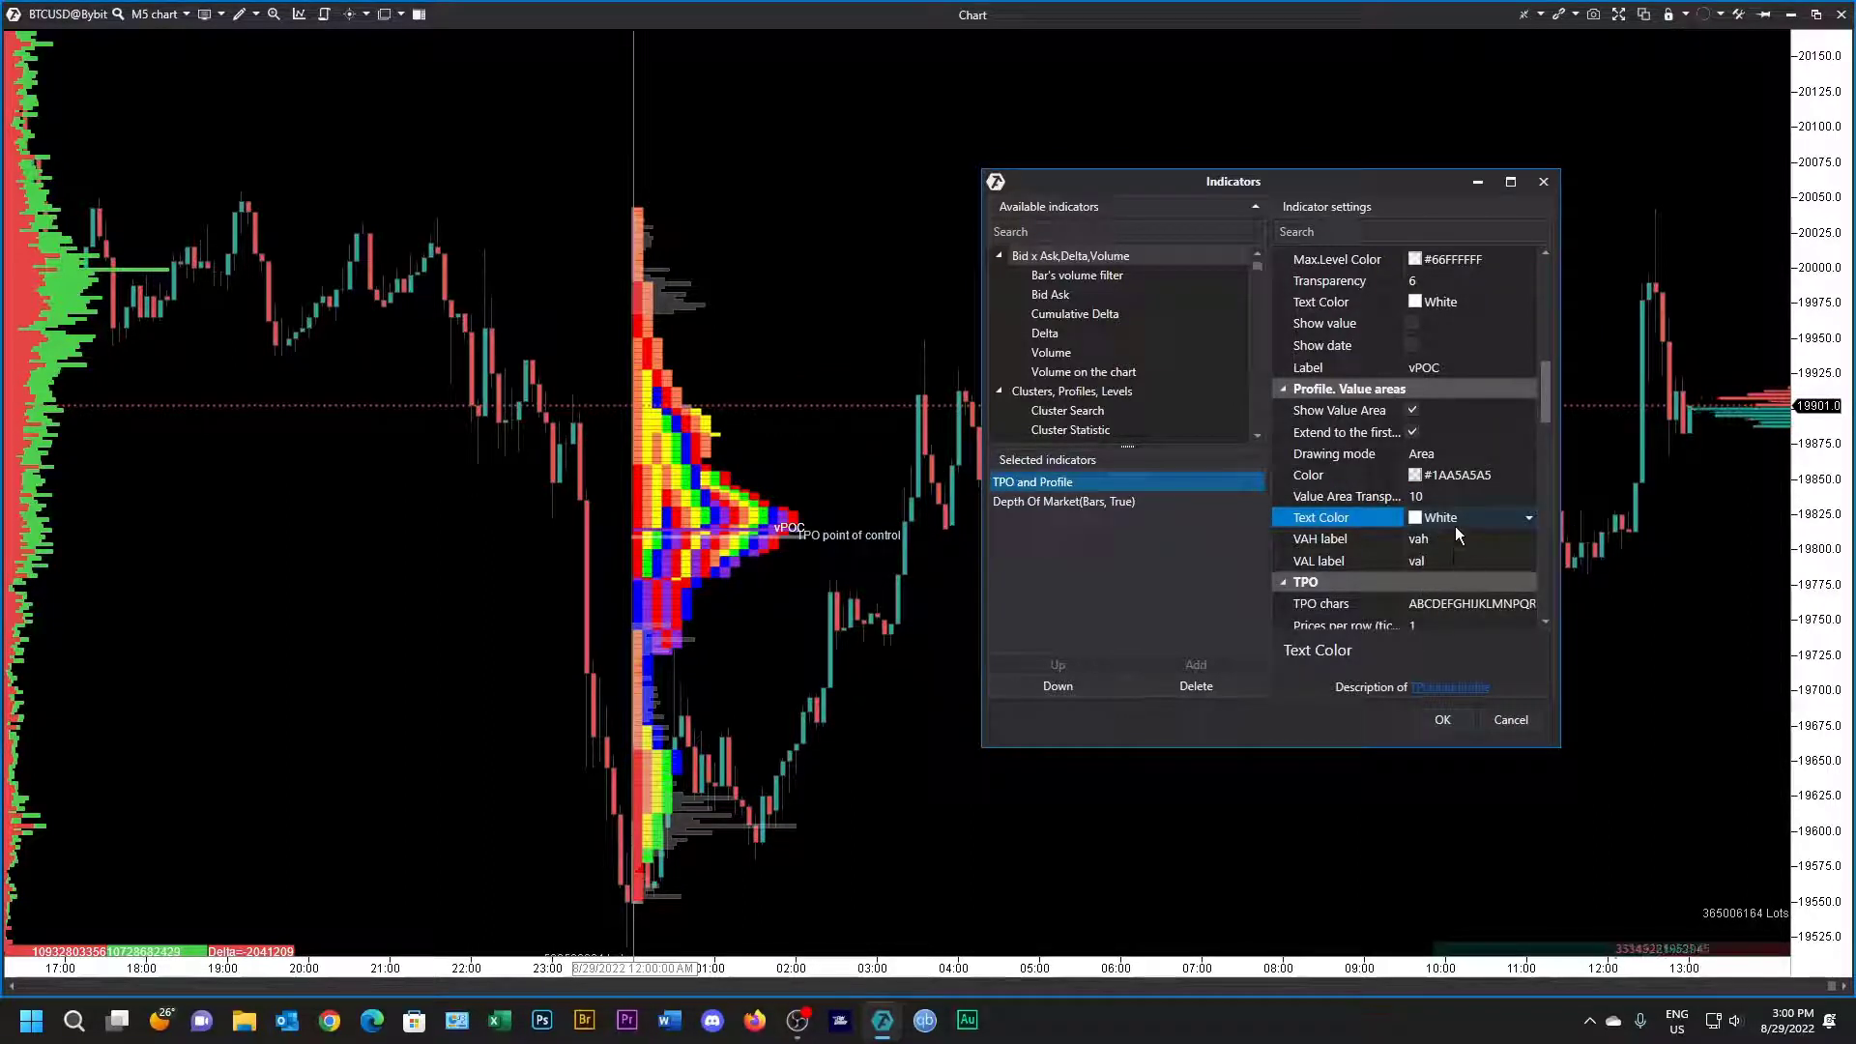
scroll(down, 3)
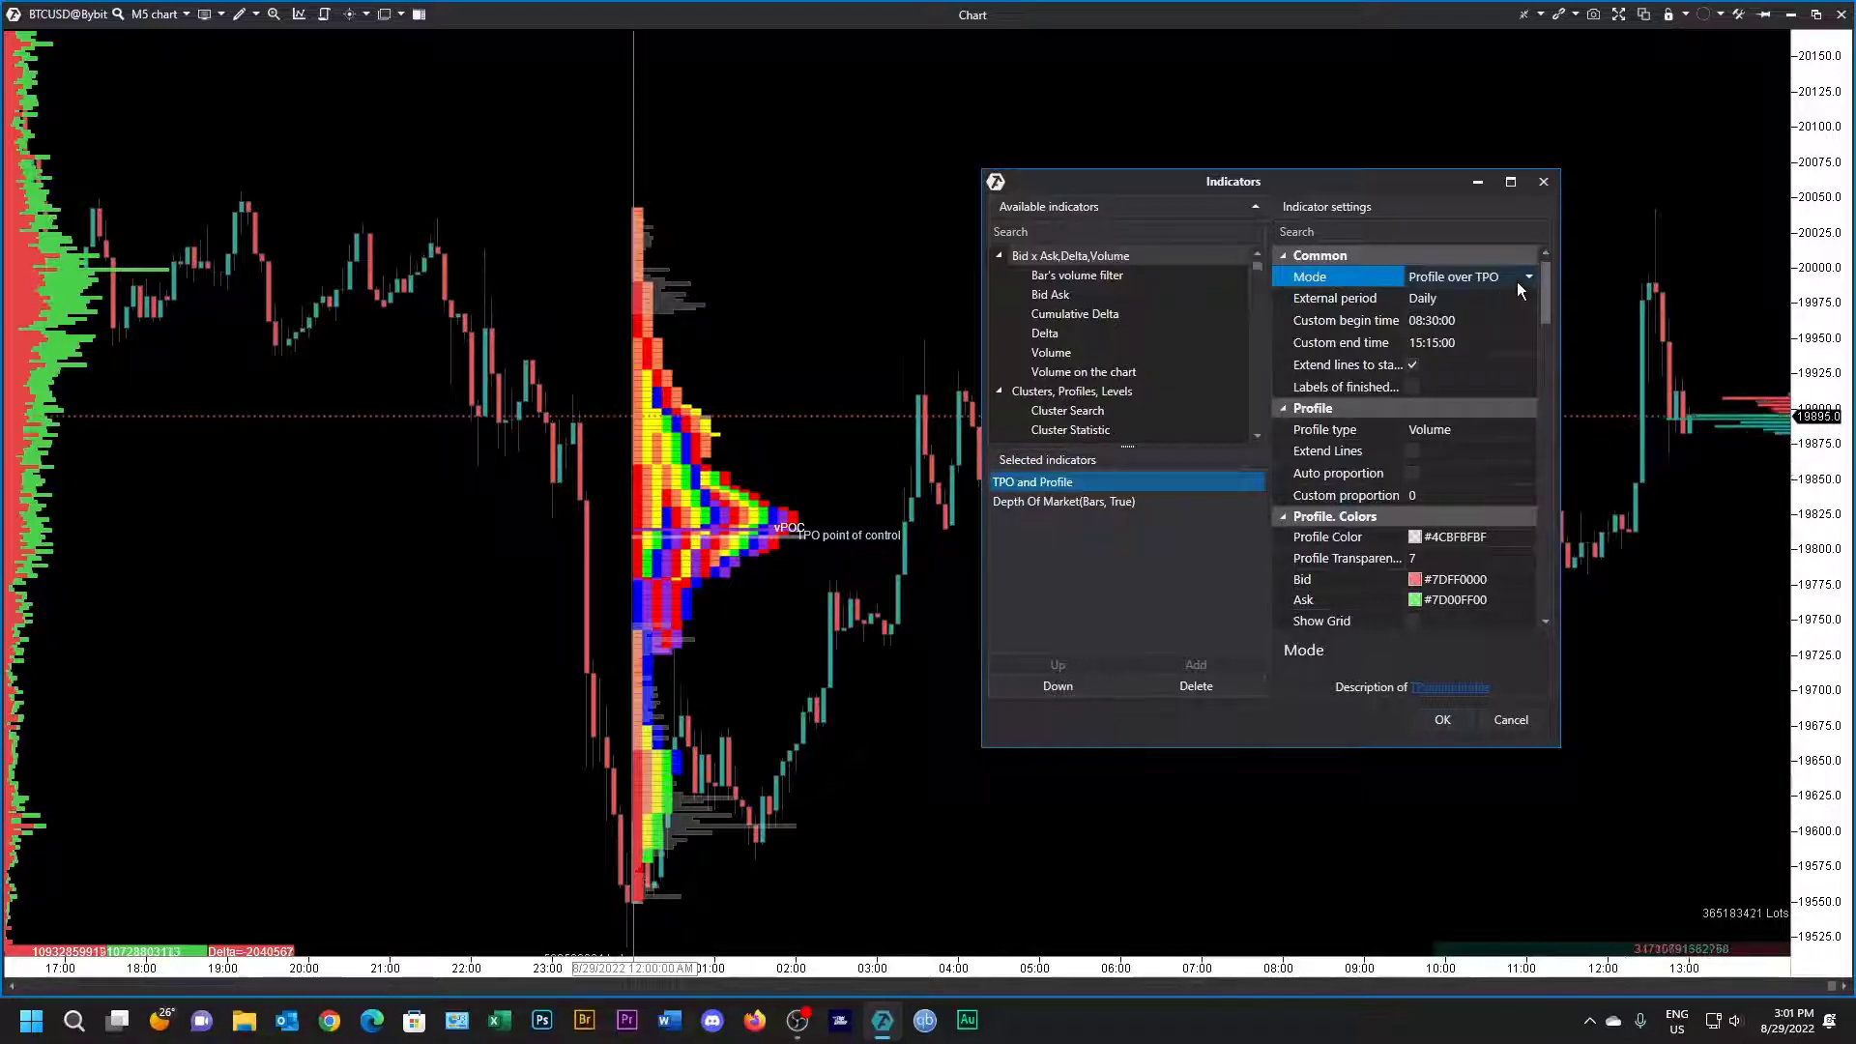
Step: Return Mode to Profile over TPO and set TPO Colors [0] to orange #FF872600
click(1456, 275)
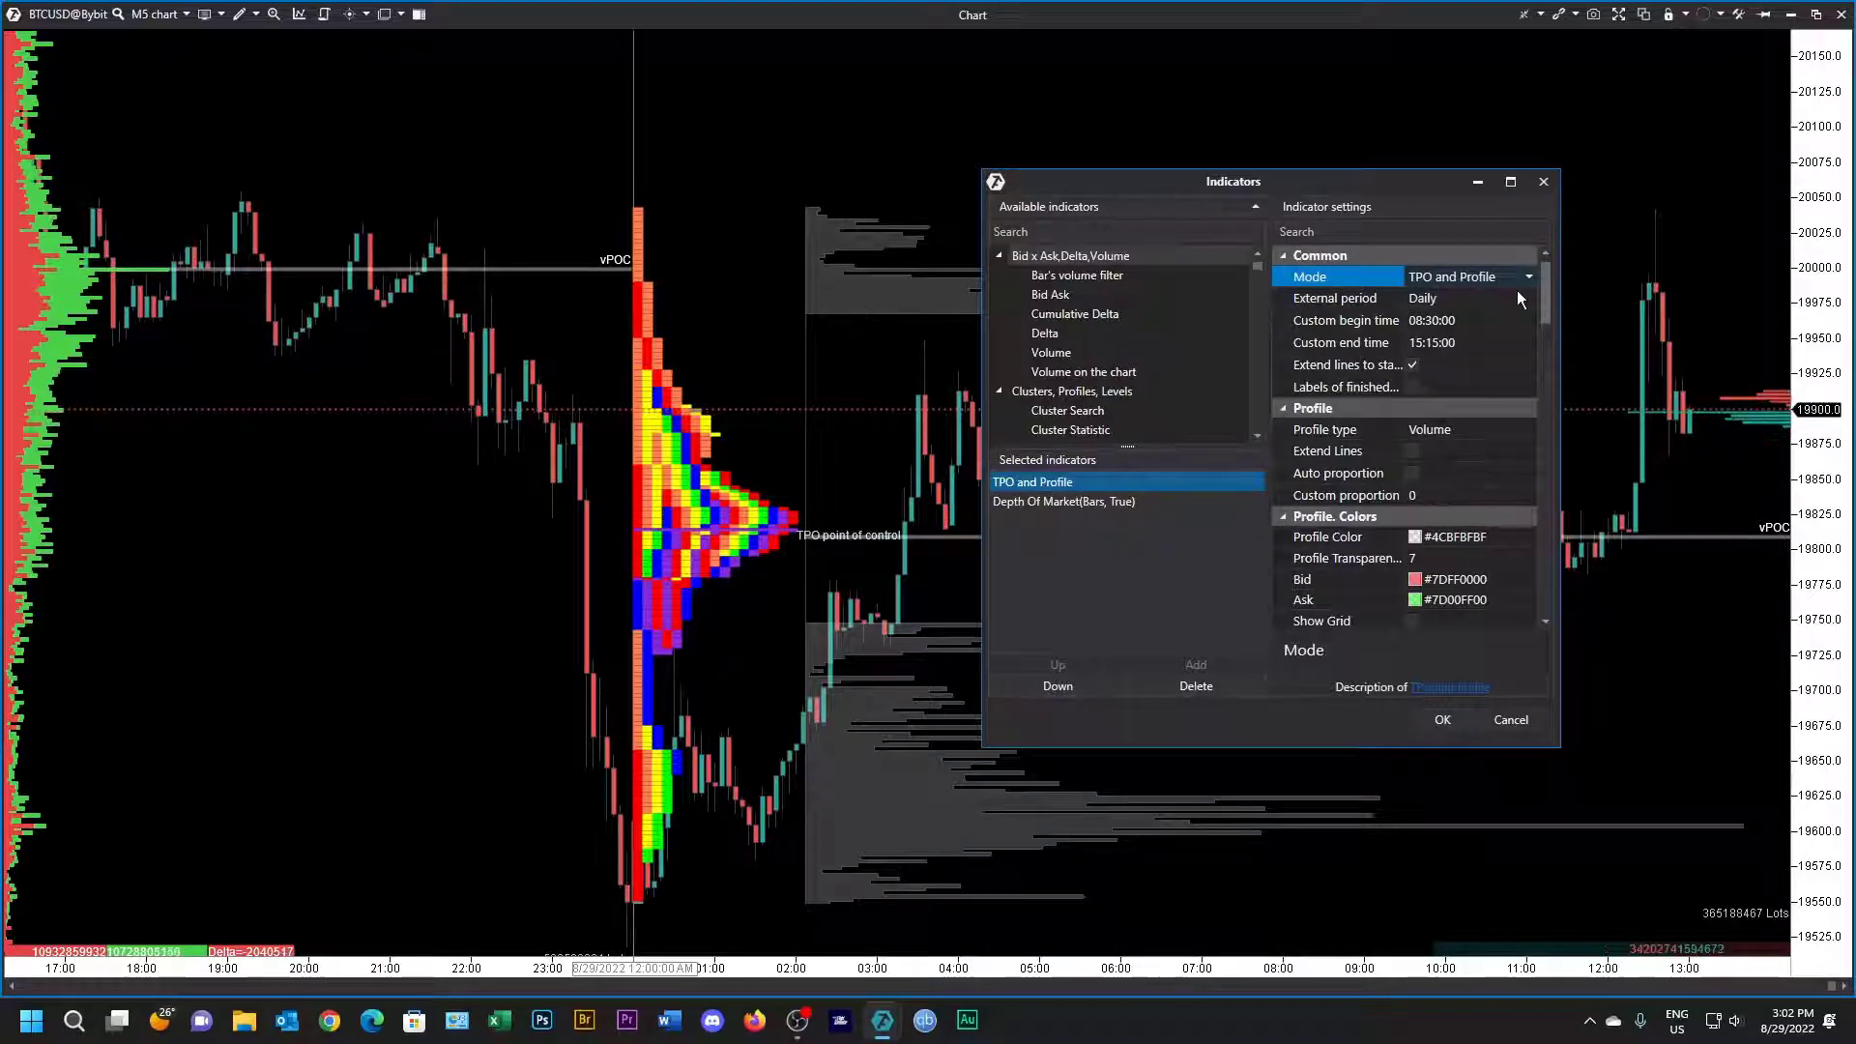
click(1528, 275)
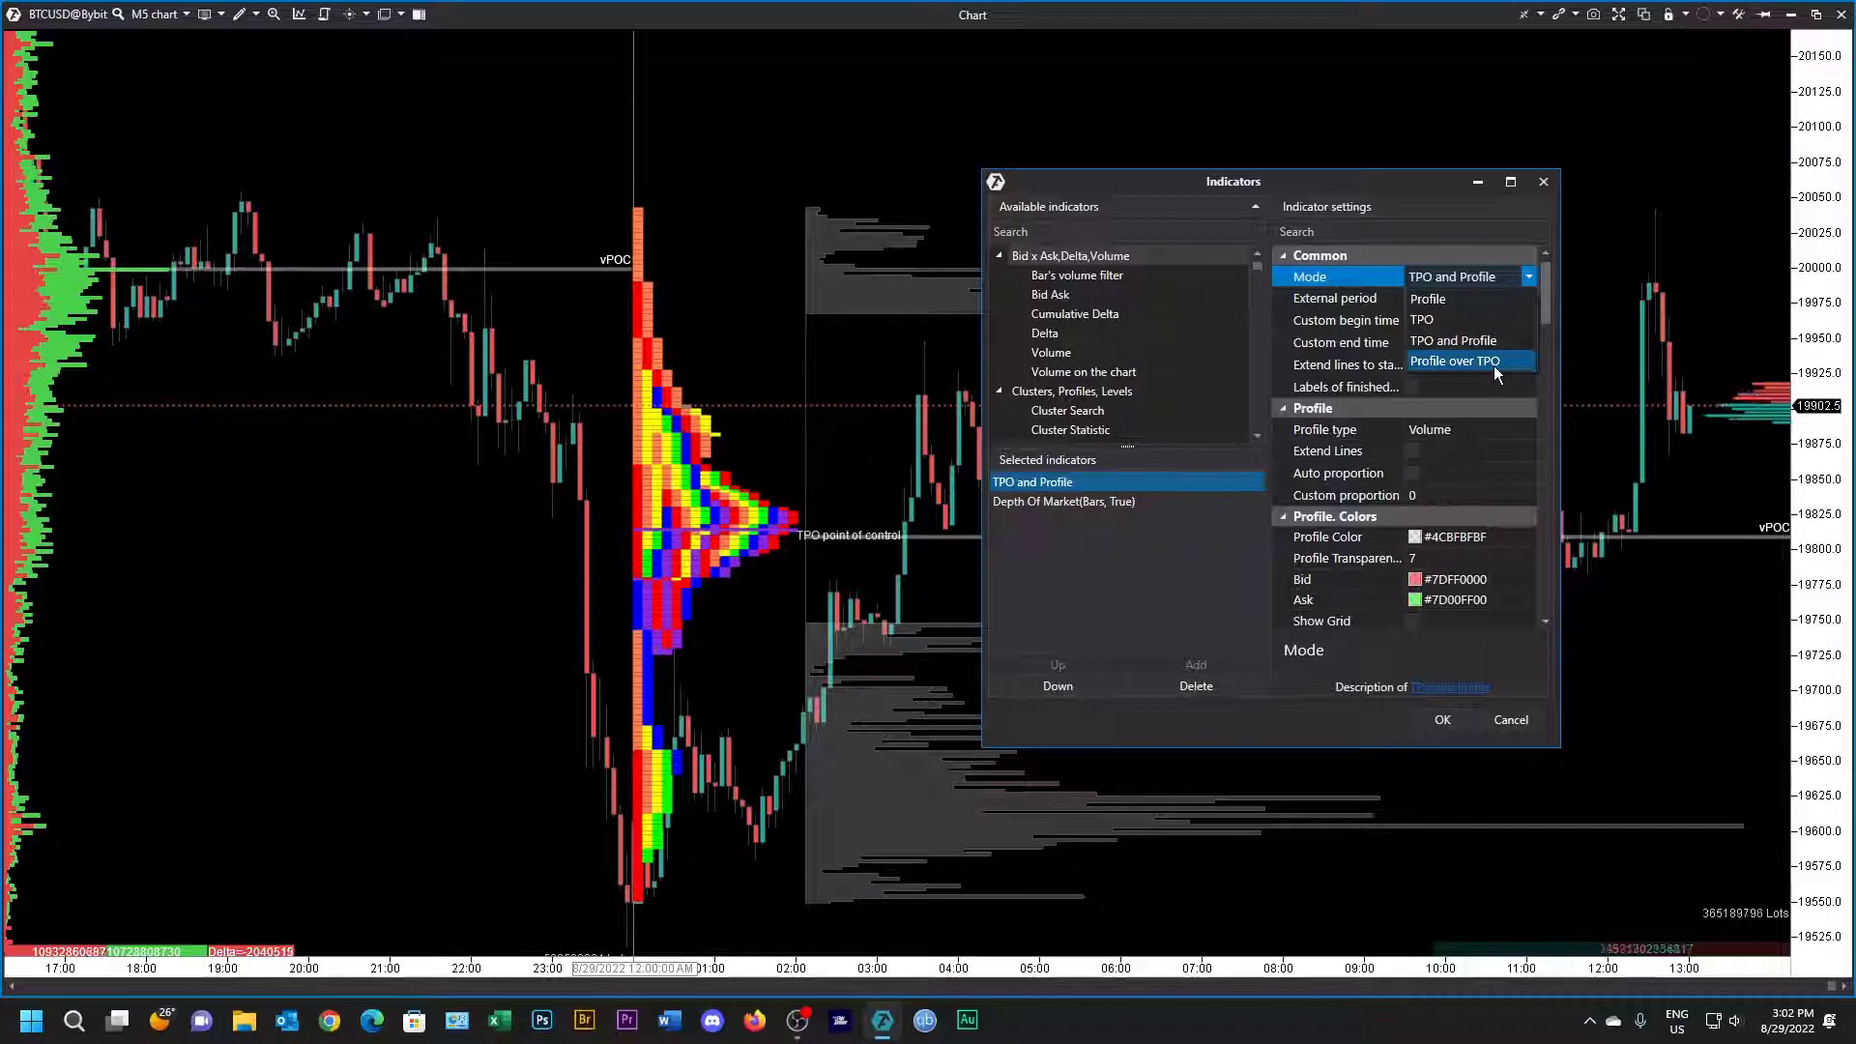
click(1455, 361)
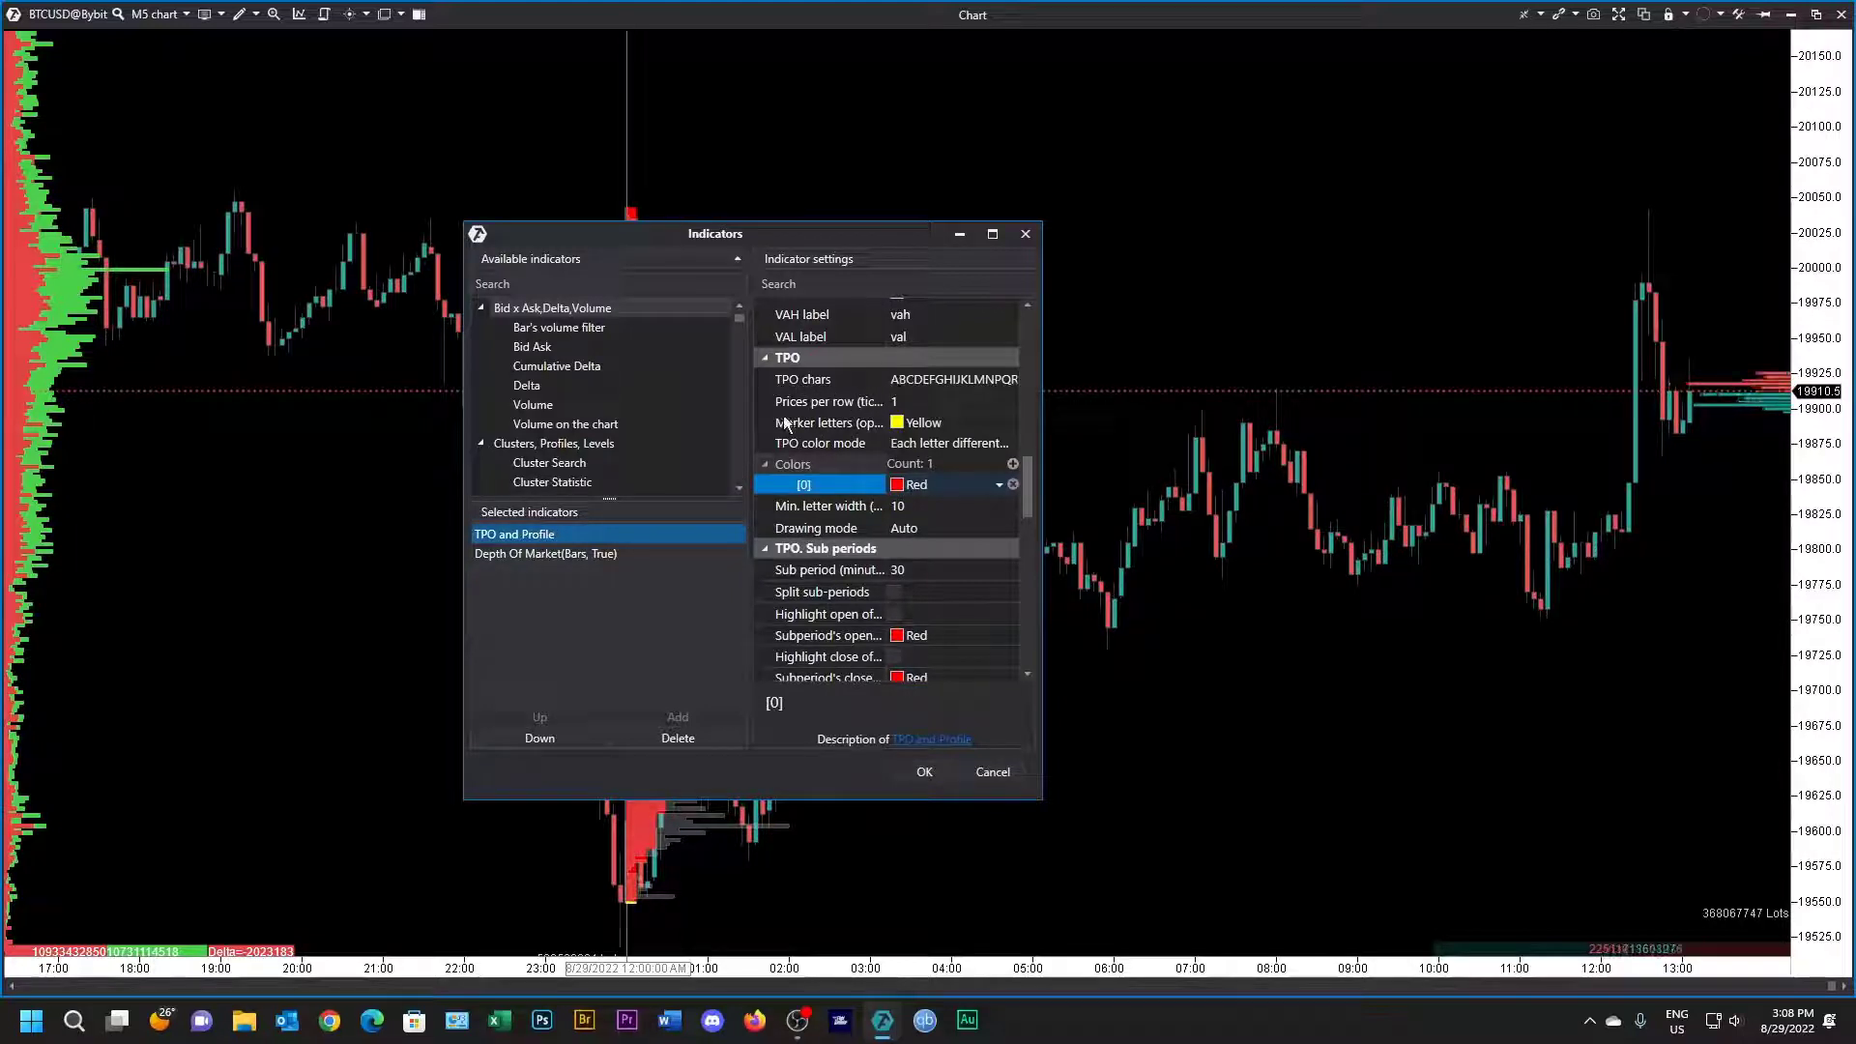
mouse_move(992, 428)
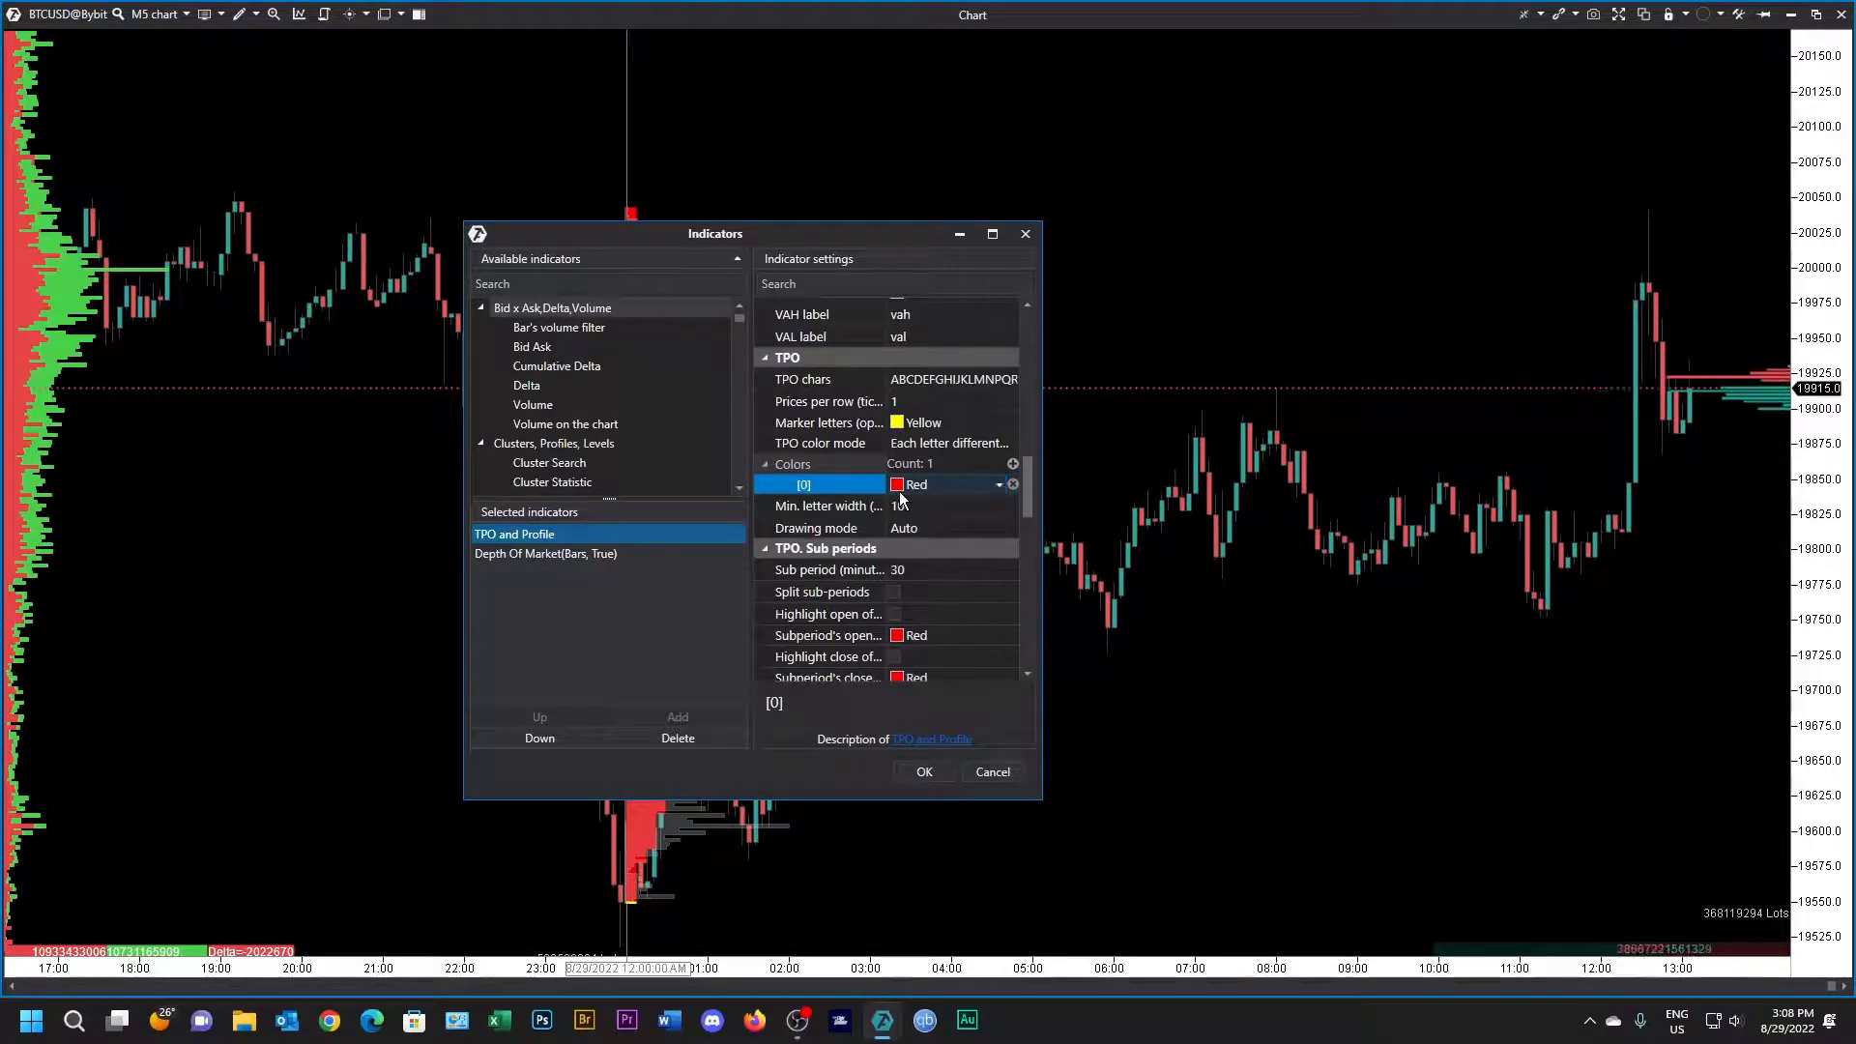
click(998, 485)
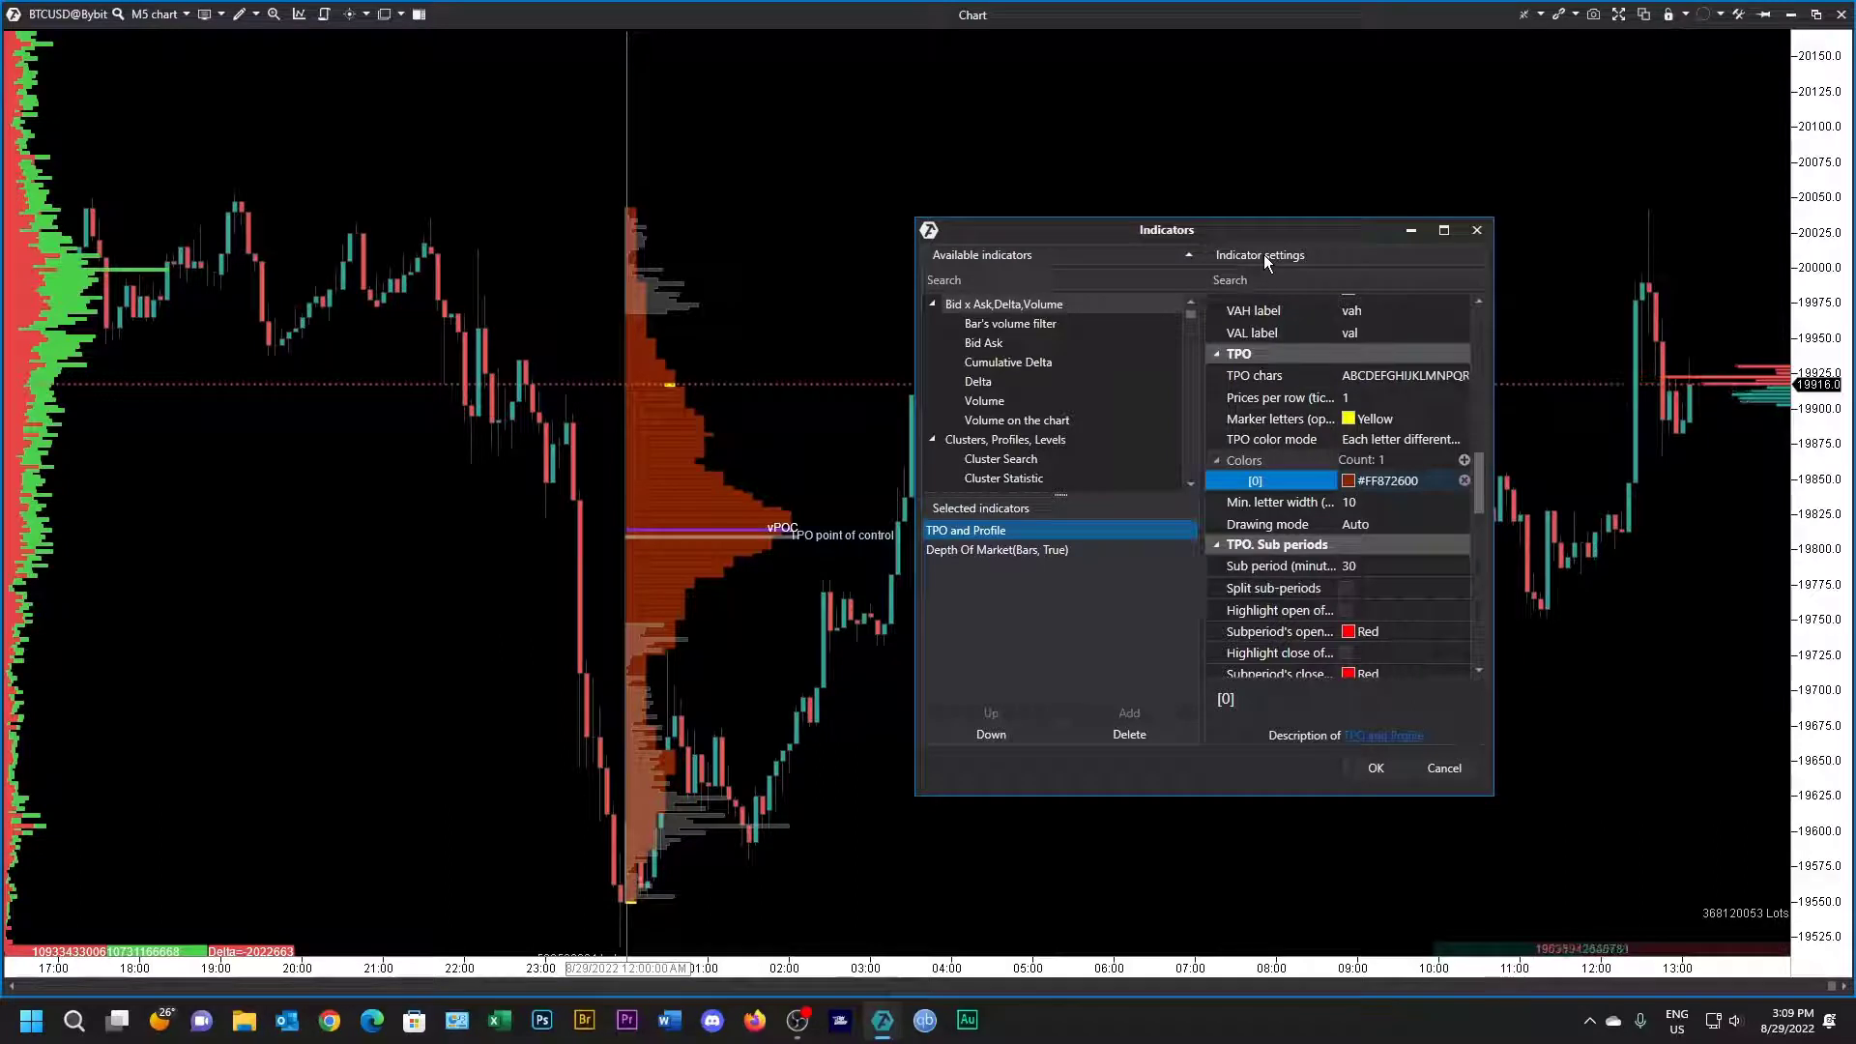
Step: Keep Show POC on while previewing Extend POC, then leave extension off
scroll(down, 3)
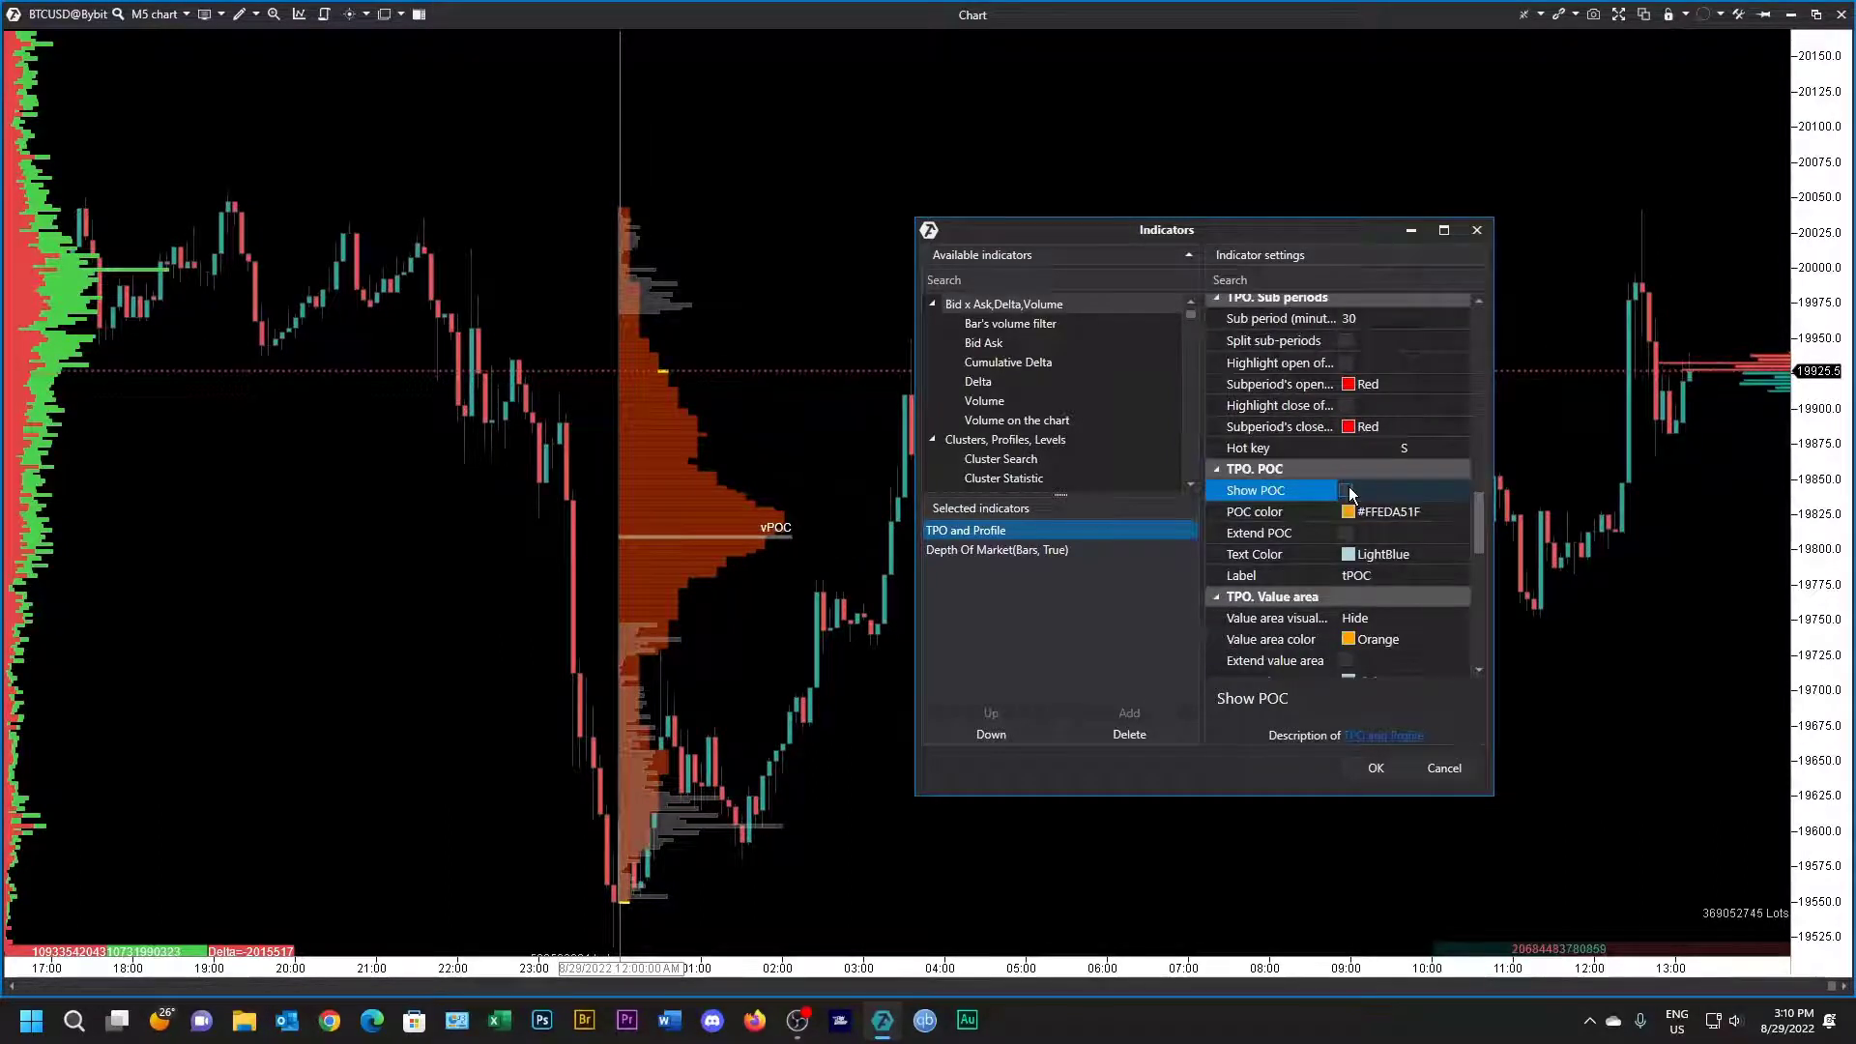
click(1350, 490)
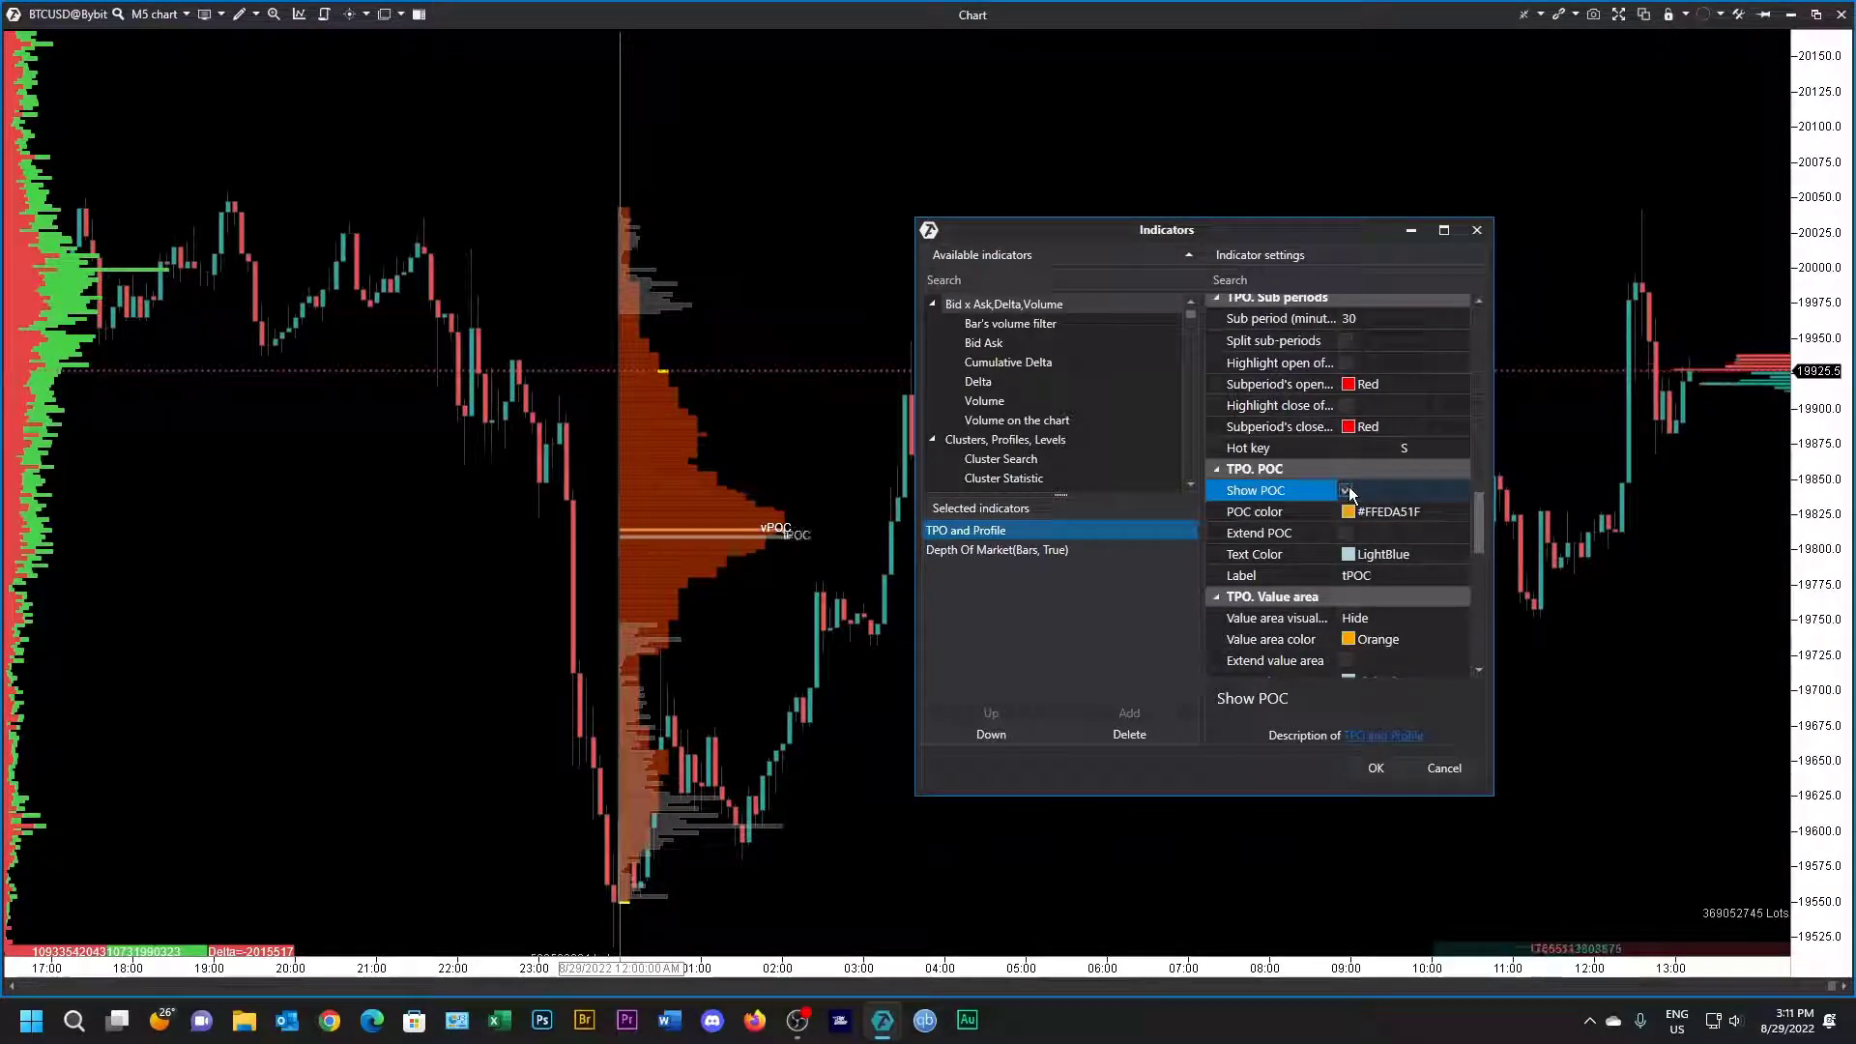
click(1345, 490)
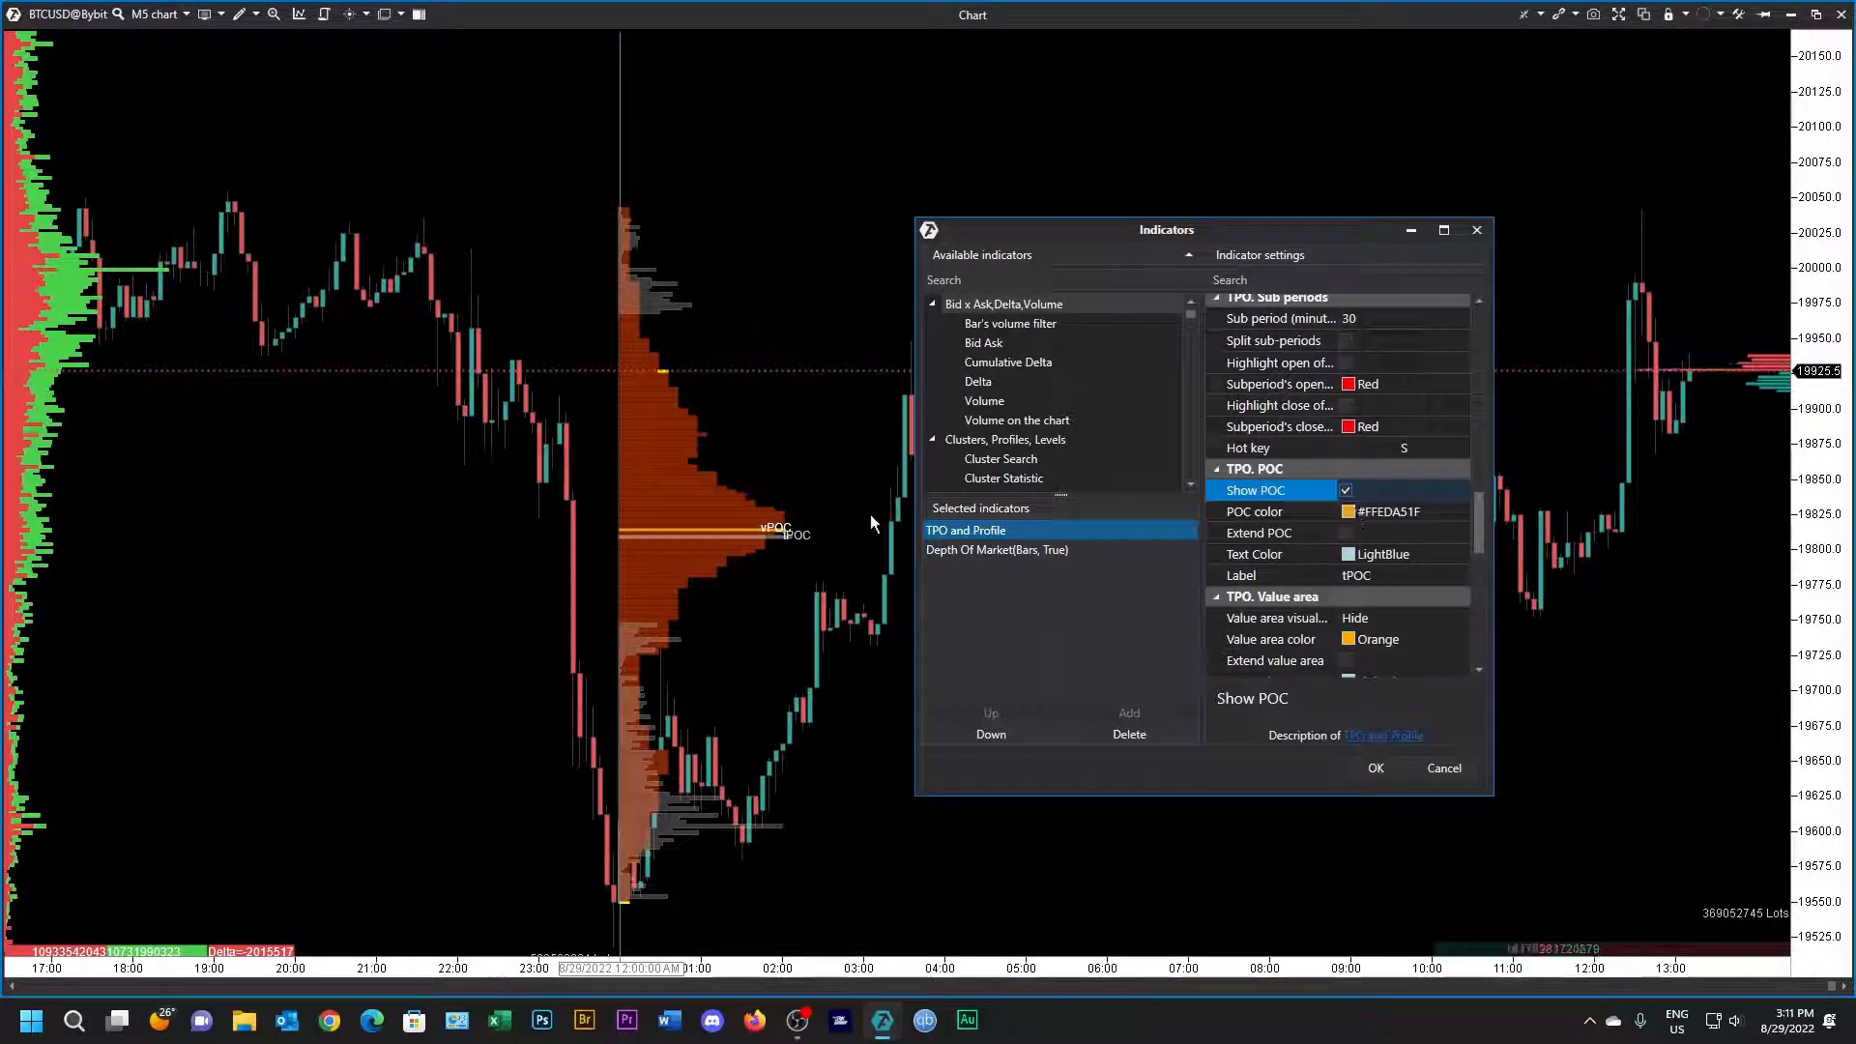
mouse_move(1319, 564)
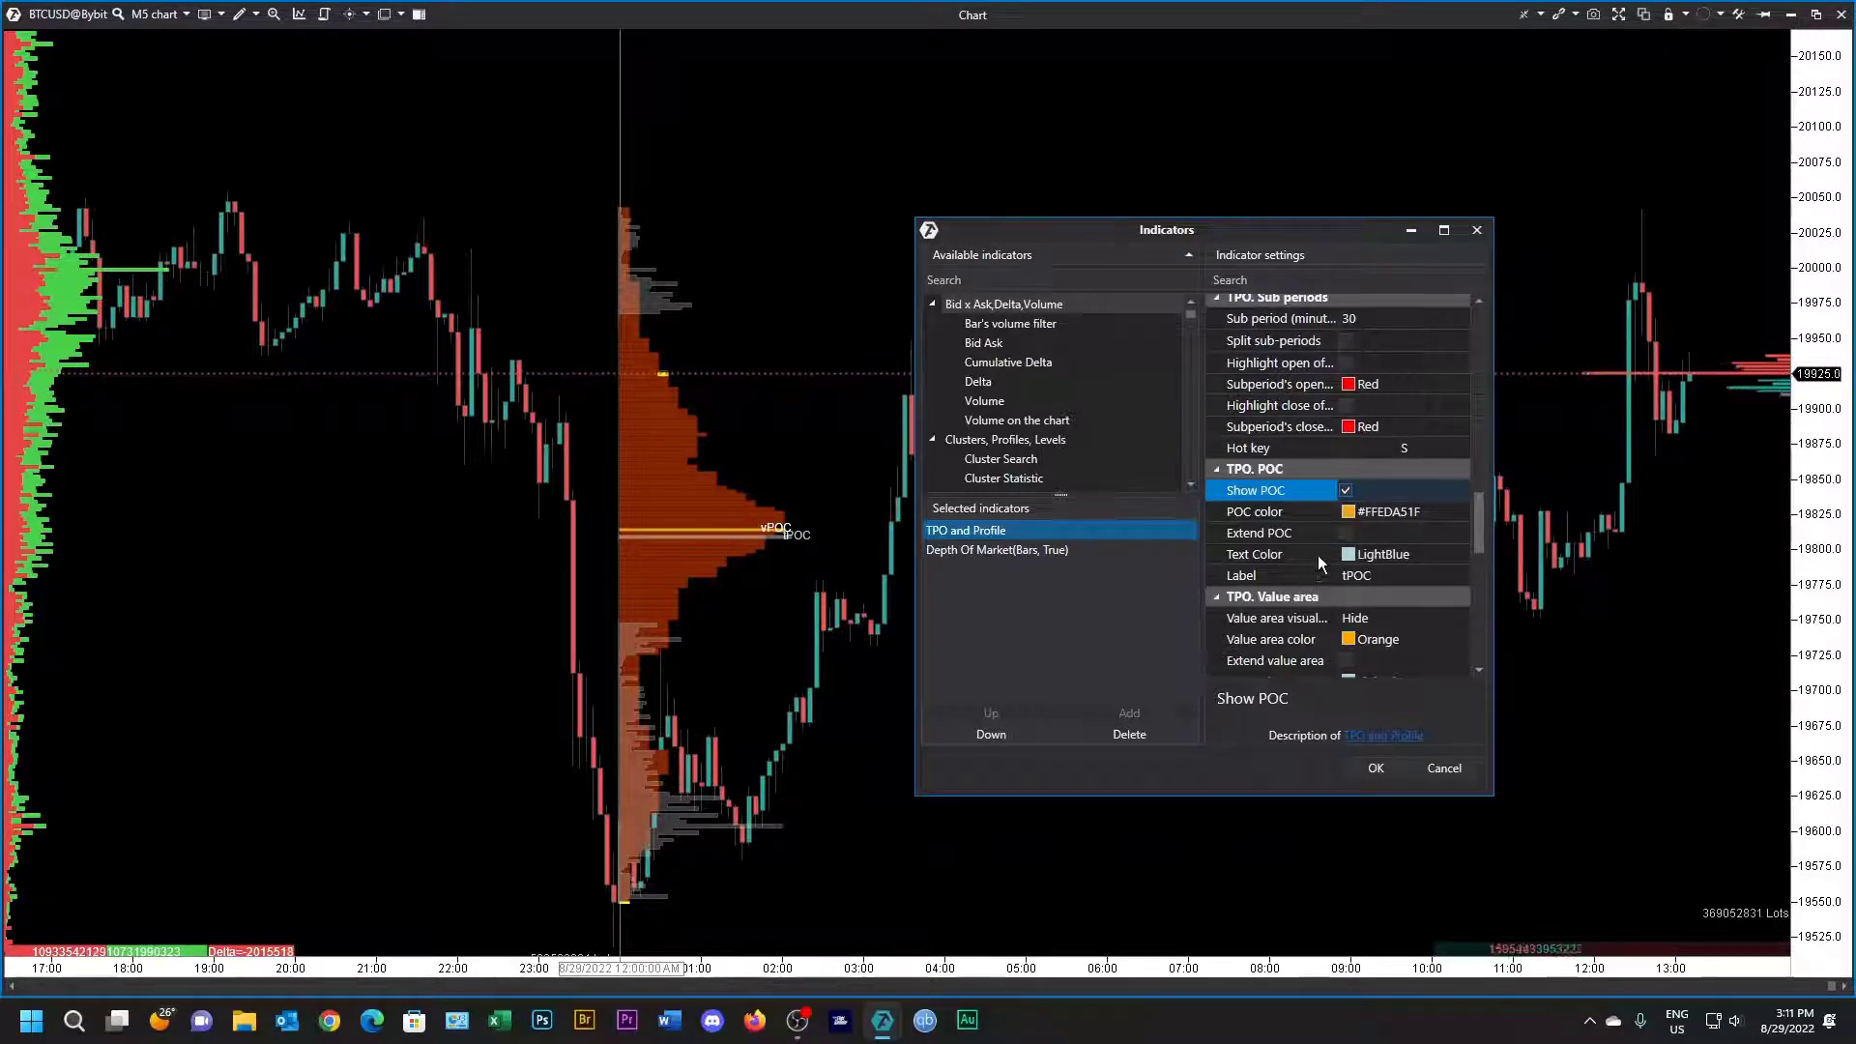
click(1346, 533)
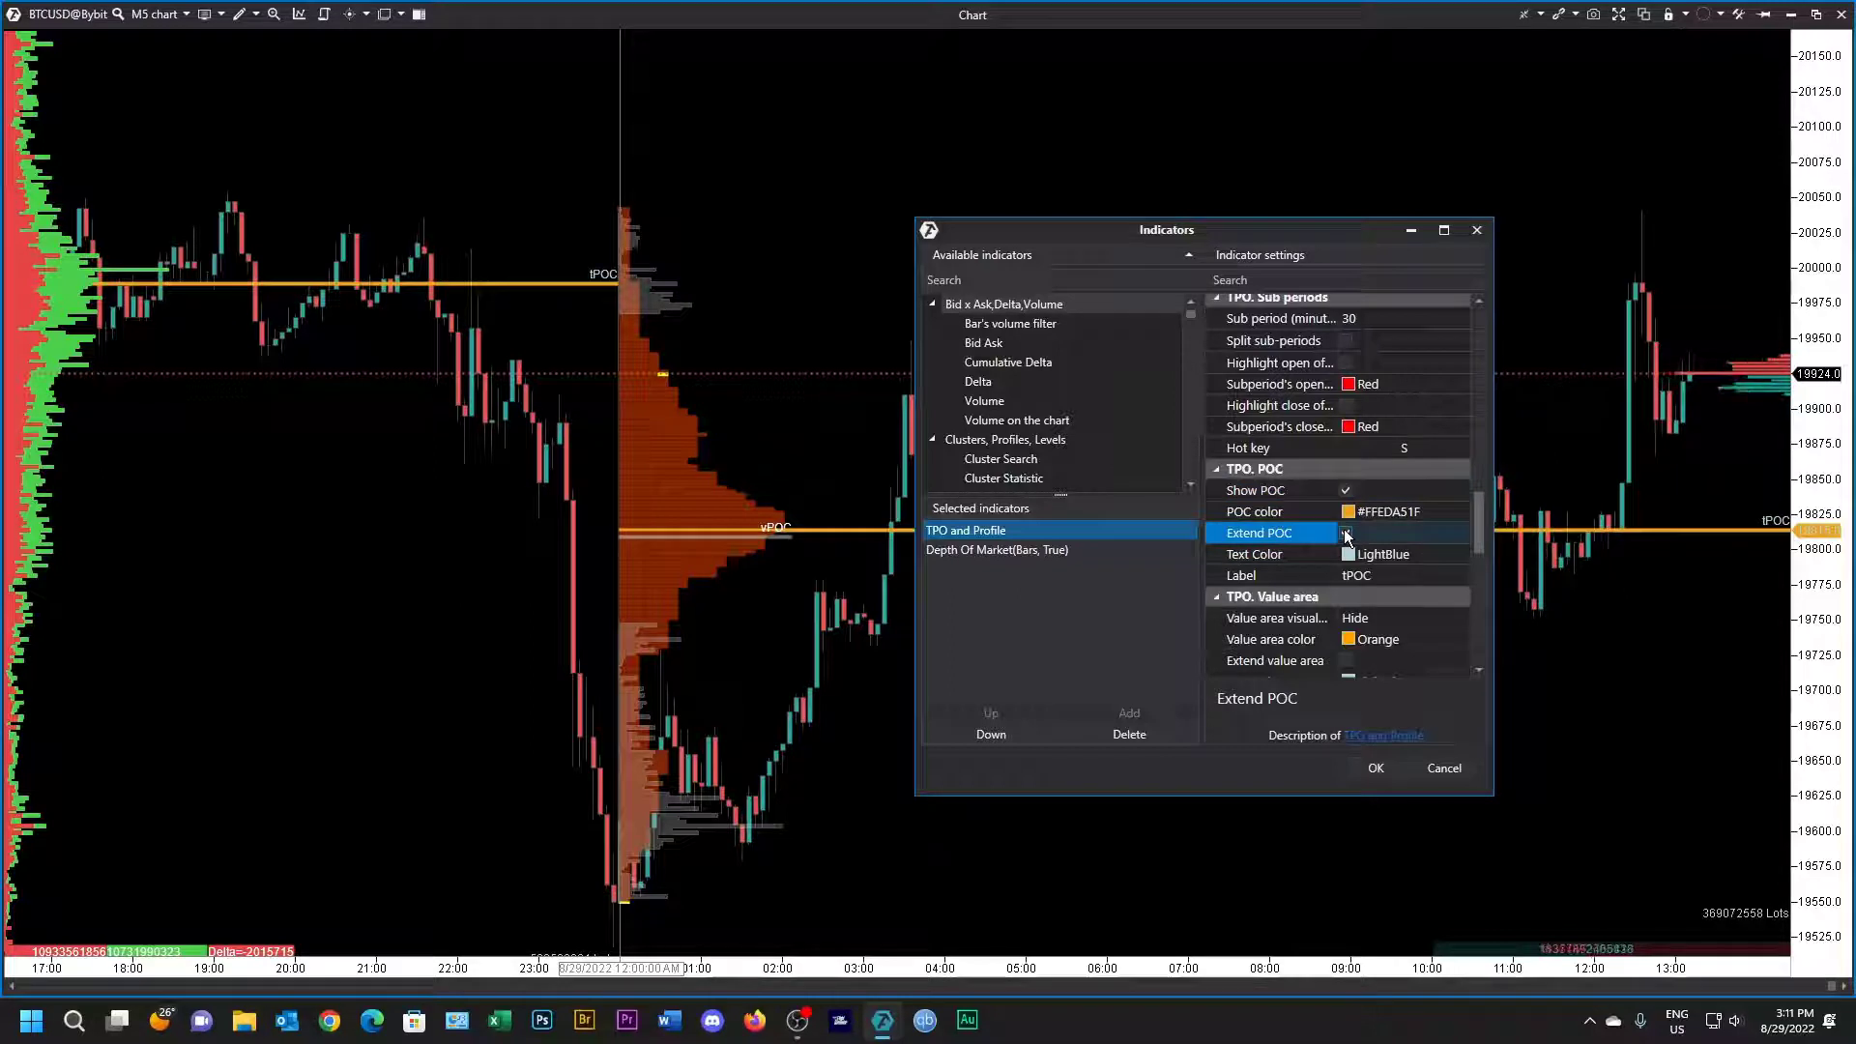
click(1346, 532)
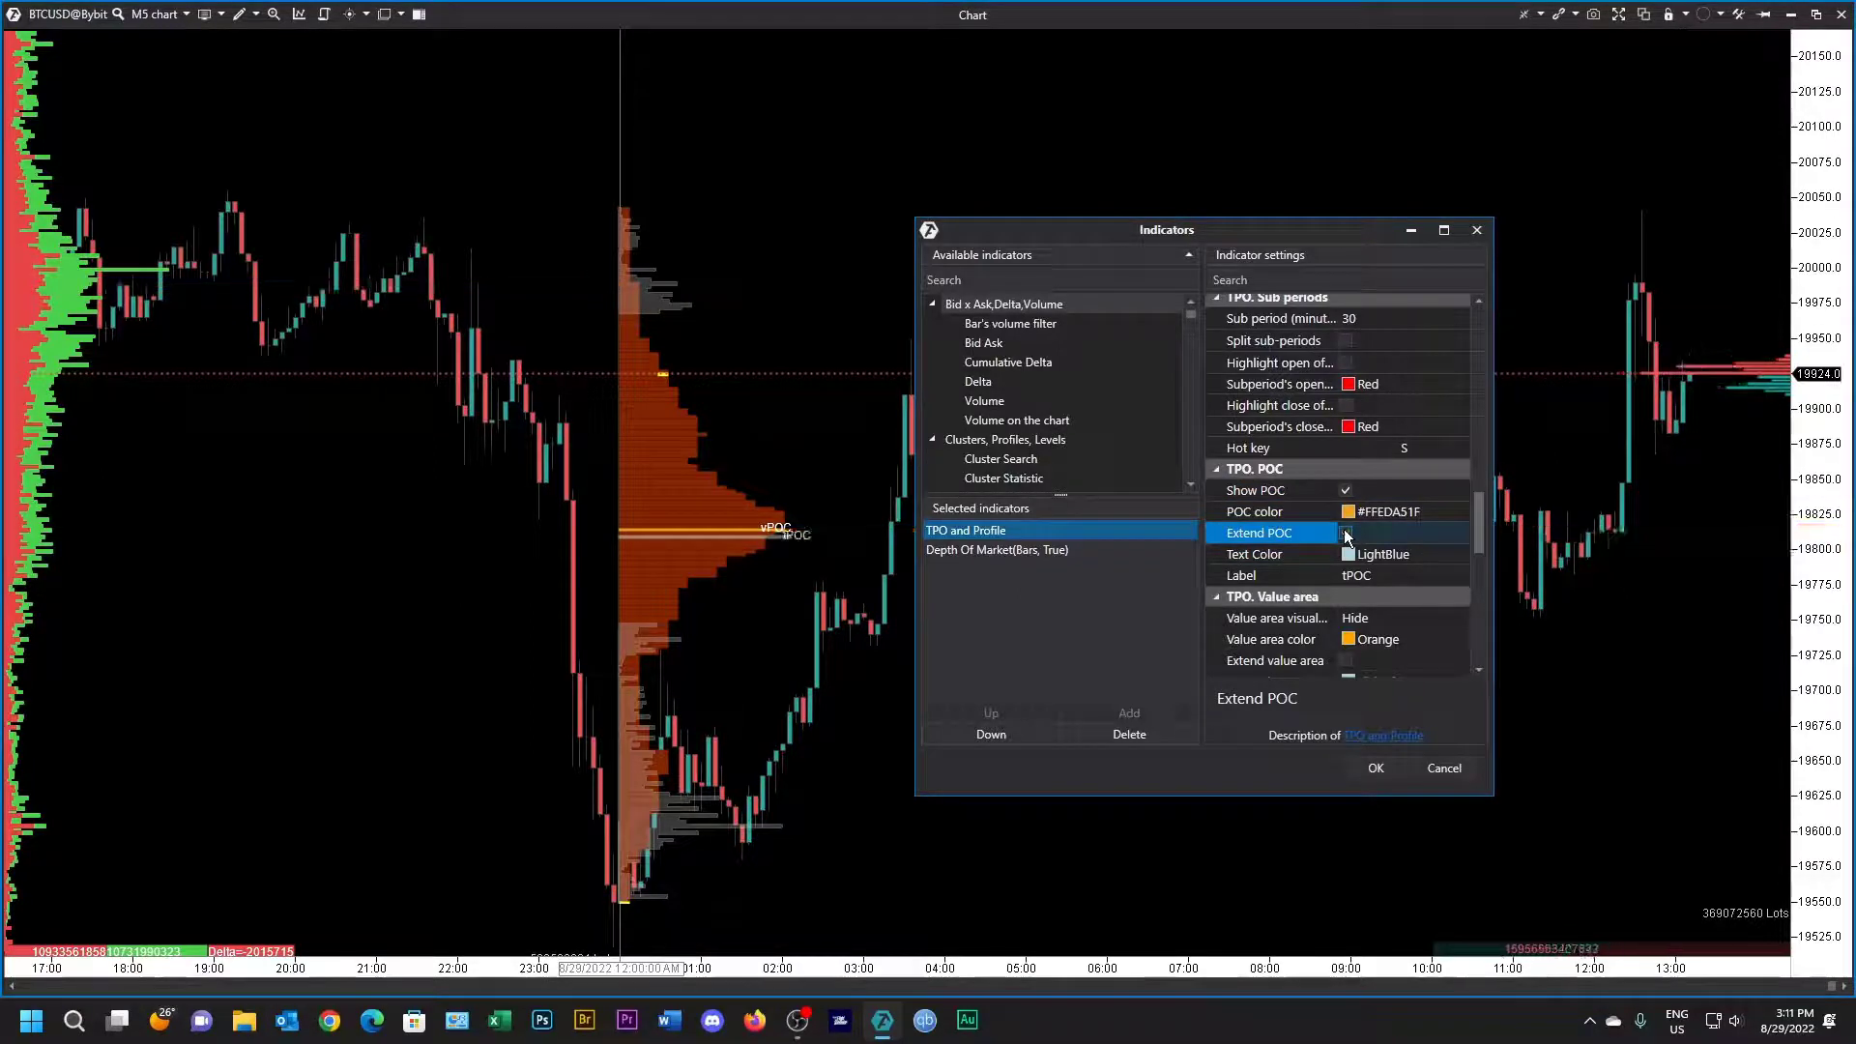
click(1345, 533)
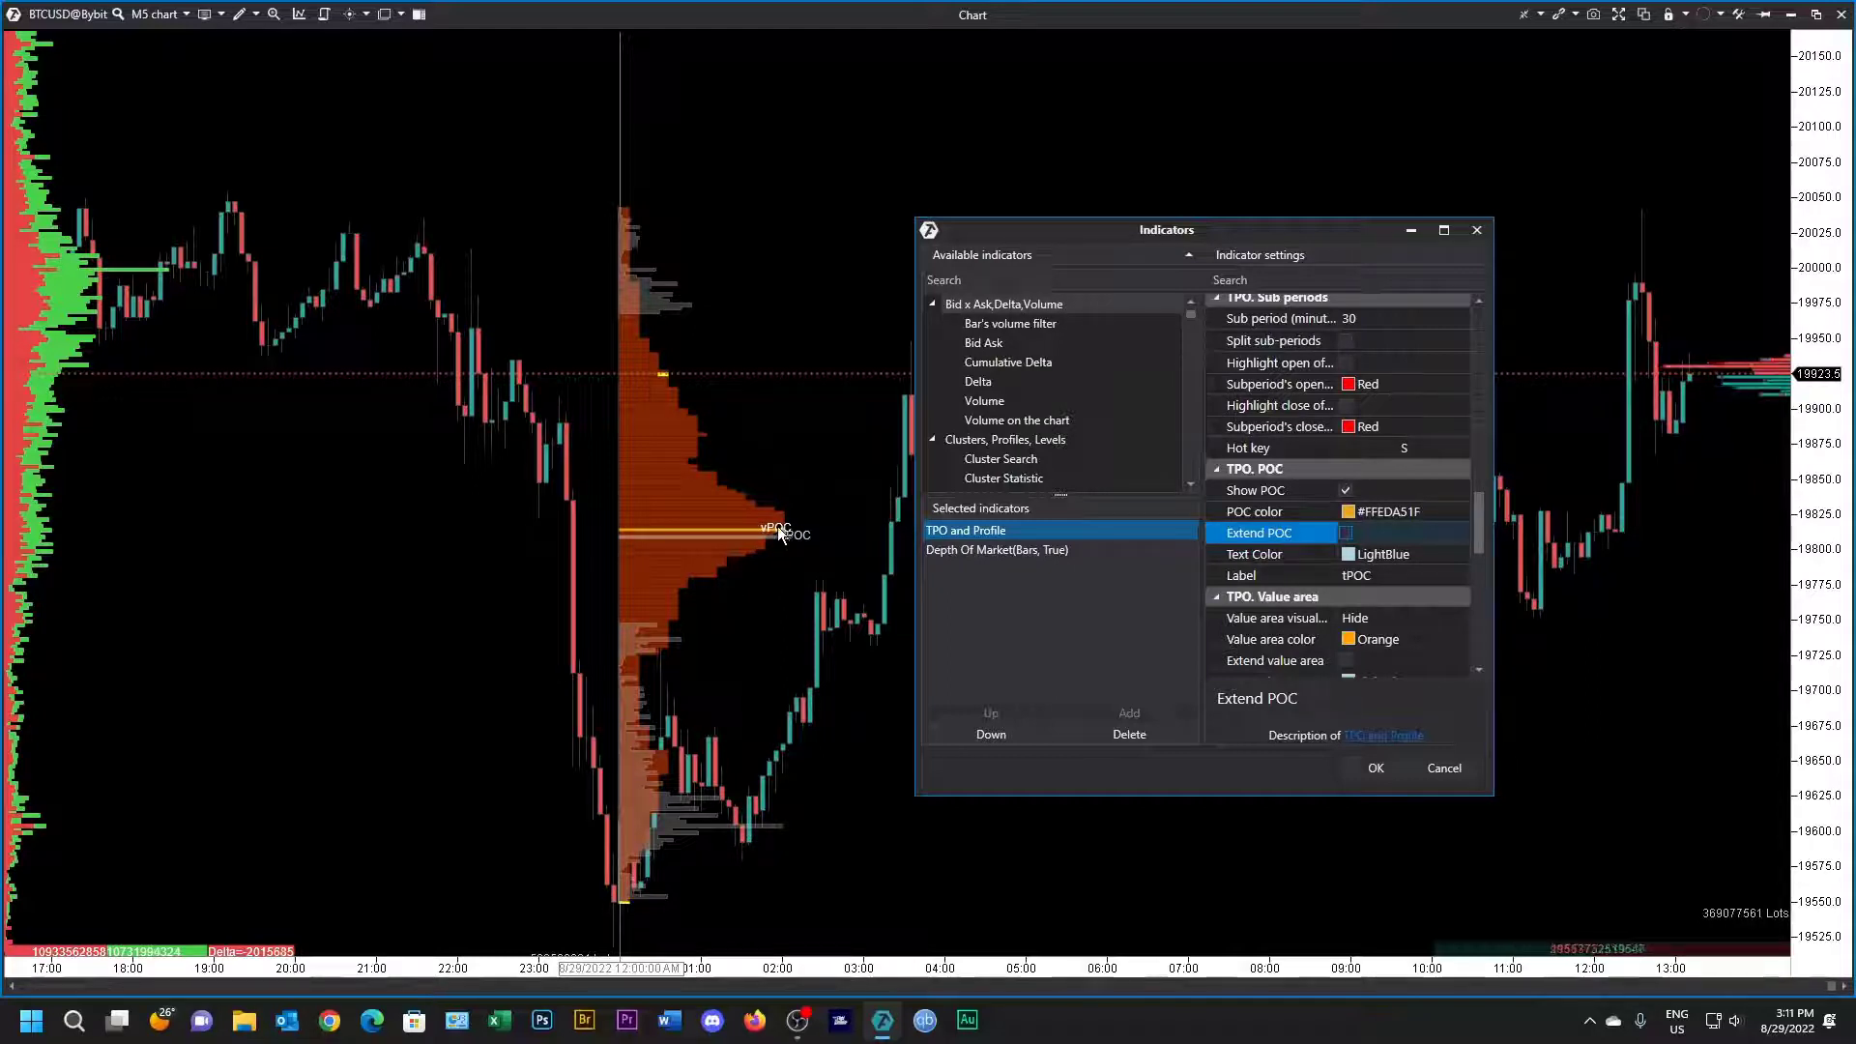
mouse_move(1329, 588)
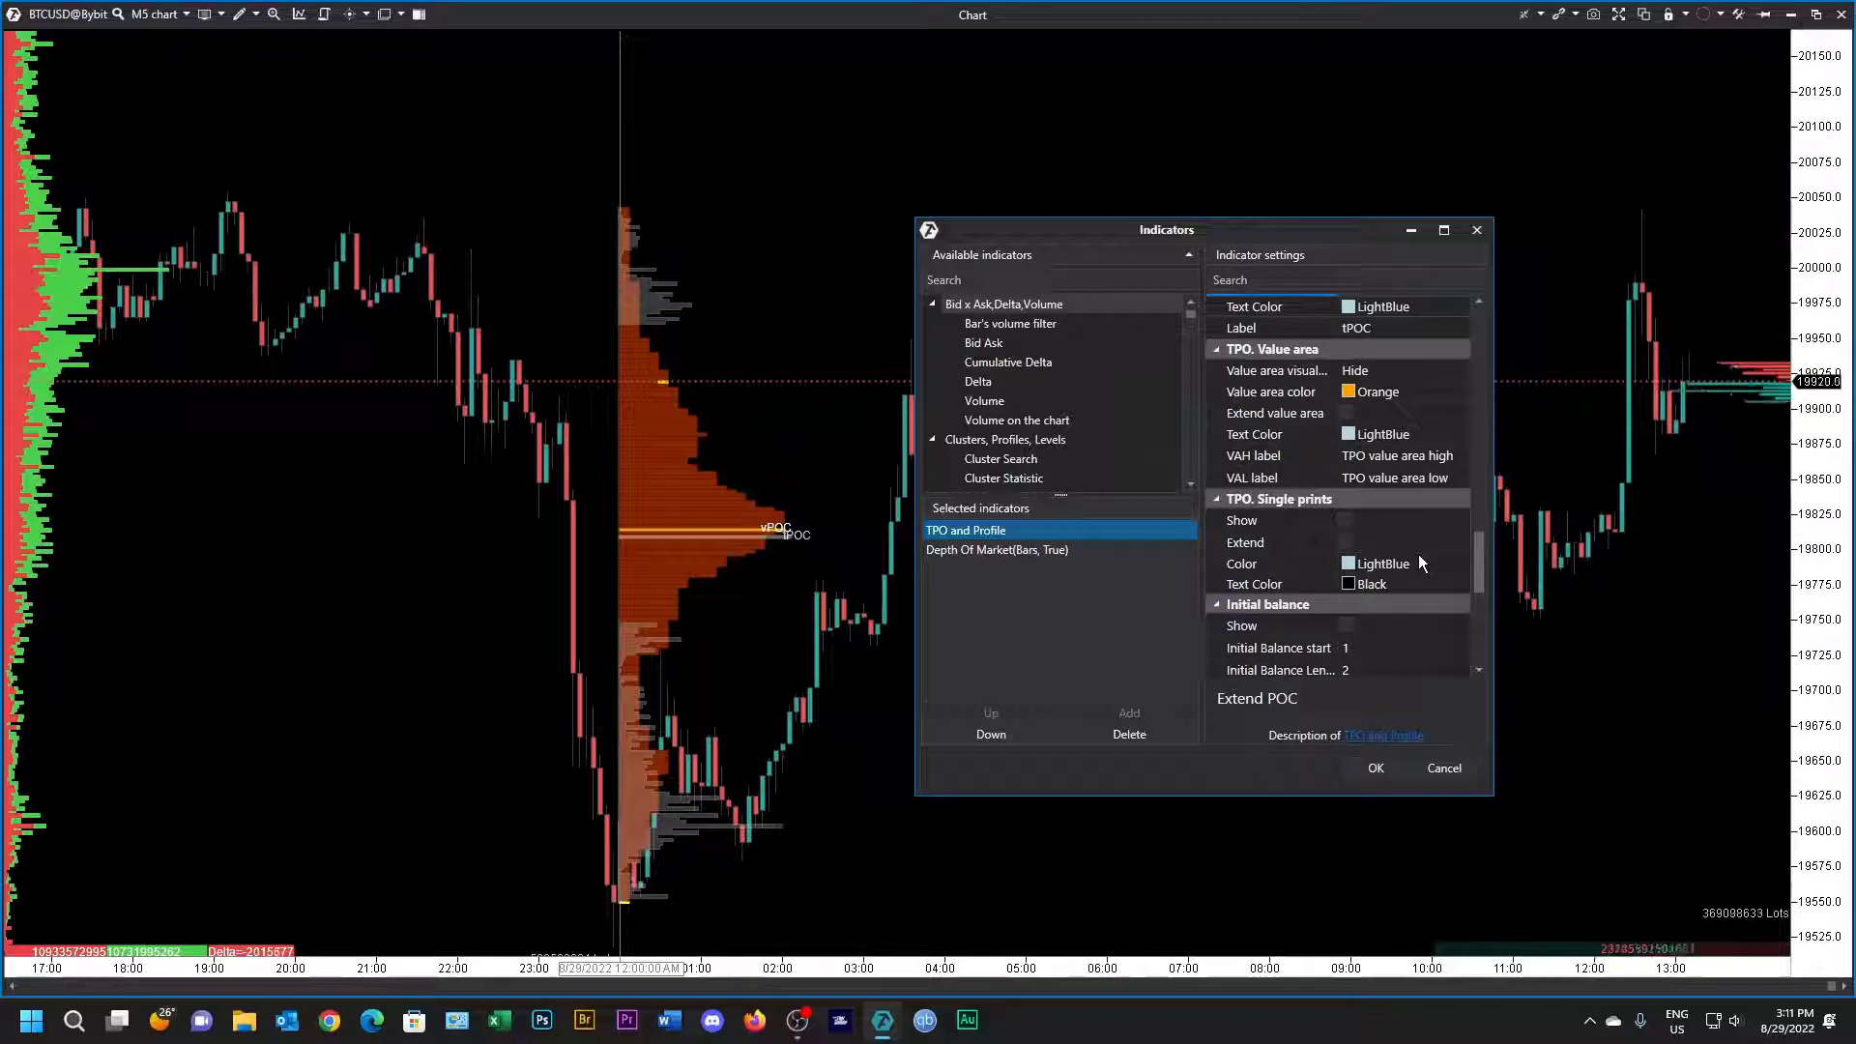
mouse_move(1302, 371)
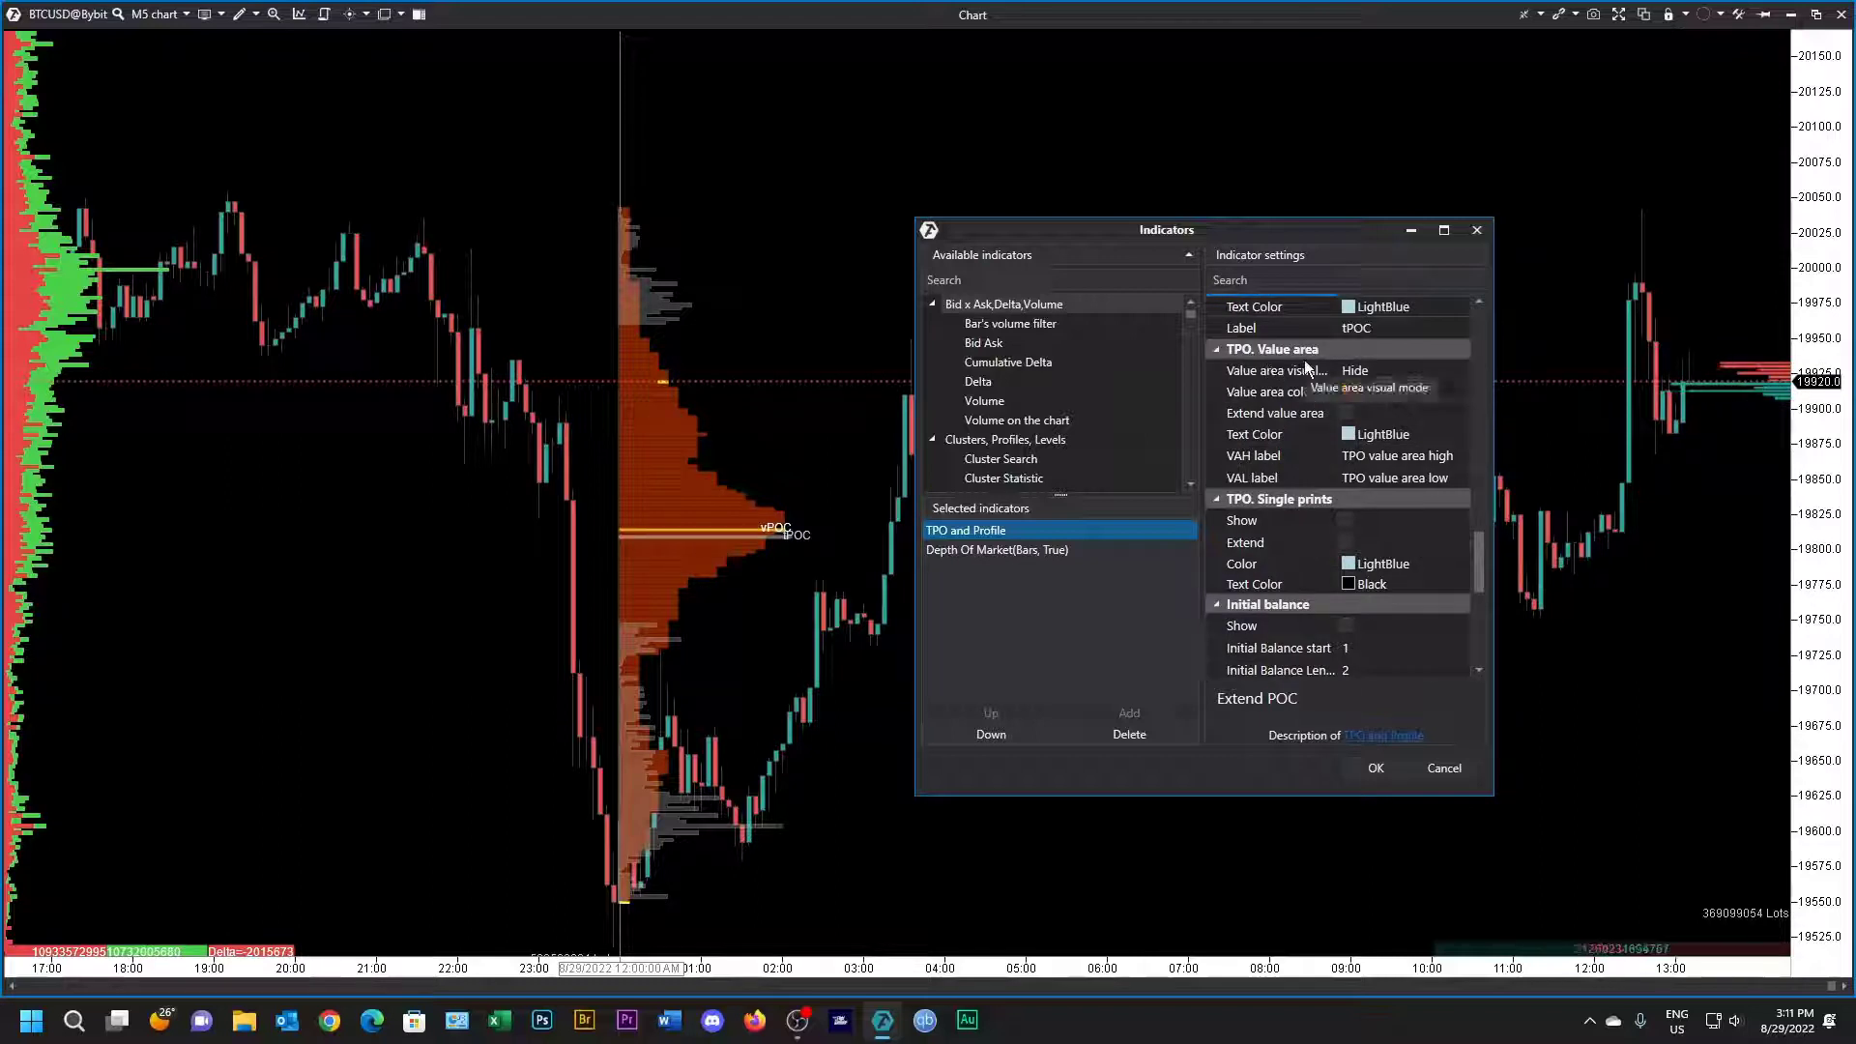
Step: Show and extend TPO single prints with White text colour
click(1373, 390)
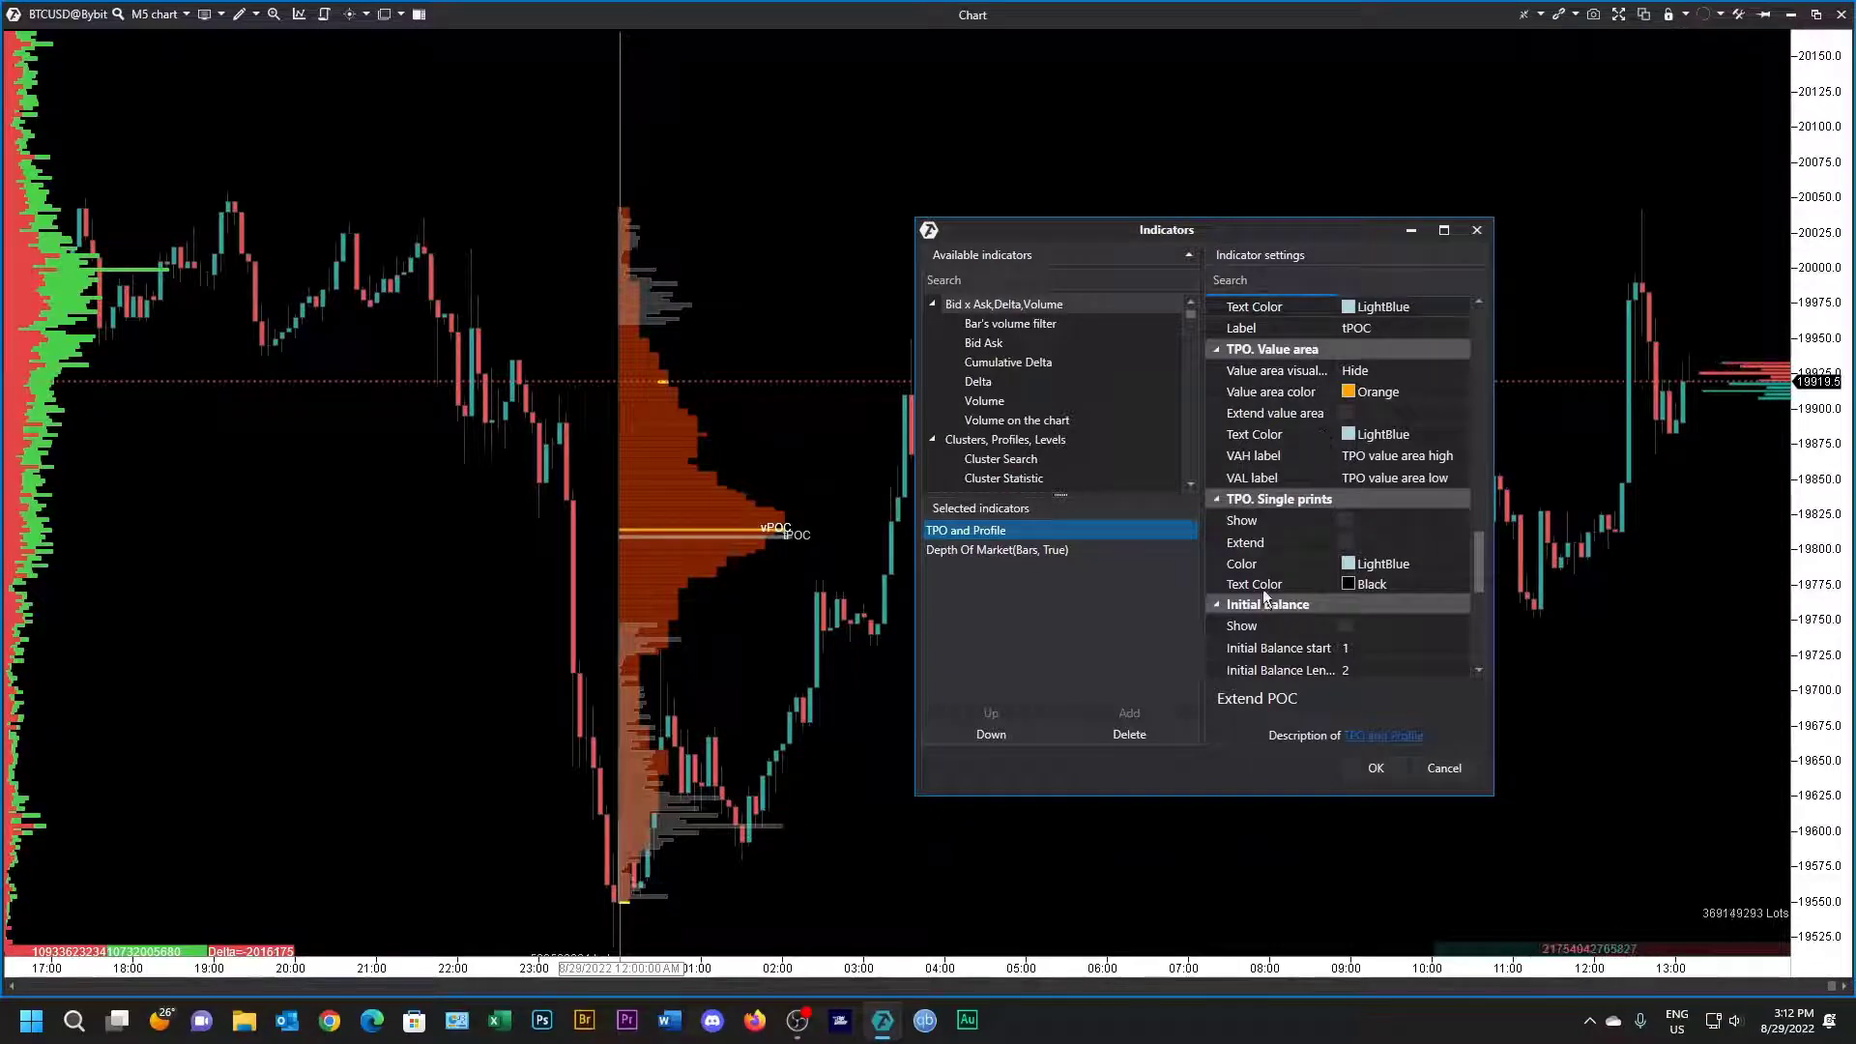
click(1346, 520)
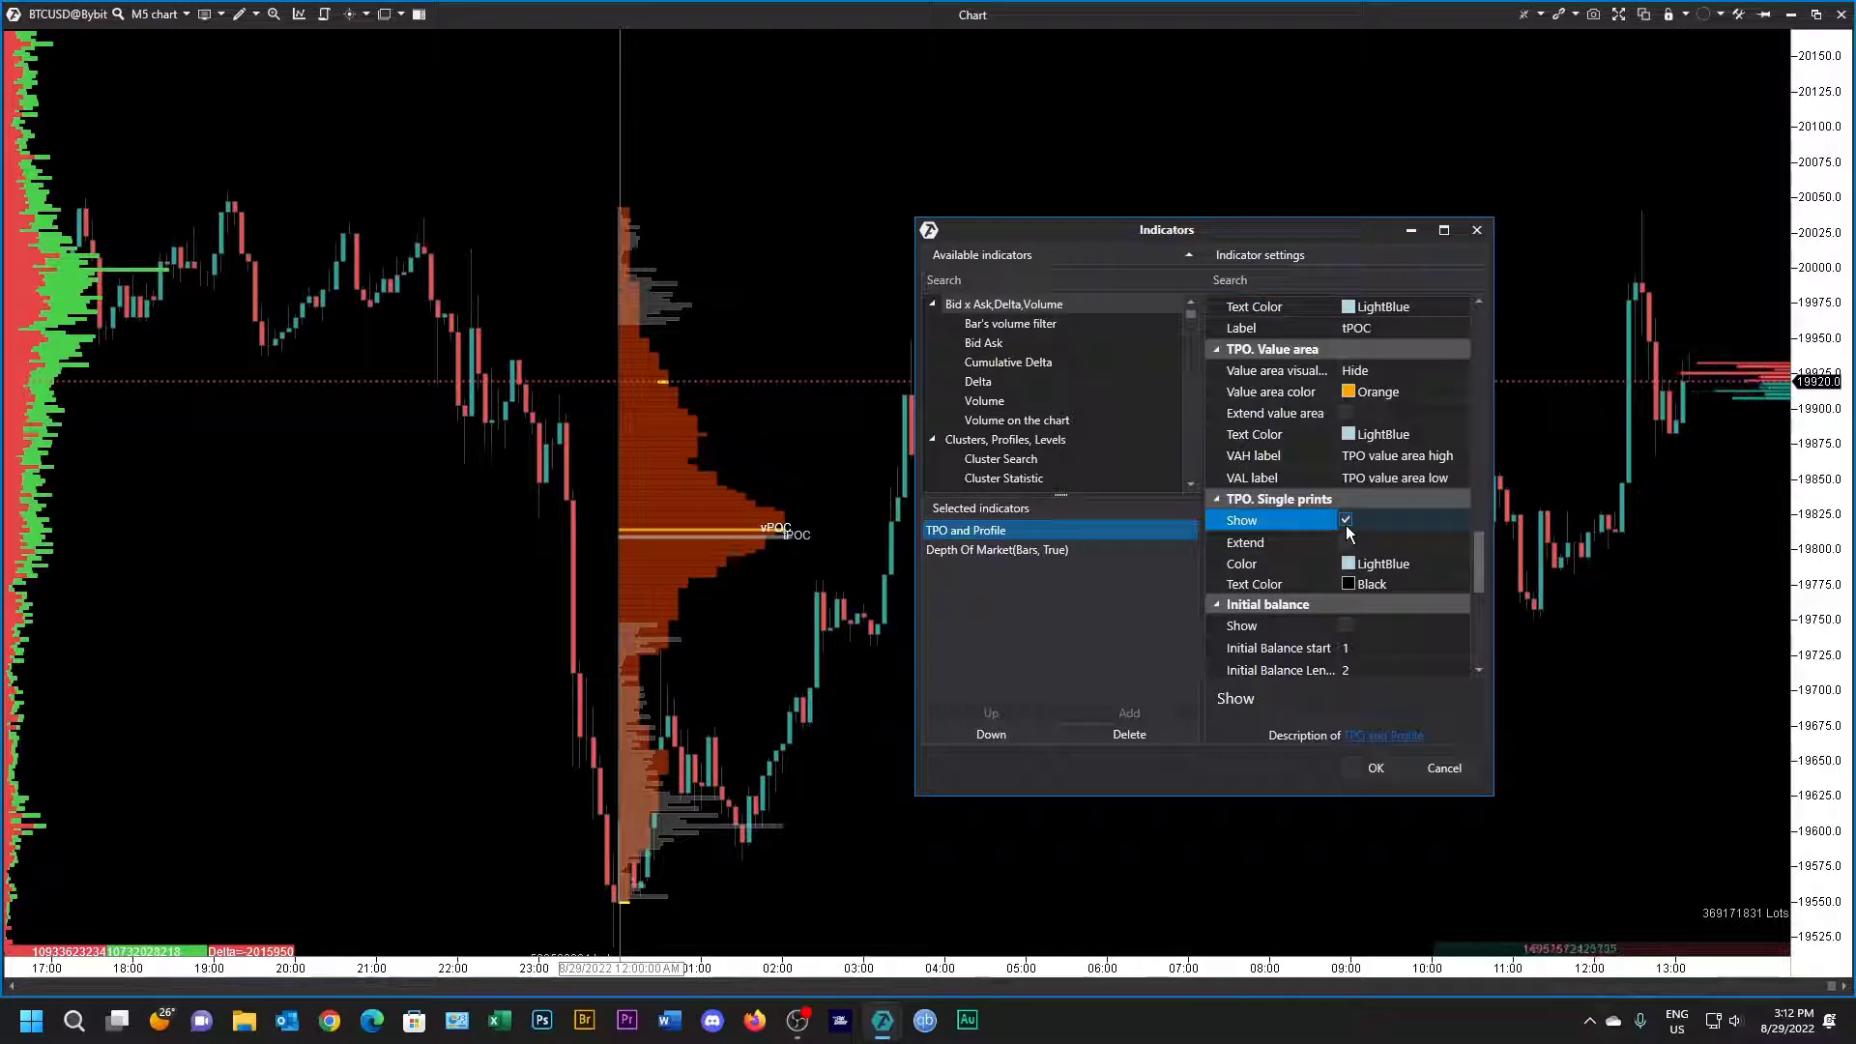
click(1345, 542)
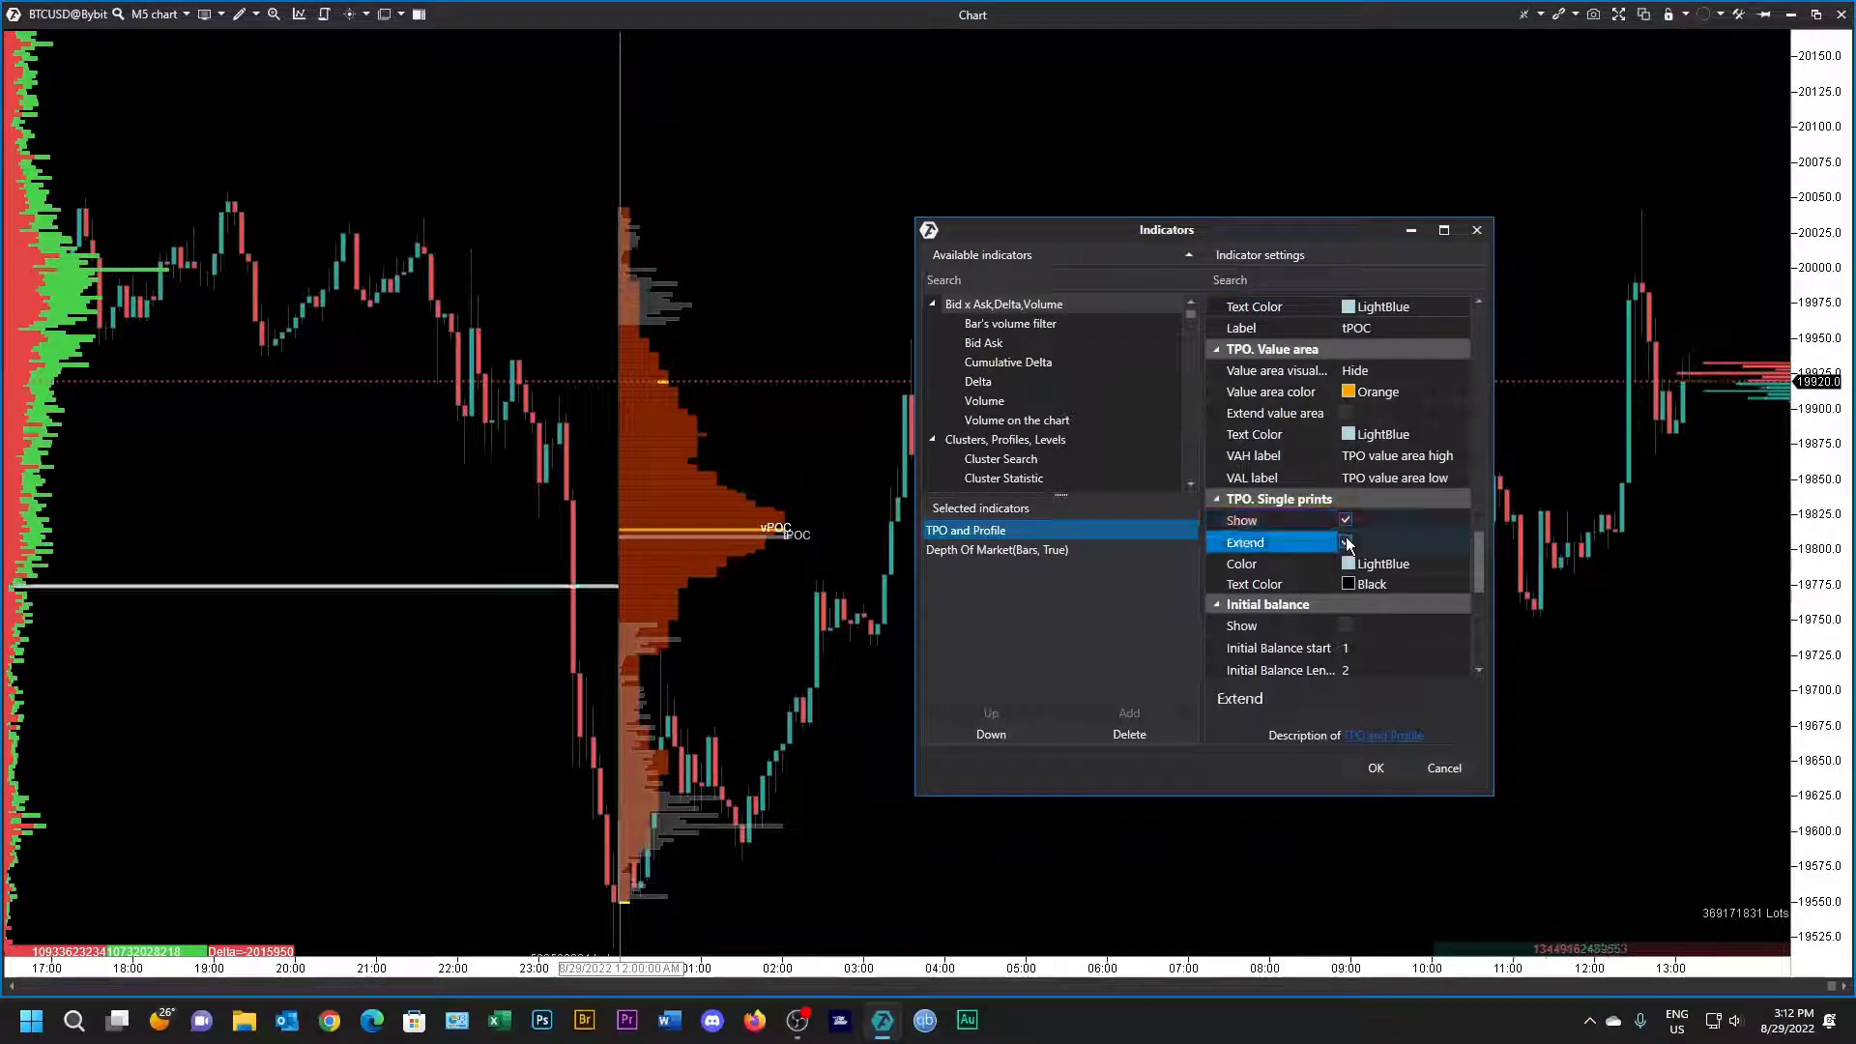
click(1345, 542)
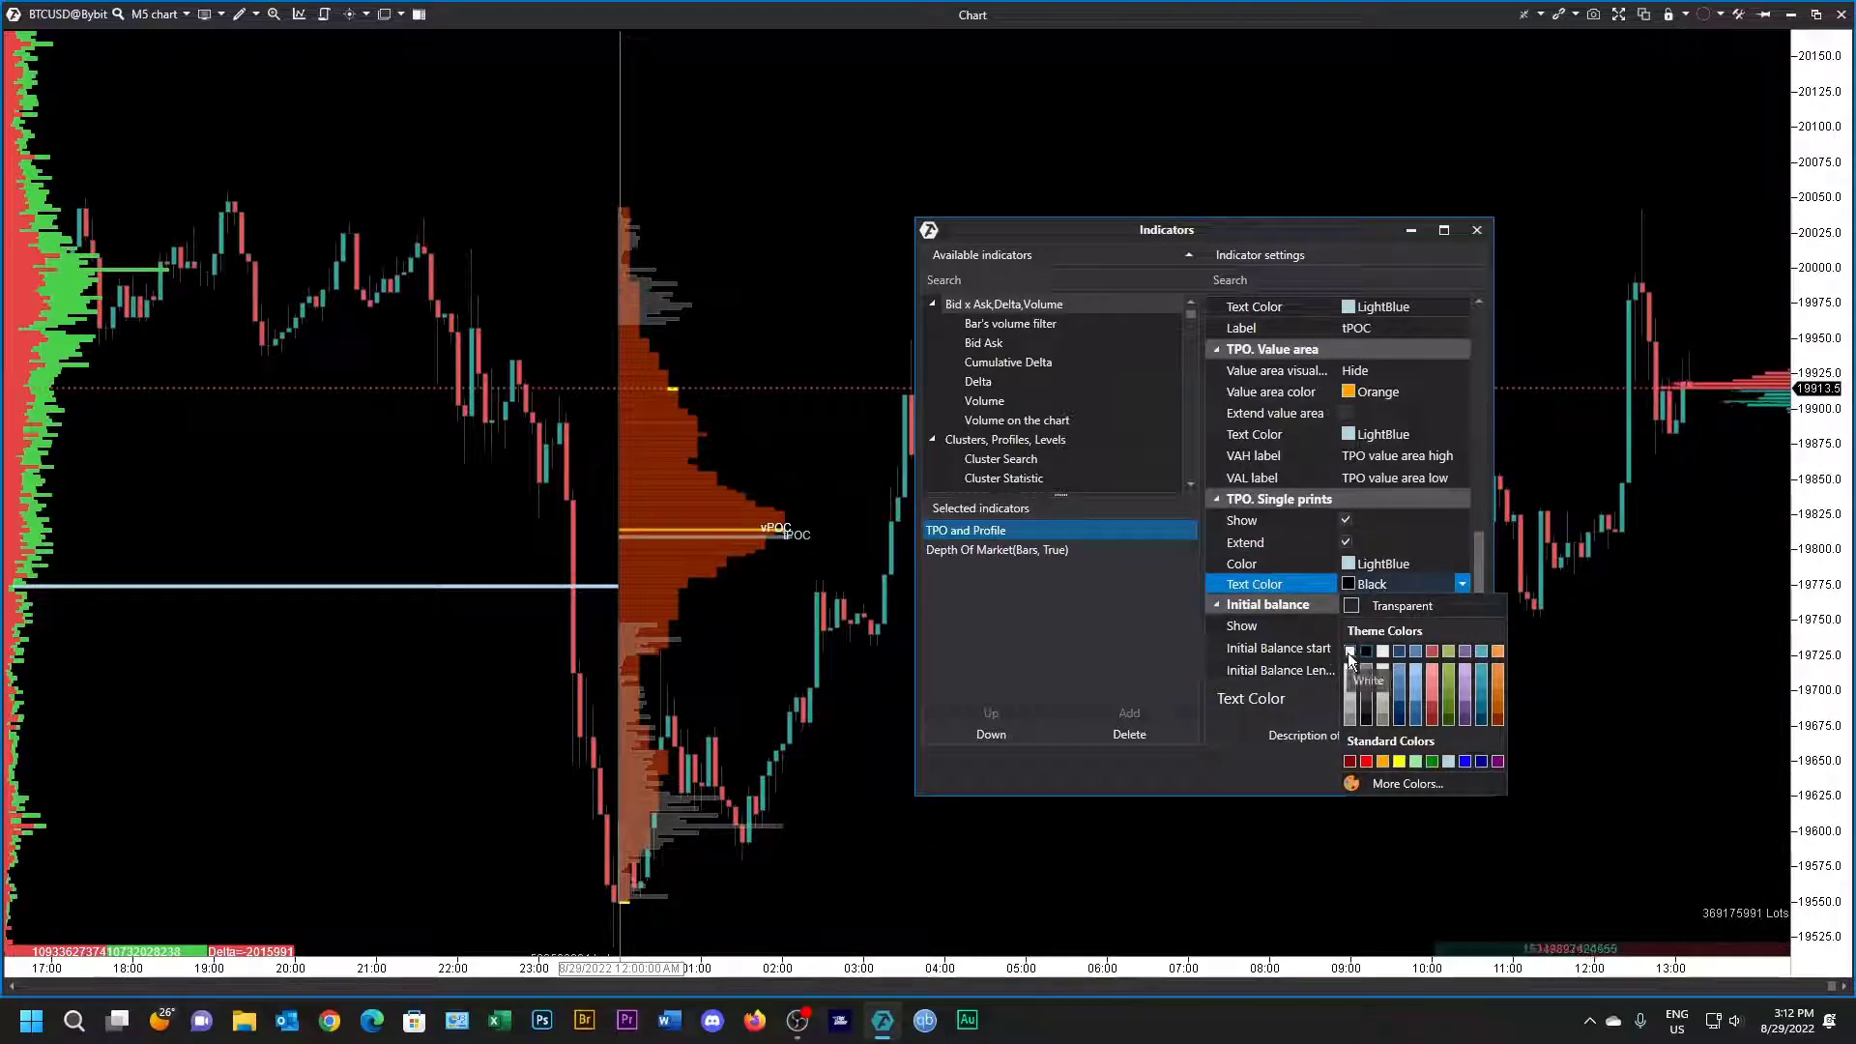
click(1348, 656)
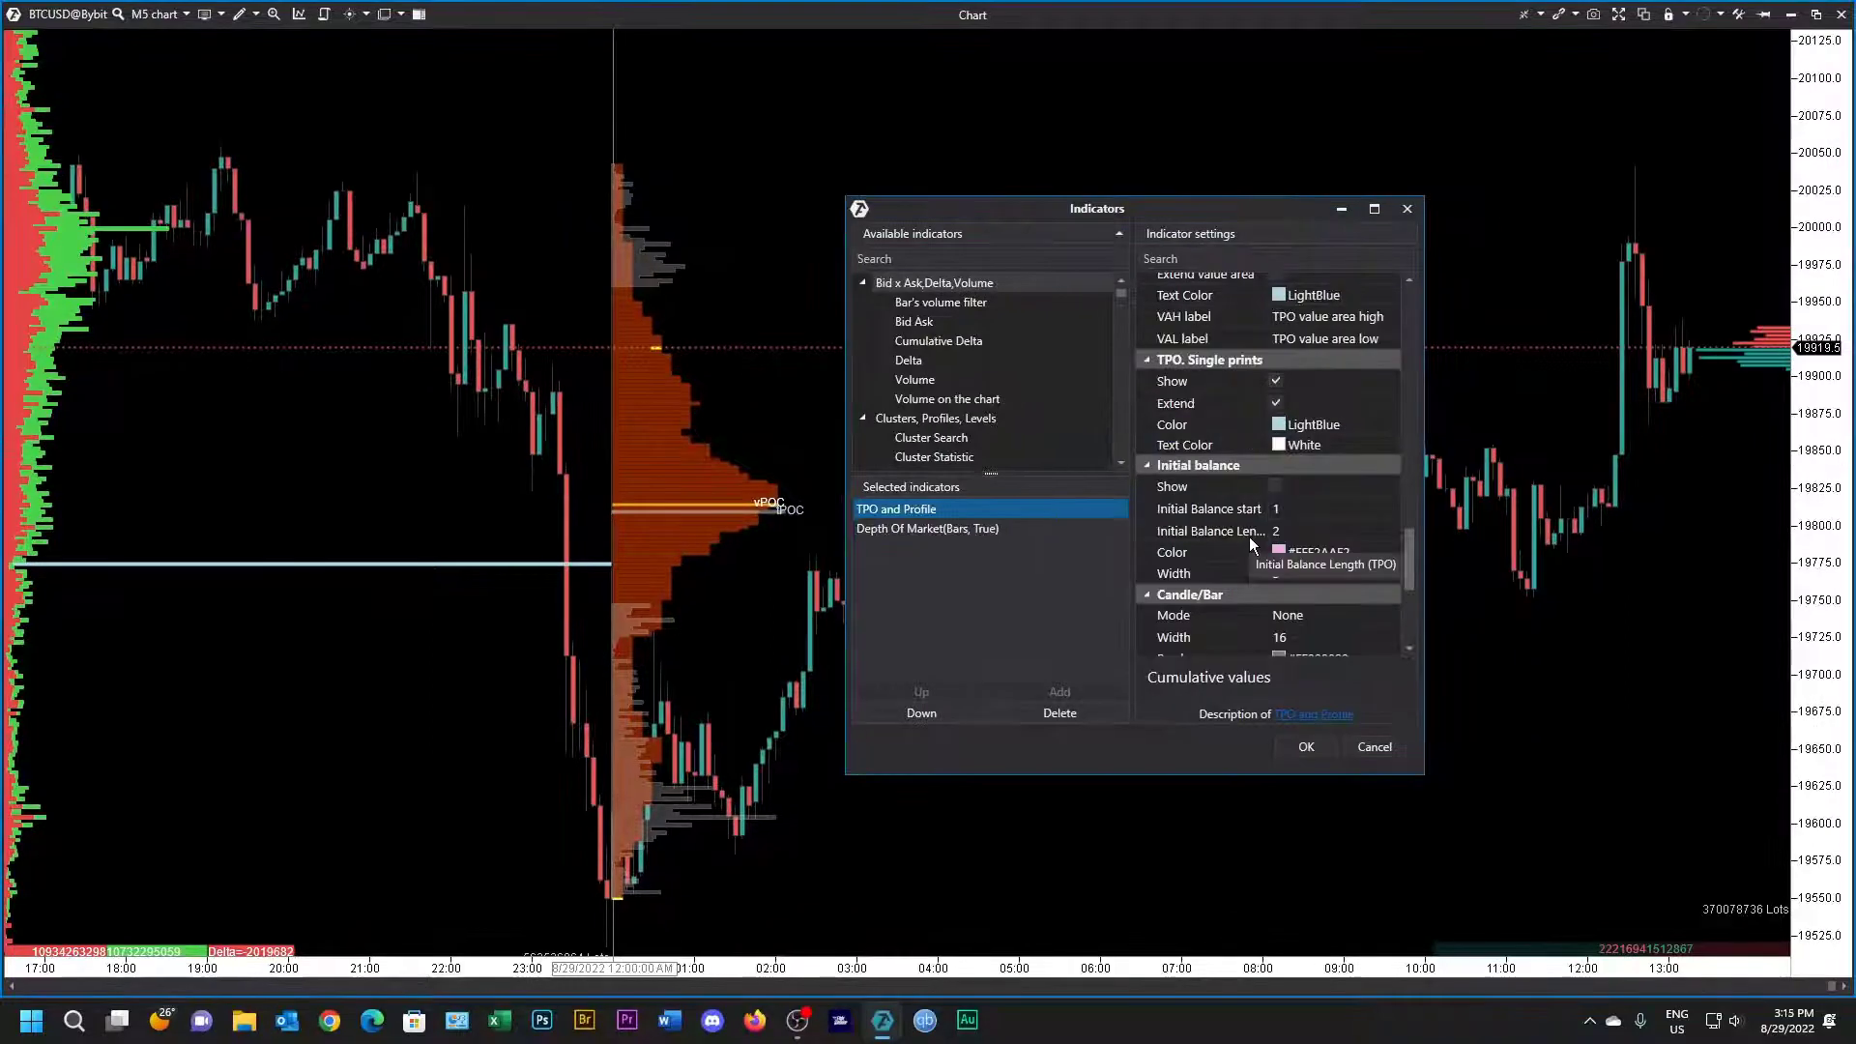
Step: Turn on Initial balance Show for each TPO session
click(1208, 486)
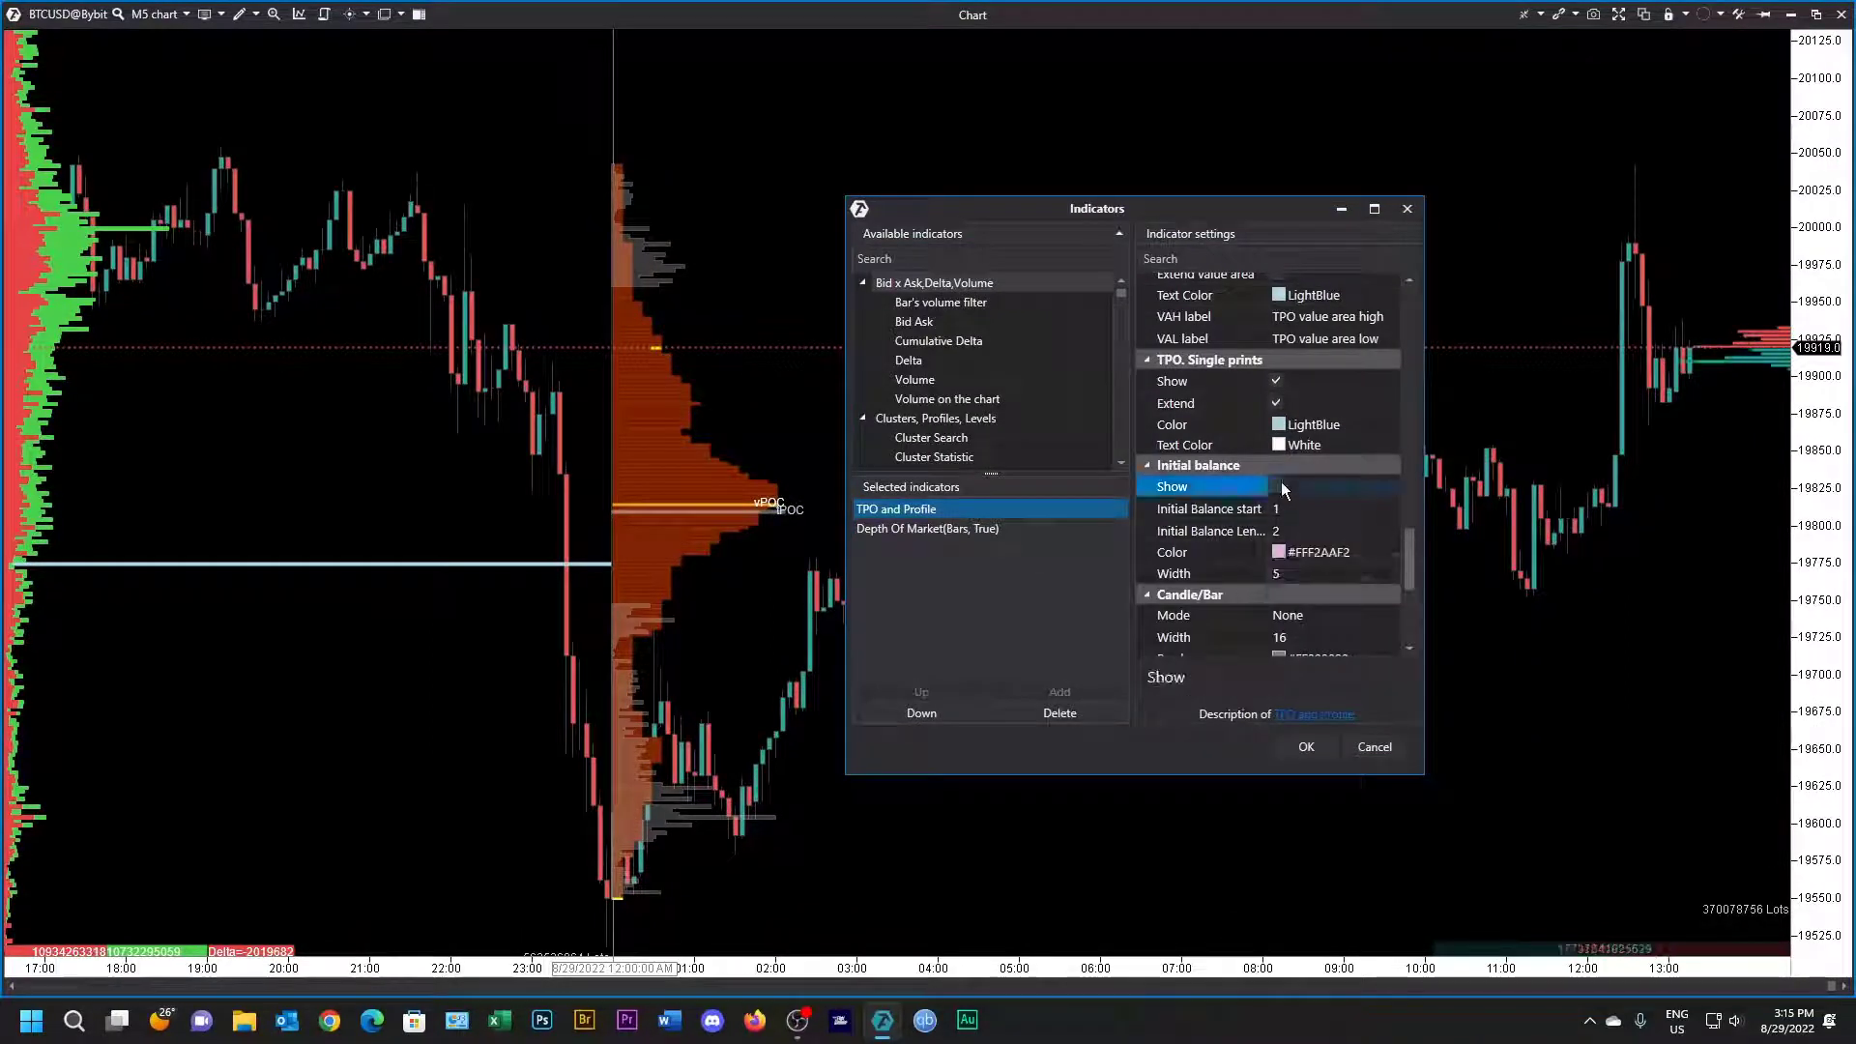
click(1277, 485)
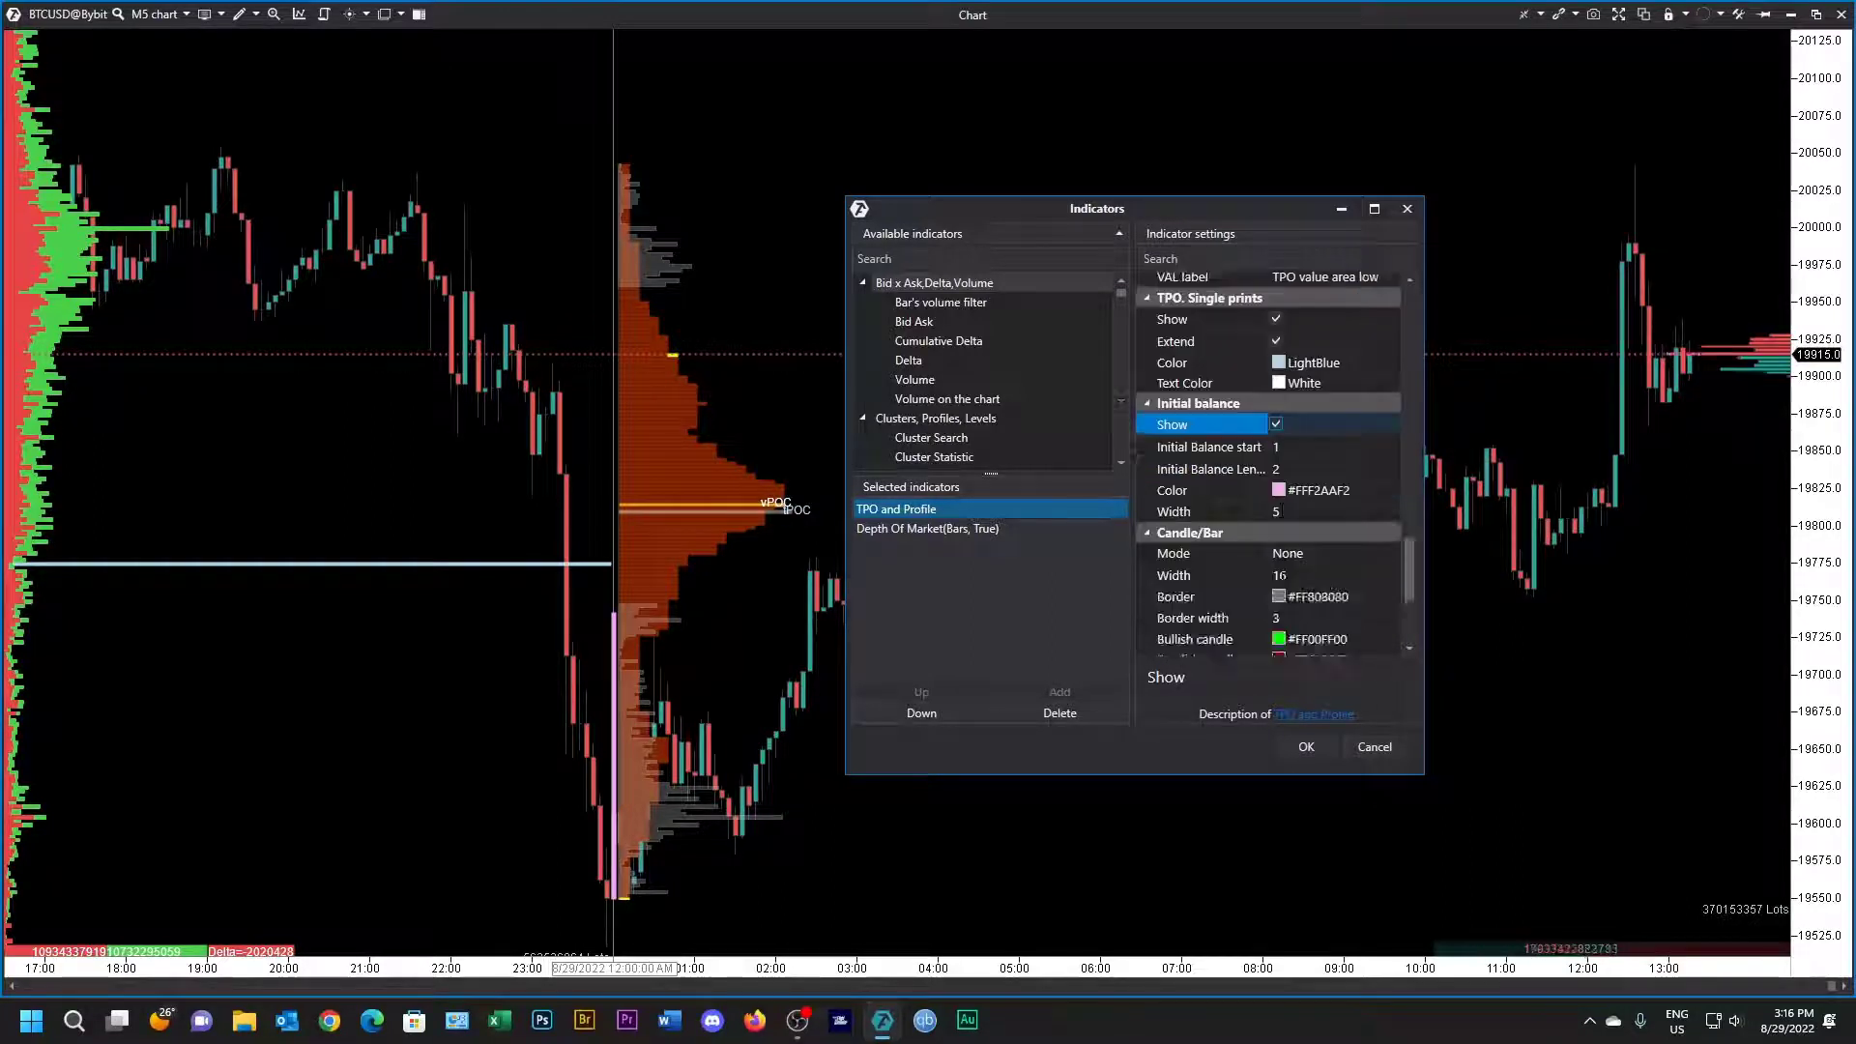
scroll(down, 3)
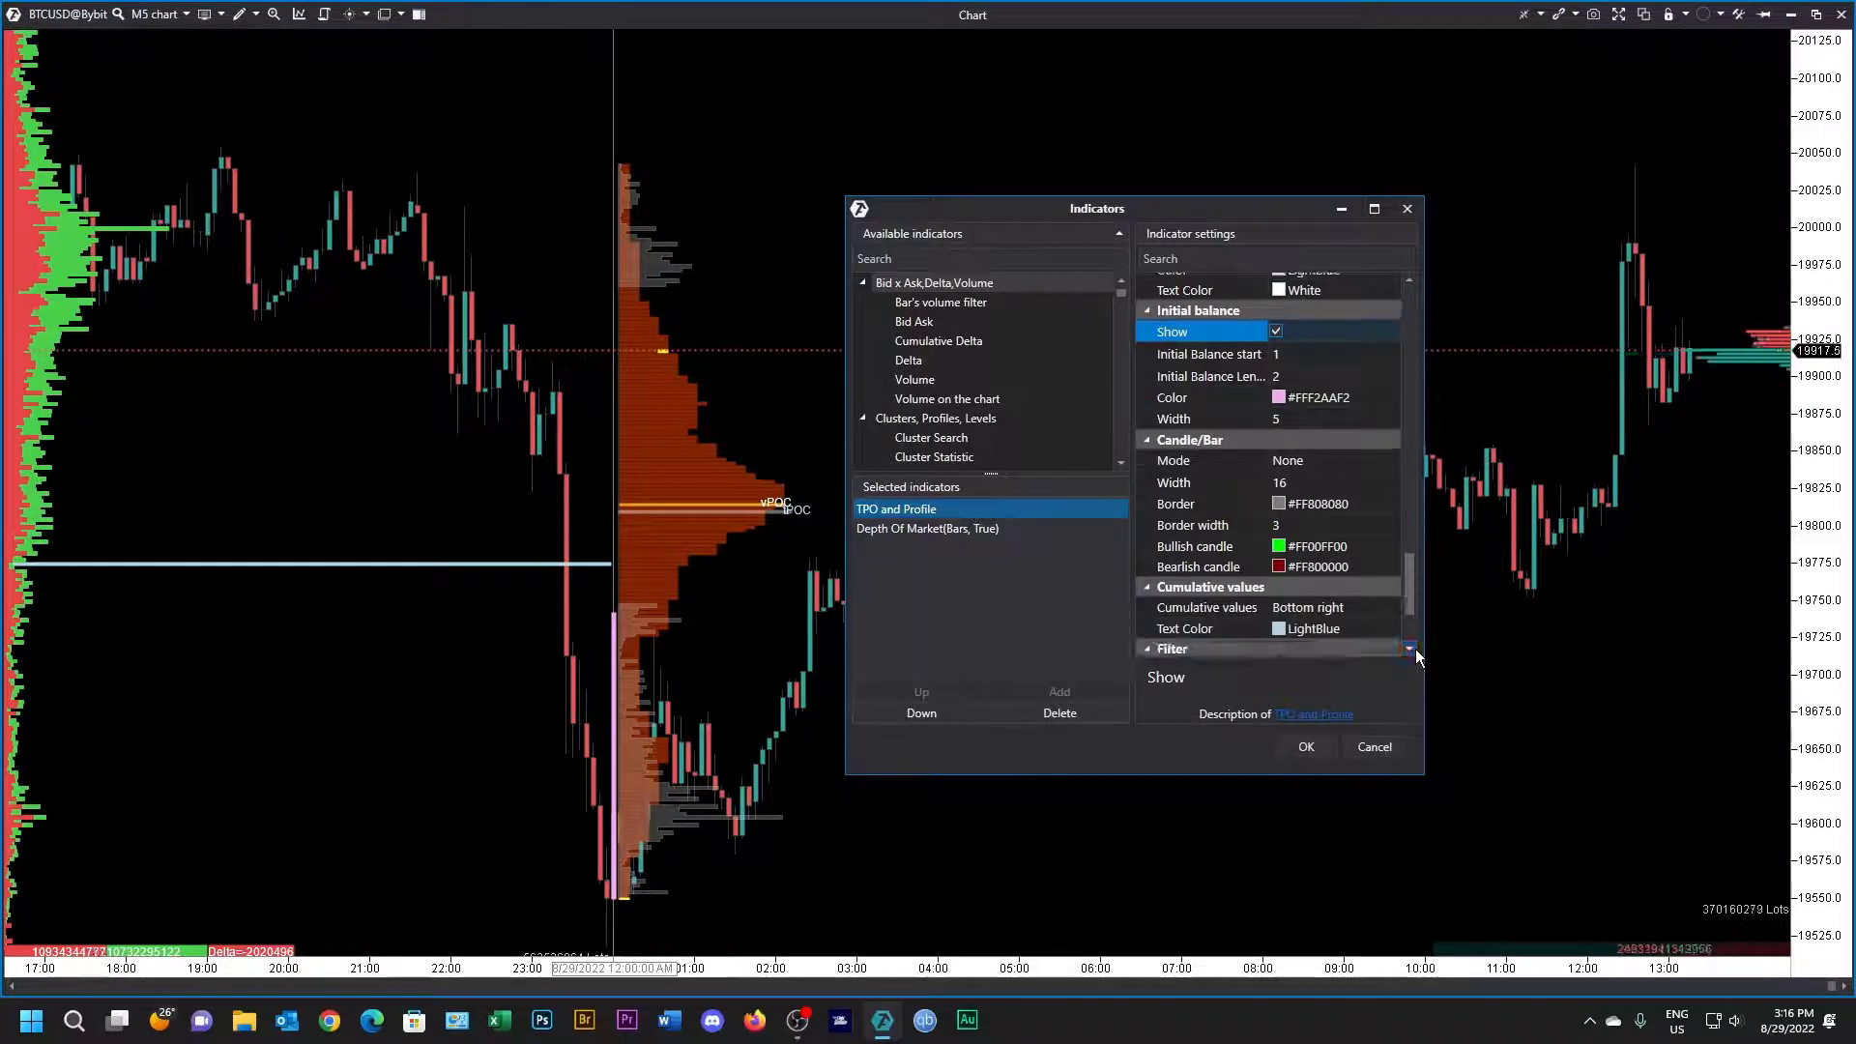
click(1409, 648)
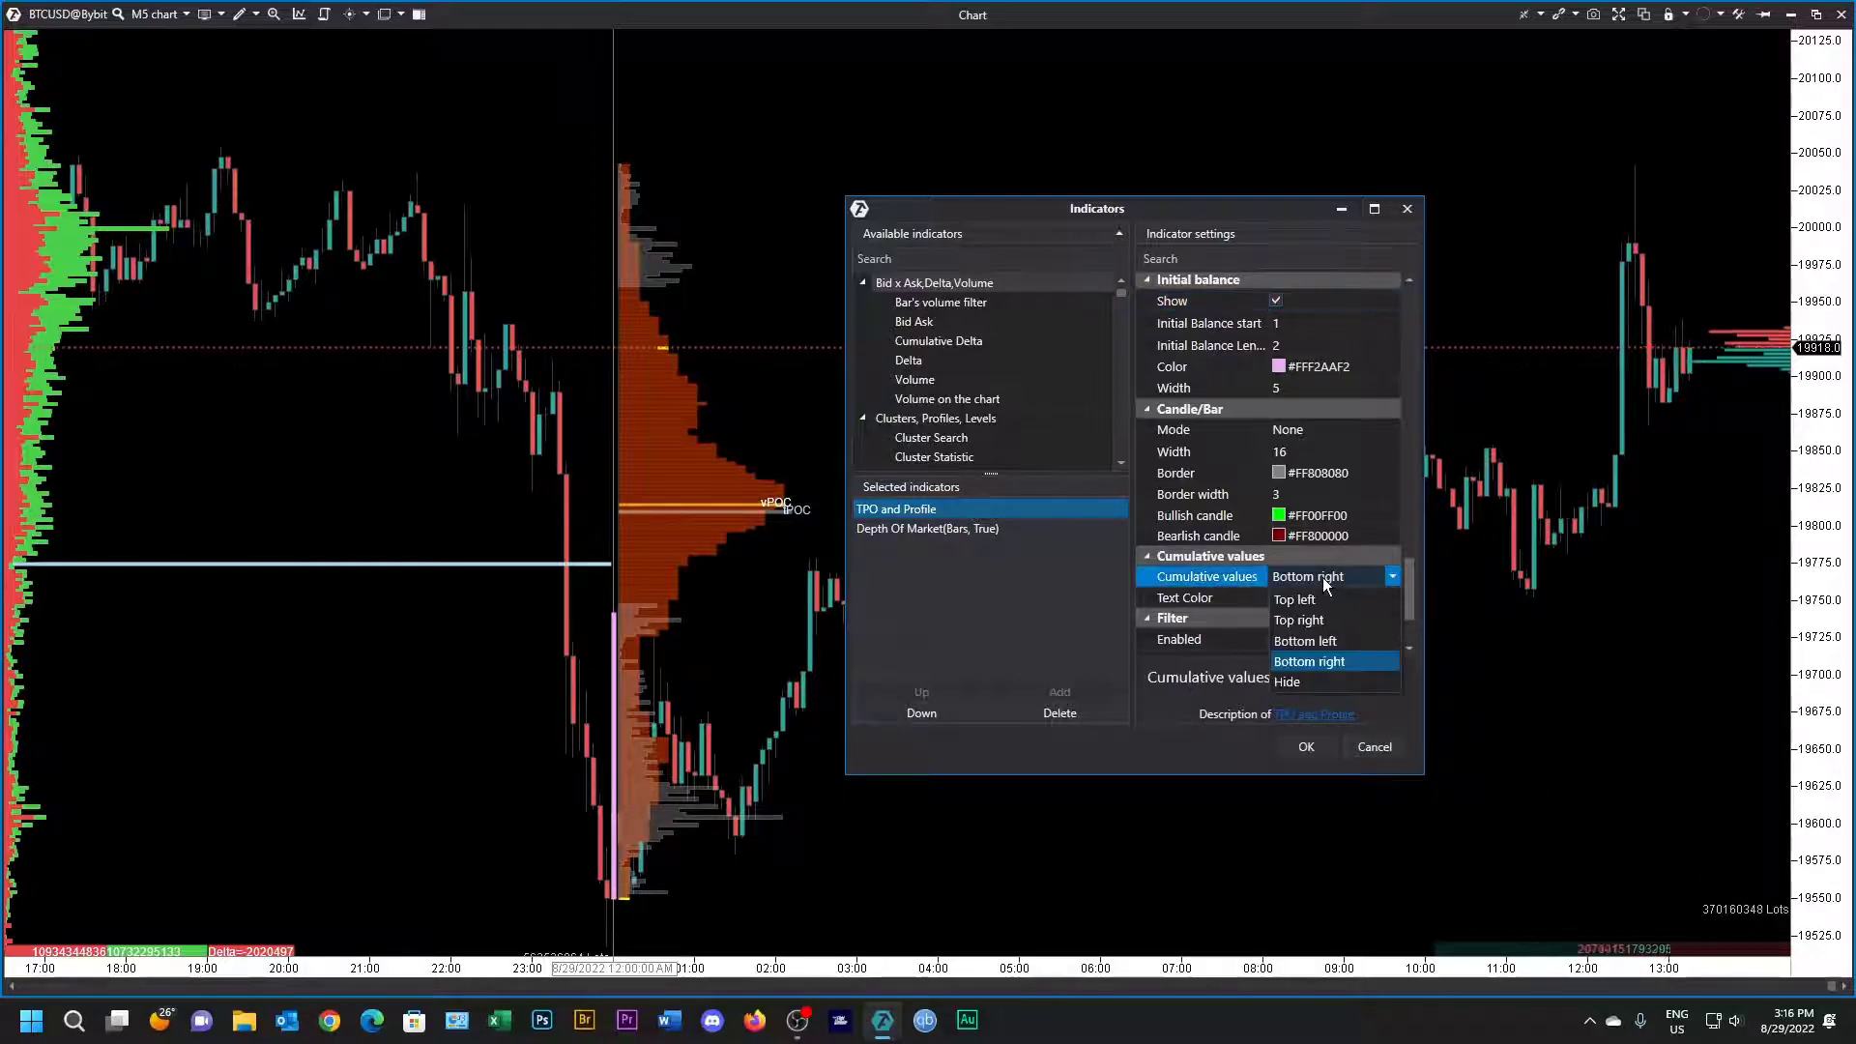
Step: Keep cumulative values at Bottom right after trying Top right, and apply the settings
click(1297, 618)
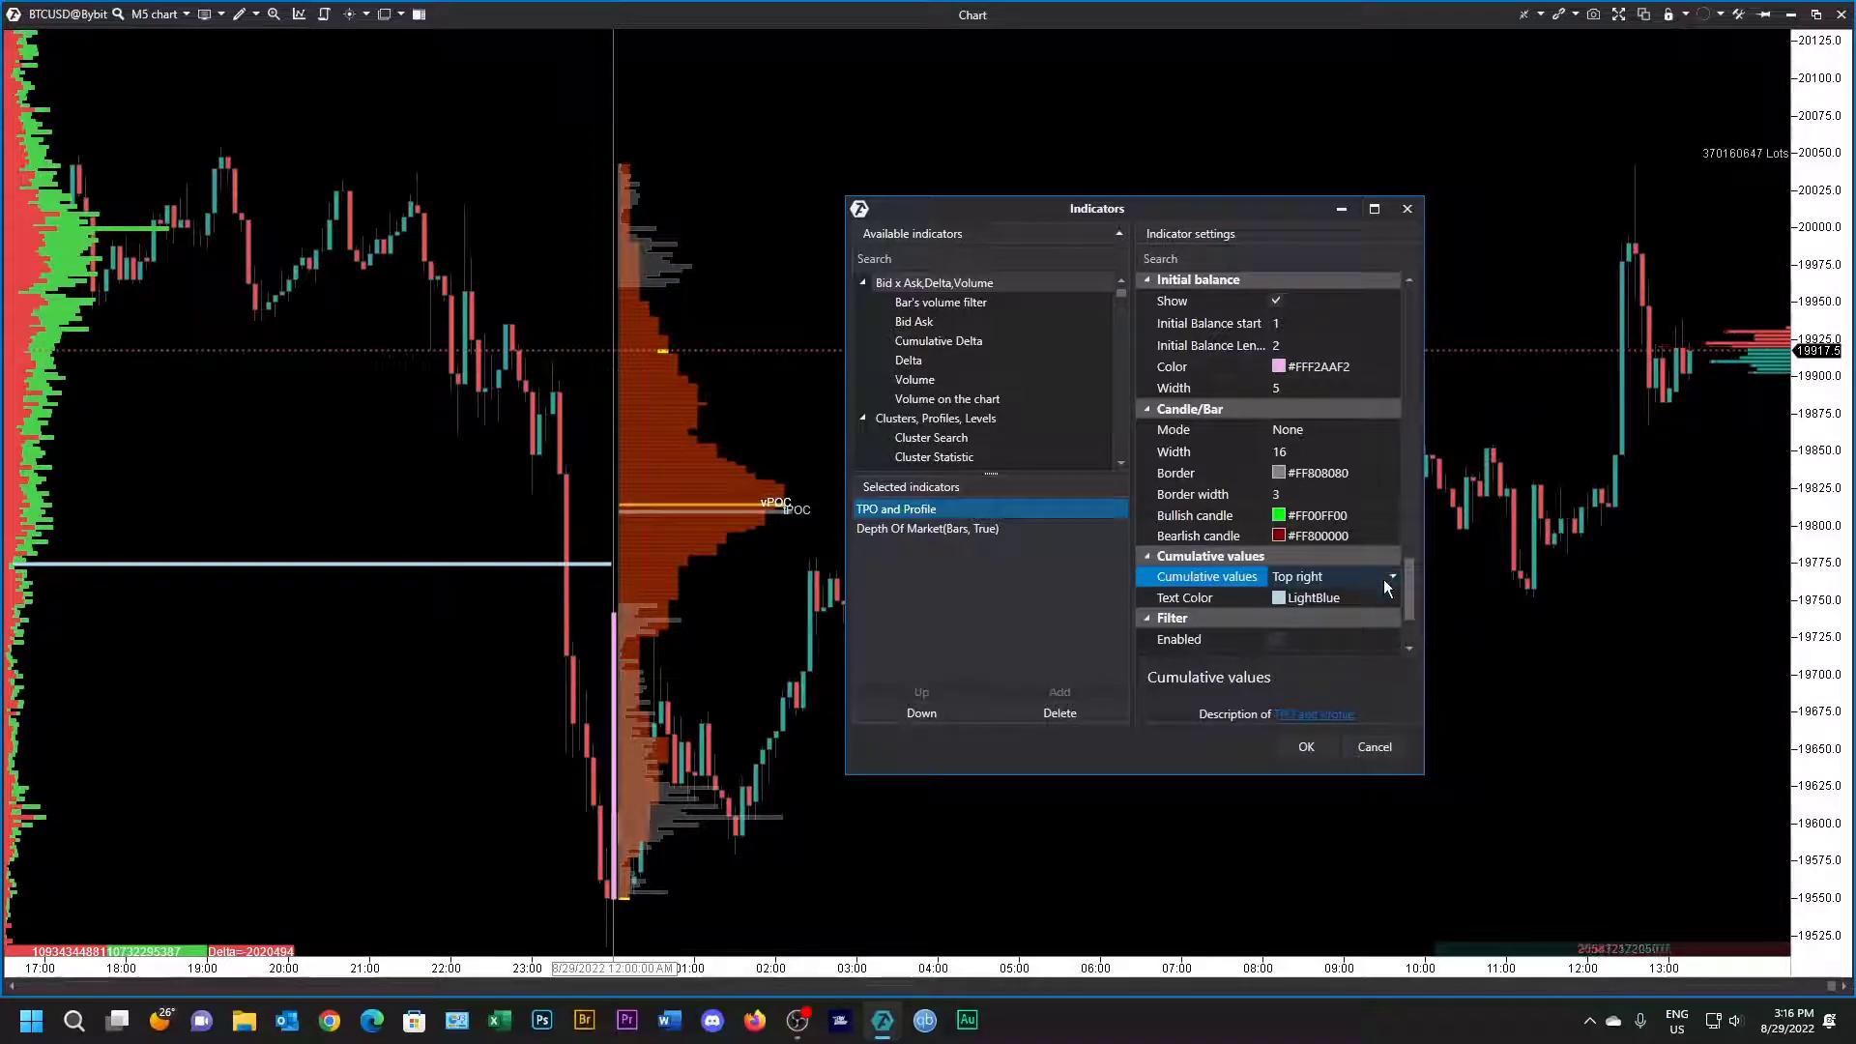
click(1392, 576)
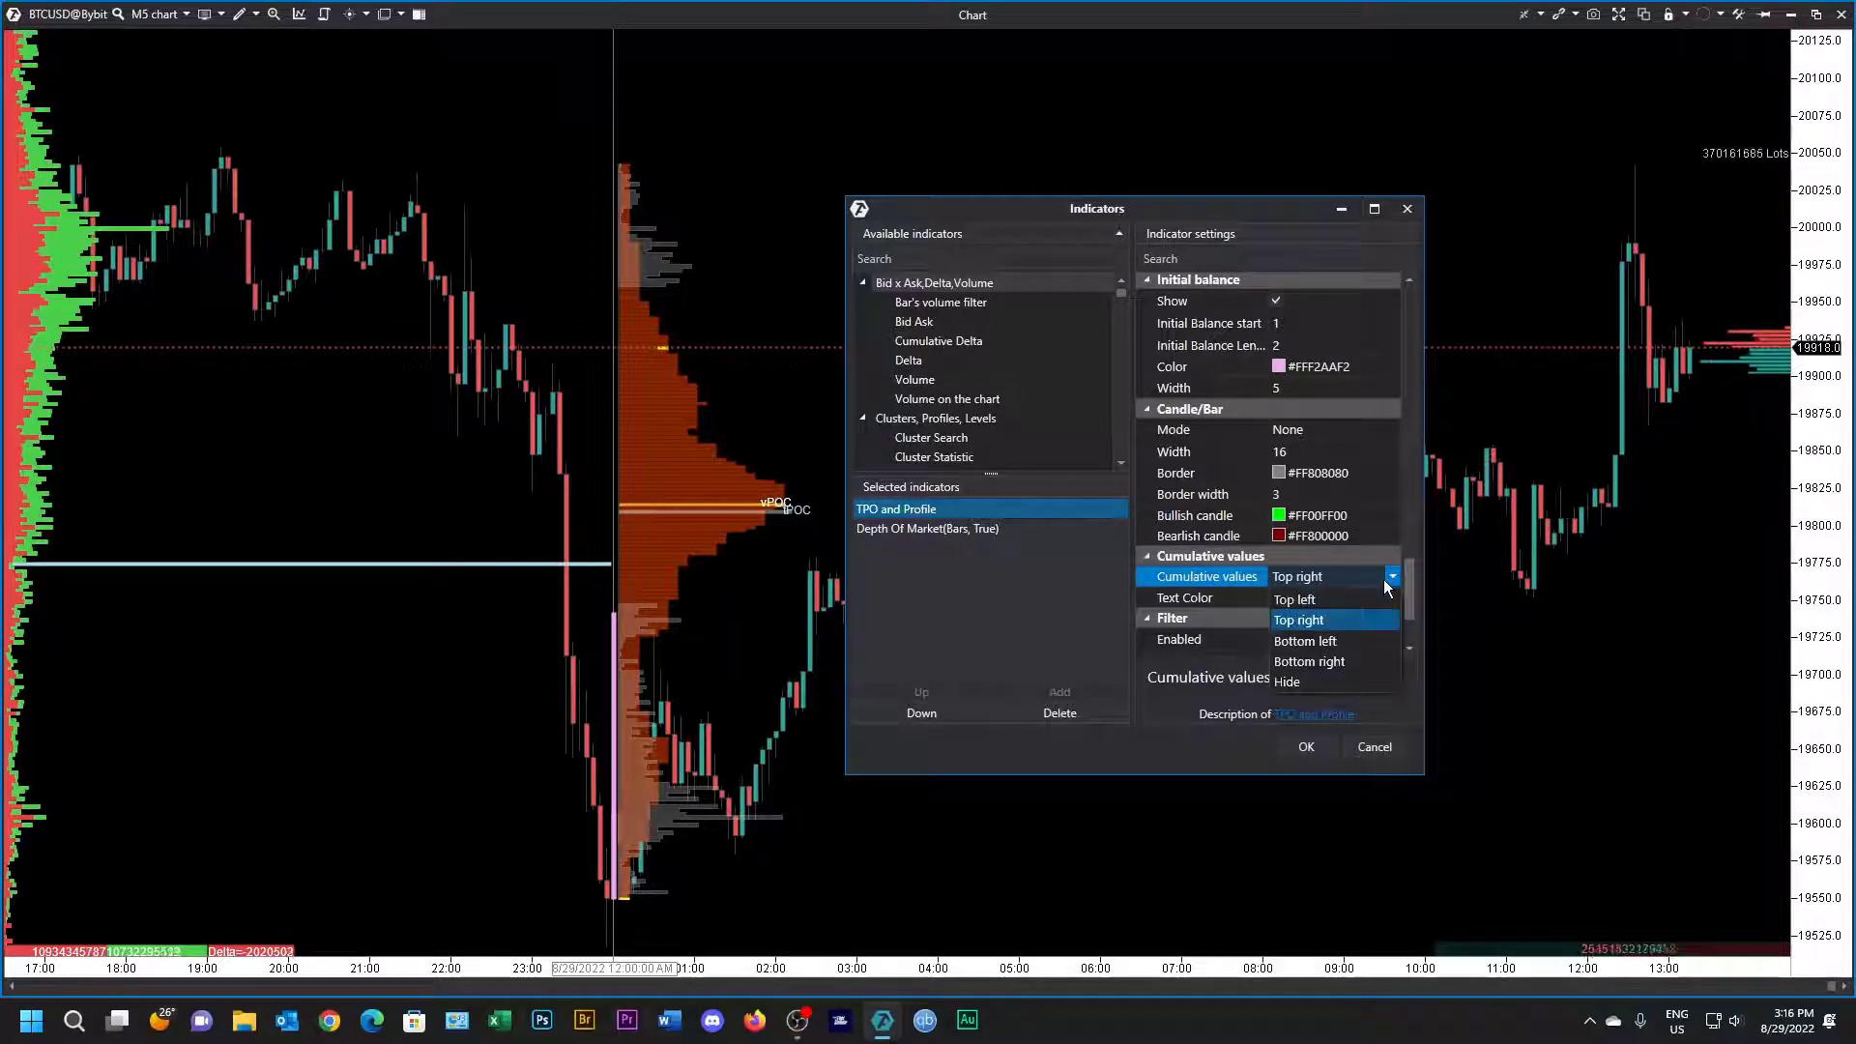
click(1308, 660)
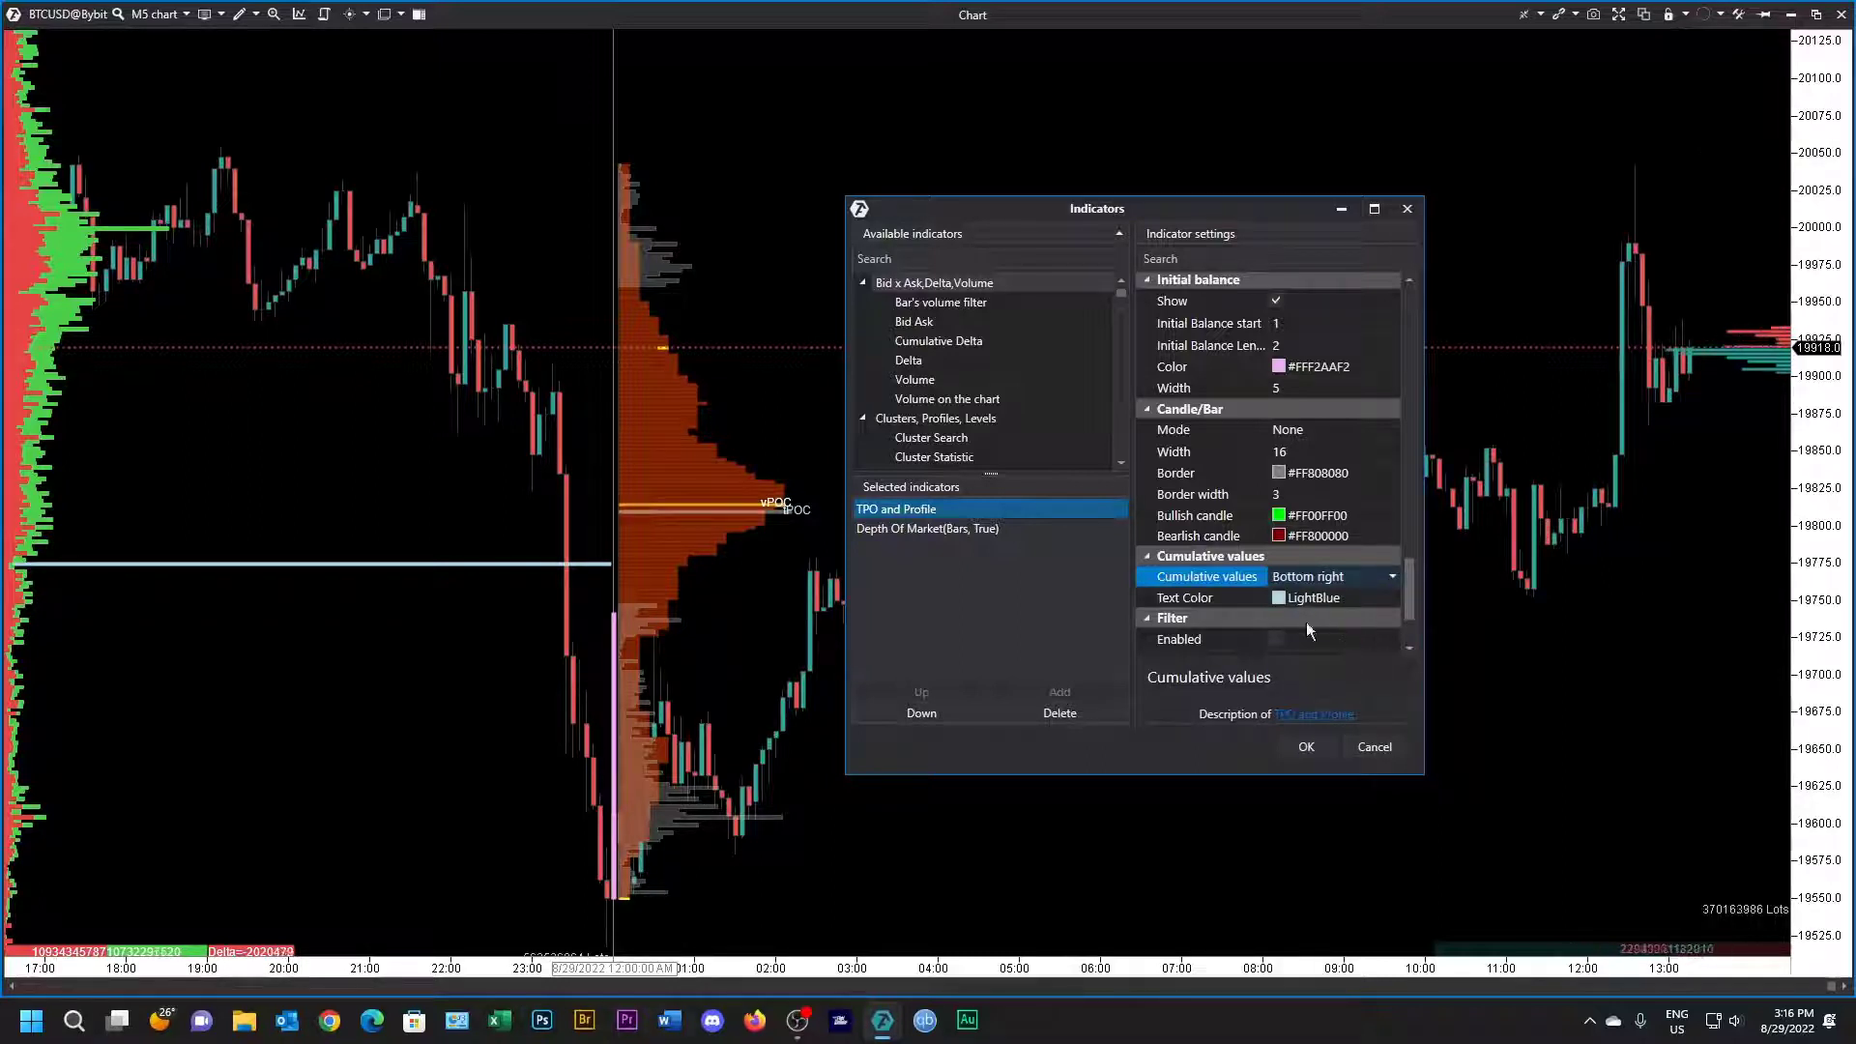
scroll(down, 3)
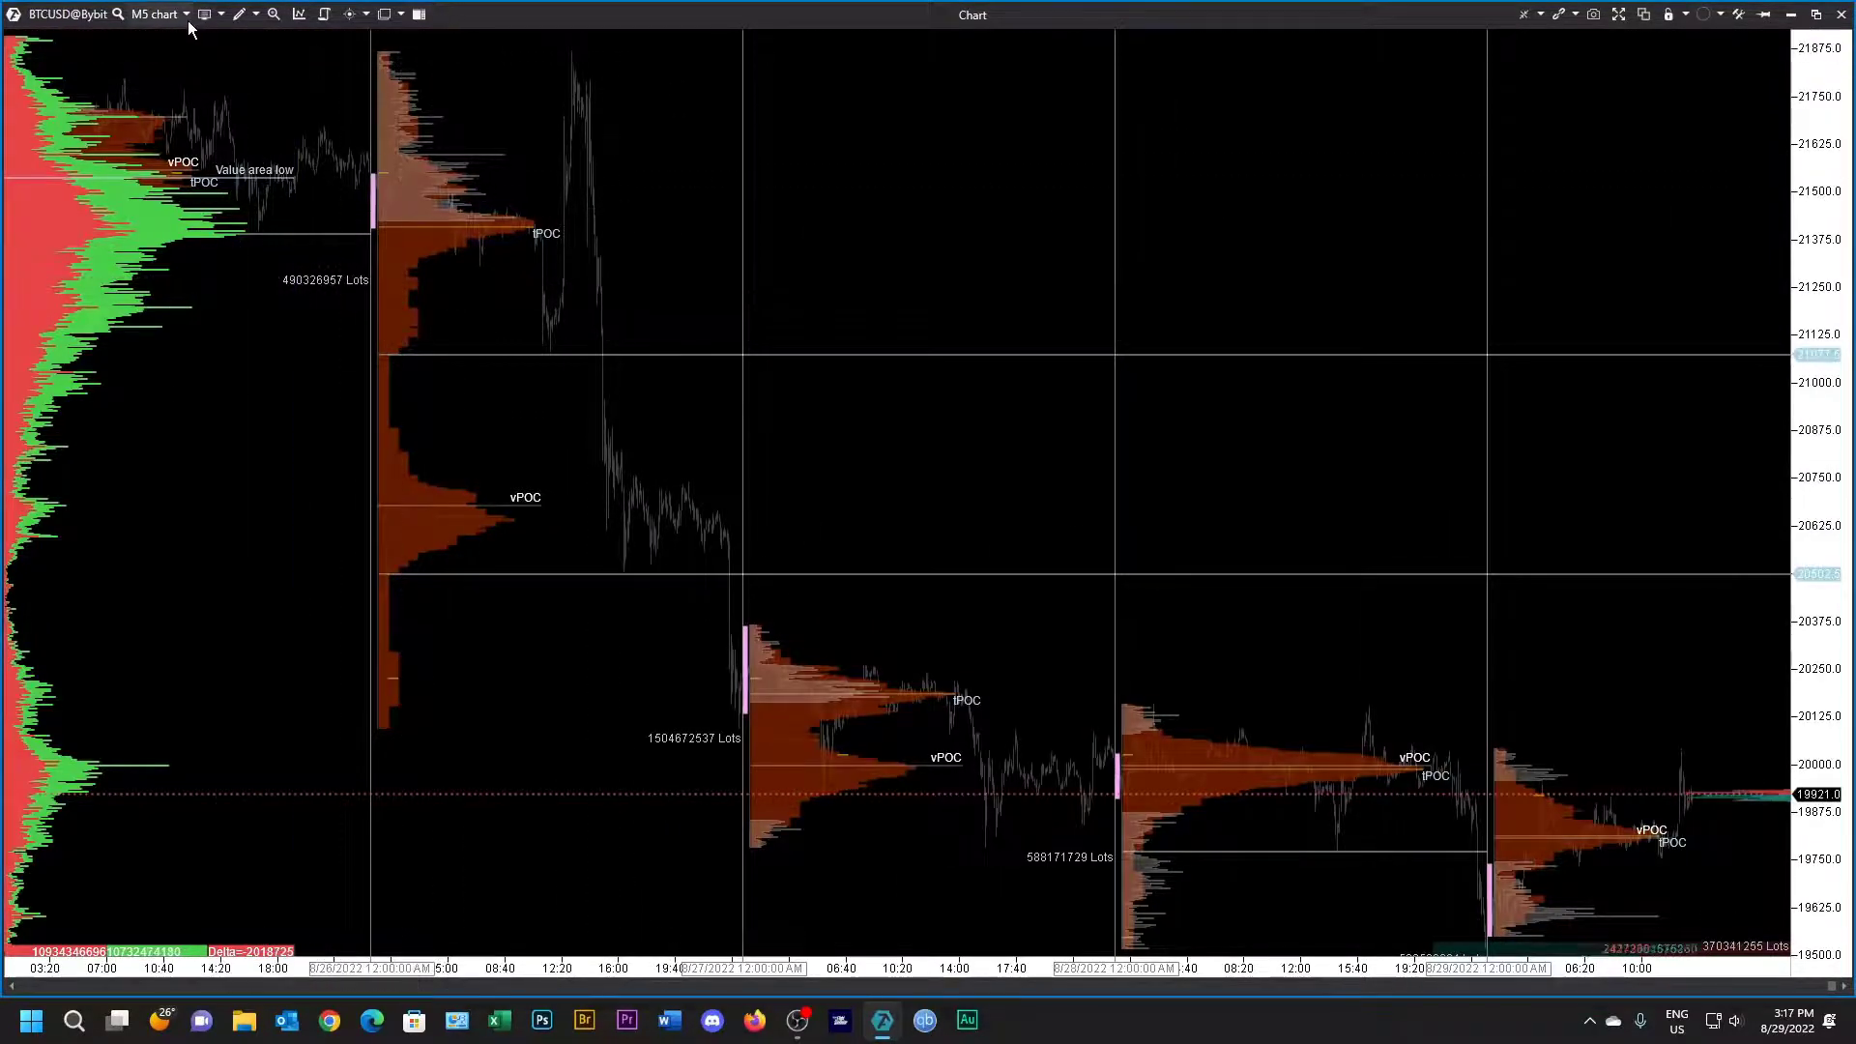
Step: Raise the M5 chart's days count from 7 to 12 and apply
click(154, 15)
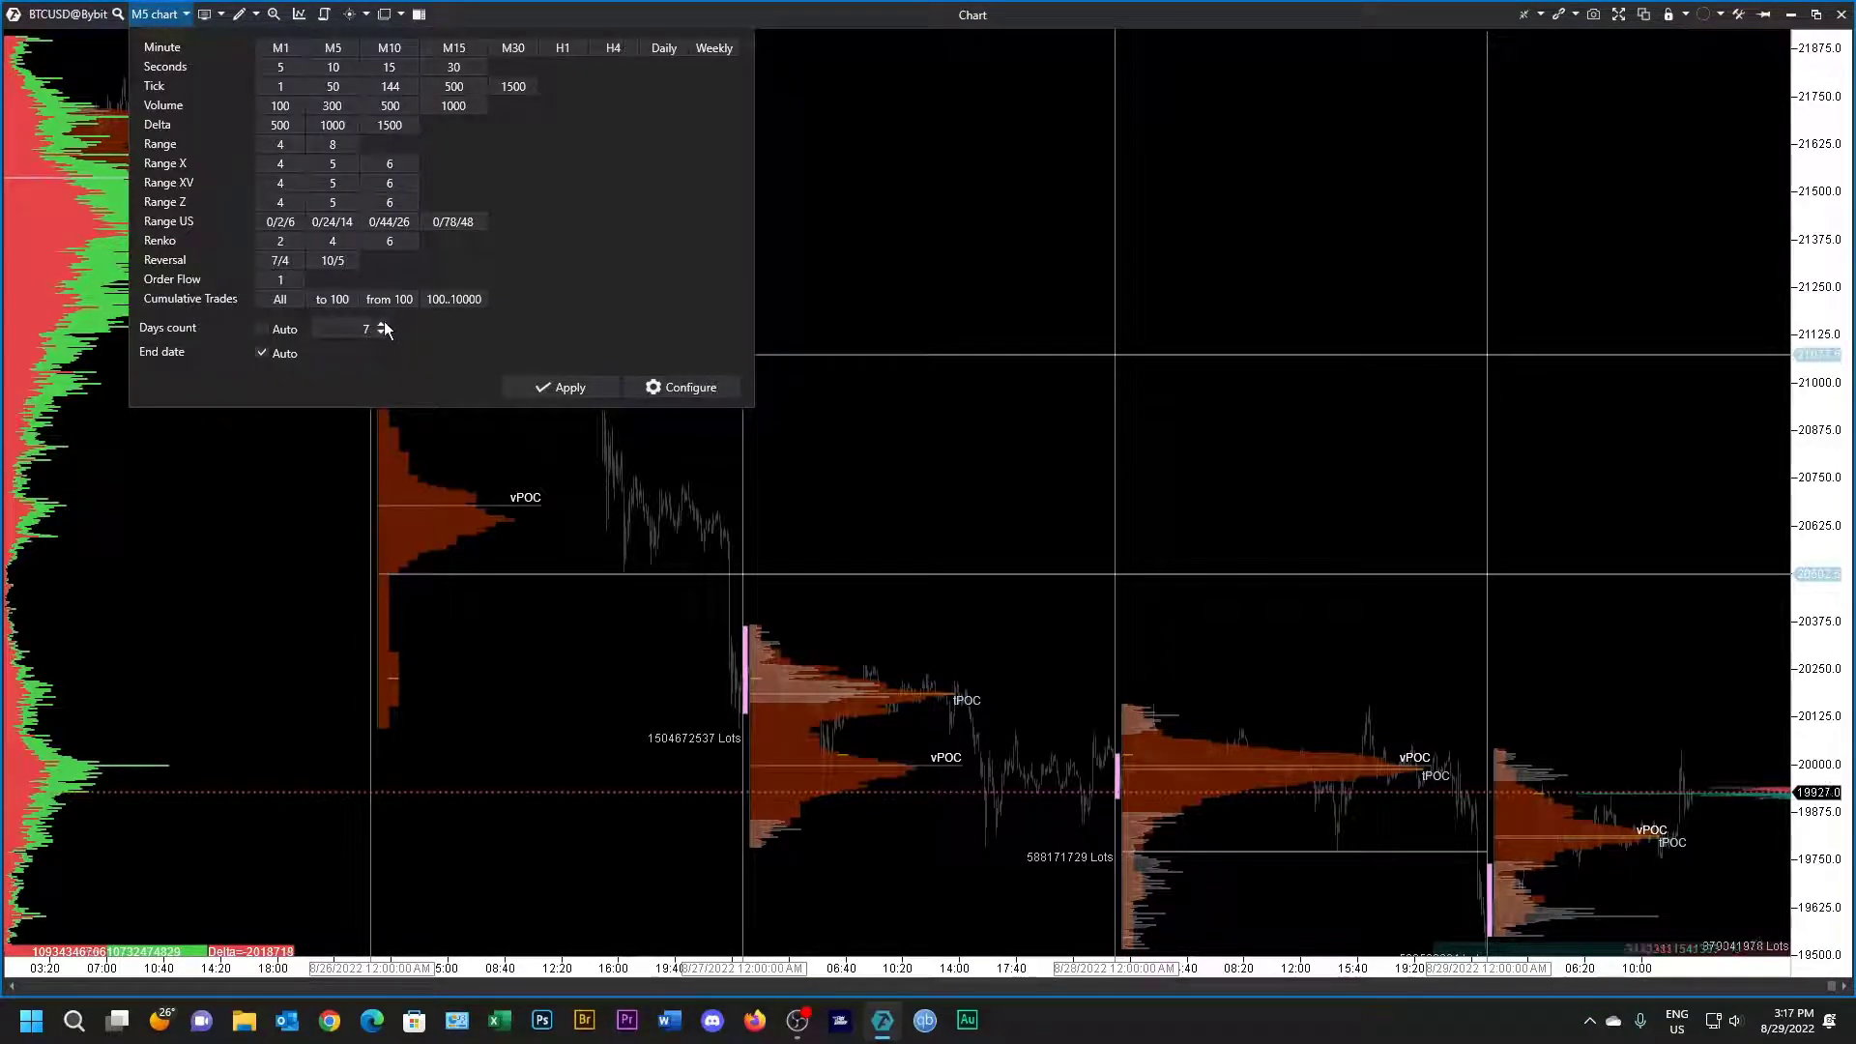
click(381, 325)
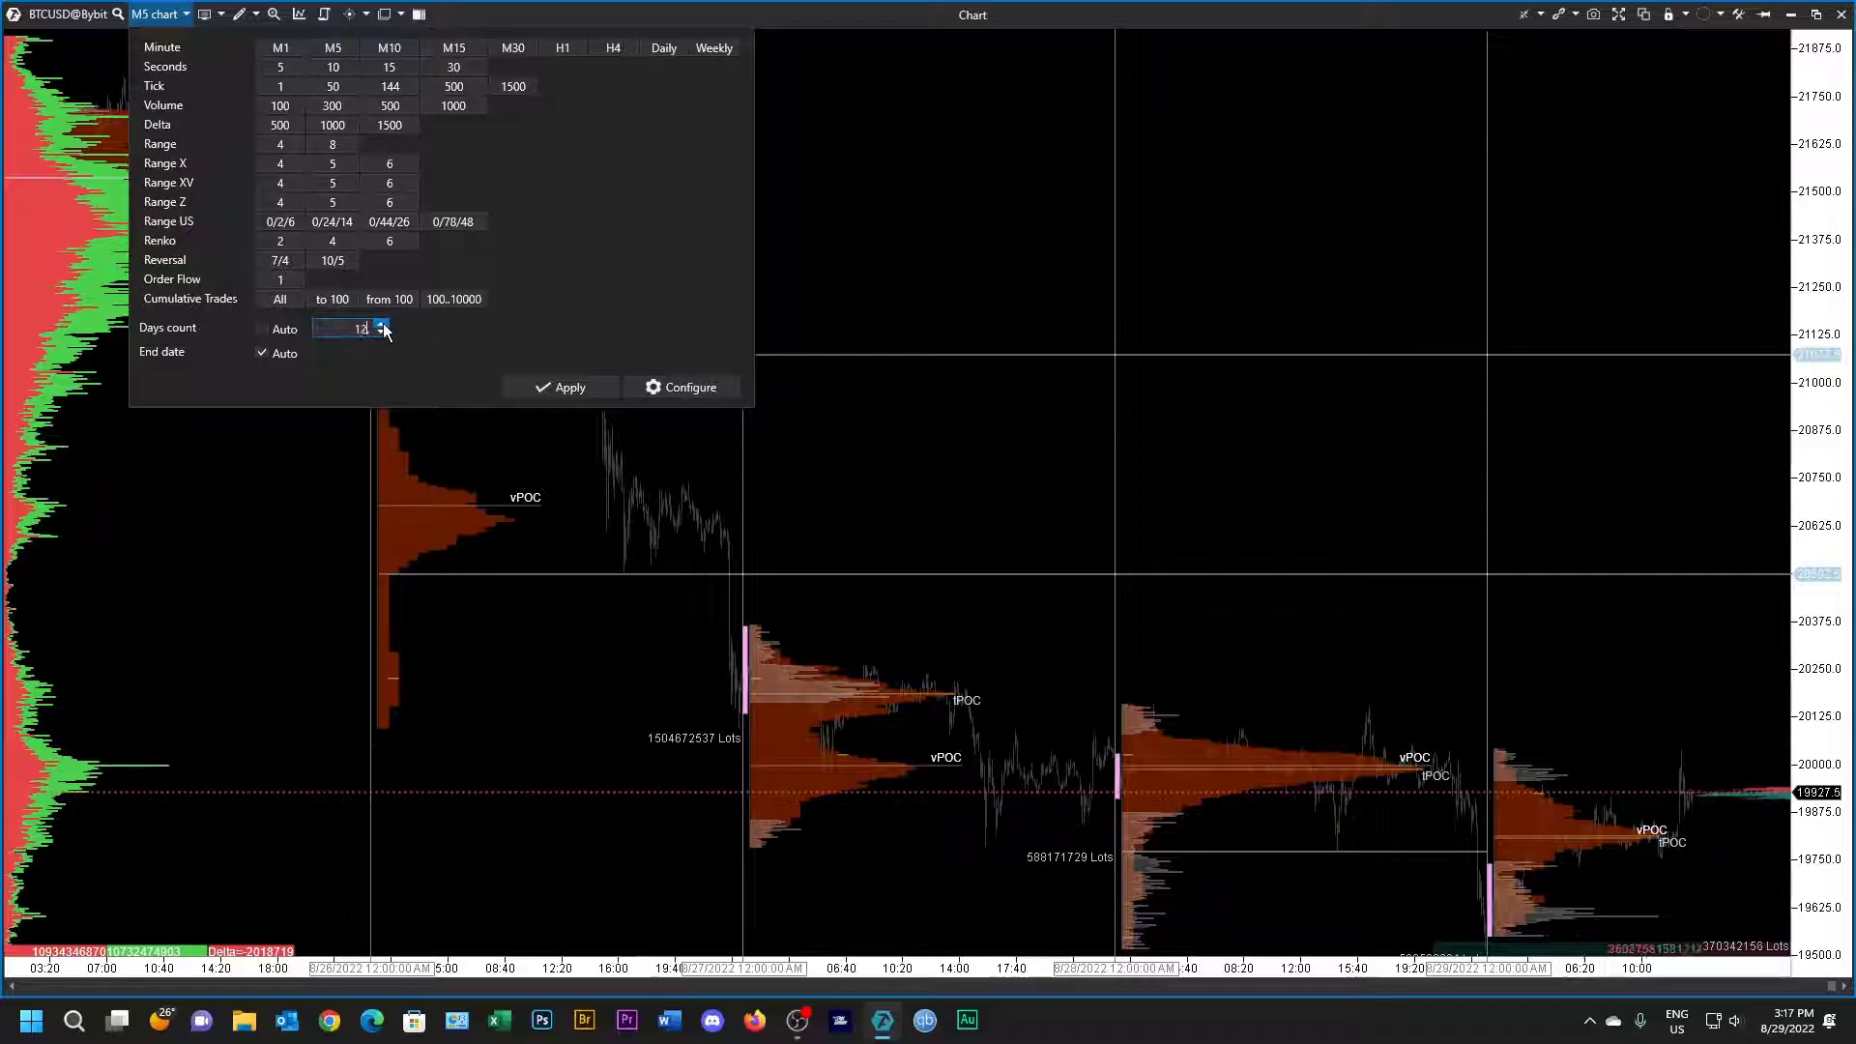
click(381, 323)
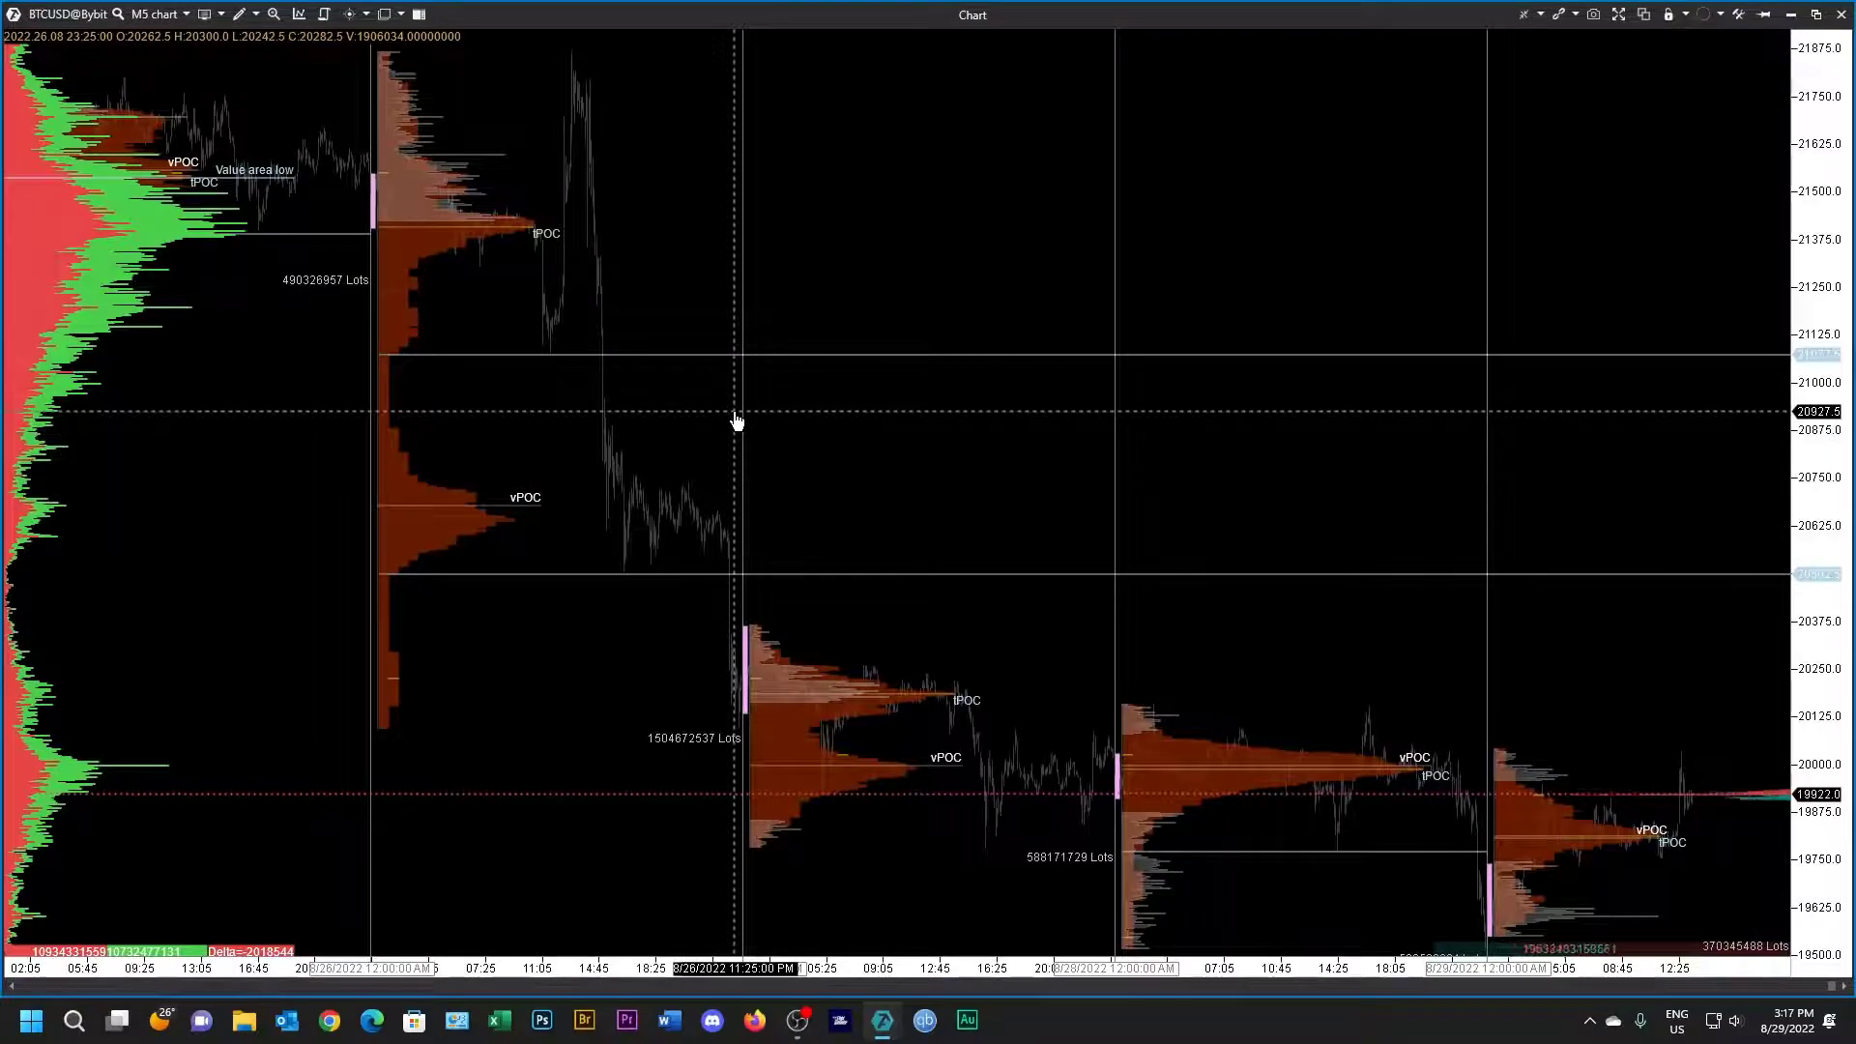
mouse_move(739, 464)
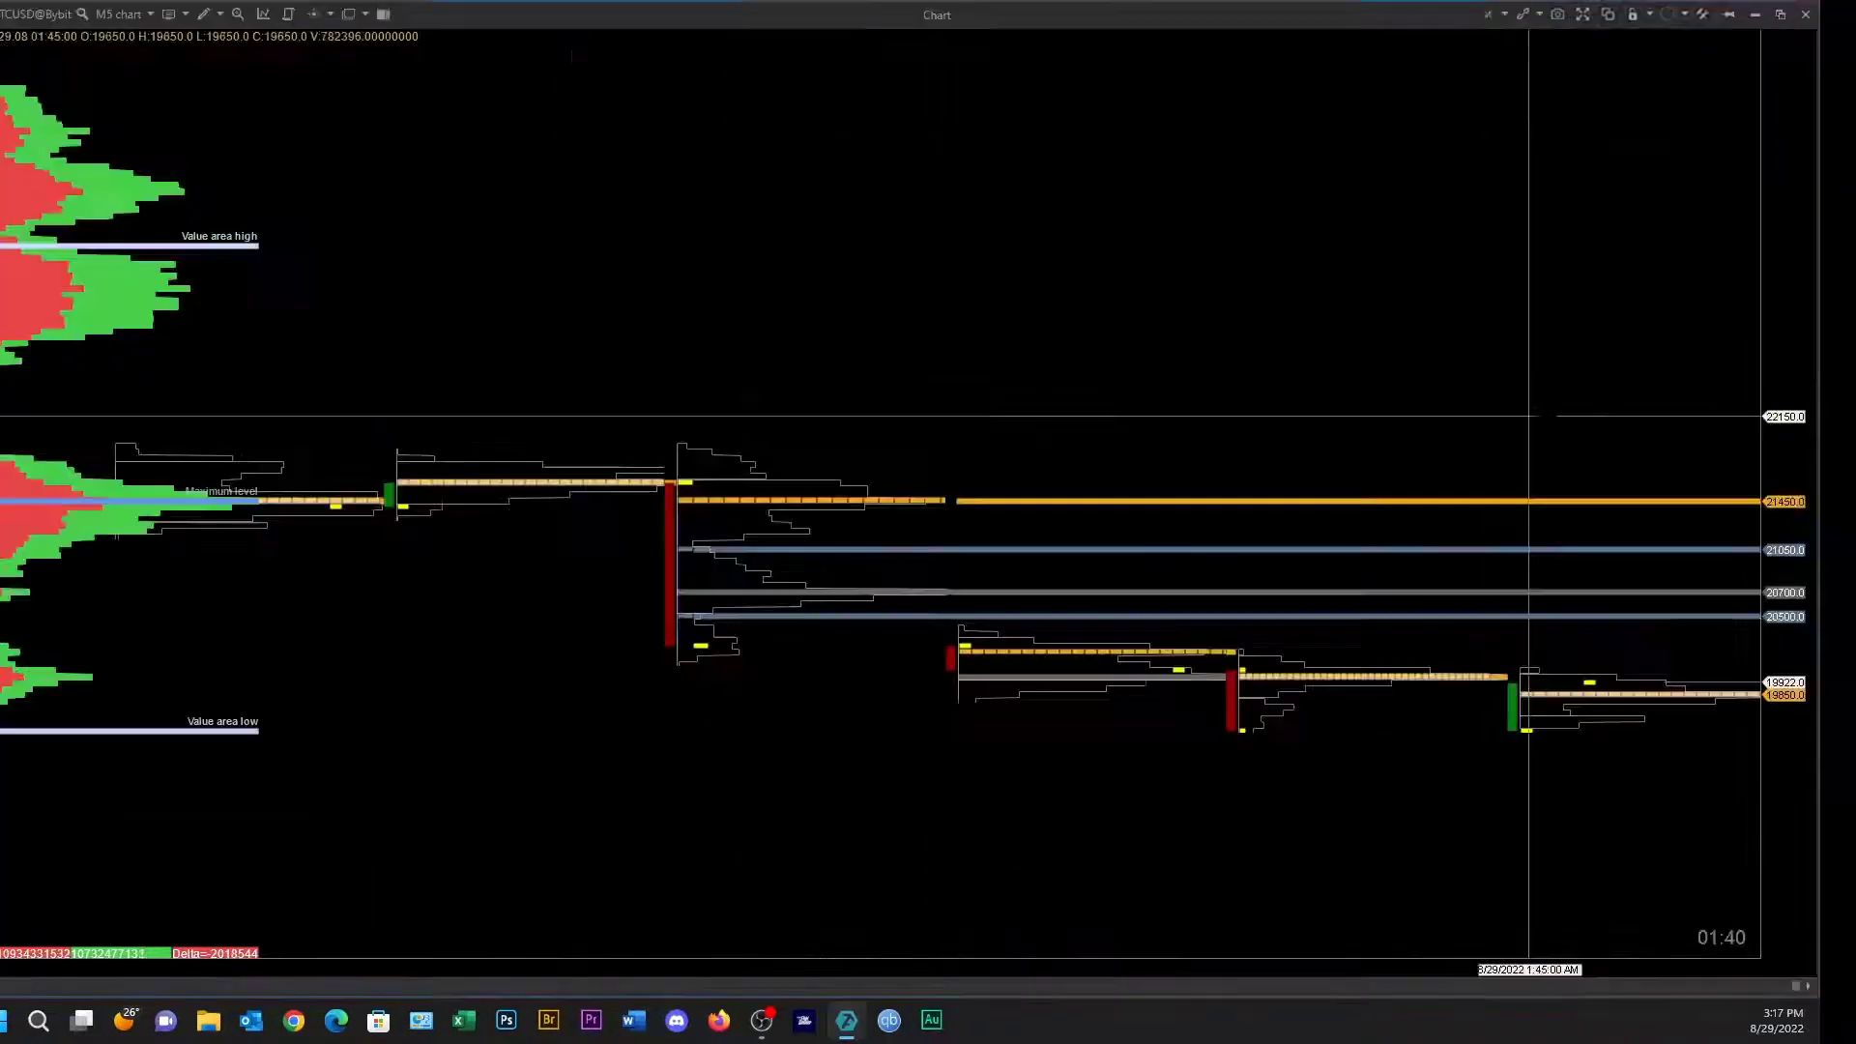
Step: Keep TPO and Profile mode and set Profile value areas Drawing mode to Line
right_click(764, 44)
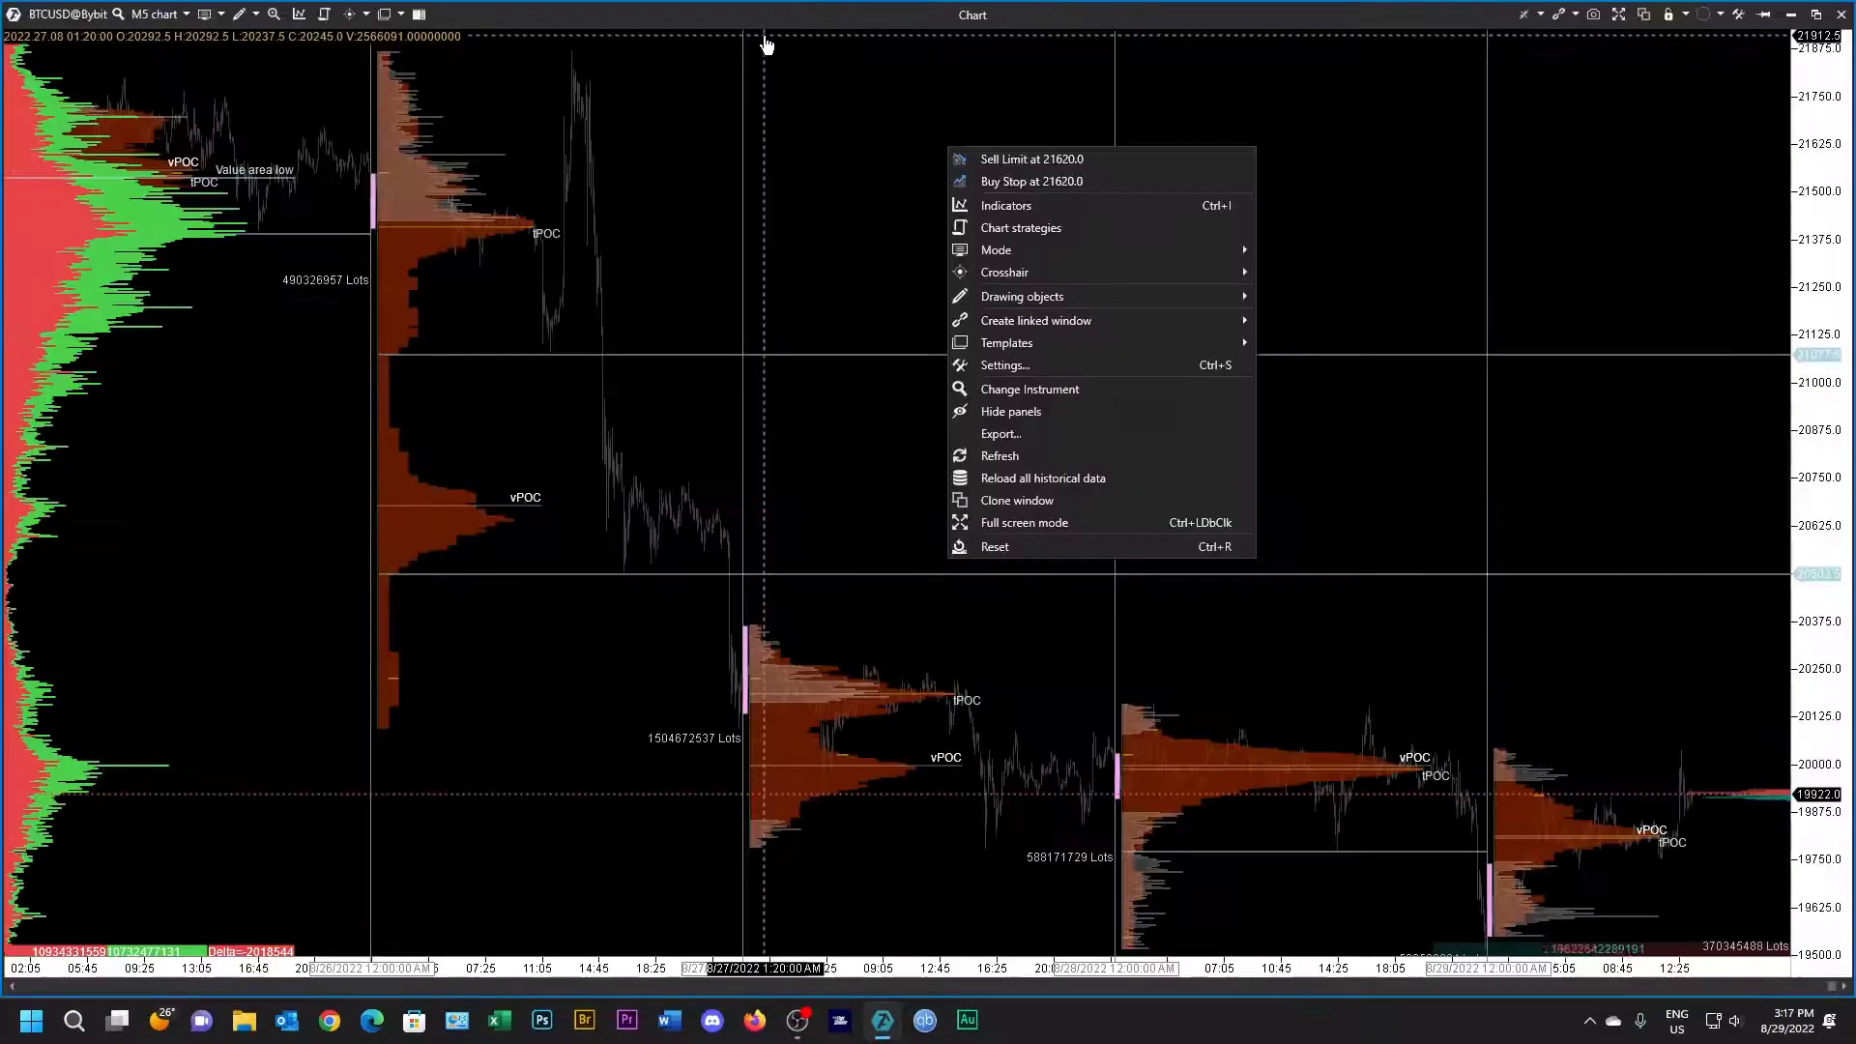
click(1005, 205)
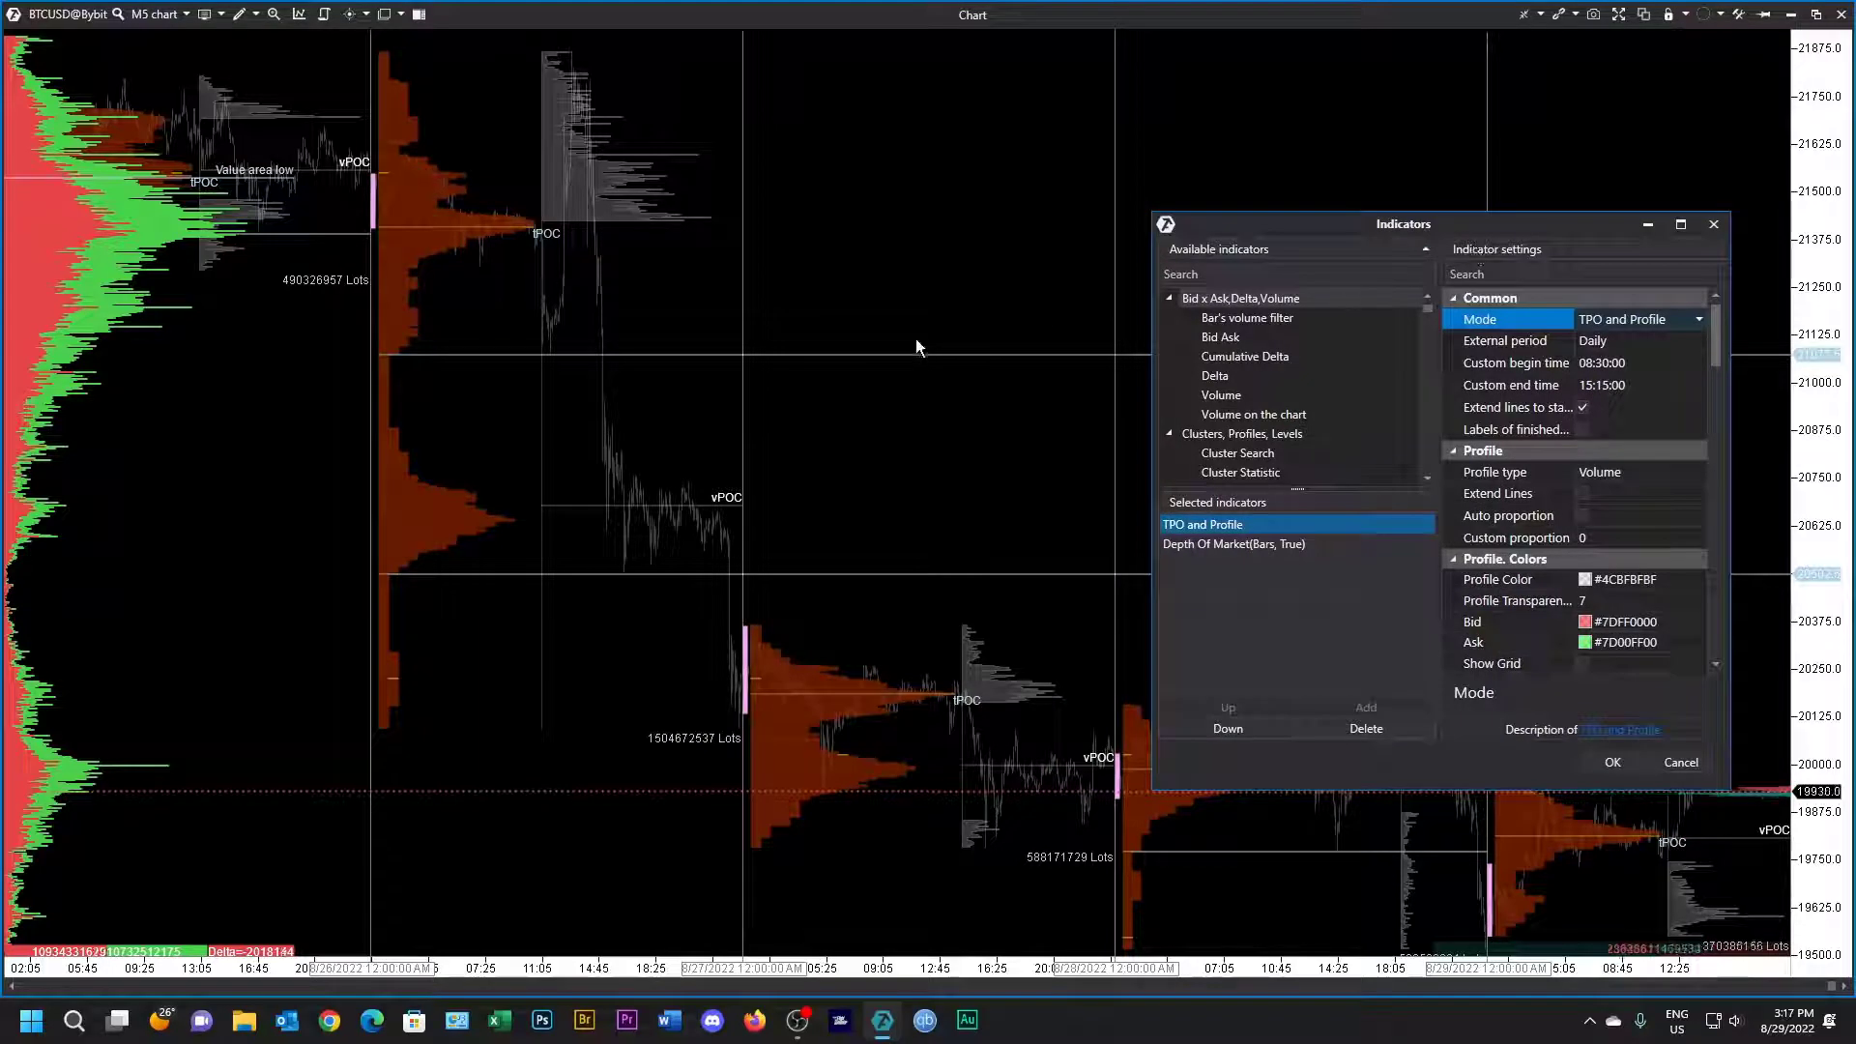
mouse_move(758, 509)
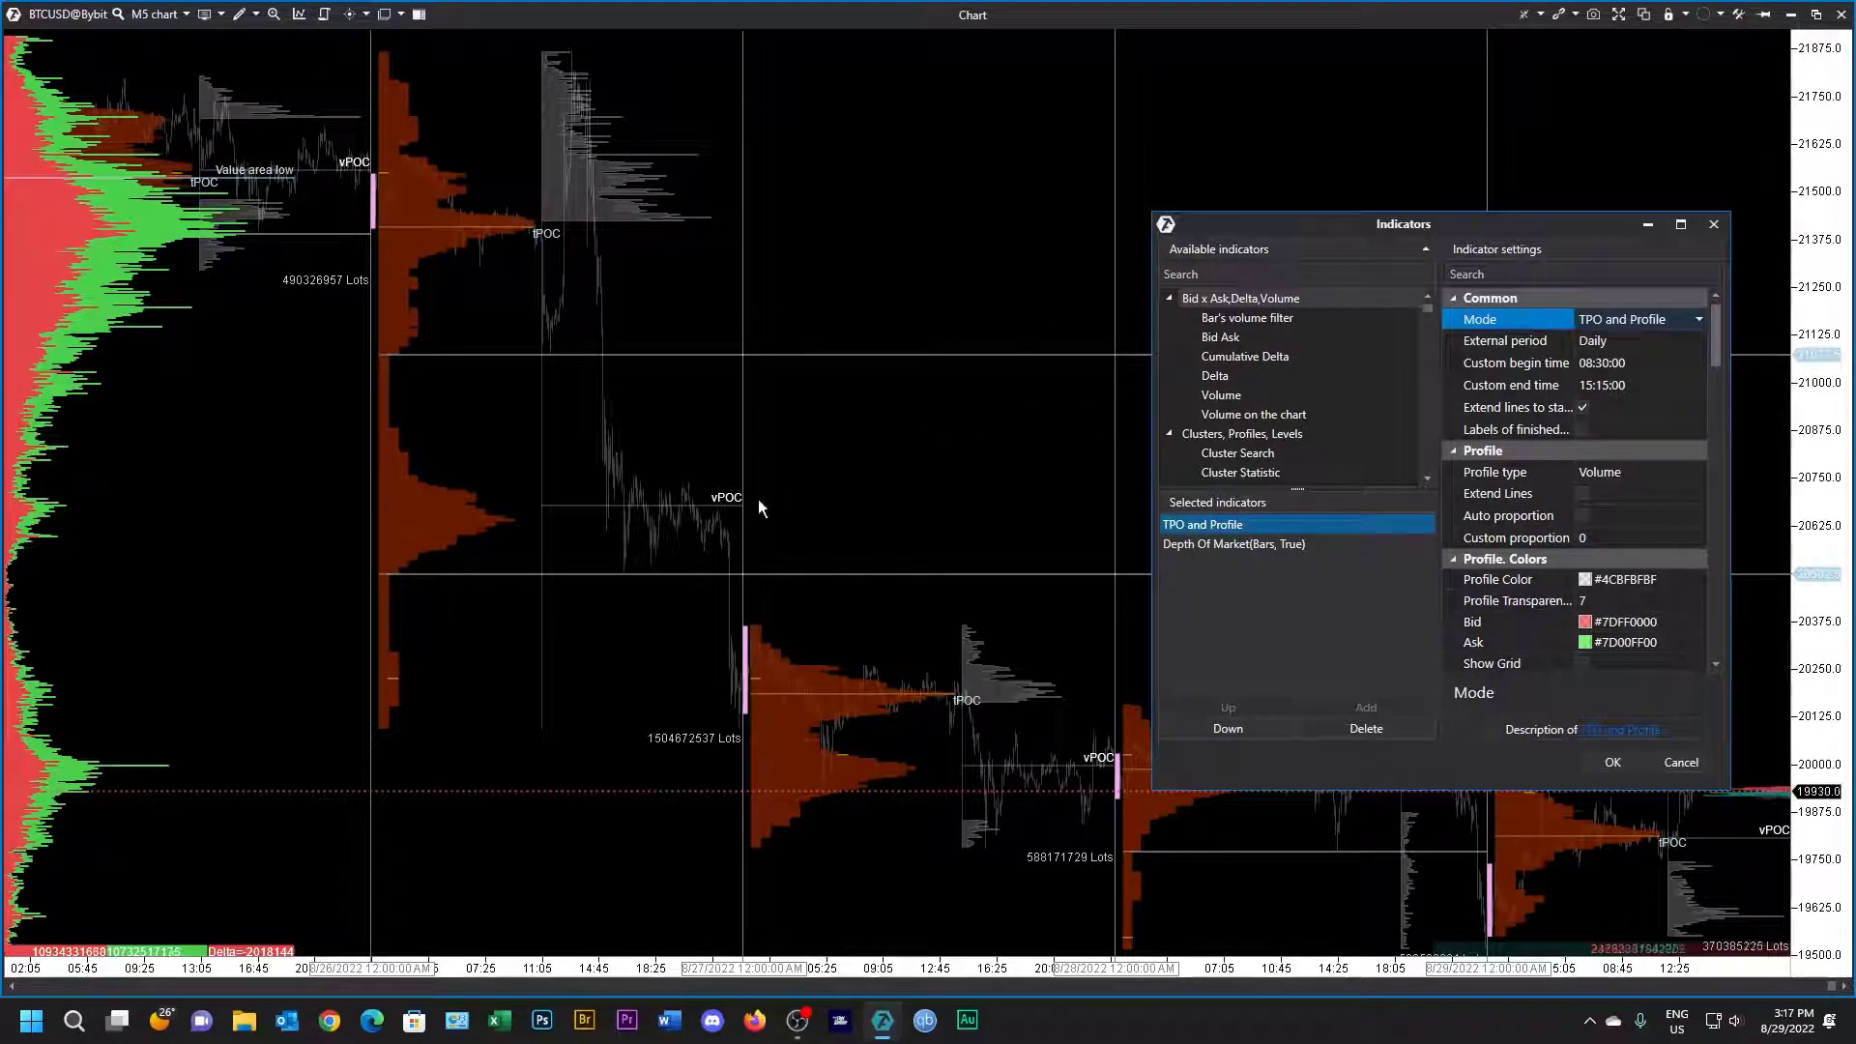
mouse_move(441, 244)
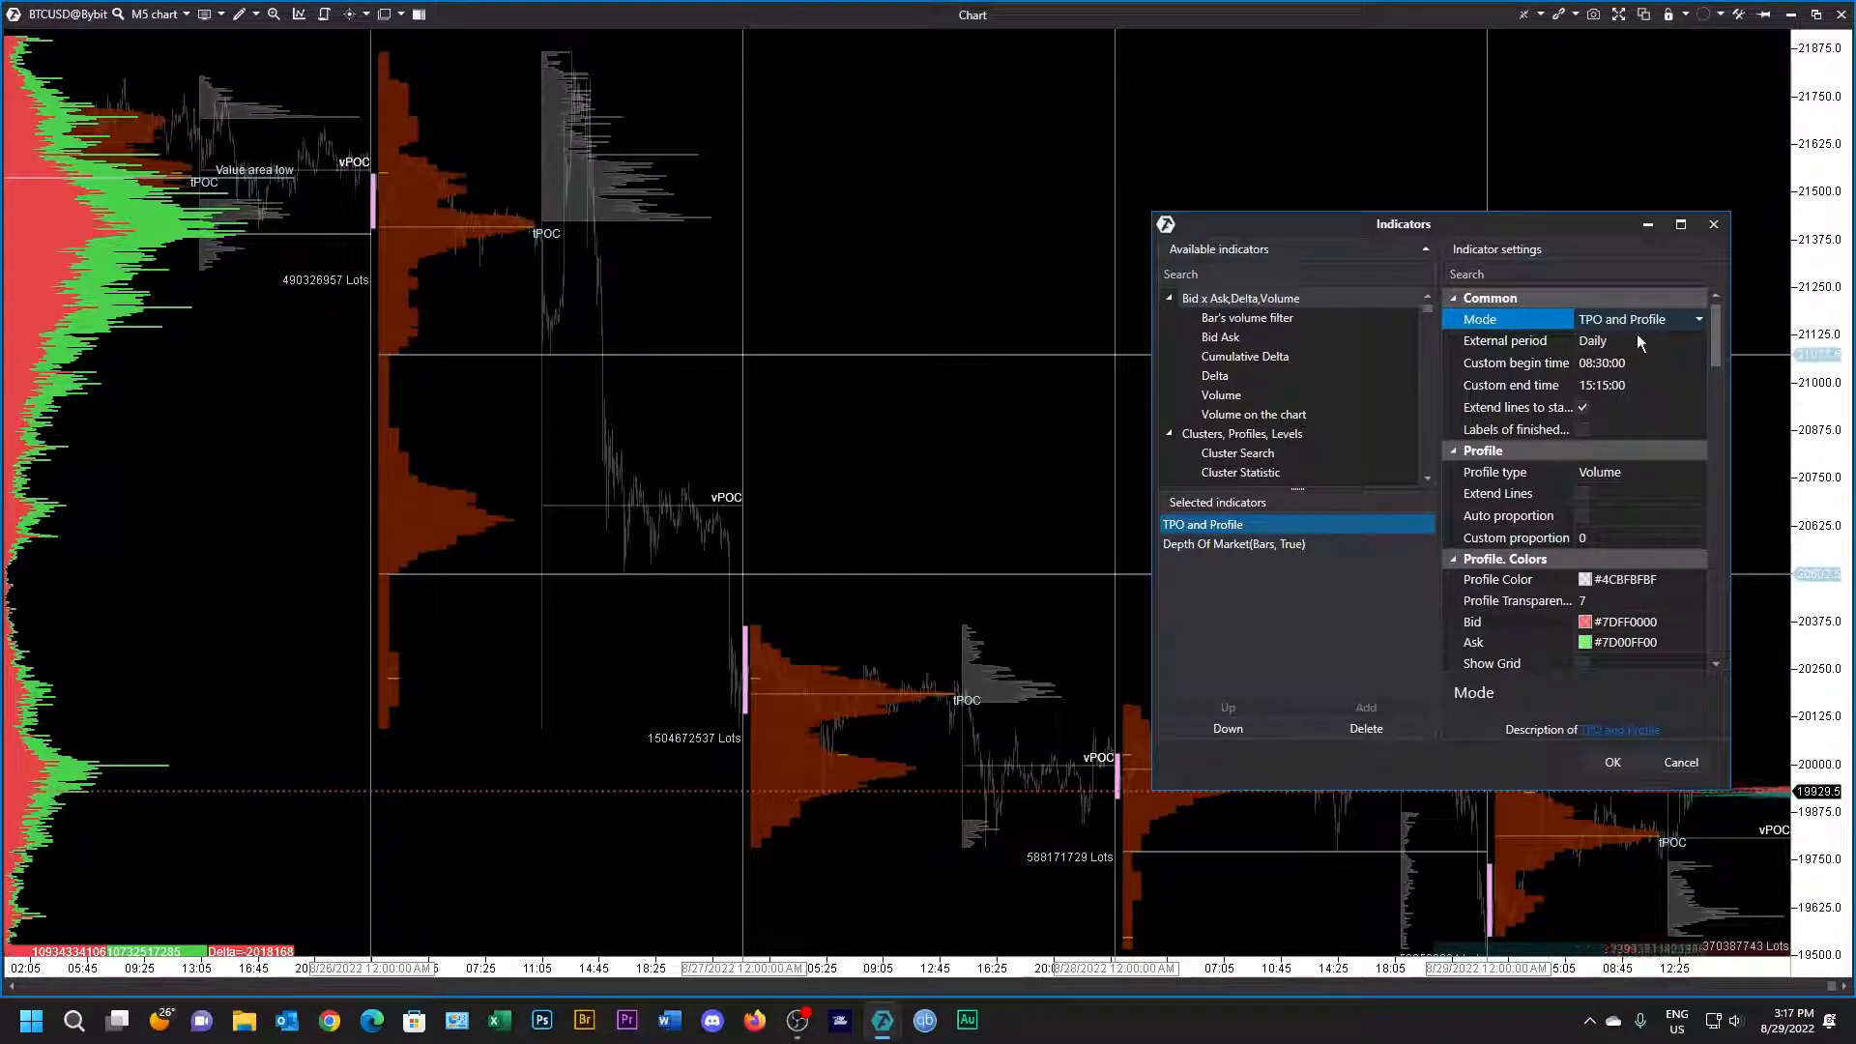
click(1698, 318)
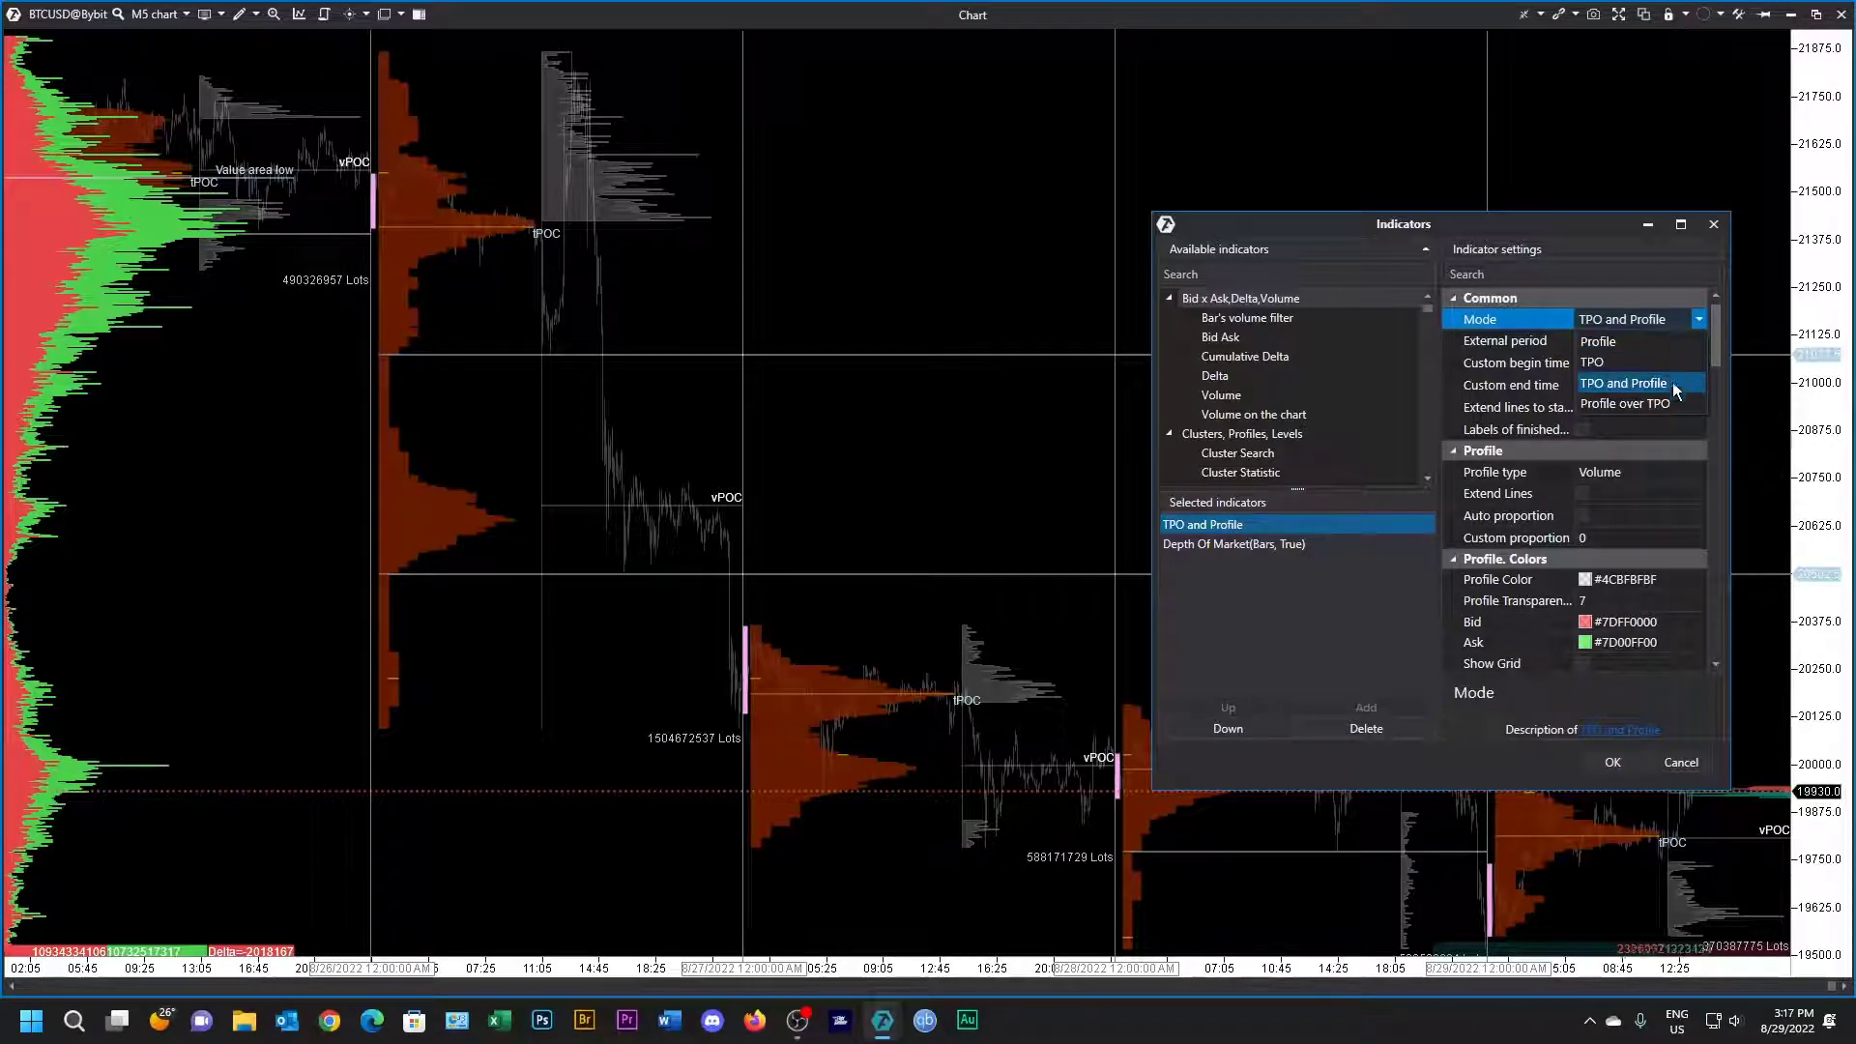
click(1625, 405)
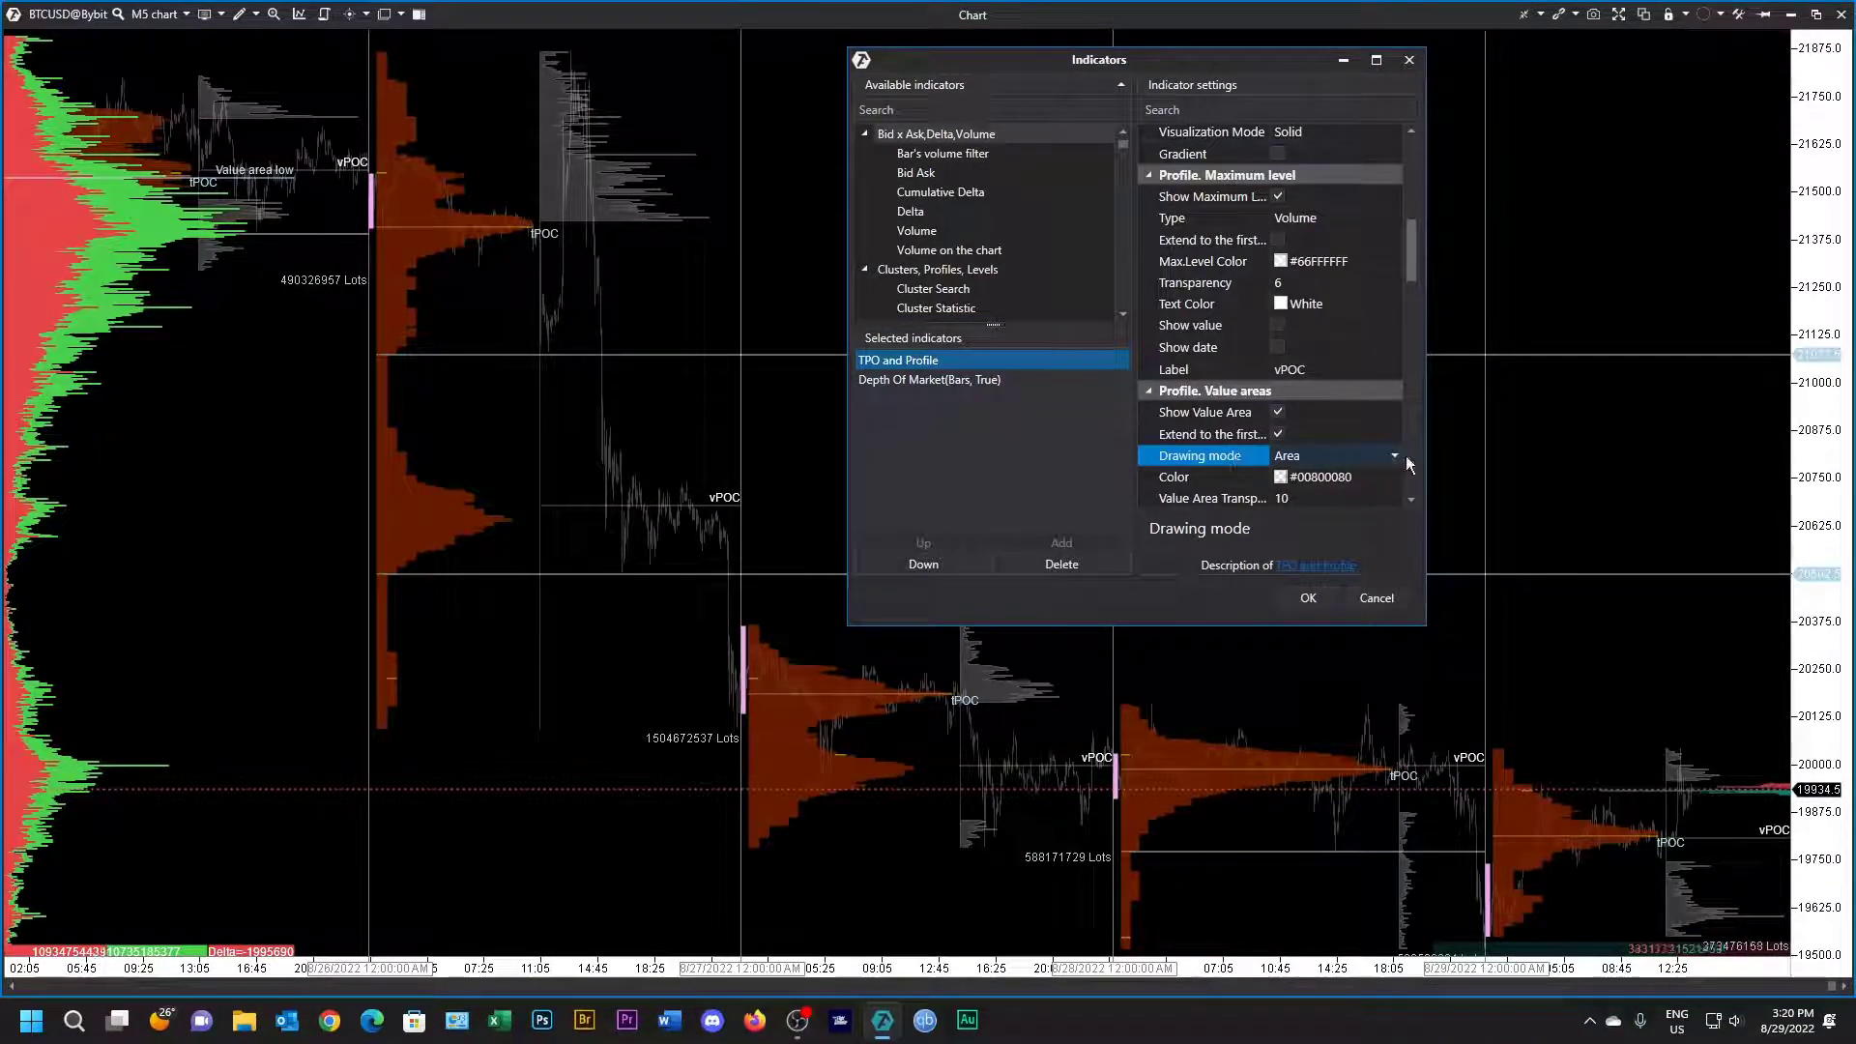
click(1394, 454)
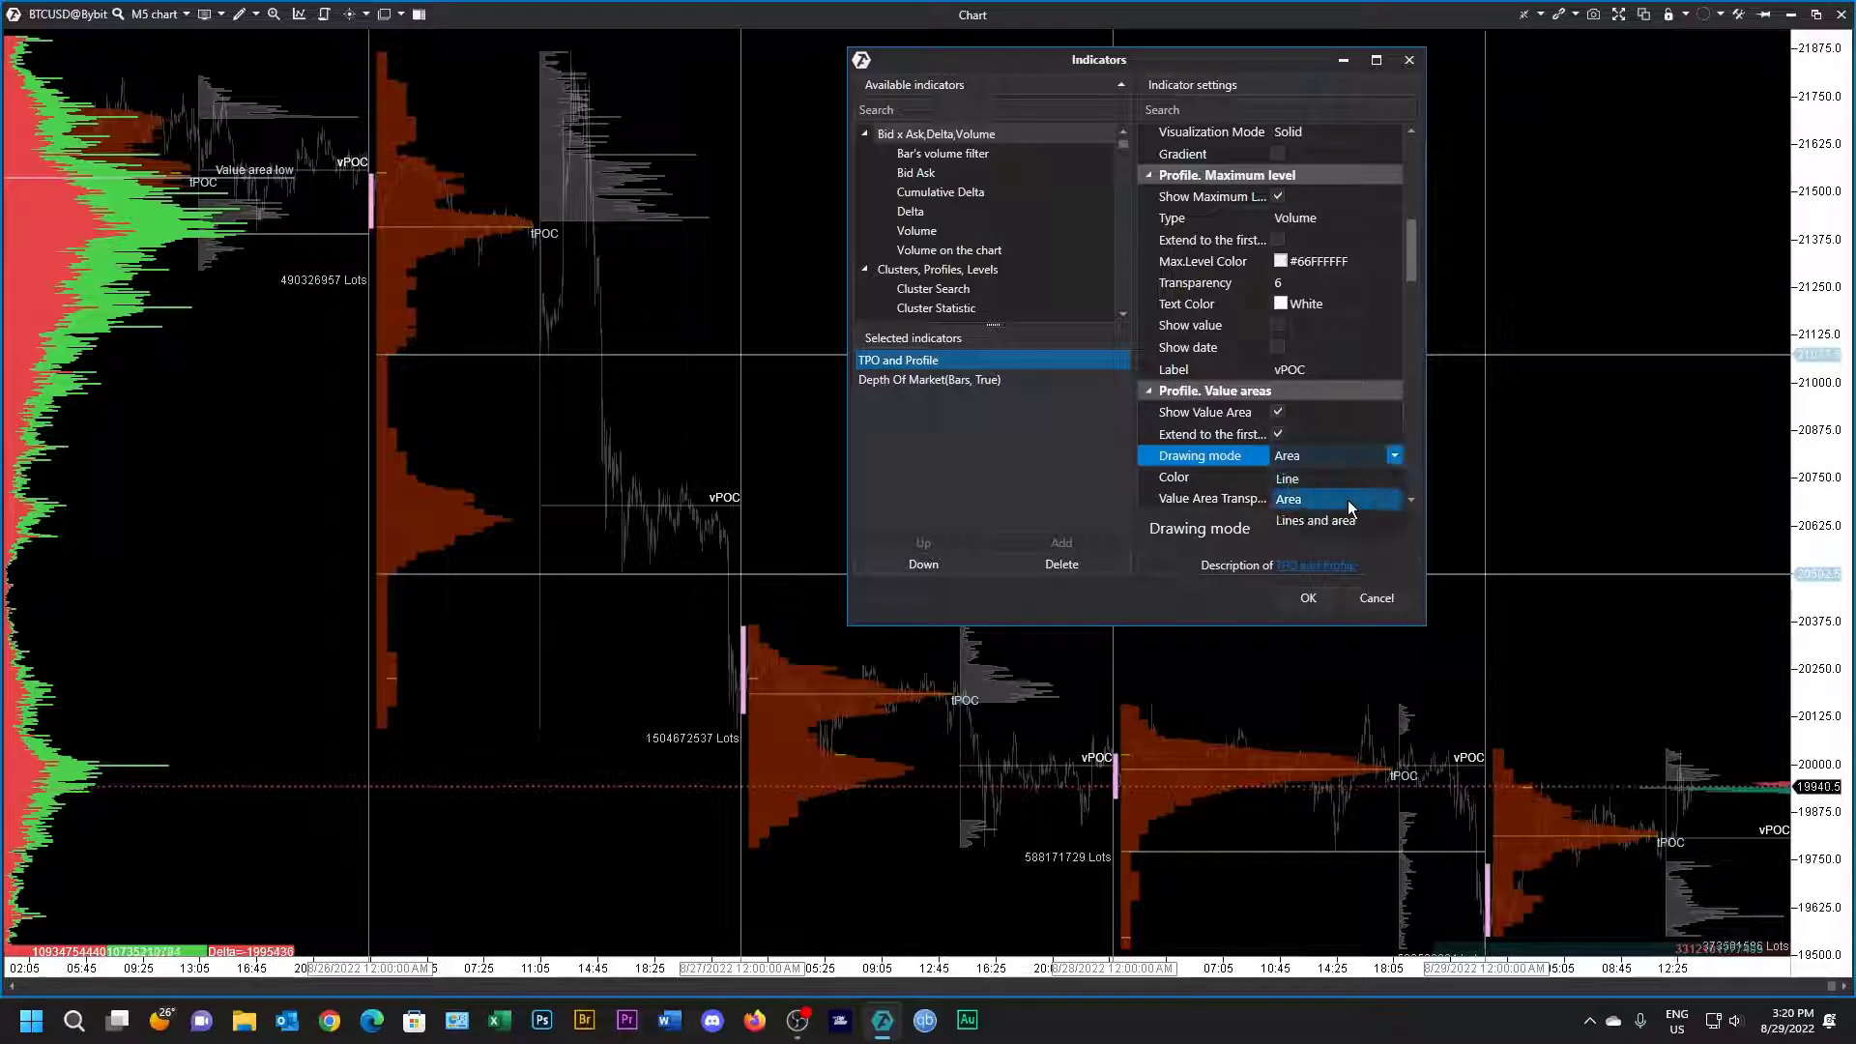
click(1302, 479)
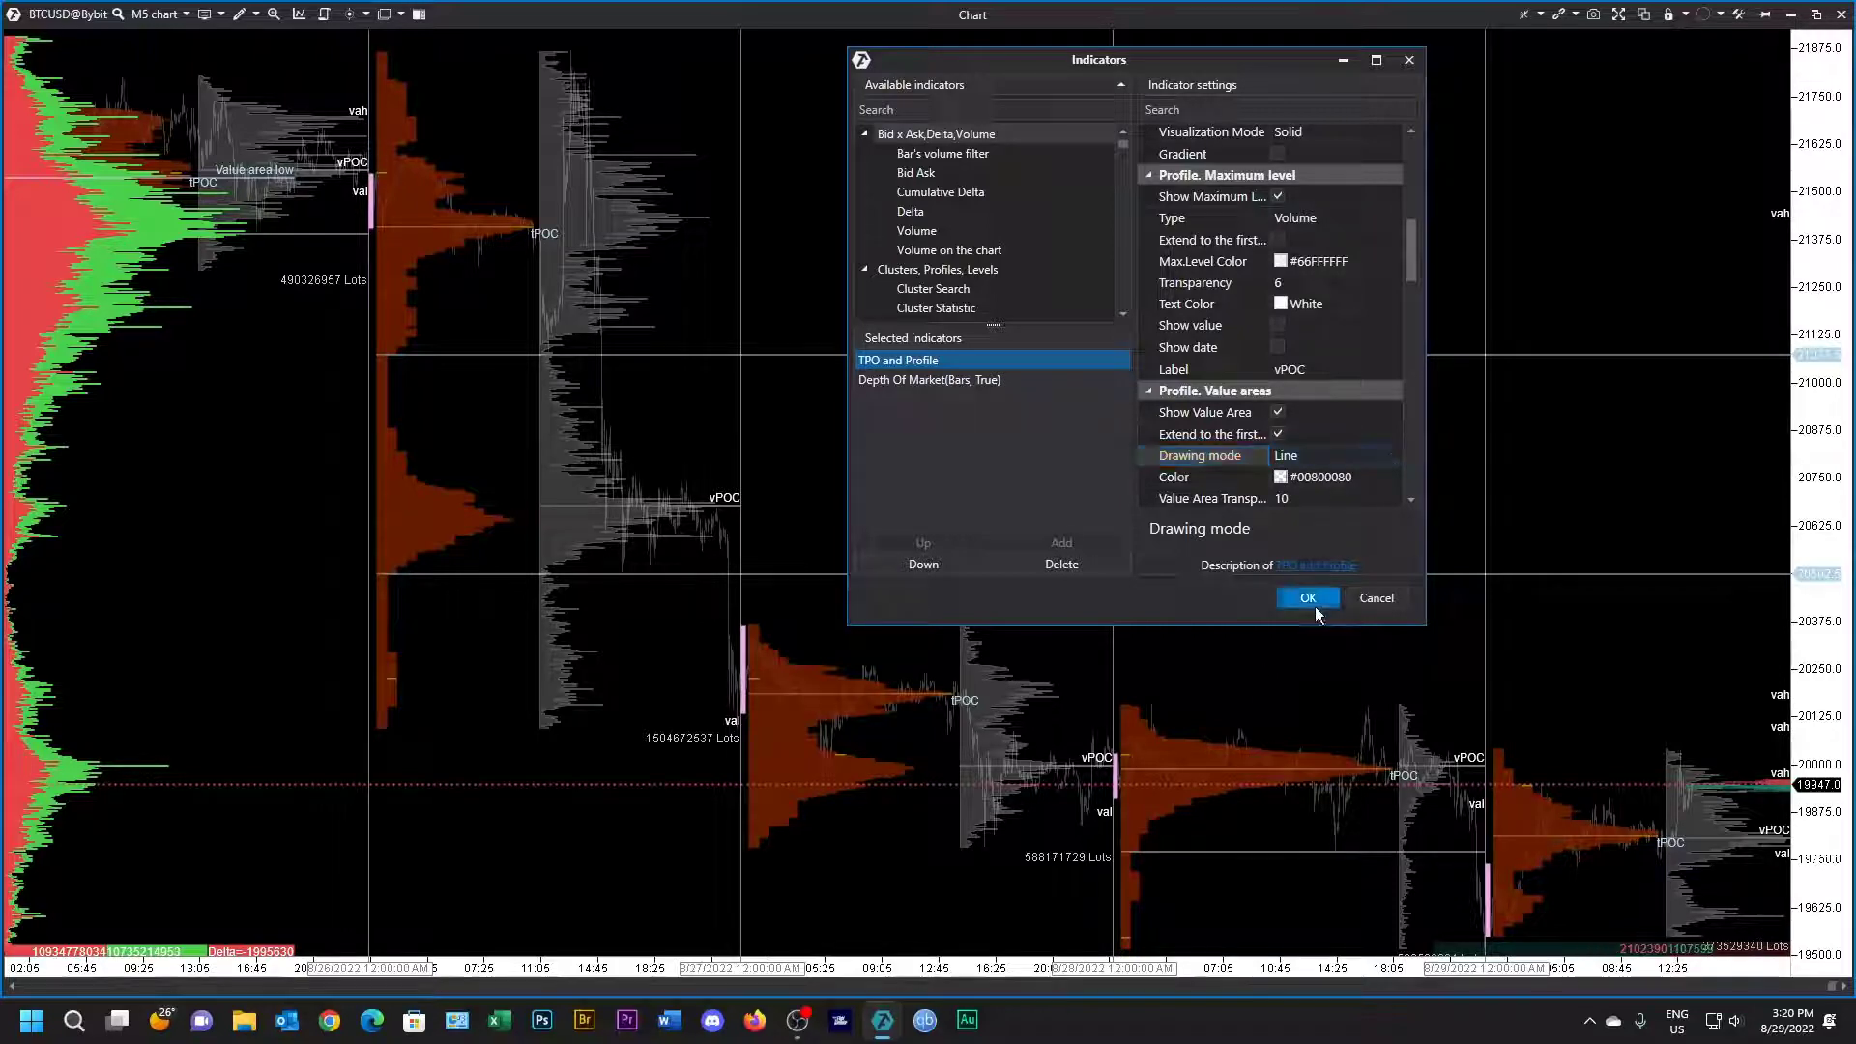
Step: Confirm the indicator settings and show the trading panel beside the BTCUSD chart
click(1307, 598)
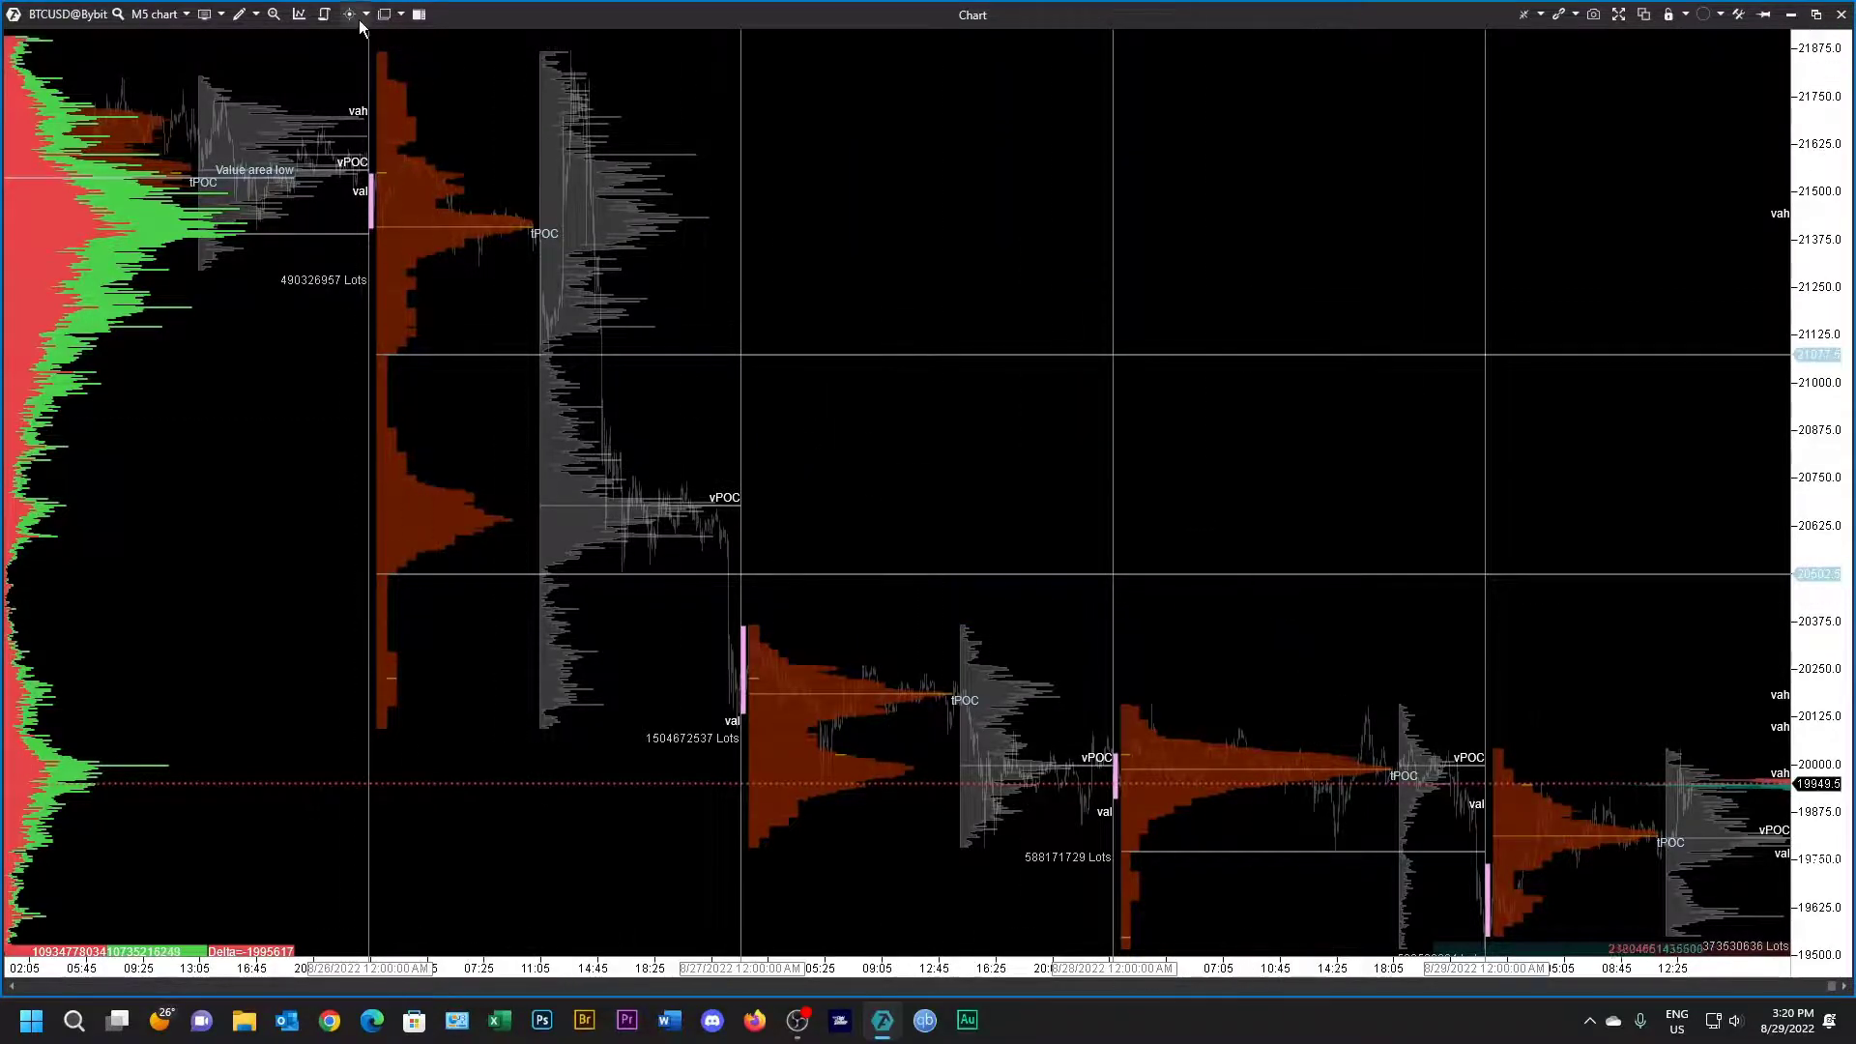
click(367, 13)
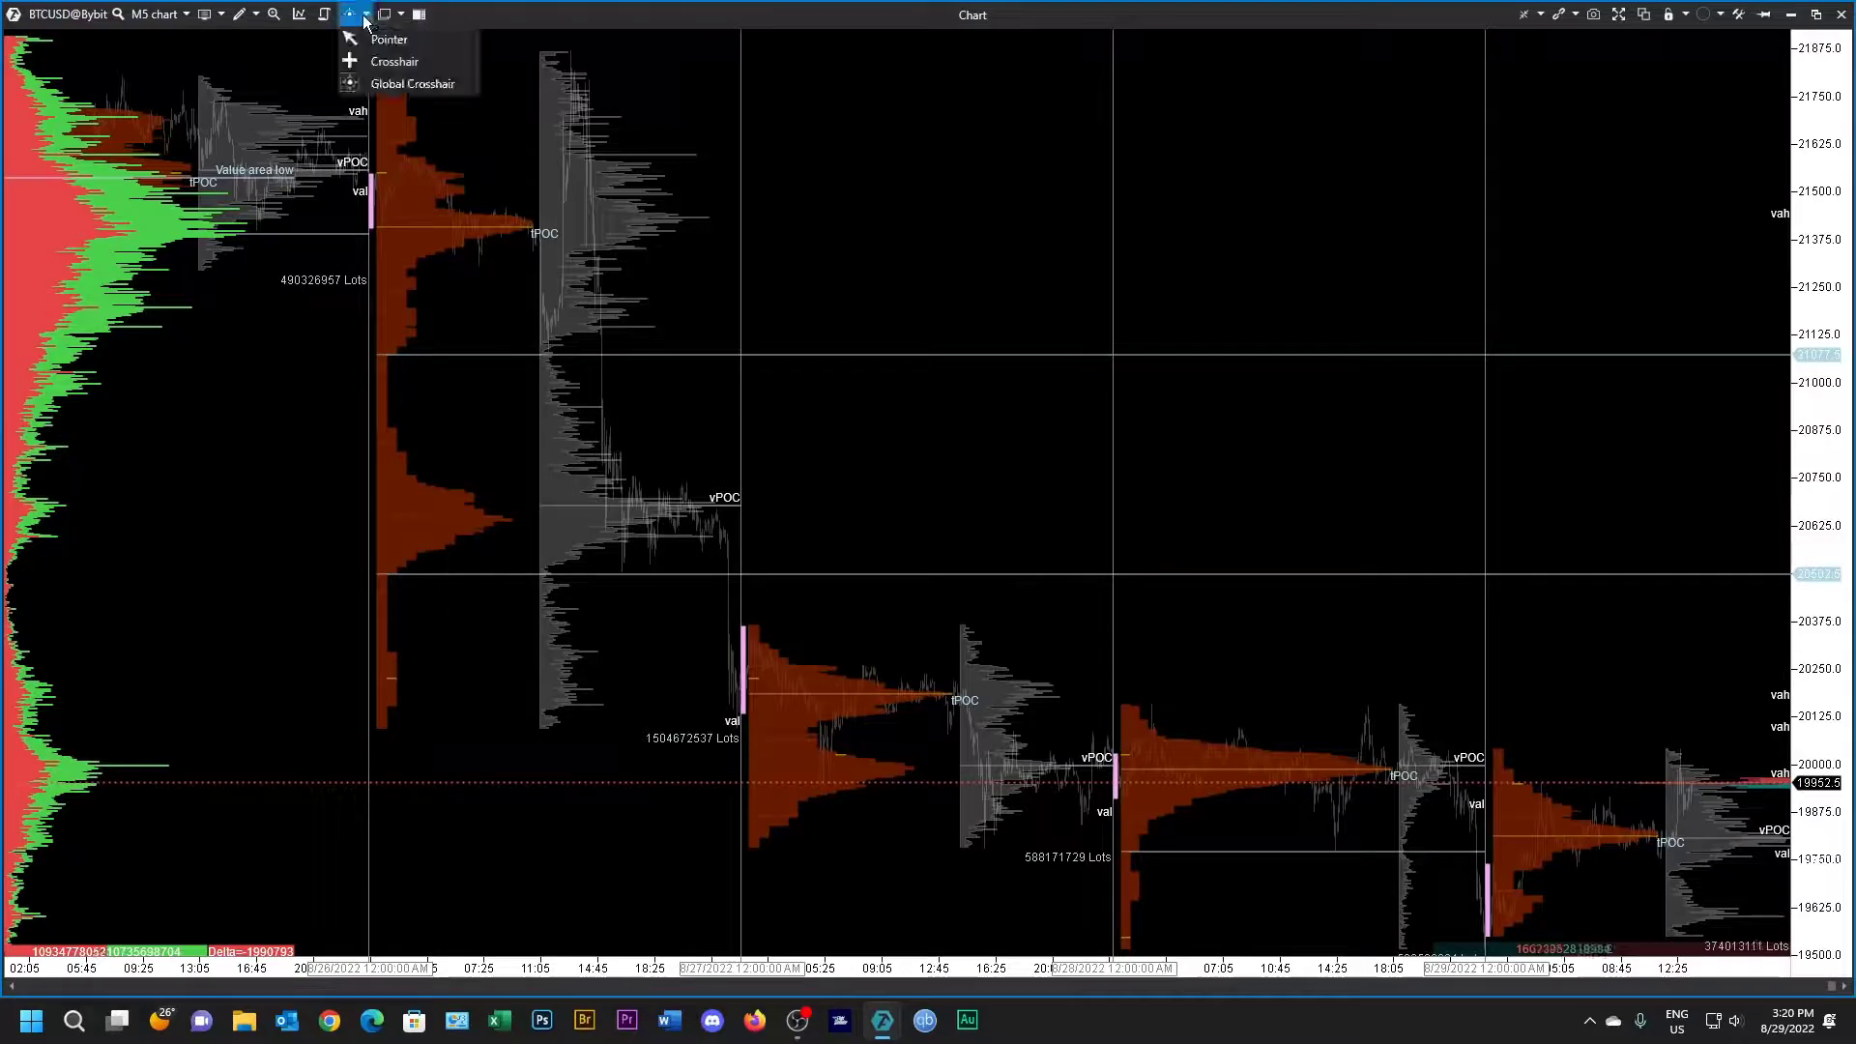
click(417, 12)
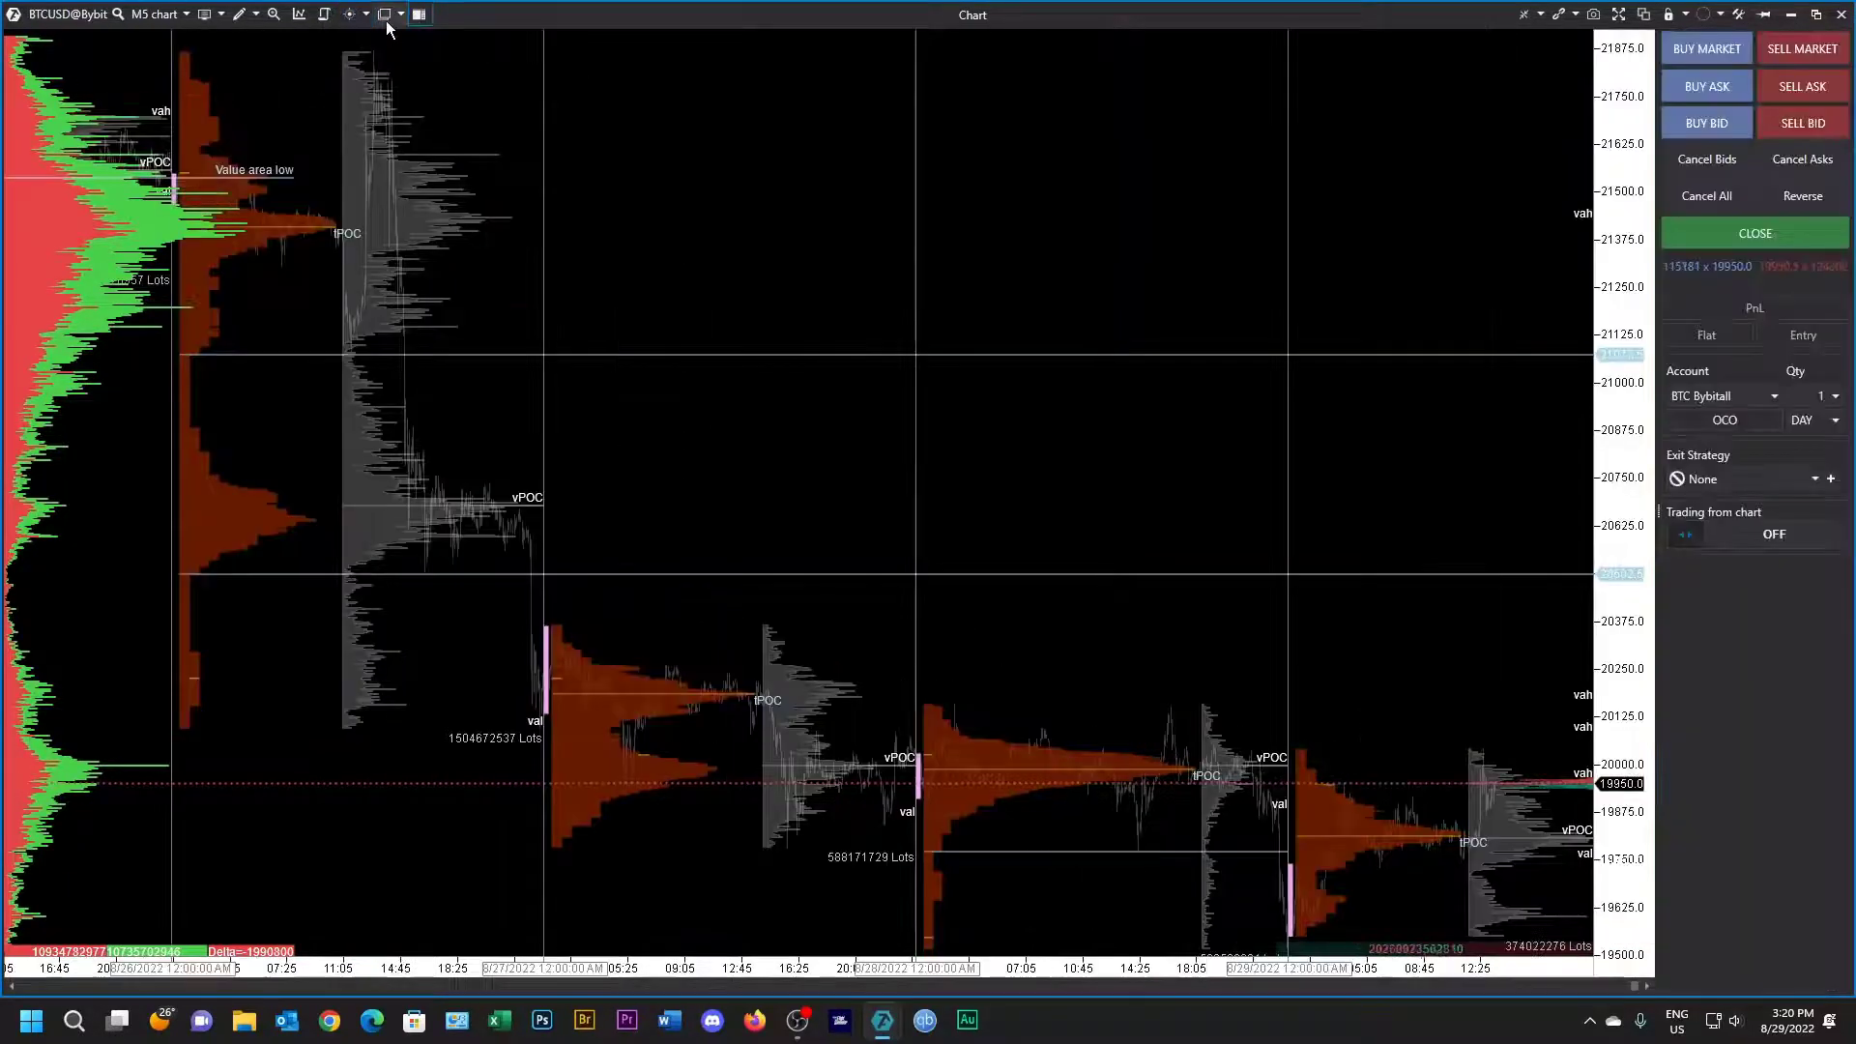
click(381, 13)
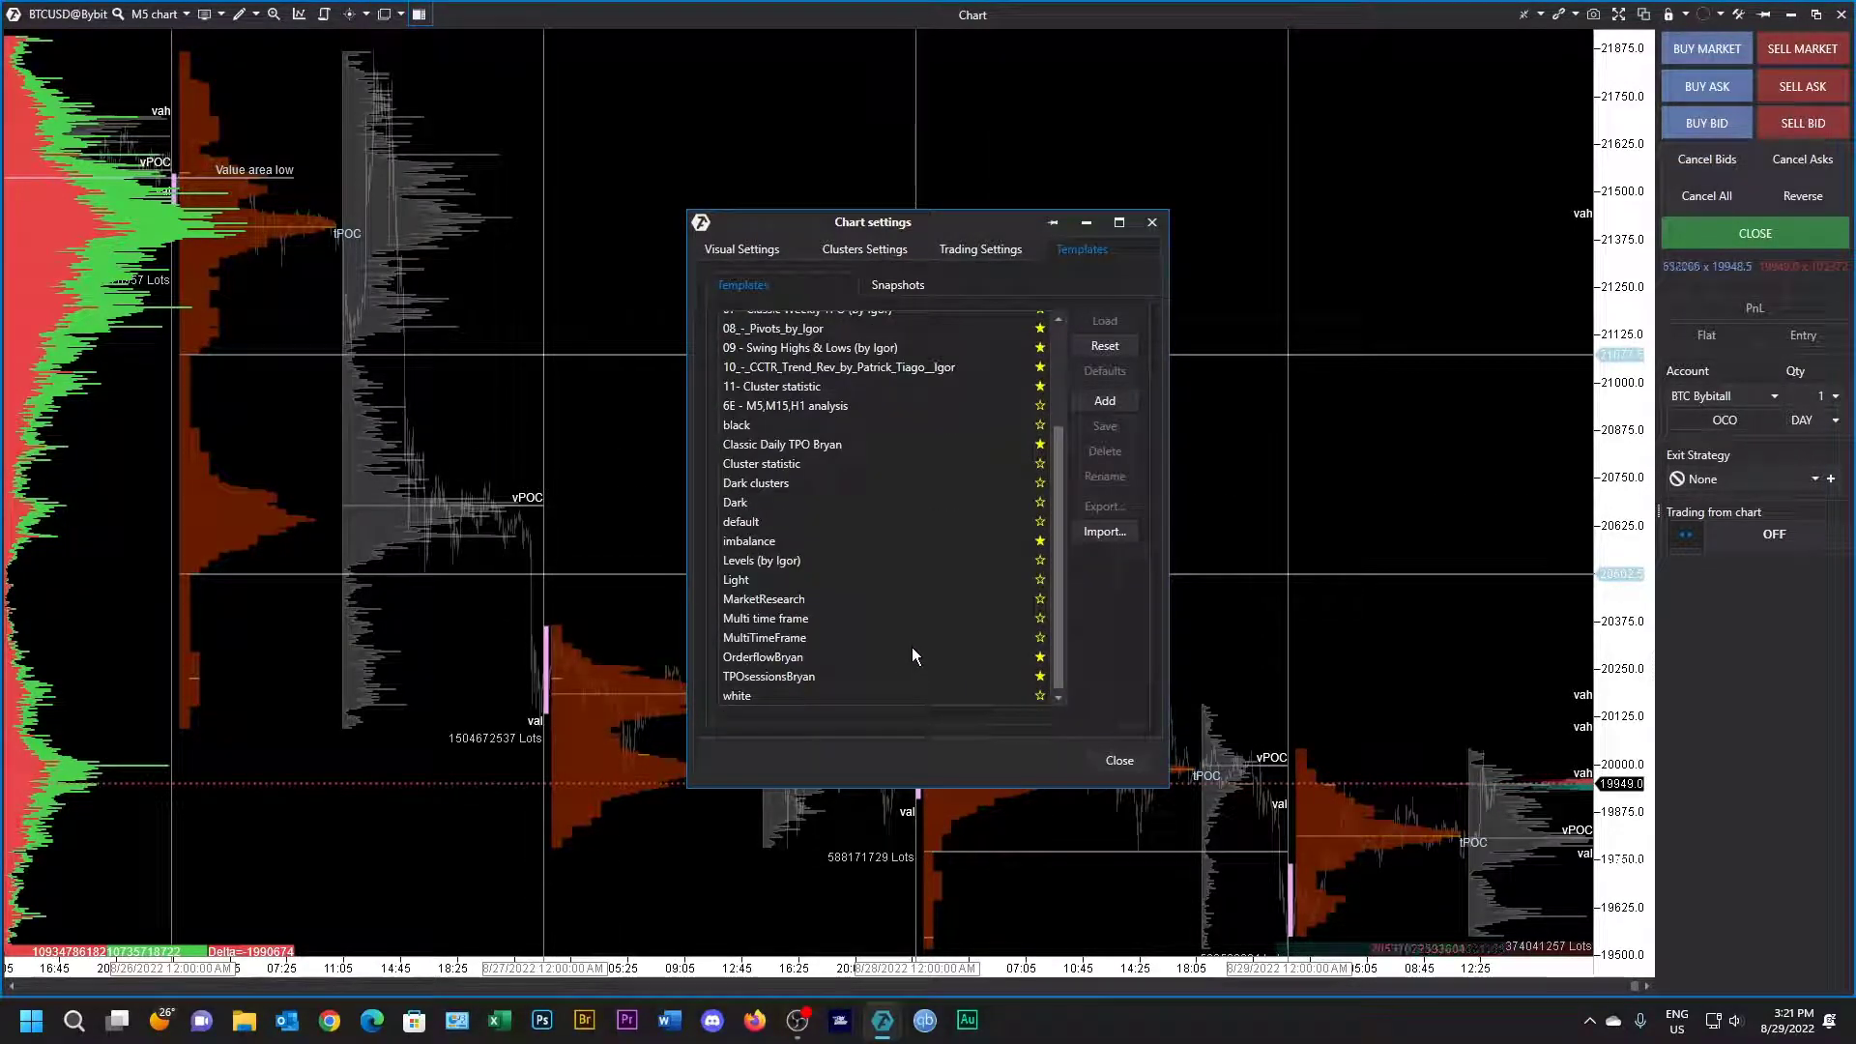
Step: Save the current chart settings over Classic Daily TPO Bryan, confirming the overwrite
click(781, 444)
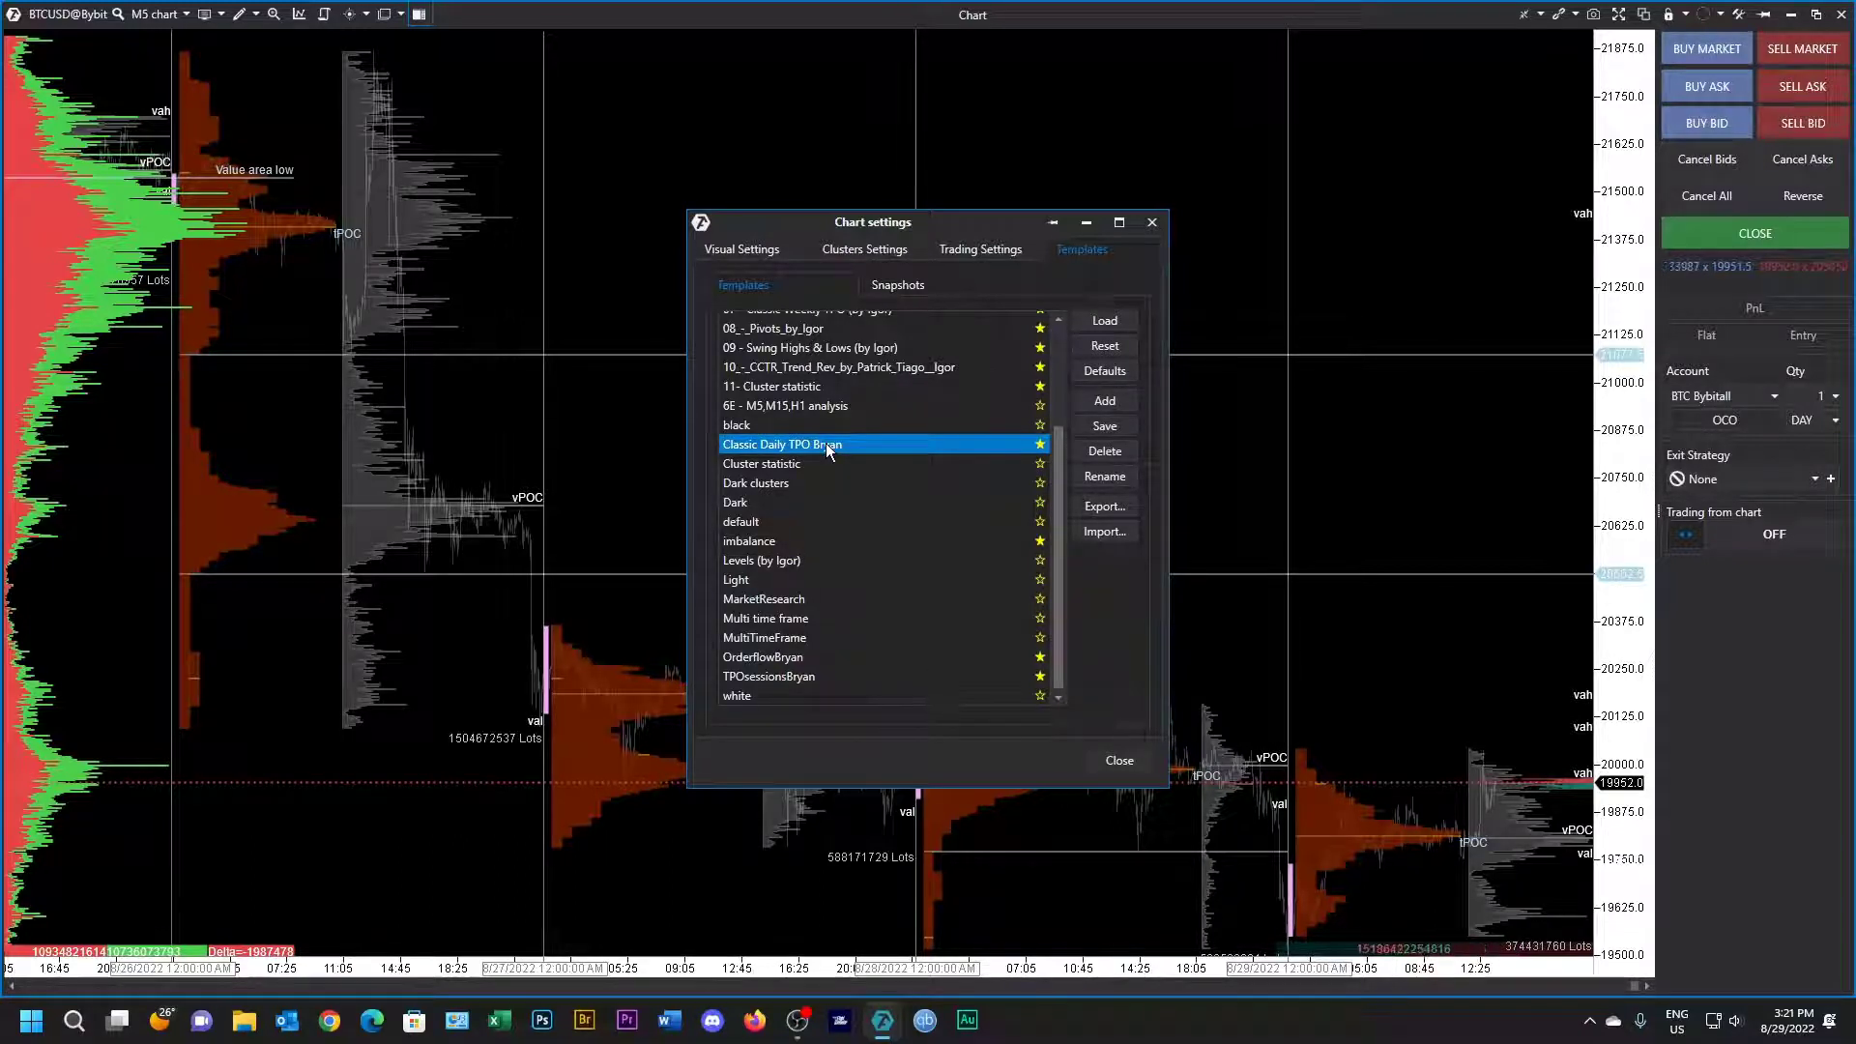
mouse_move(1103, 400)
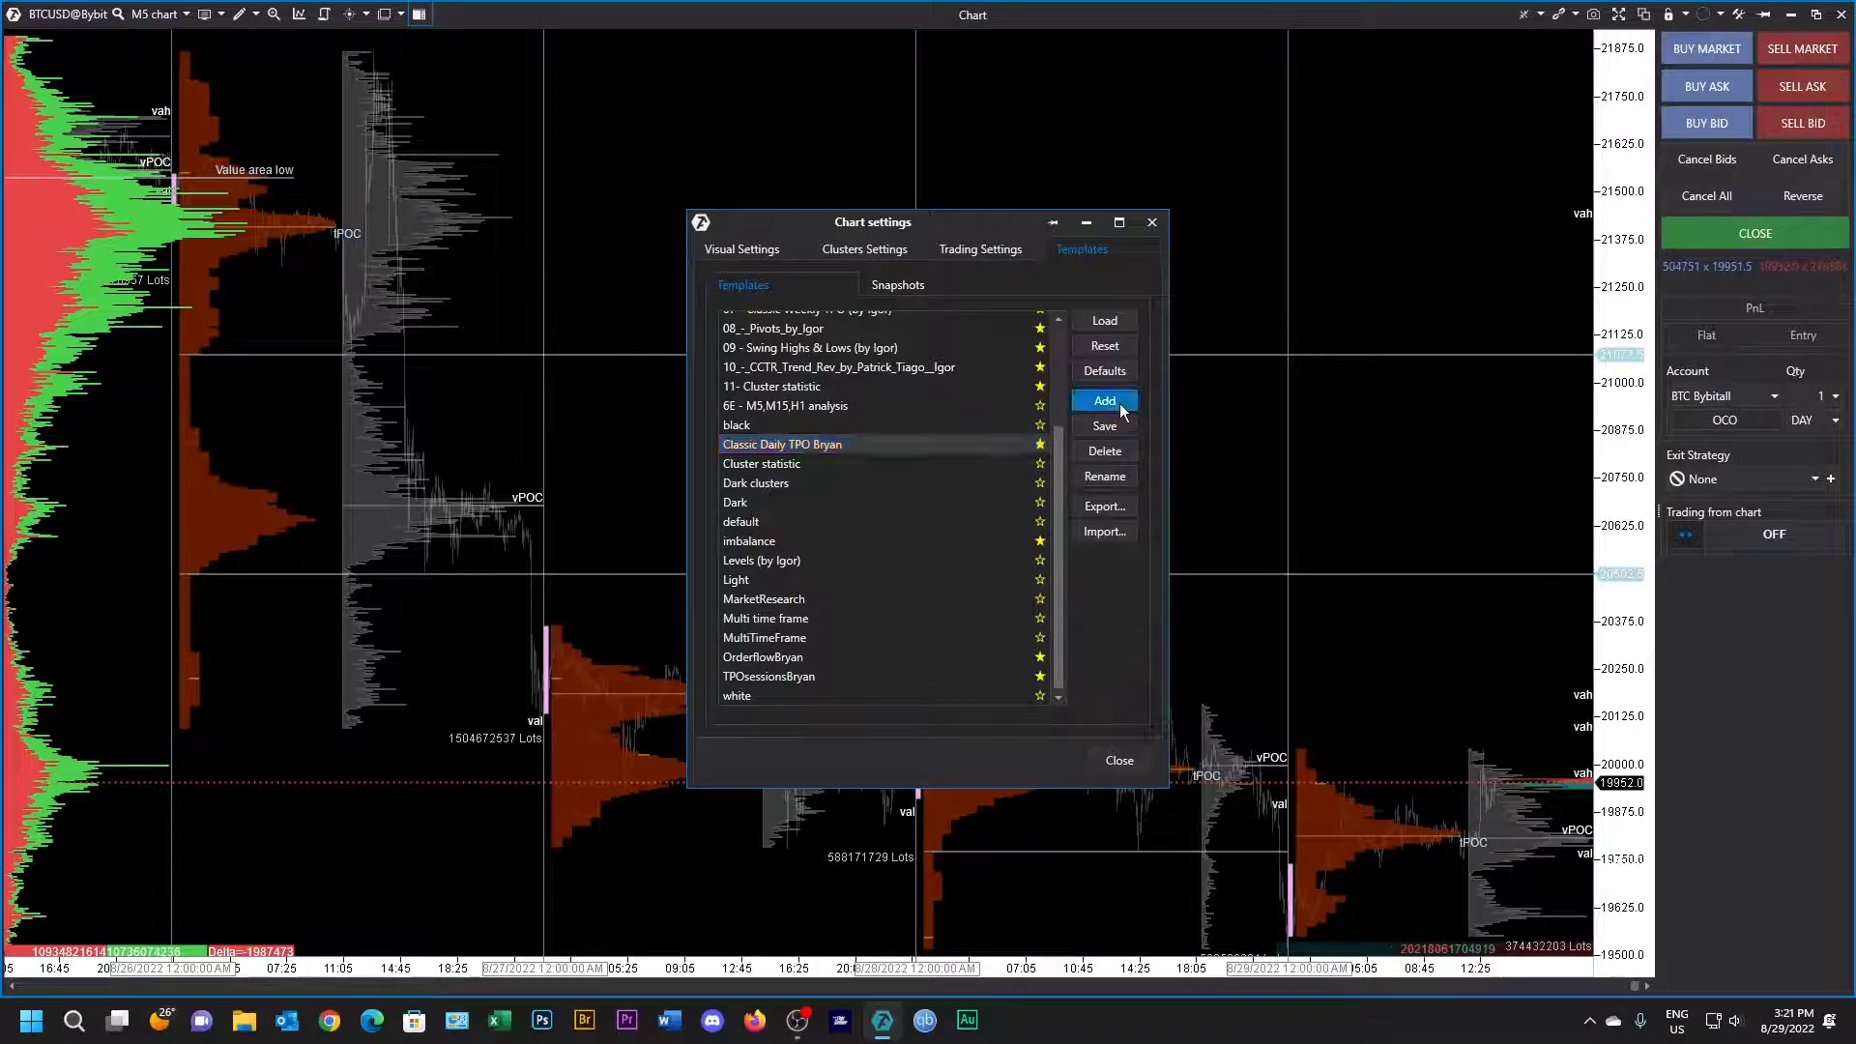
click(1102, 400)
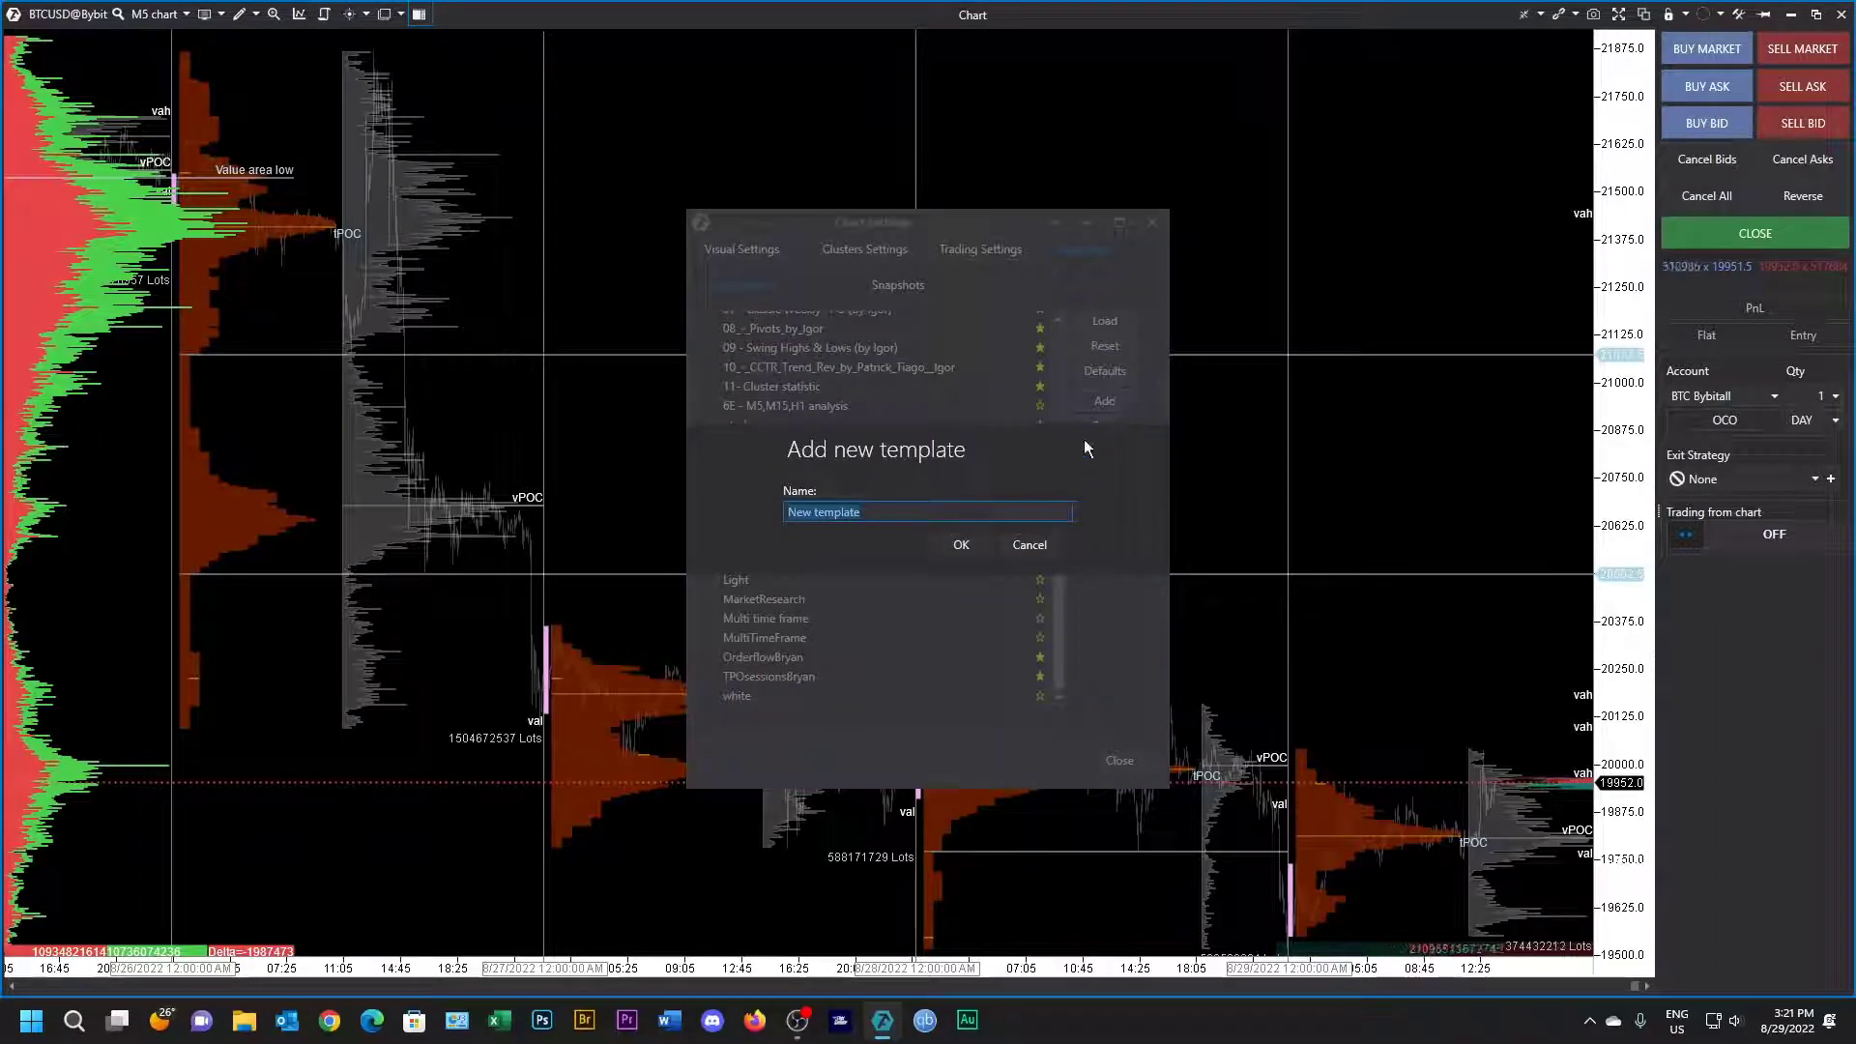
click(1028, 544)
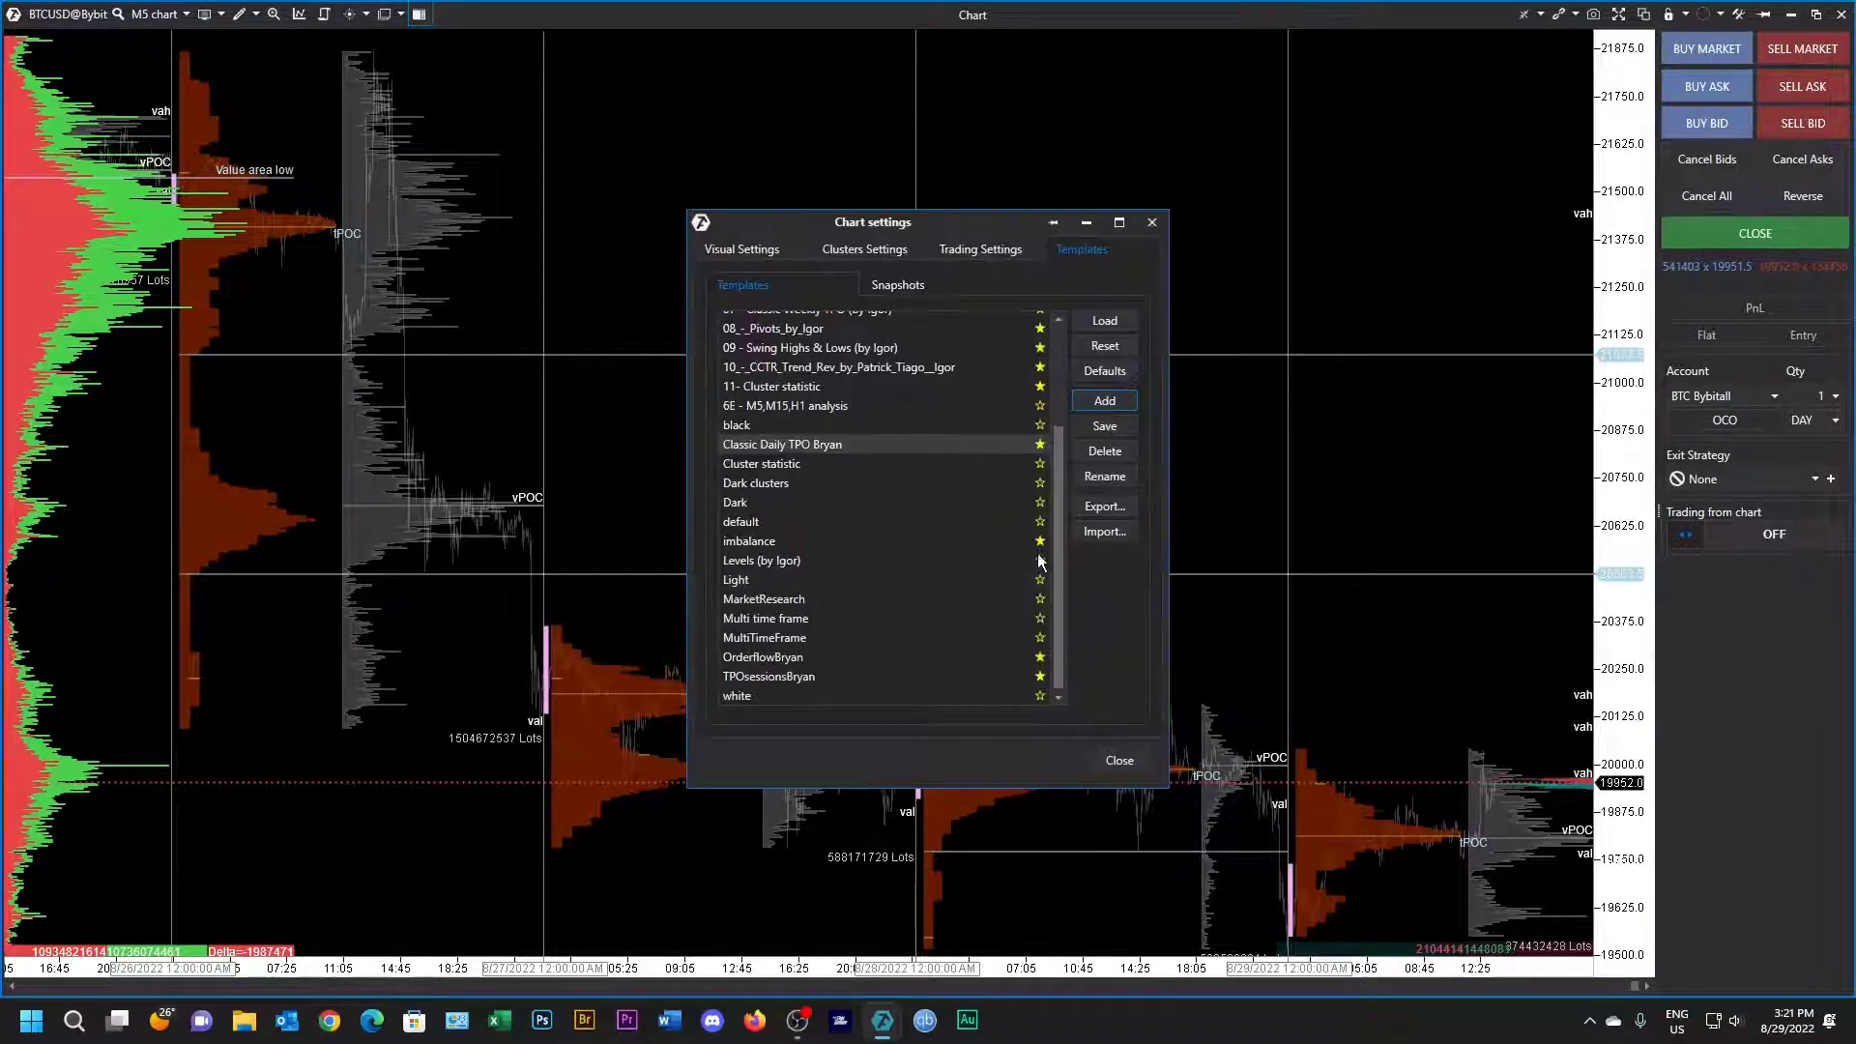
click(1102, 425)
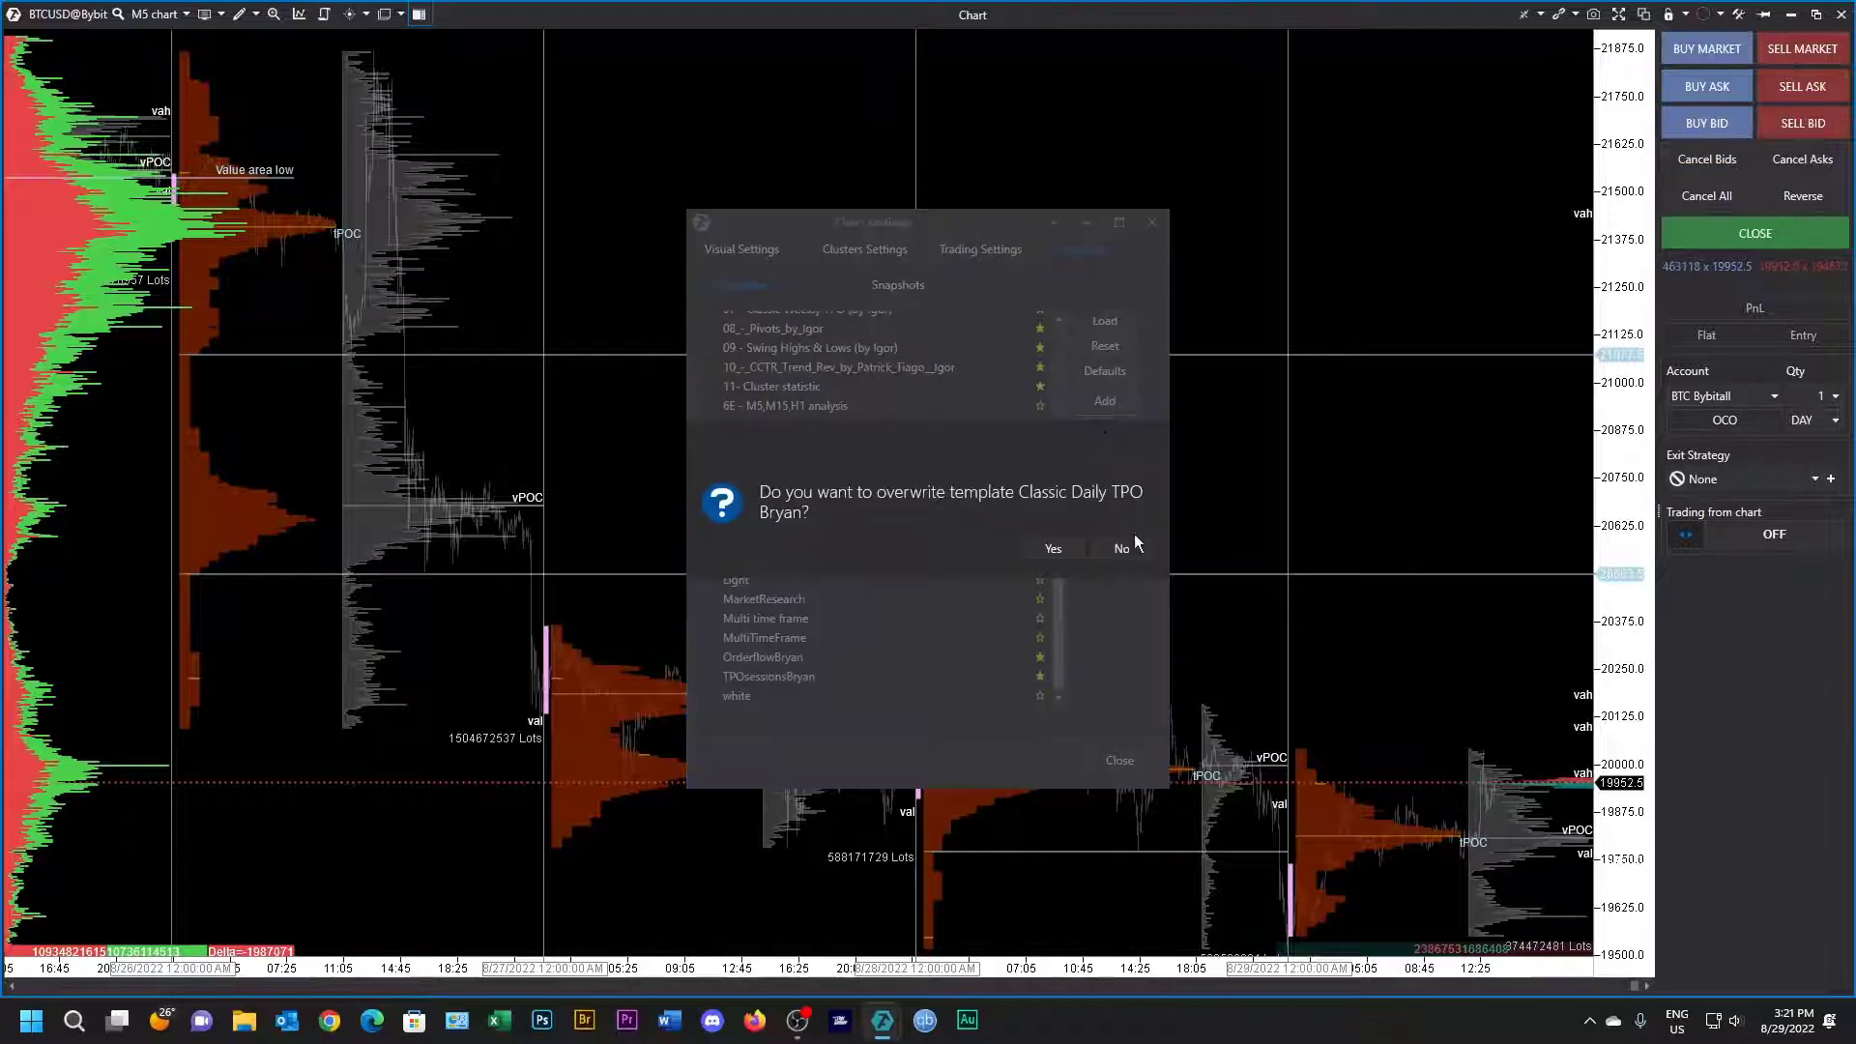
click(1050, 548)
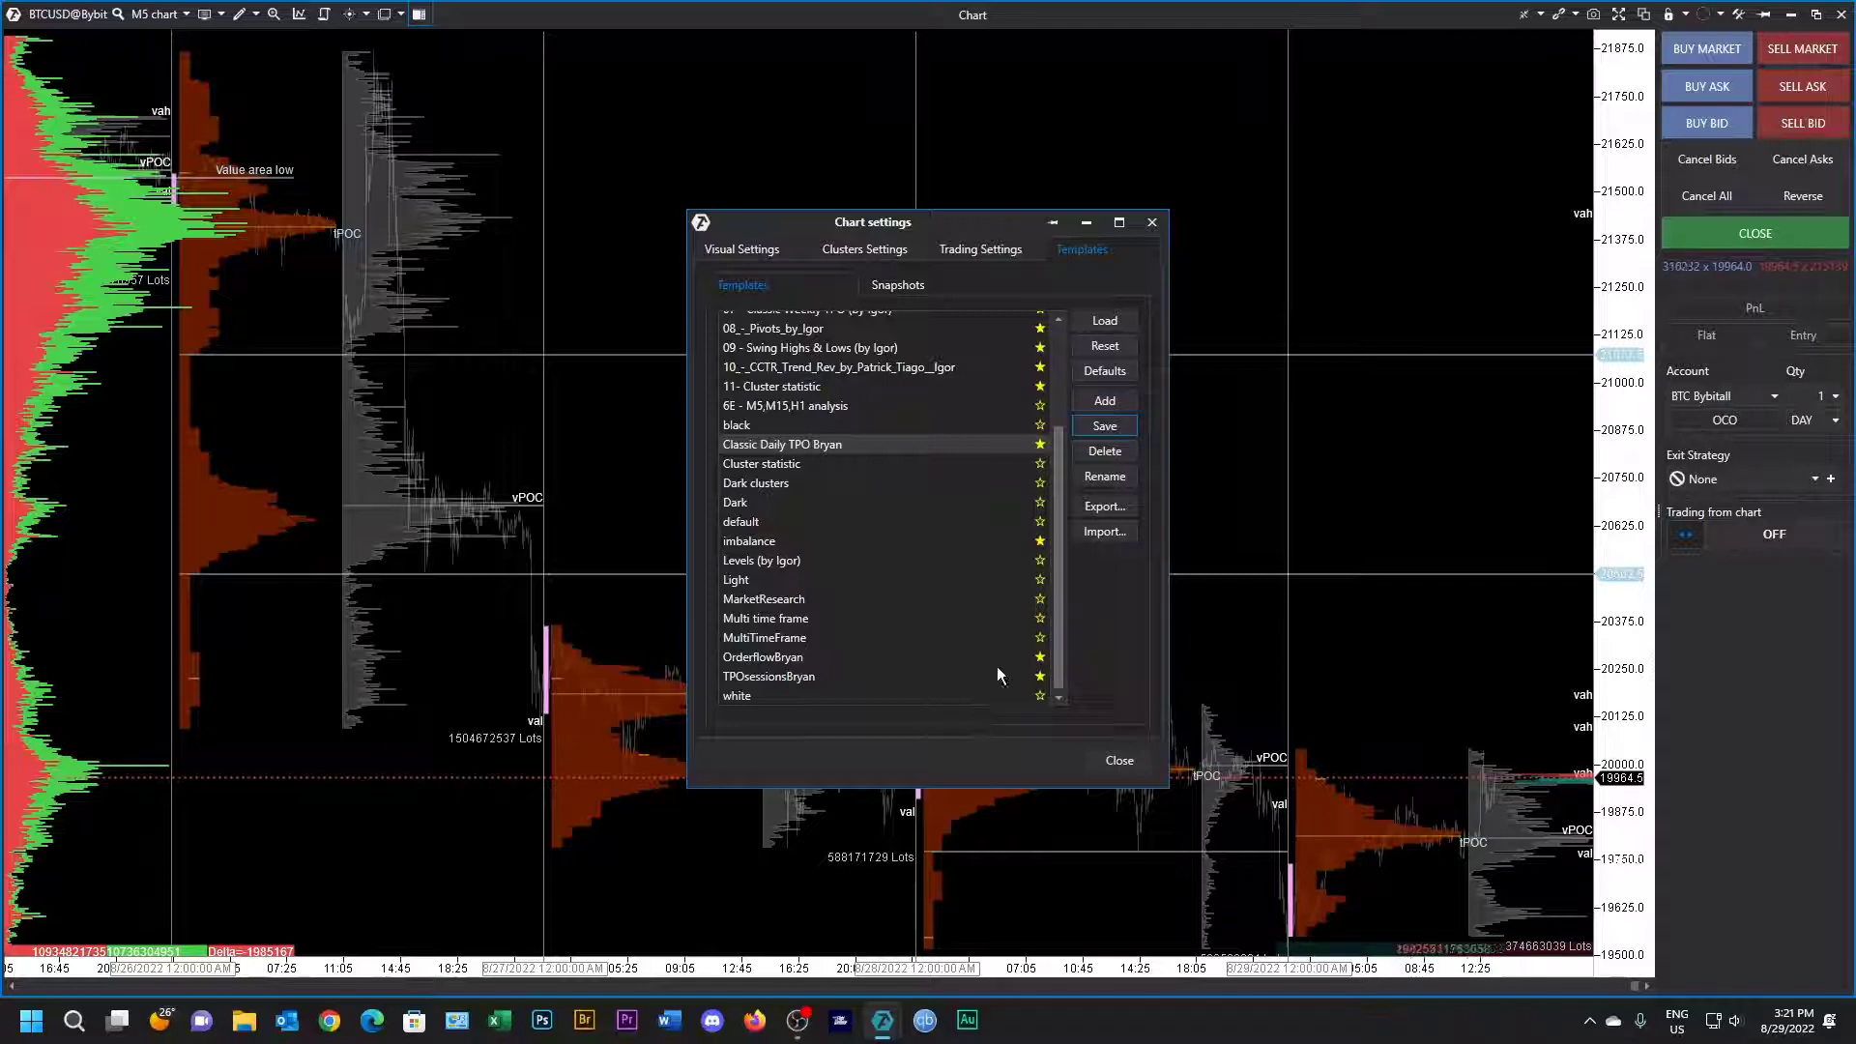
Step: Close the Chart settings window to view the BTCUSD daily TPO profiles
click(1118, 760)
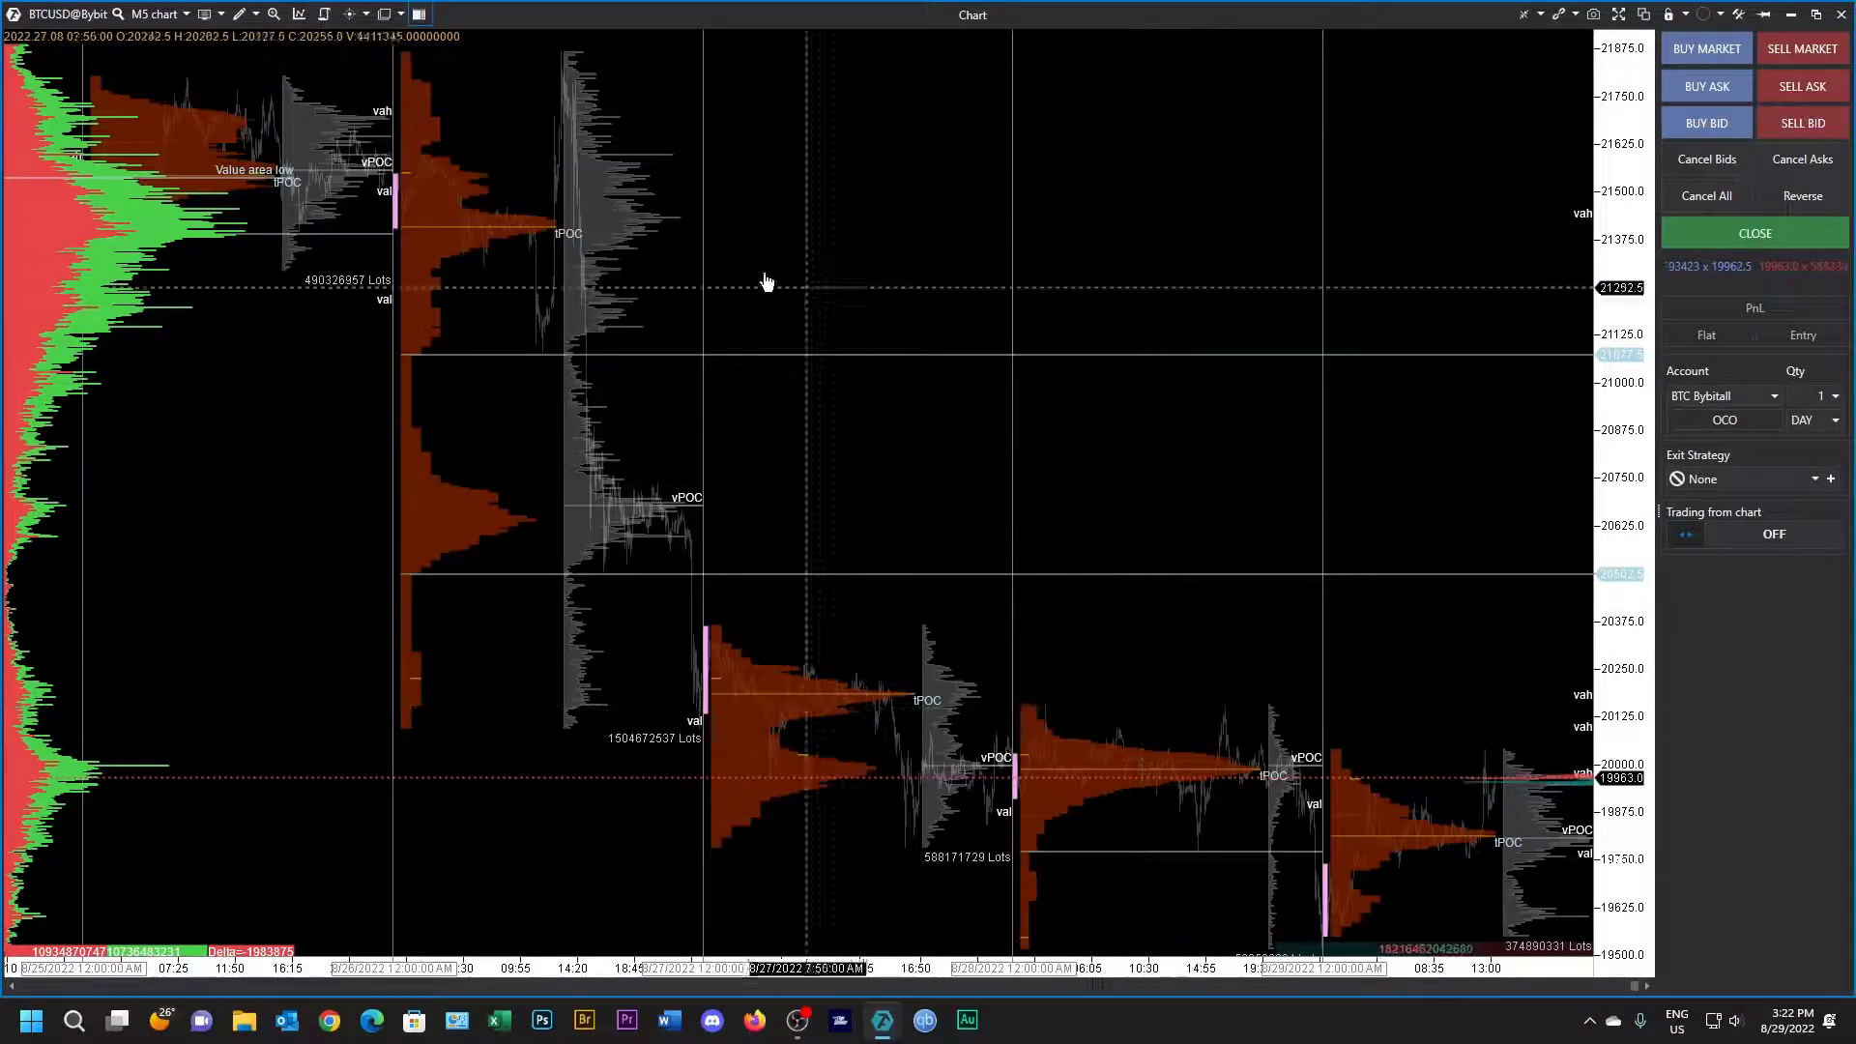
mouse_move(517, 241)
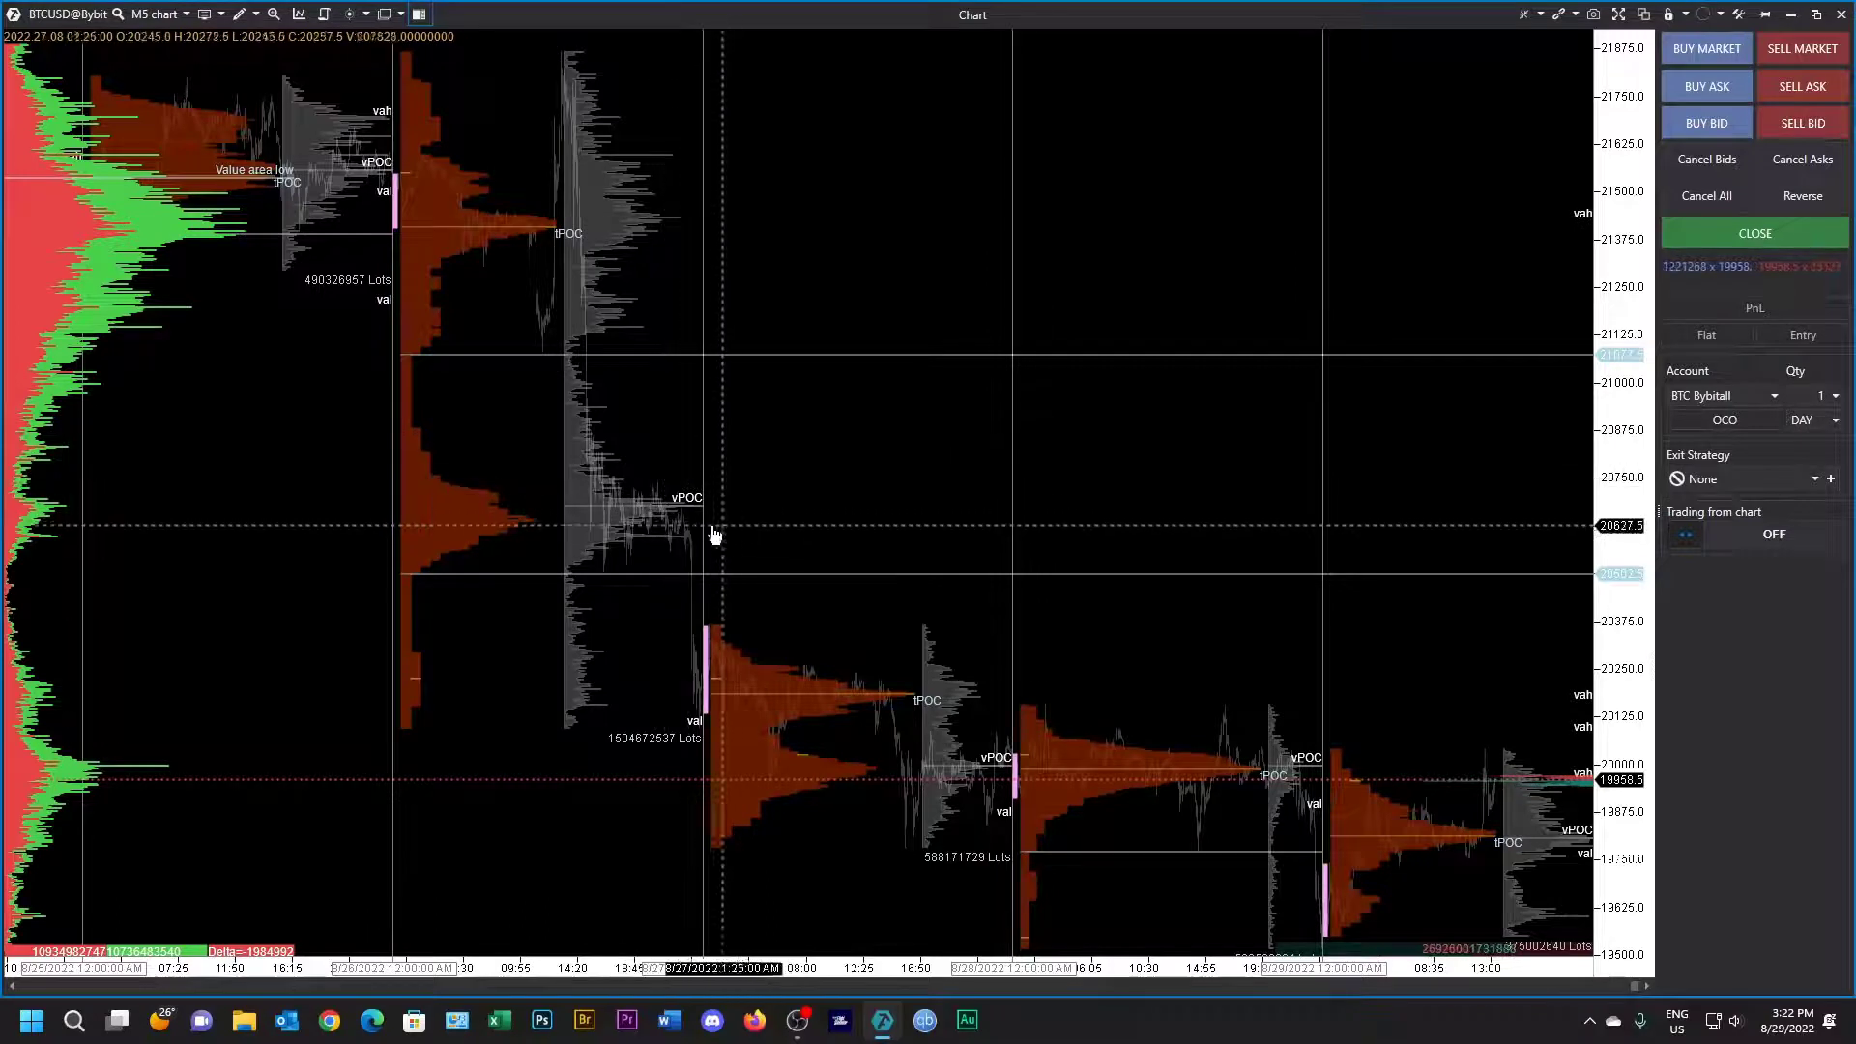
mouse_move(537, 380)
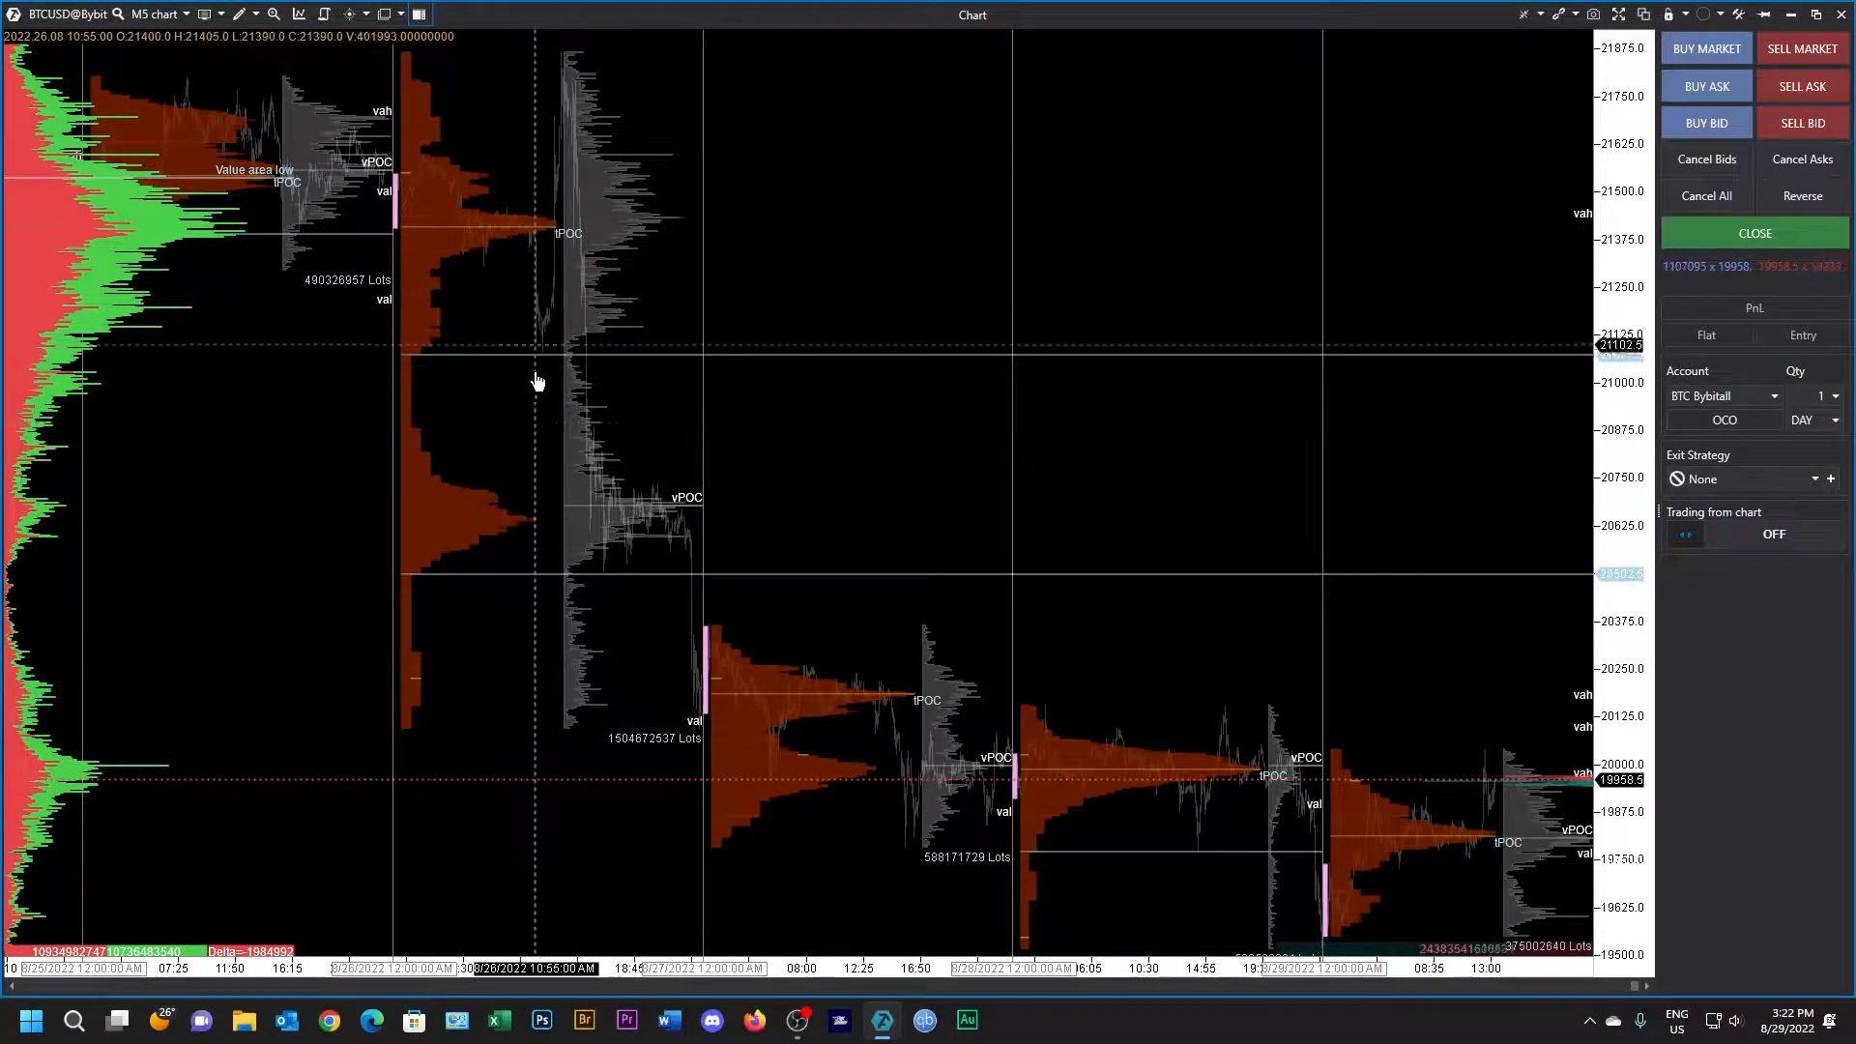
mouse_move(680, 523)
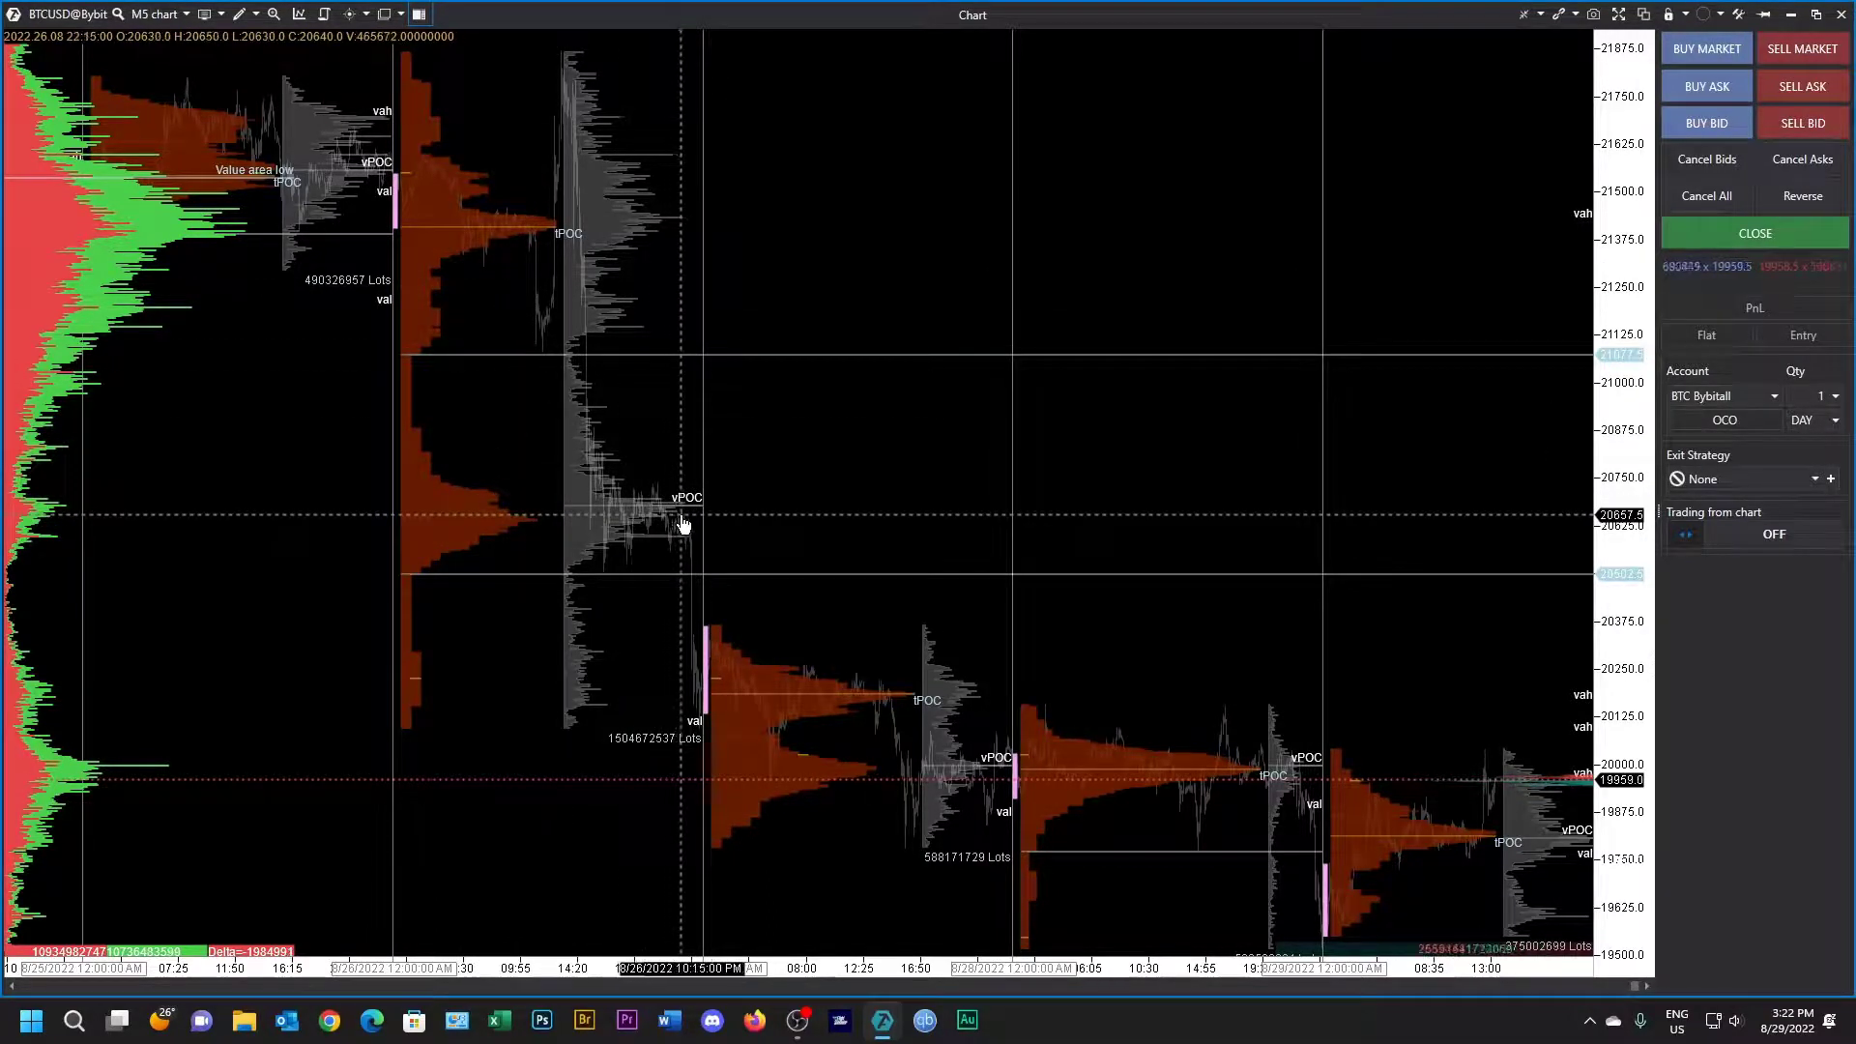
mouse_move(680, 322)
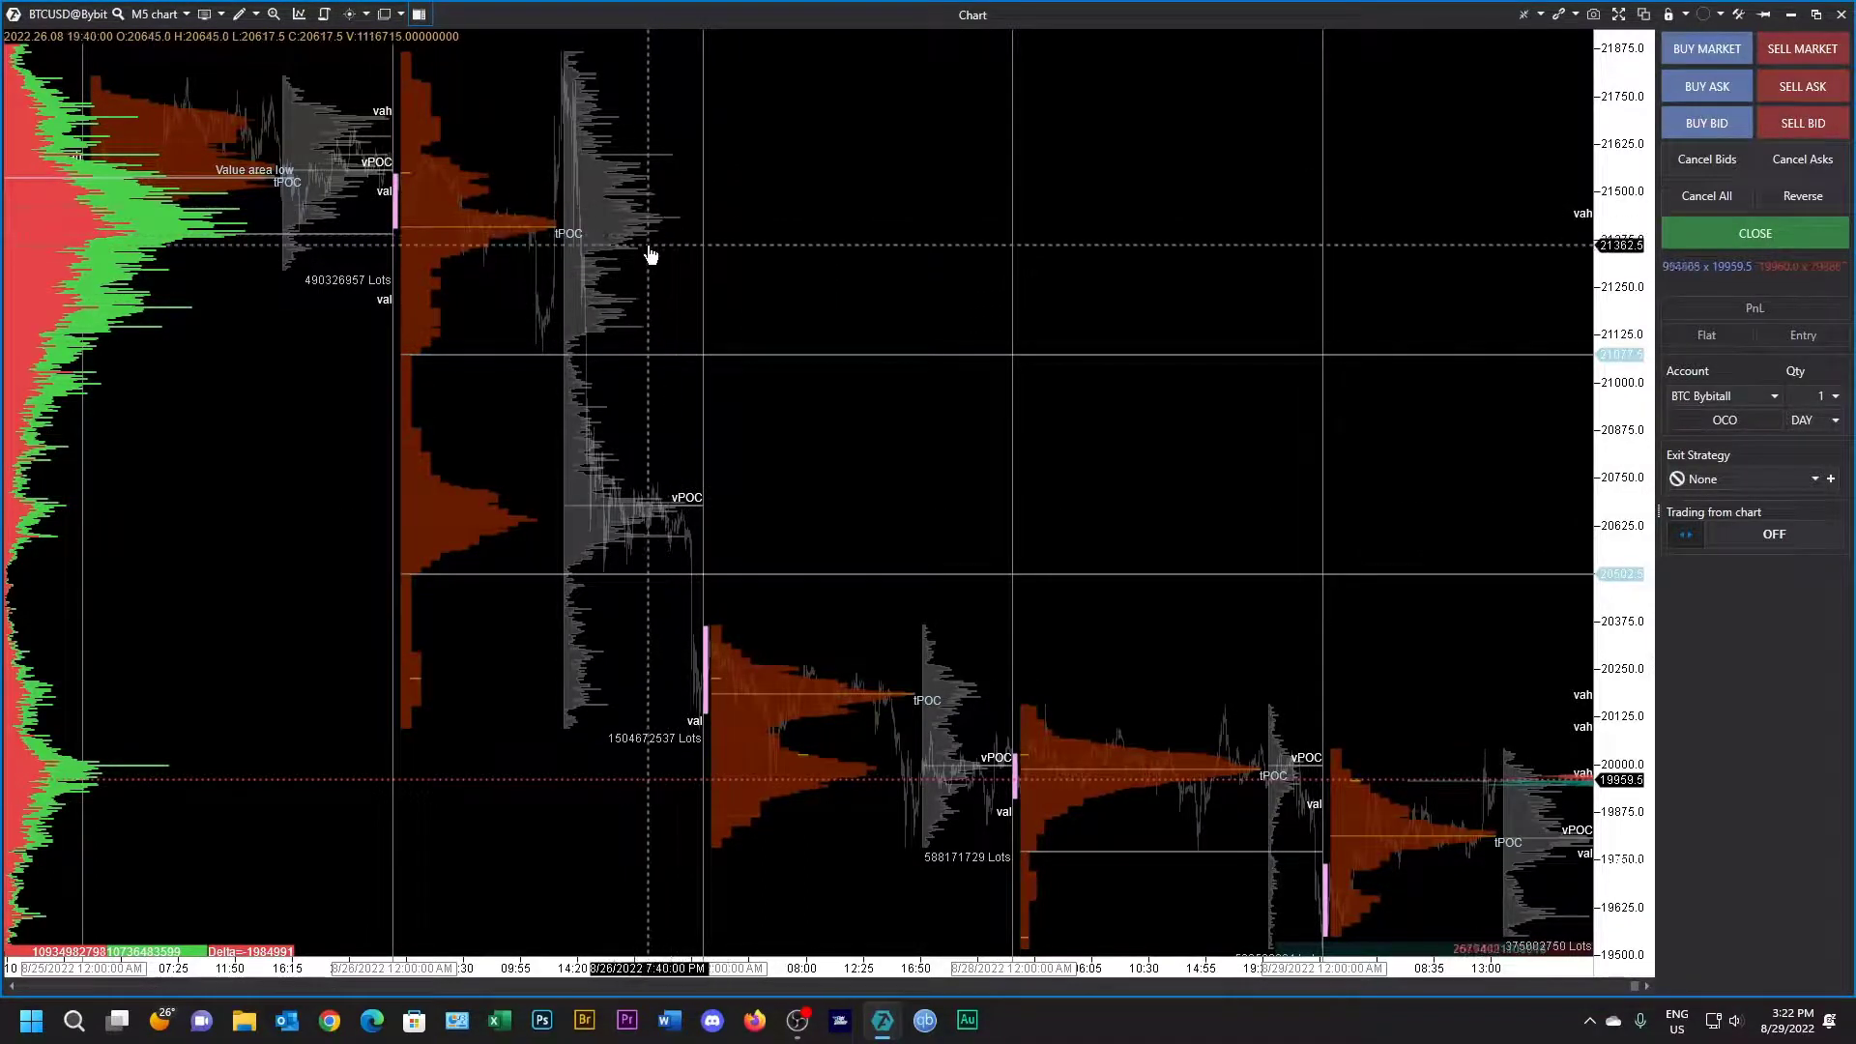
mouse_move(674, 521)
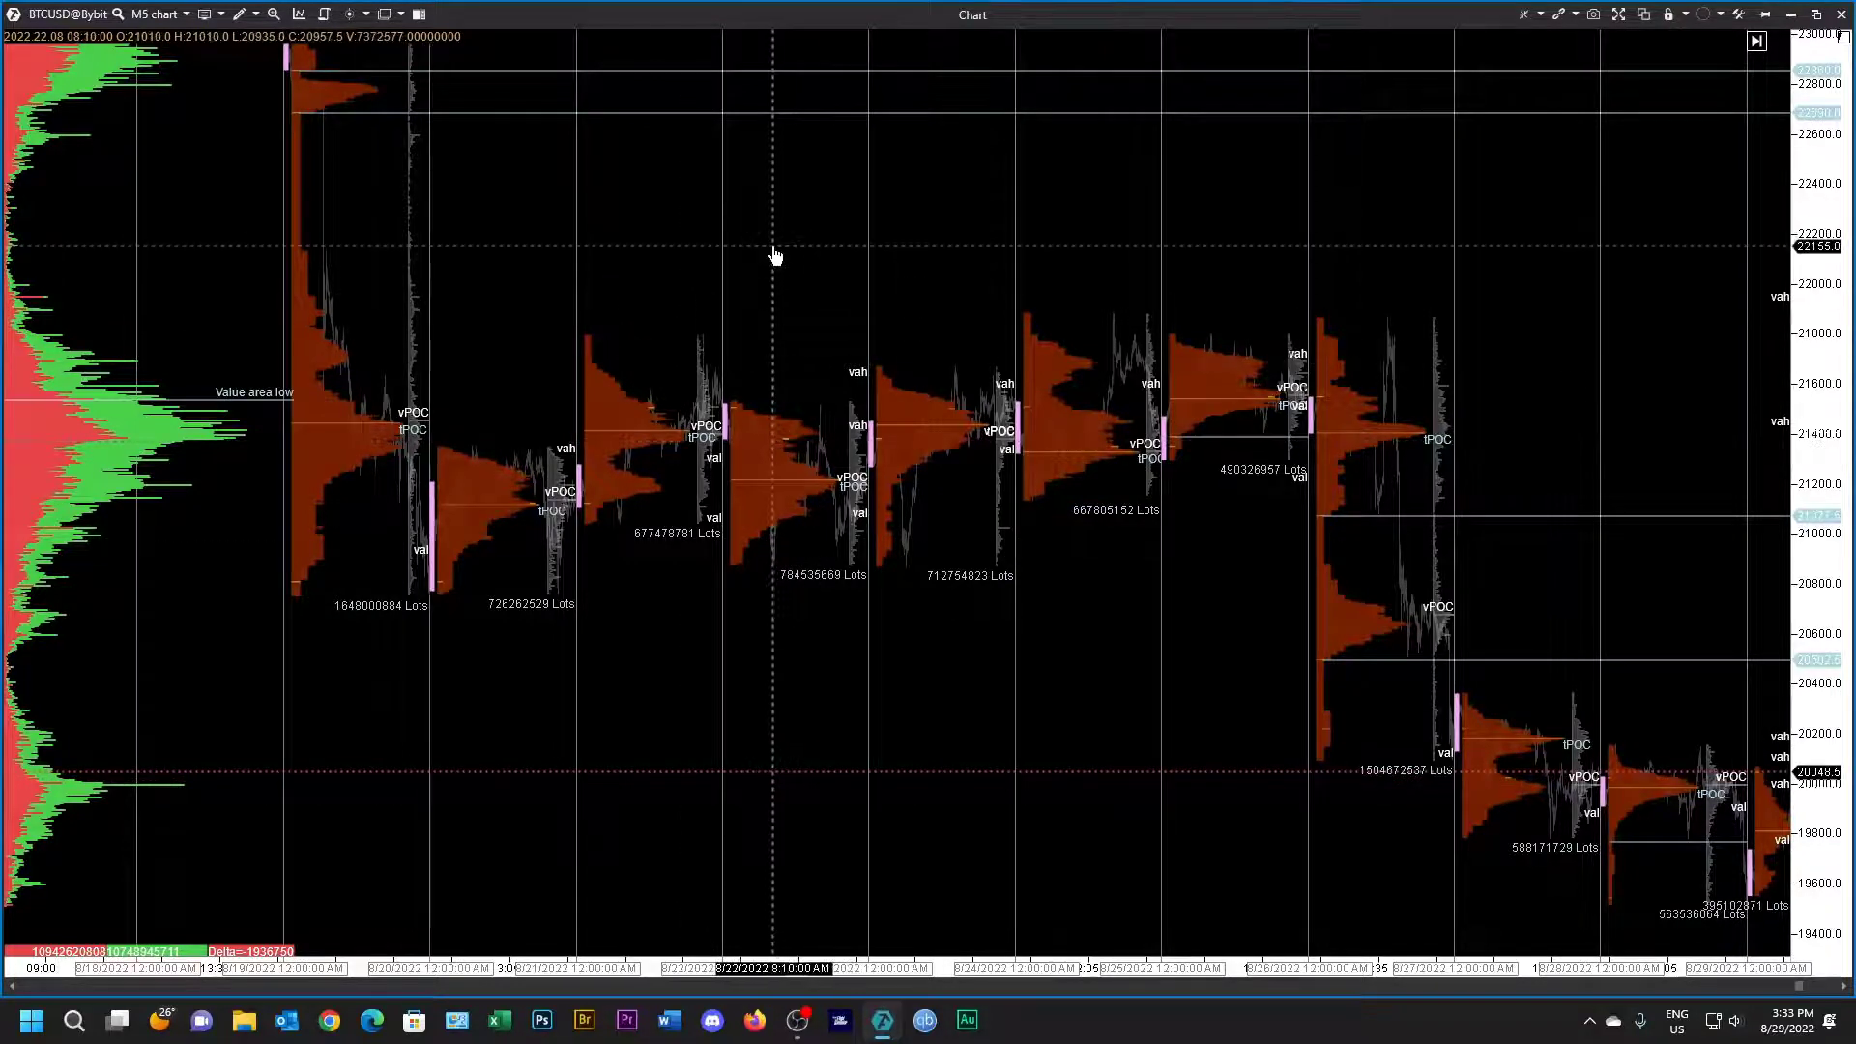
Step: Set the TPO and Profile indicator's External period to Weekly
right_click(775, 257)
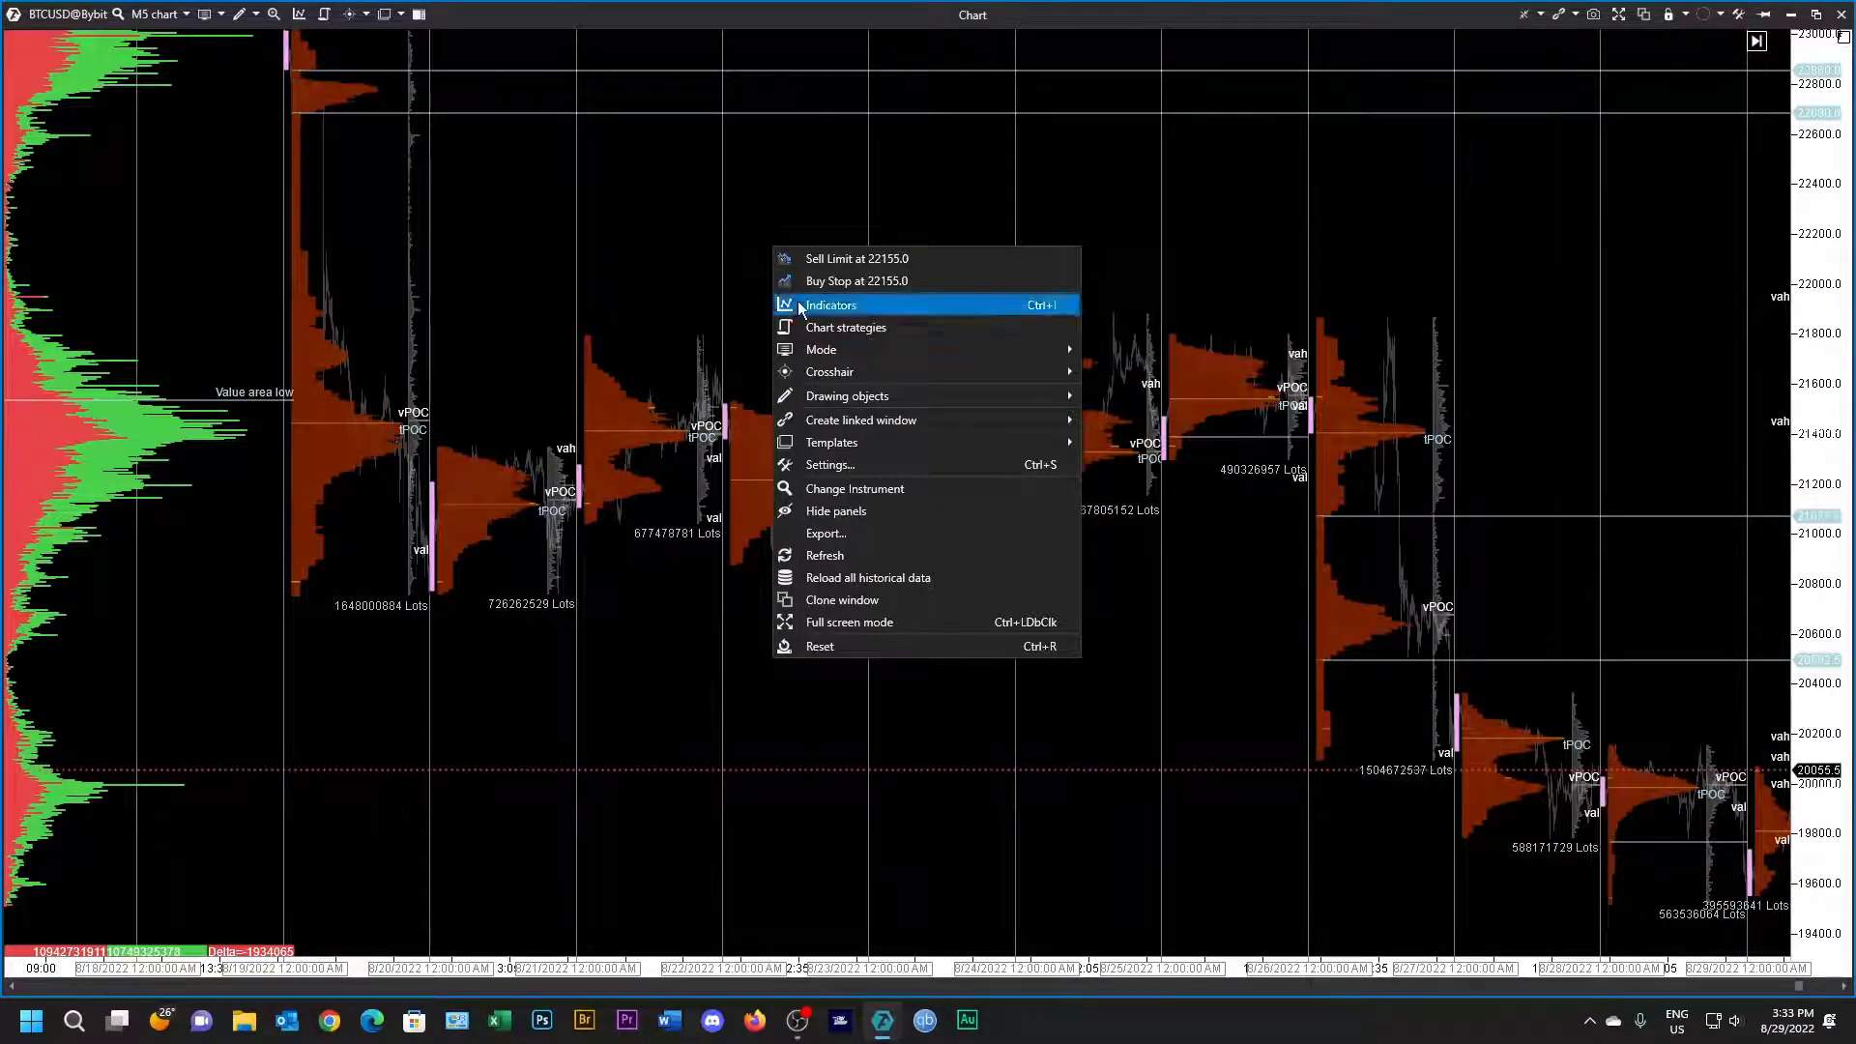
click(829, 304)
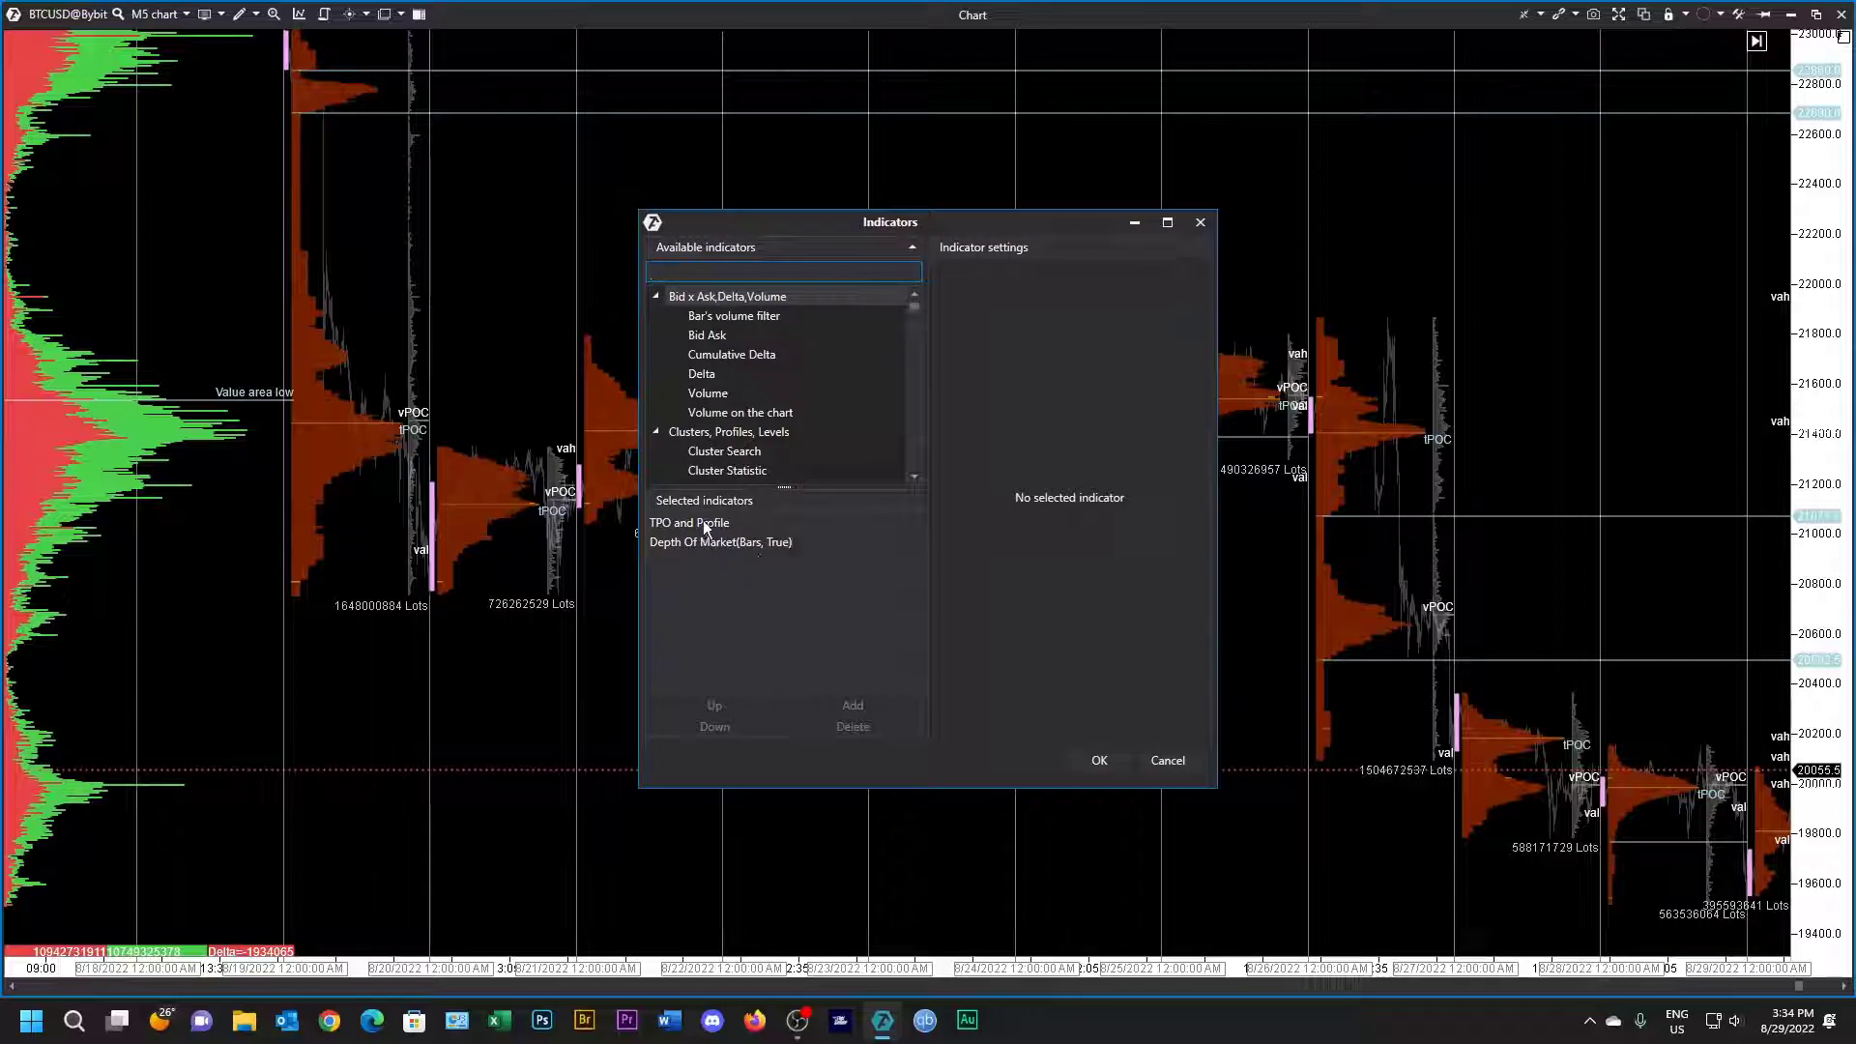
click(689, 523)
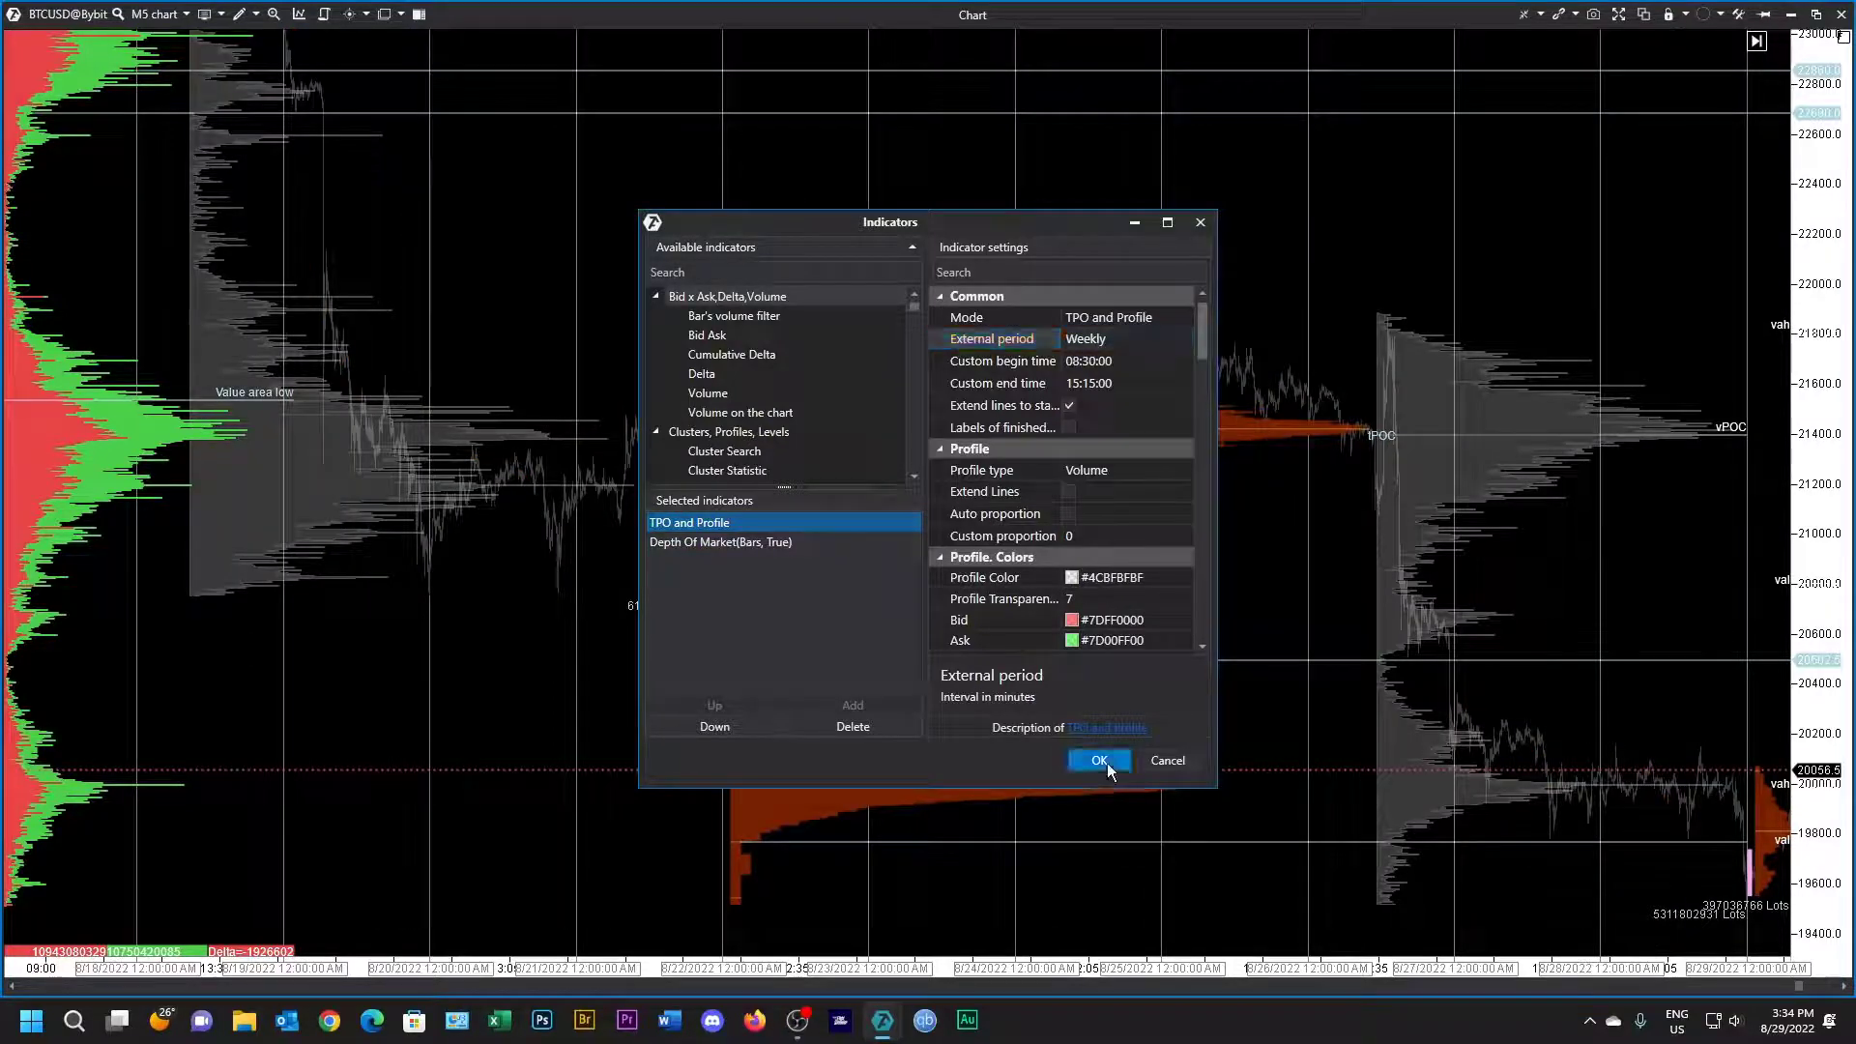
click(1096, 760)
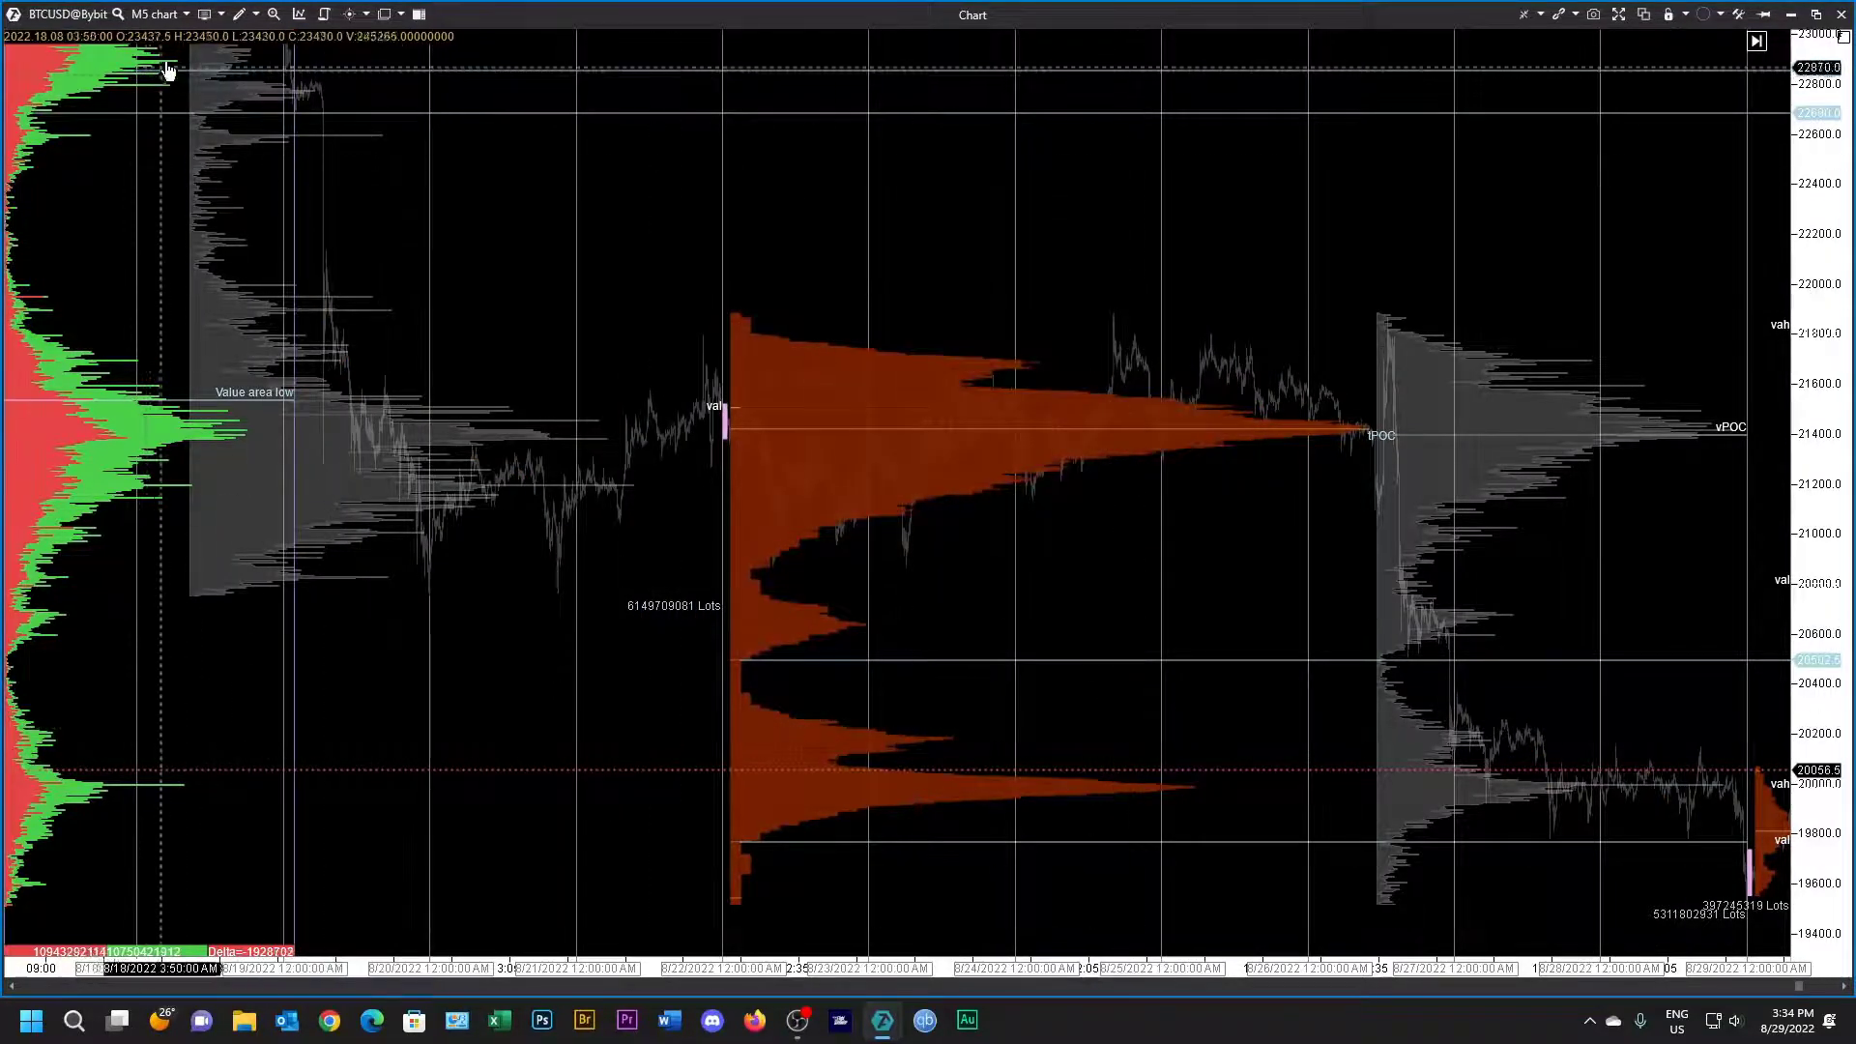
click(154, 12)
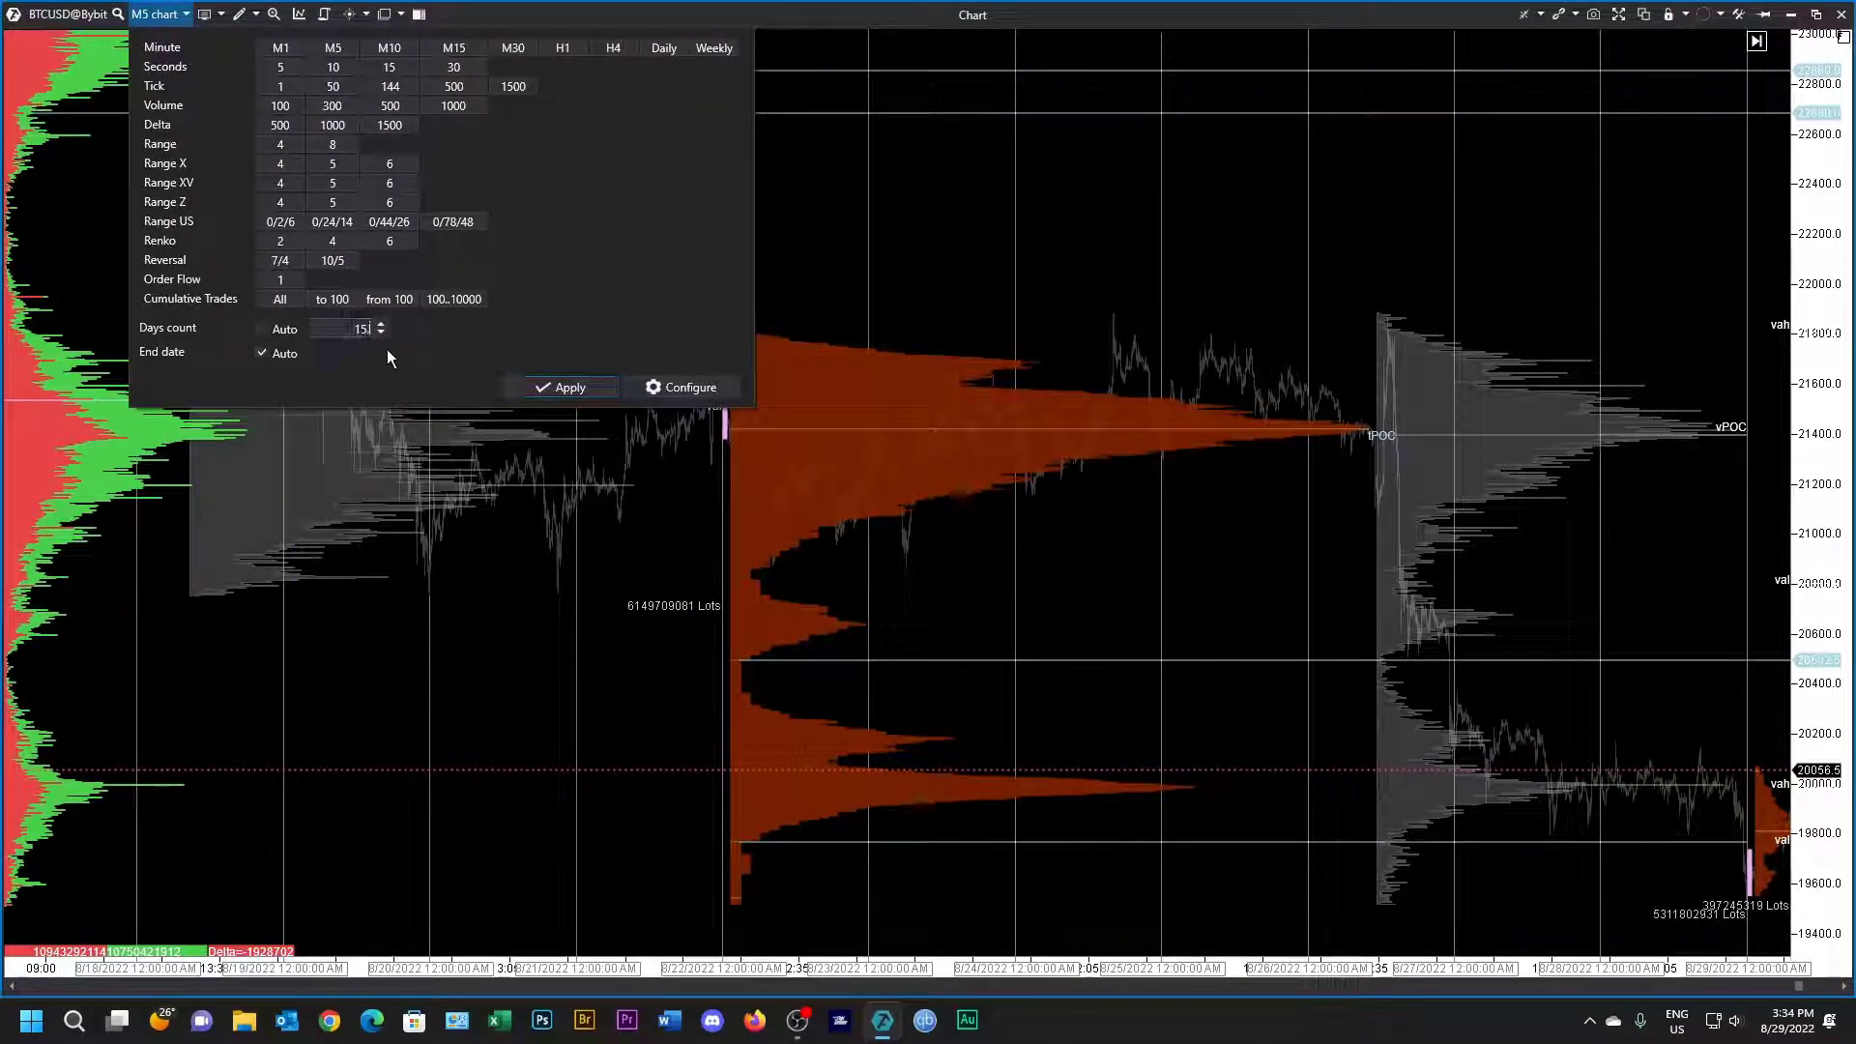
Step: Edit the M5 chart's Days count to load weekly profiles back to mid-July
click(349, 327)
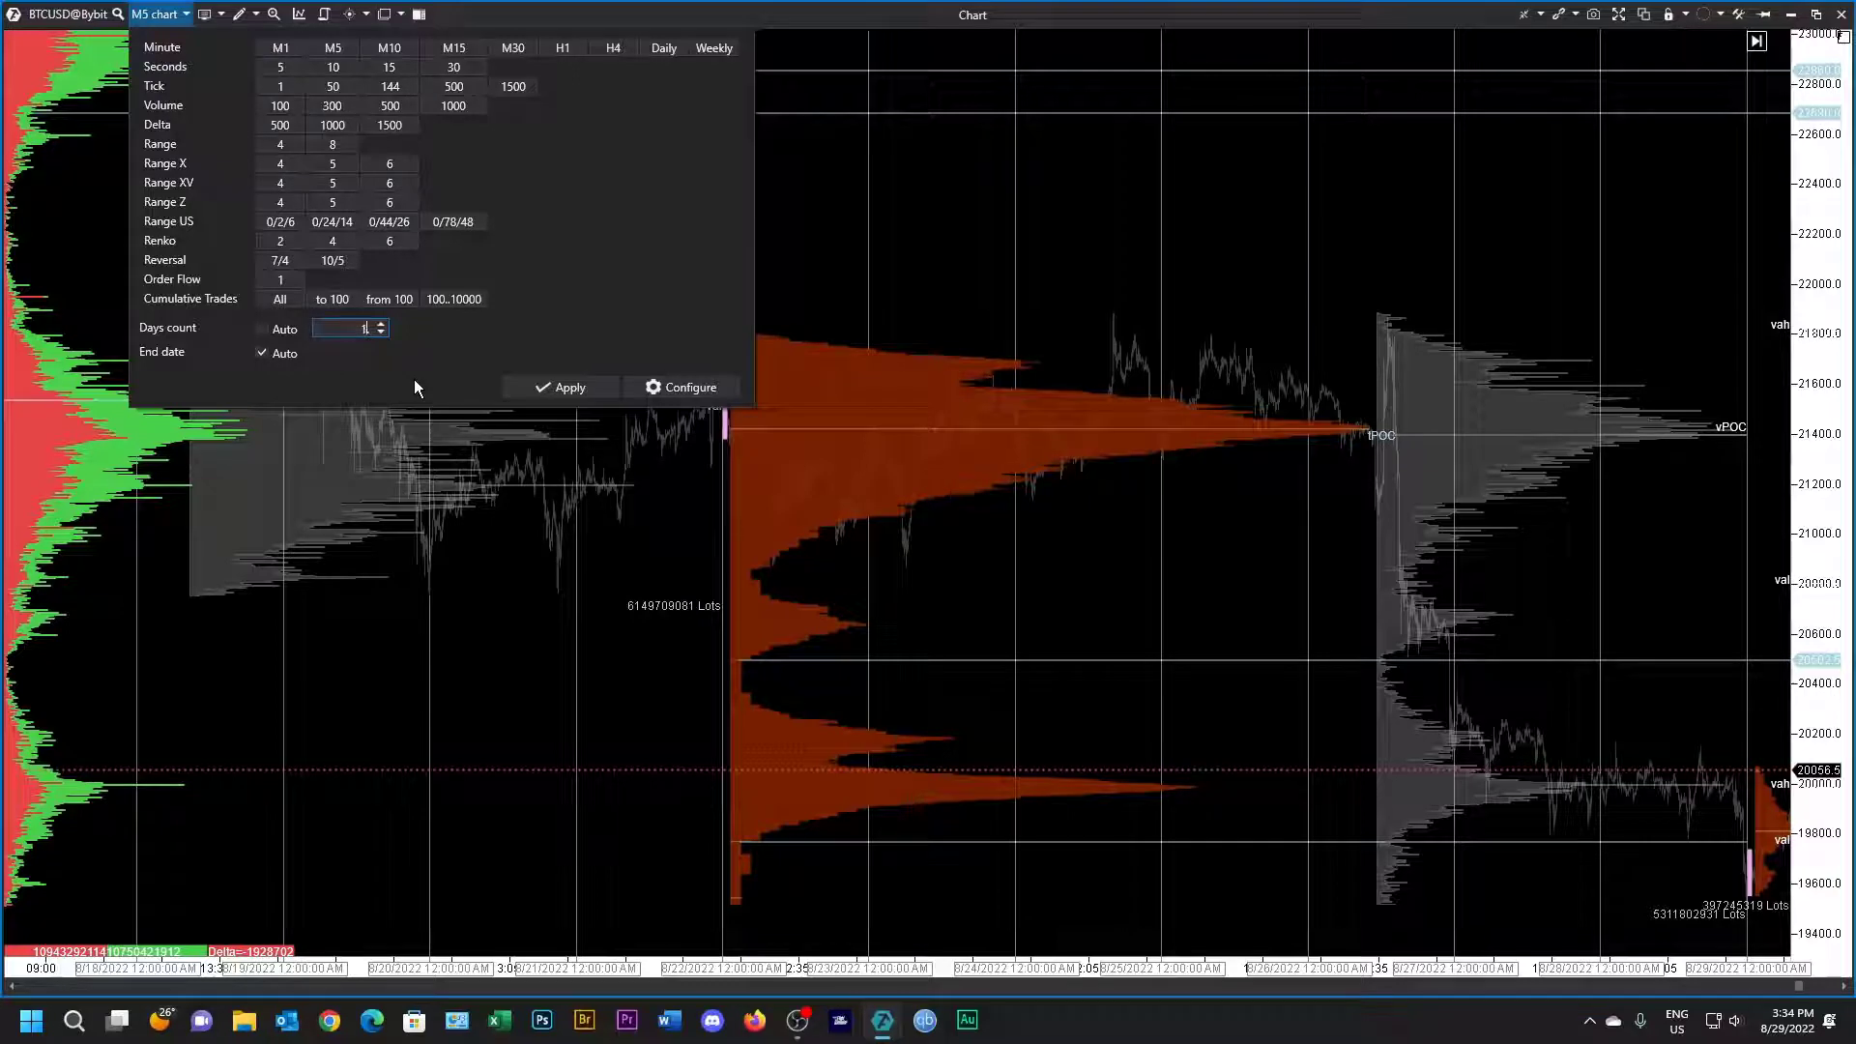
text(0)
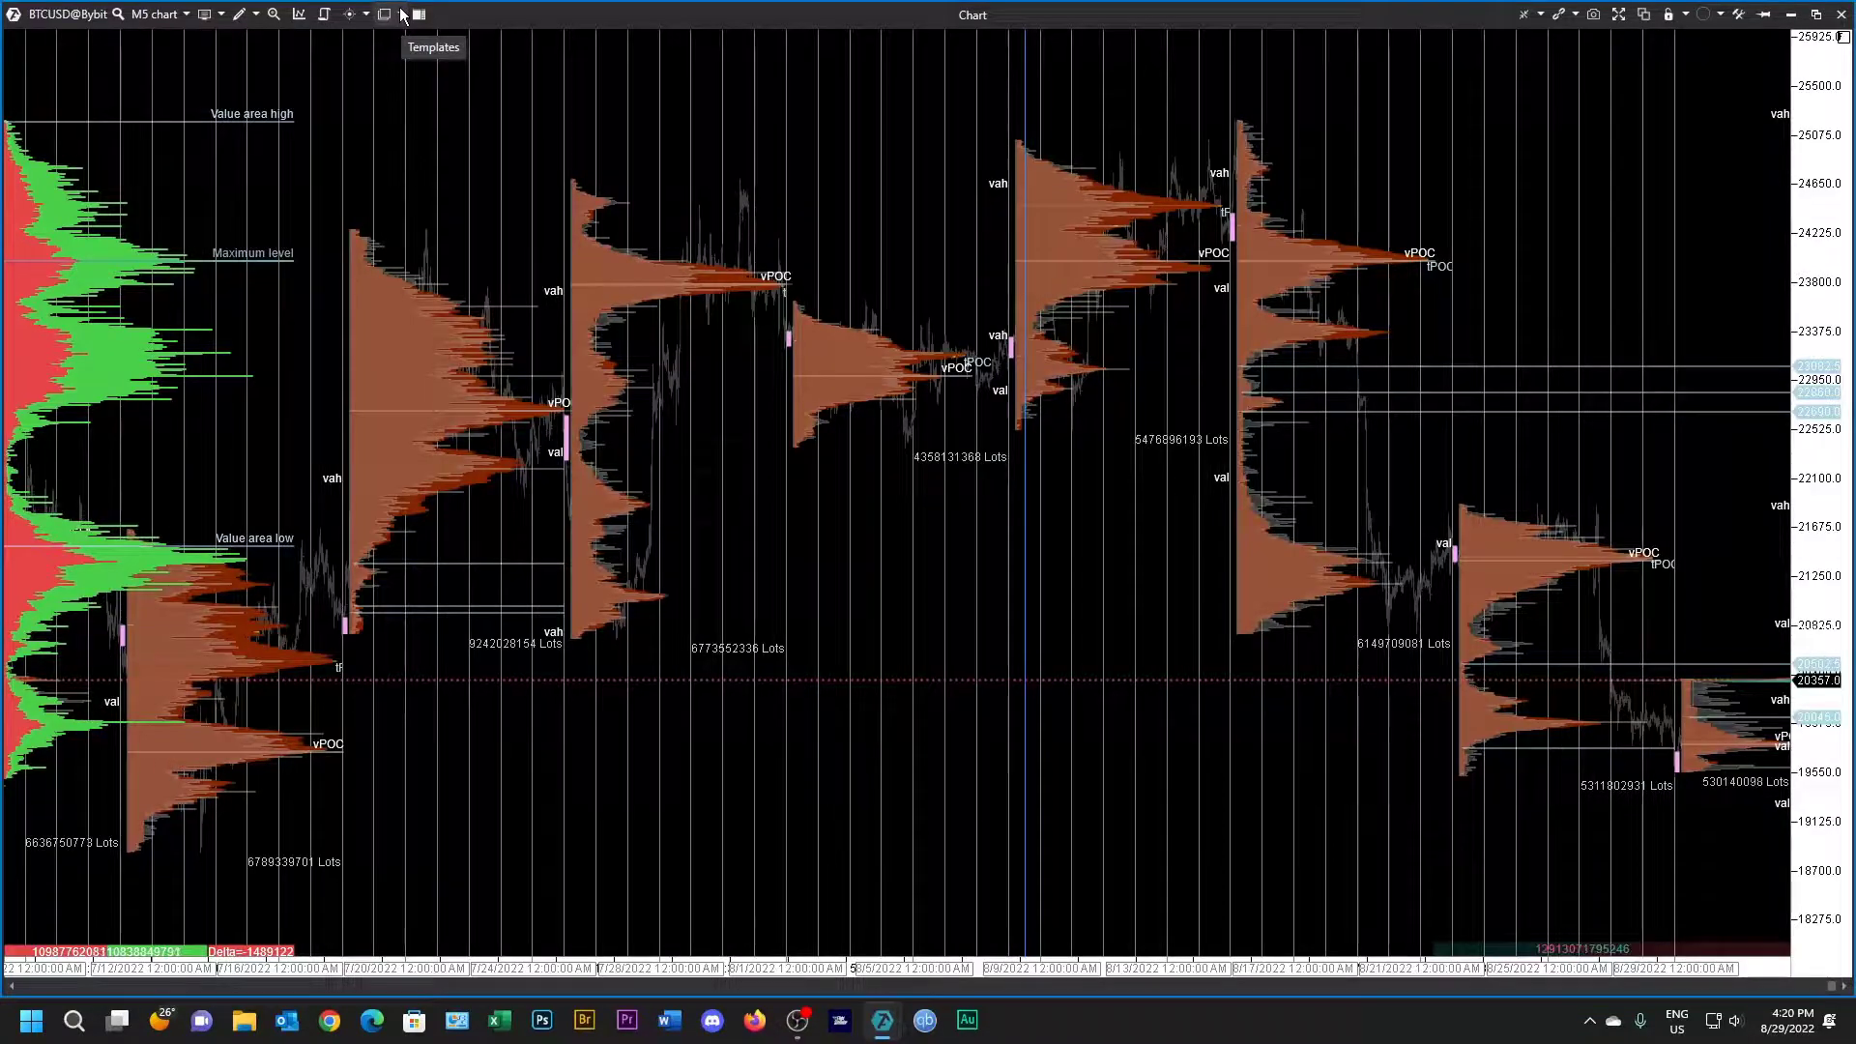
Step: Add a new template named 'Classicweekly TPO Bryan'
click(386, 13)
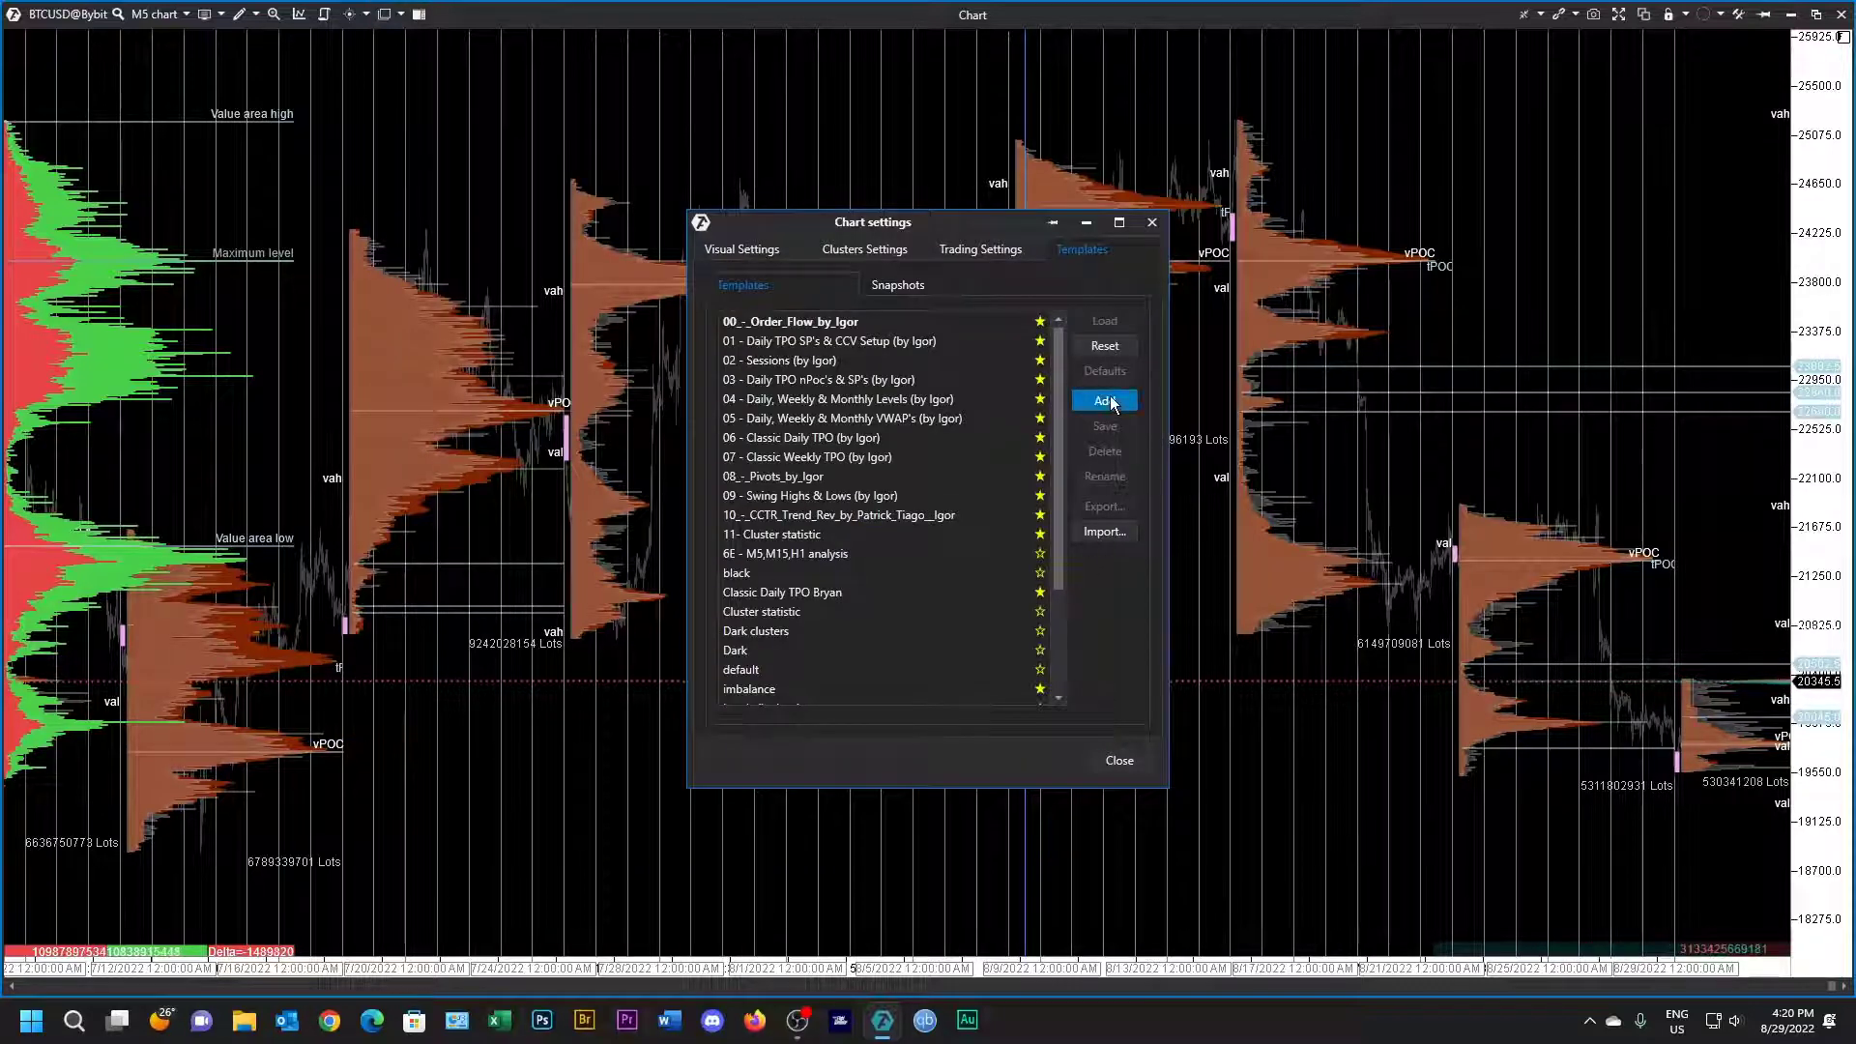
click(1102, 400)
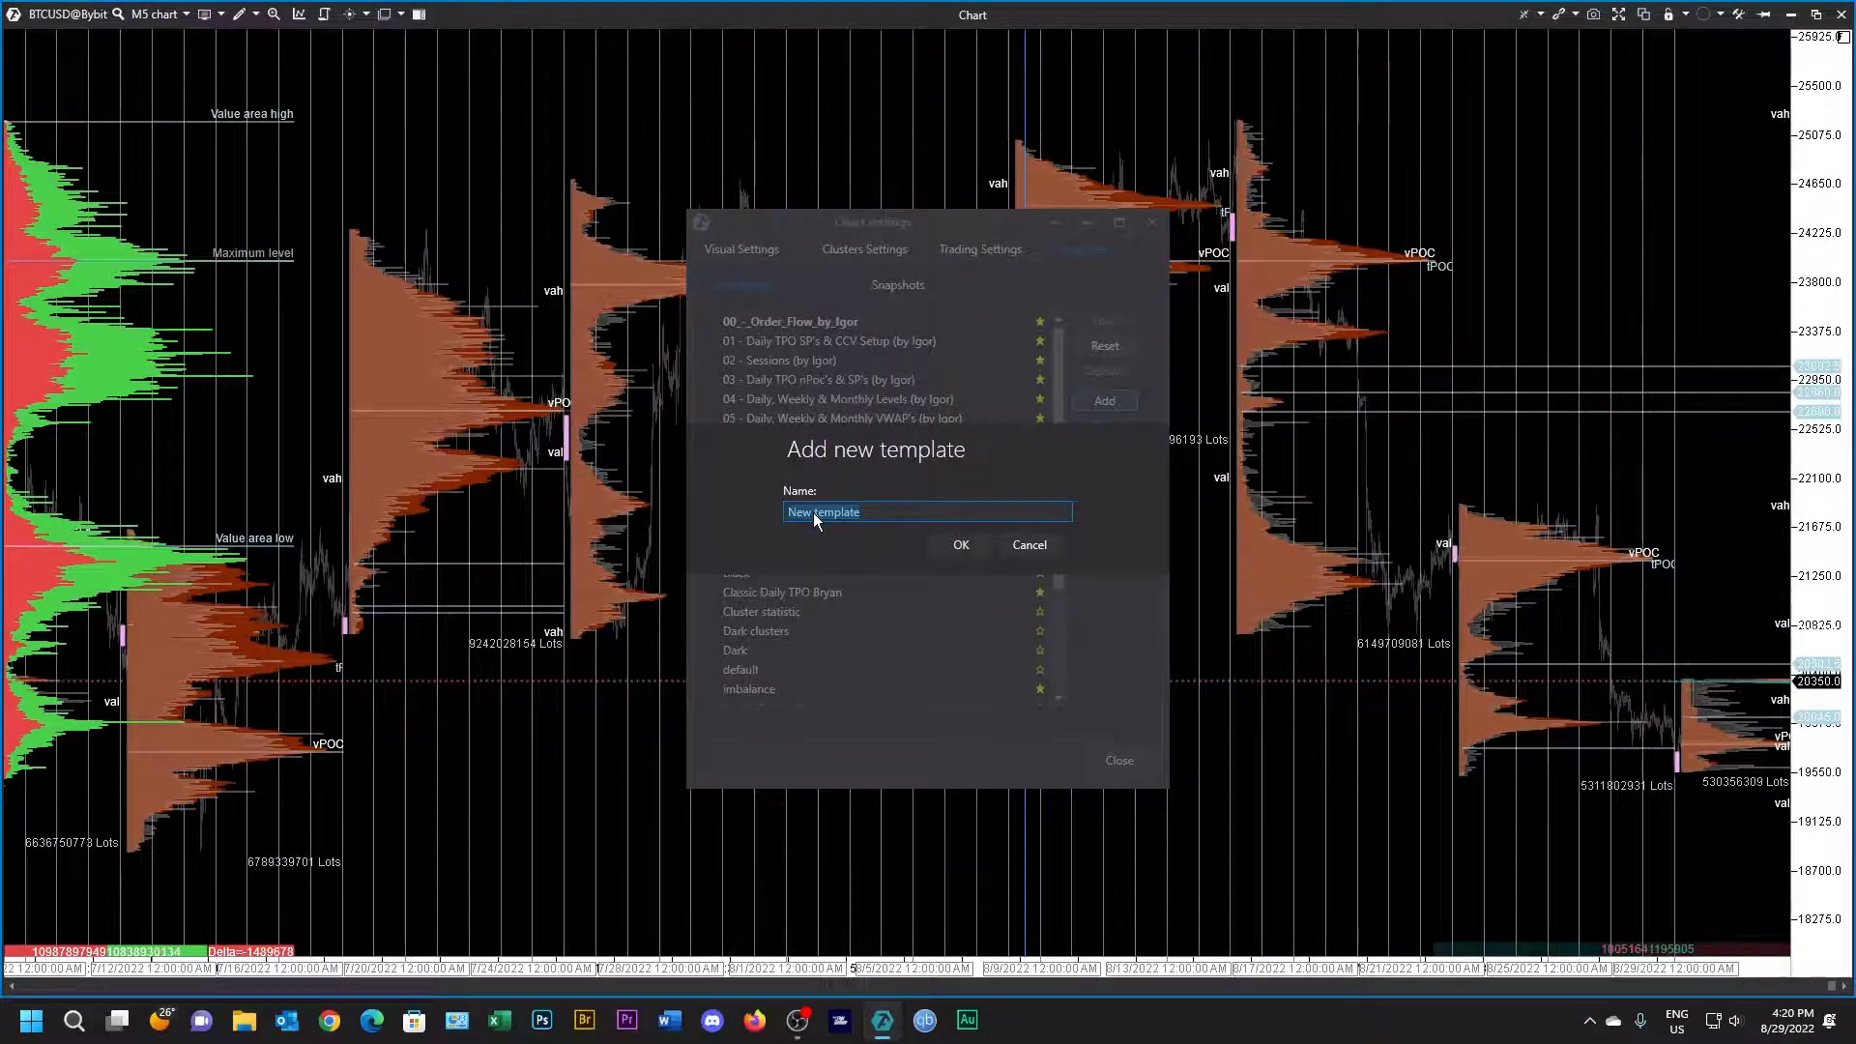
text(Classicweekly TPO Bryan)
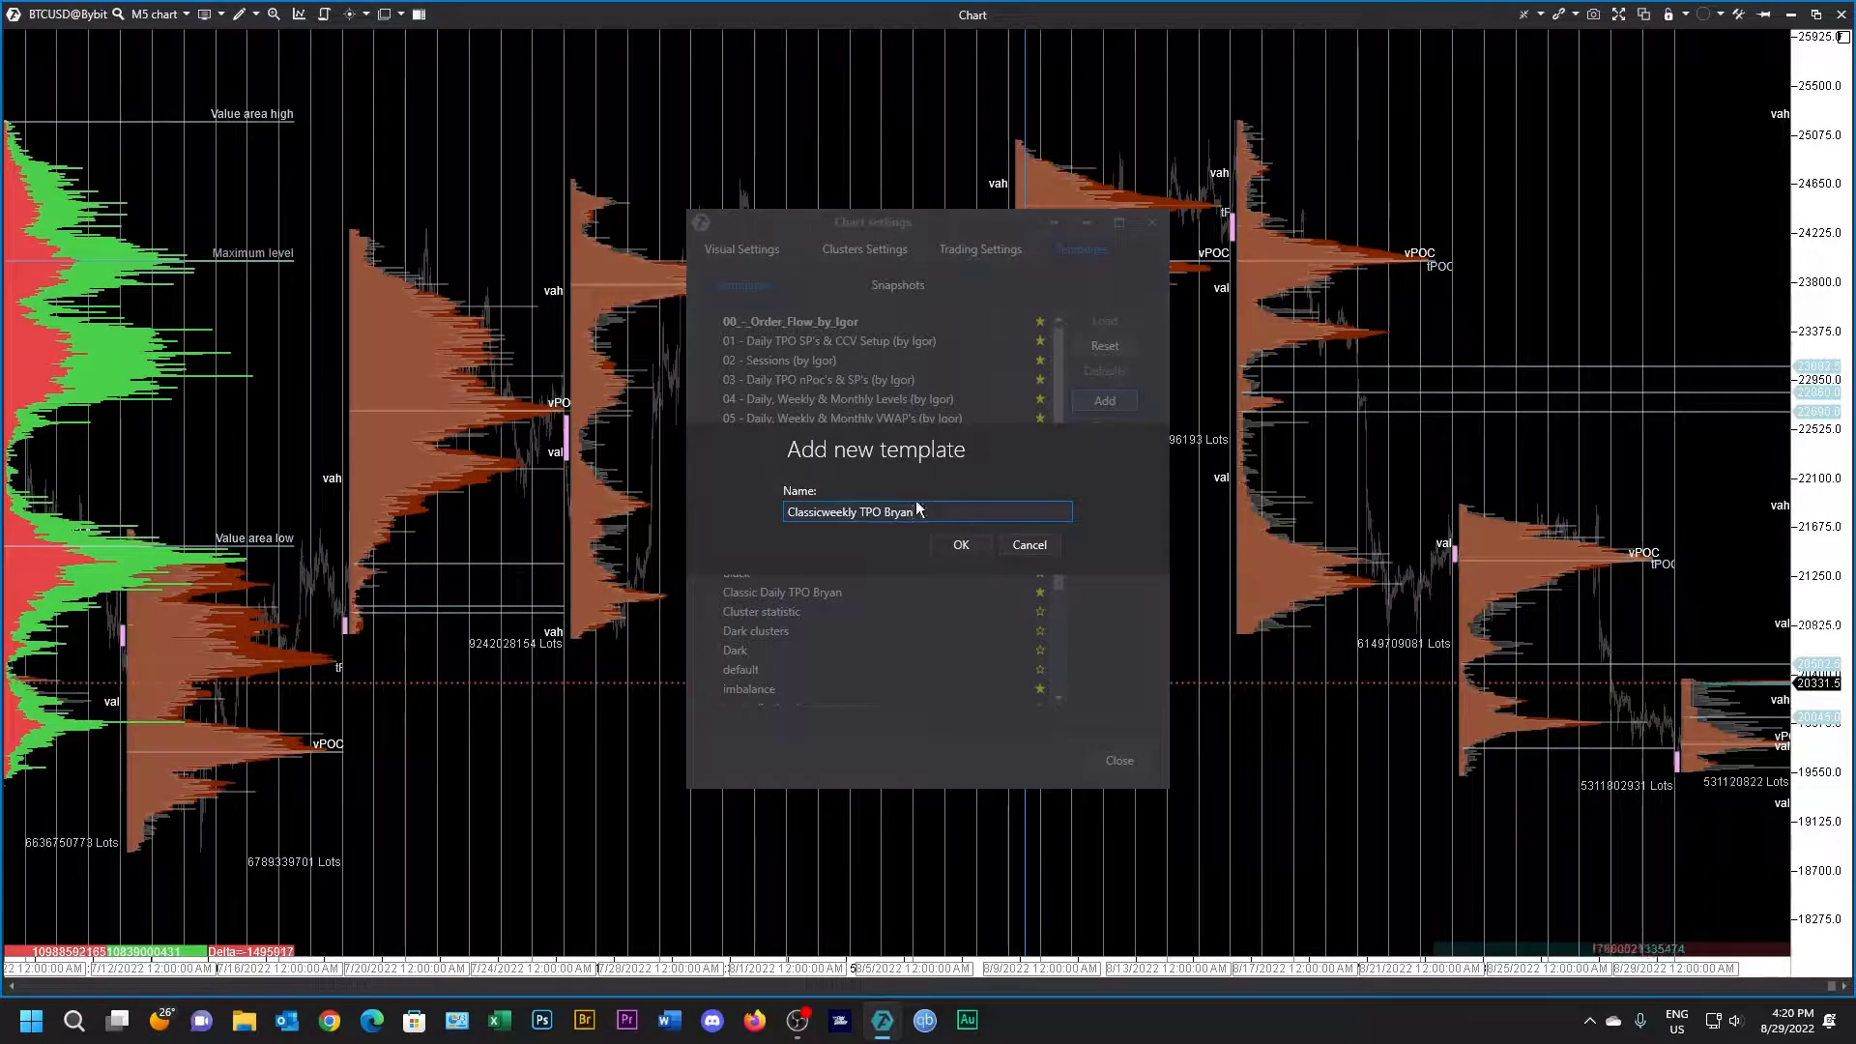
click(960, 544)
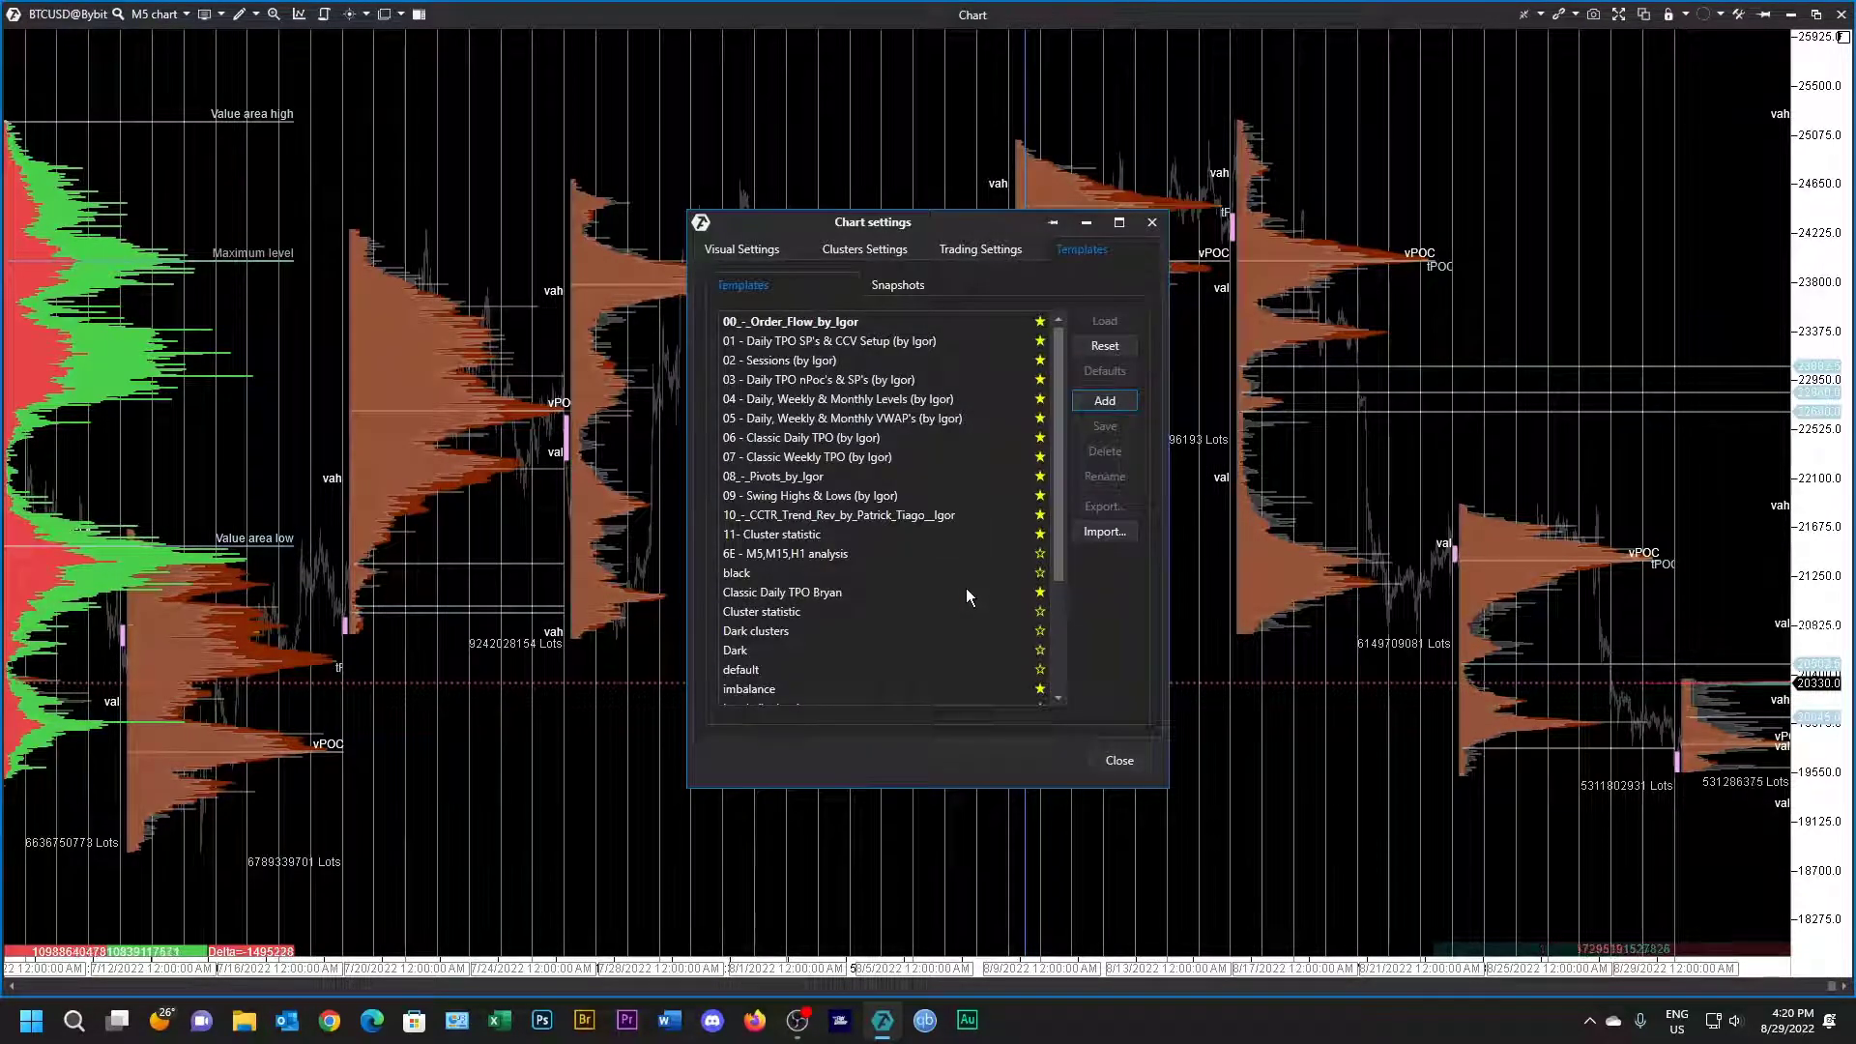
Step: Mark Classicweekly TPO Bryan as a favourite and close the settings window
scroll(down, 3)
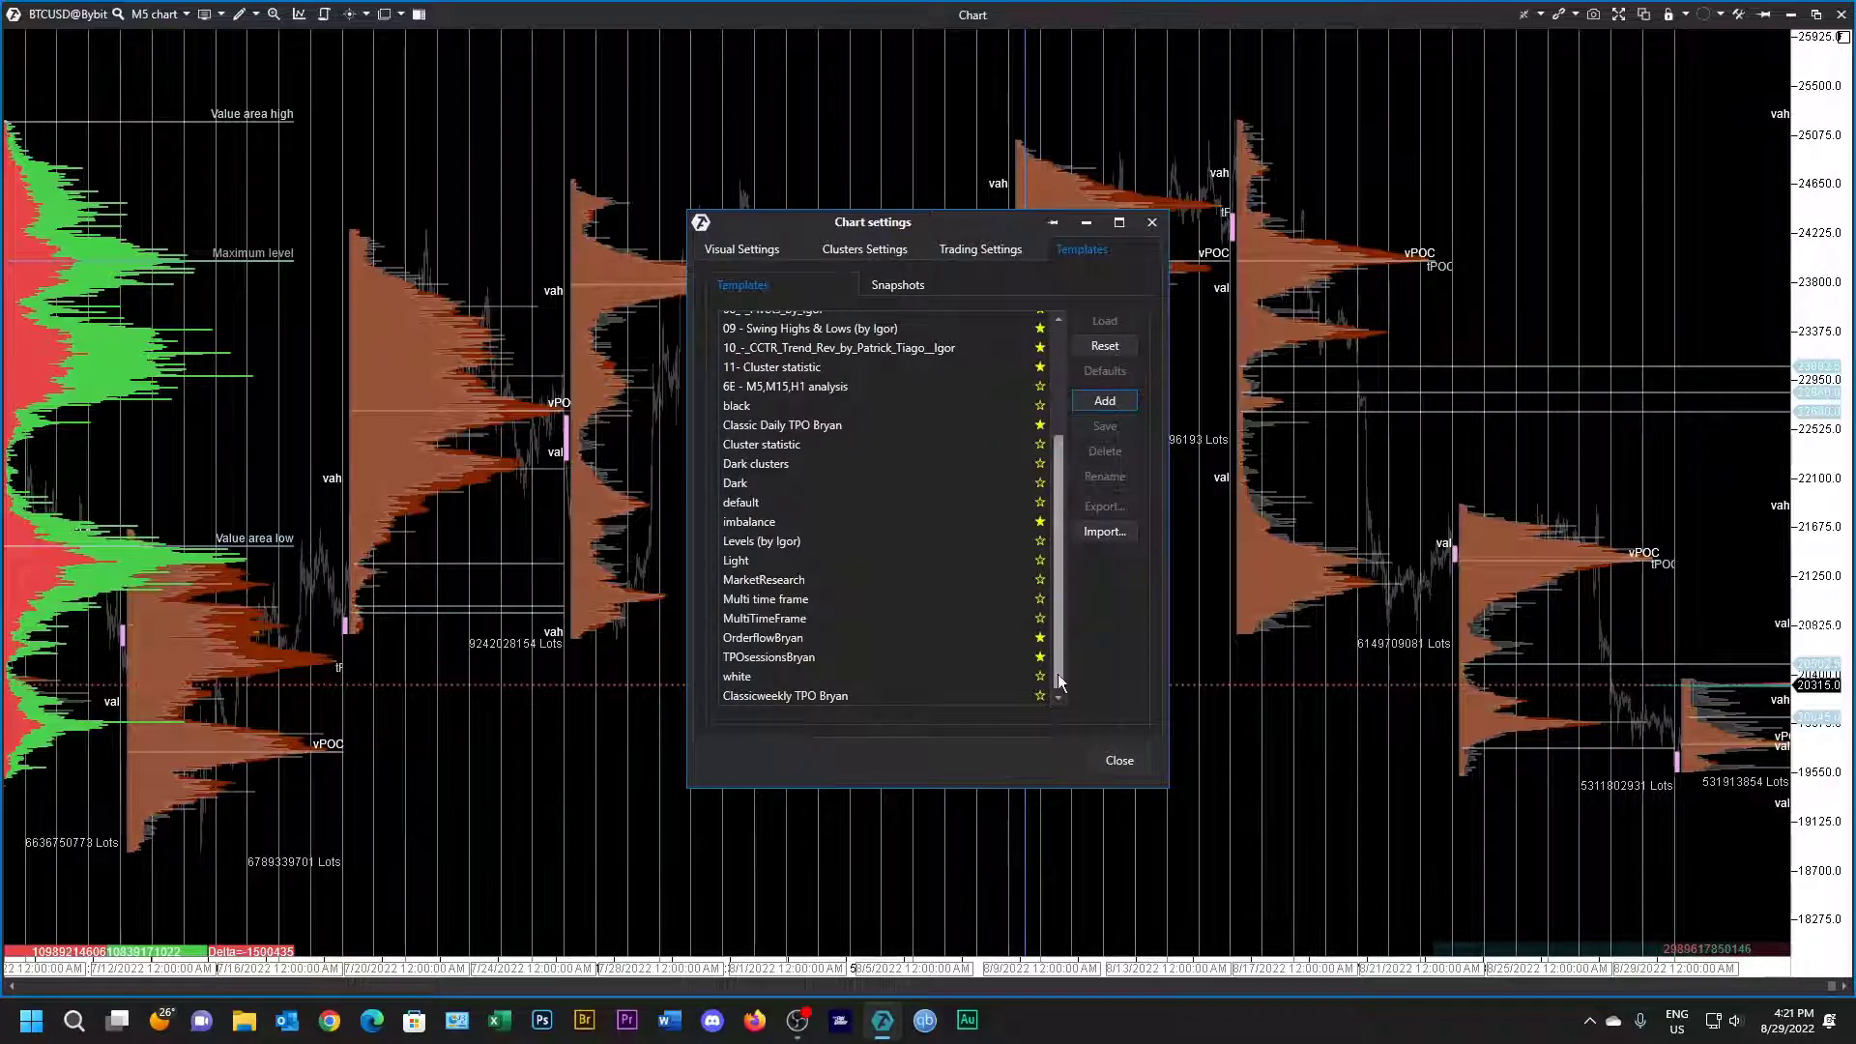
click(786, 695)
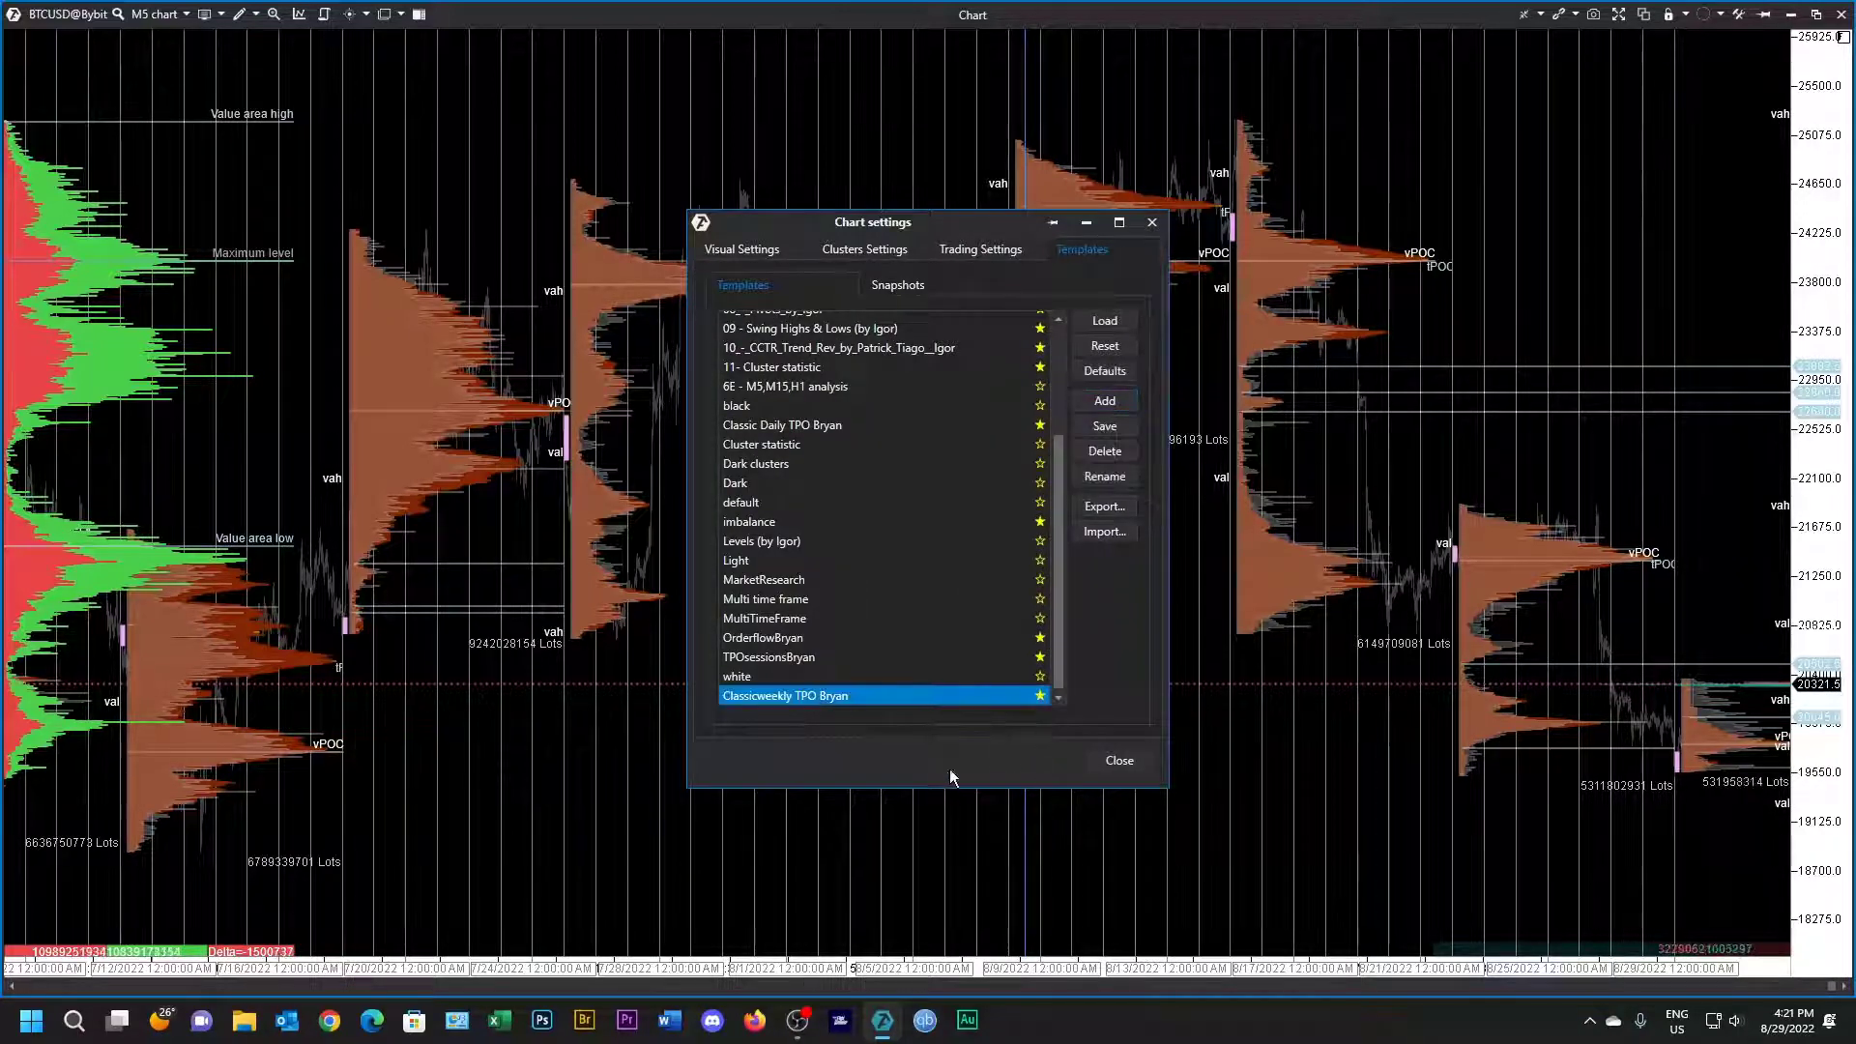
click(1117, 760)
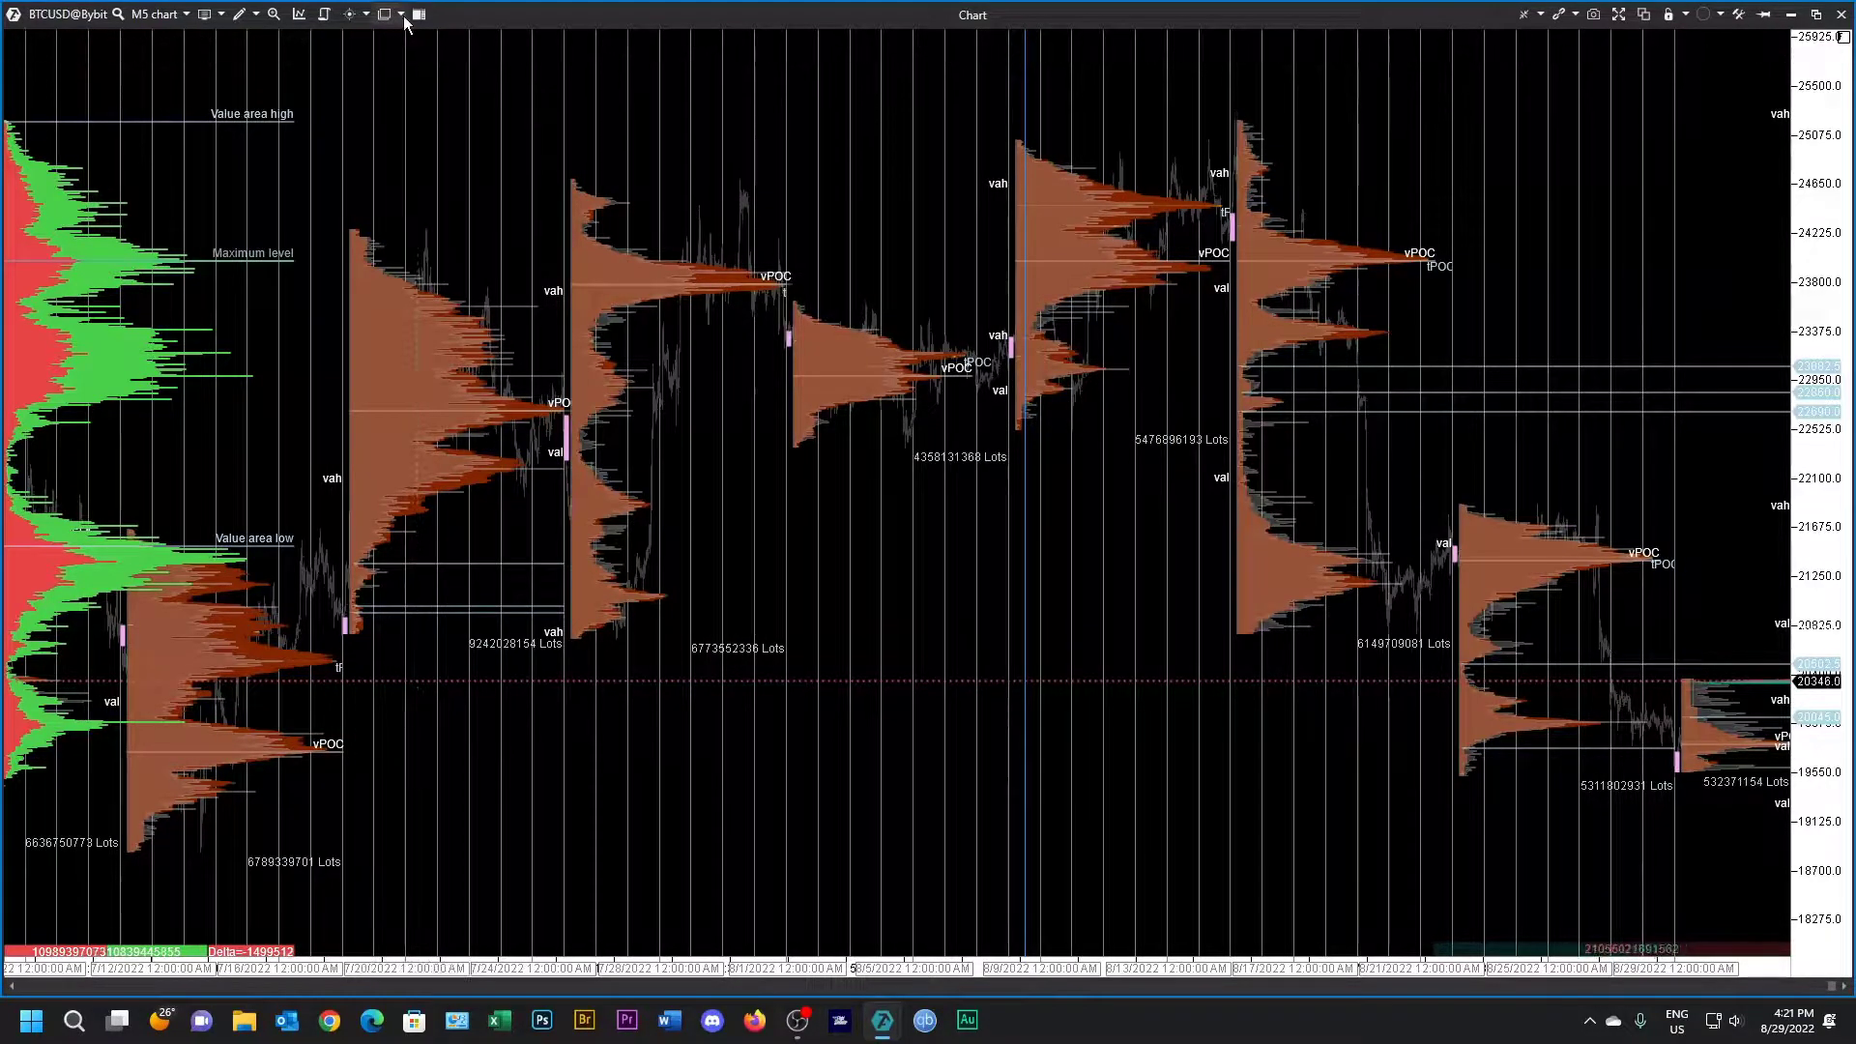
click(384, 13)
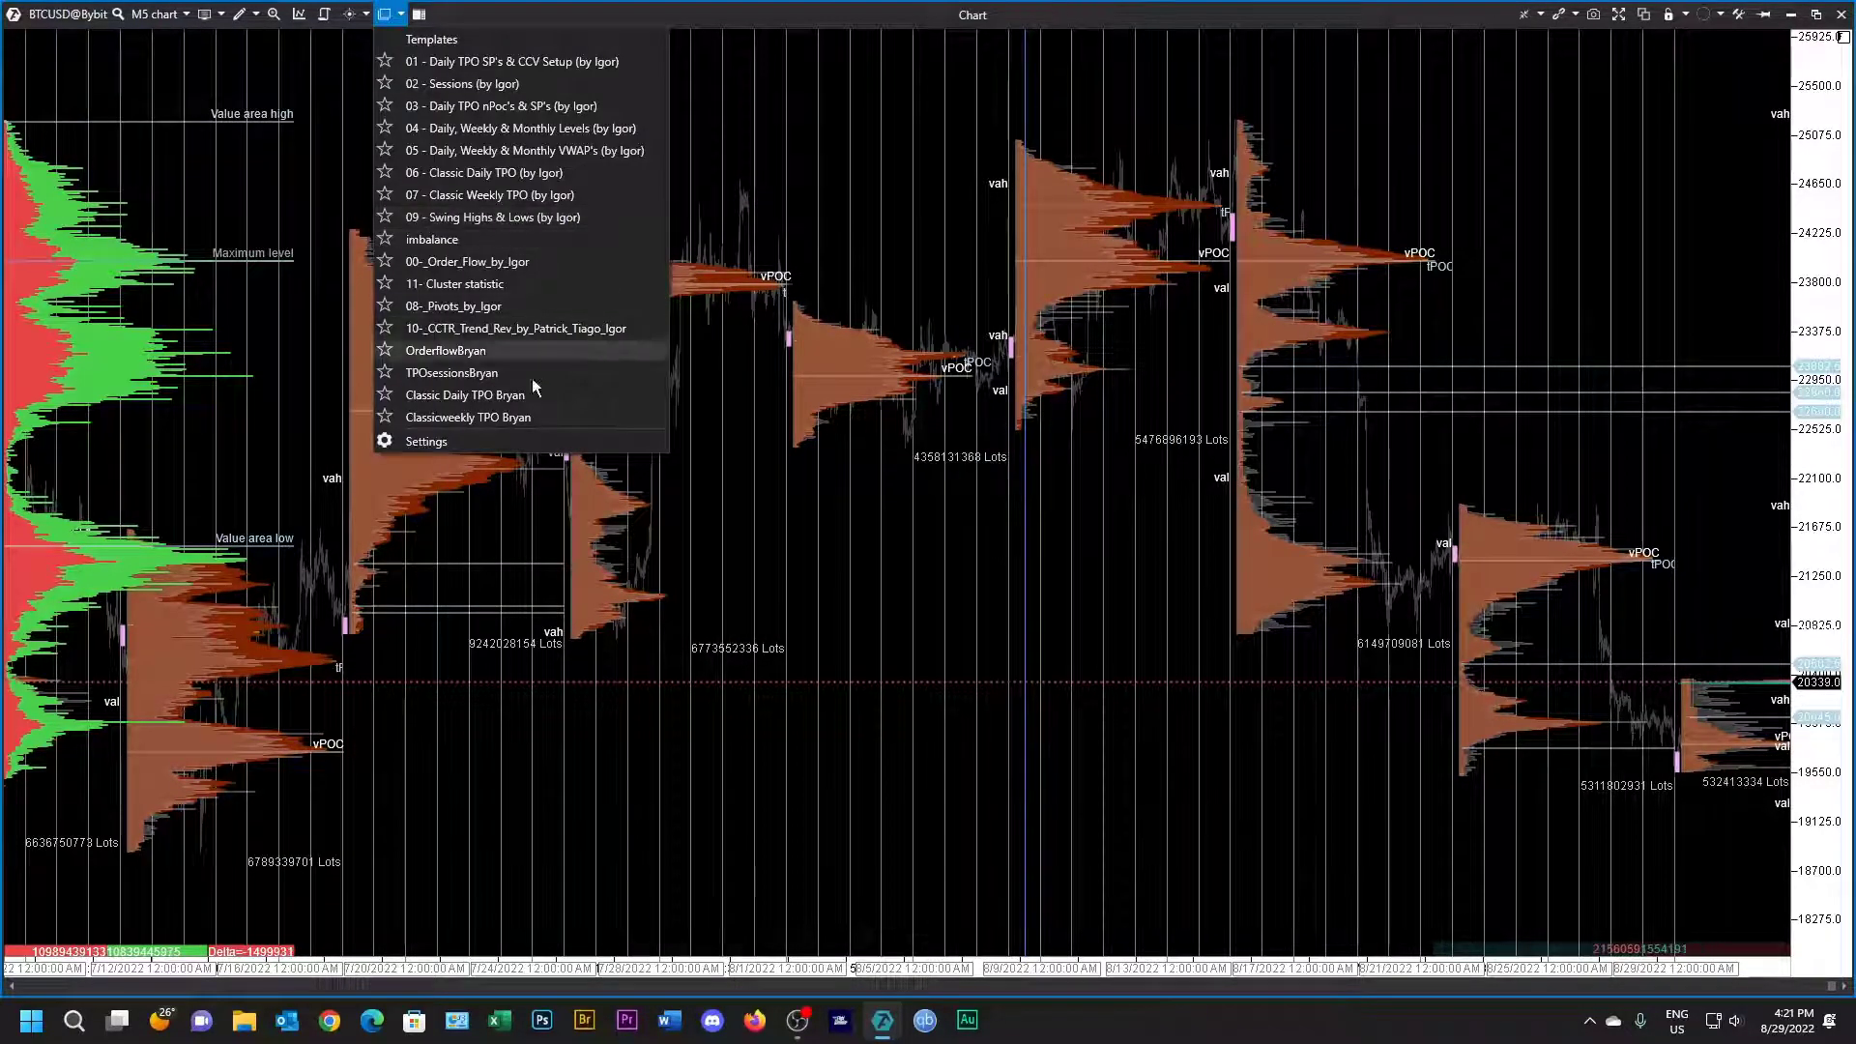
mouse_move(947, 416)
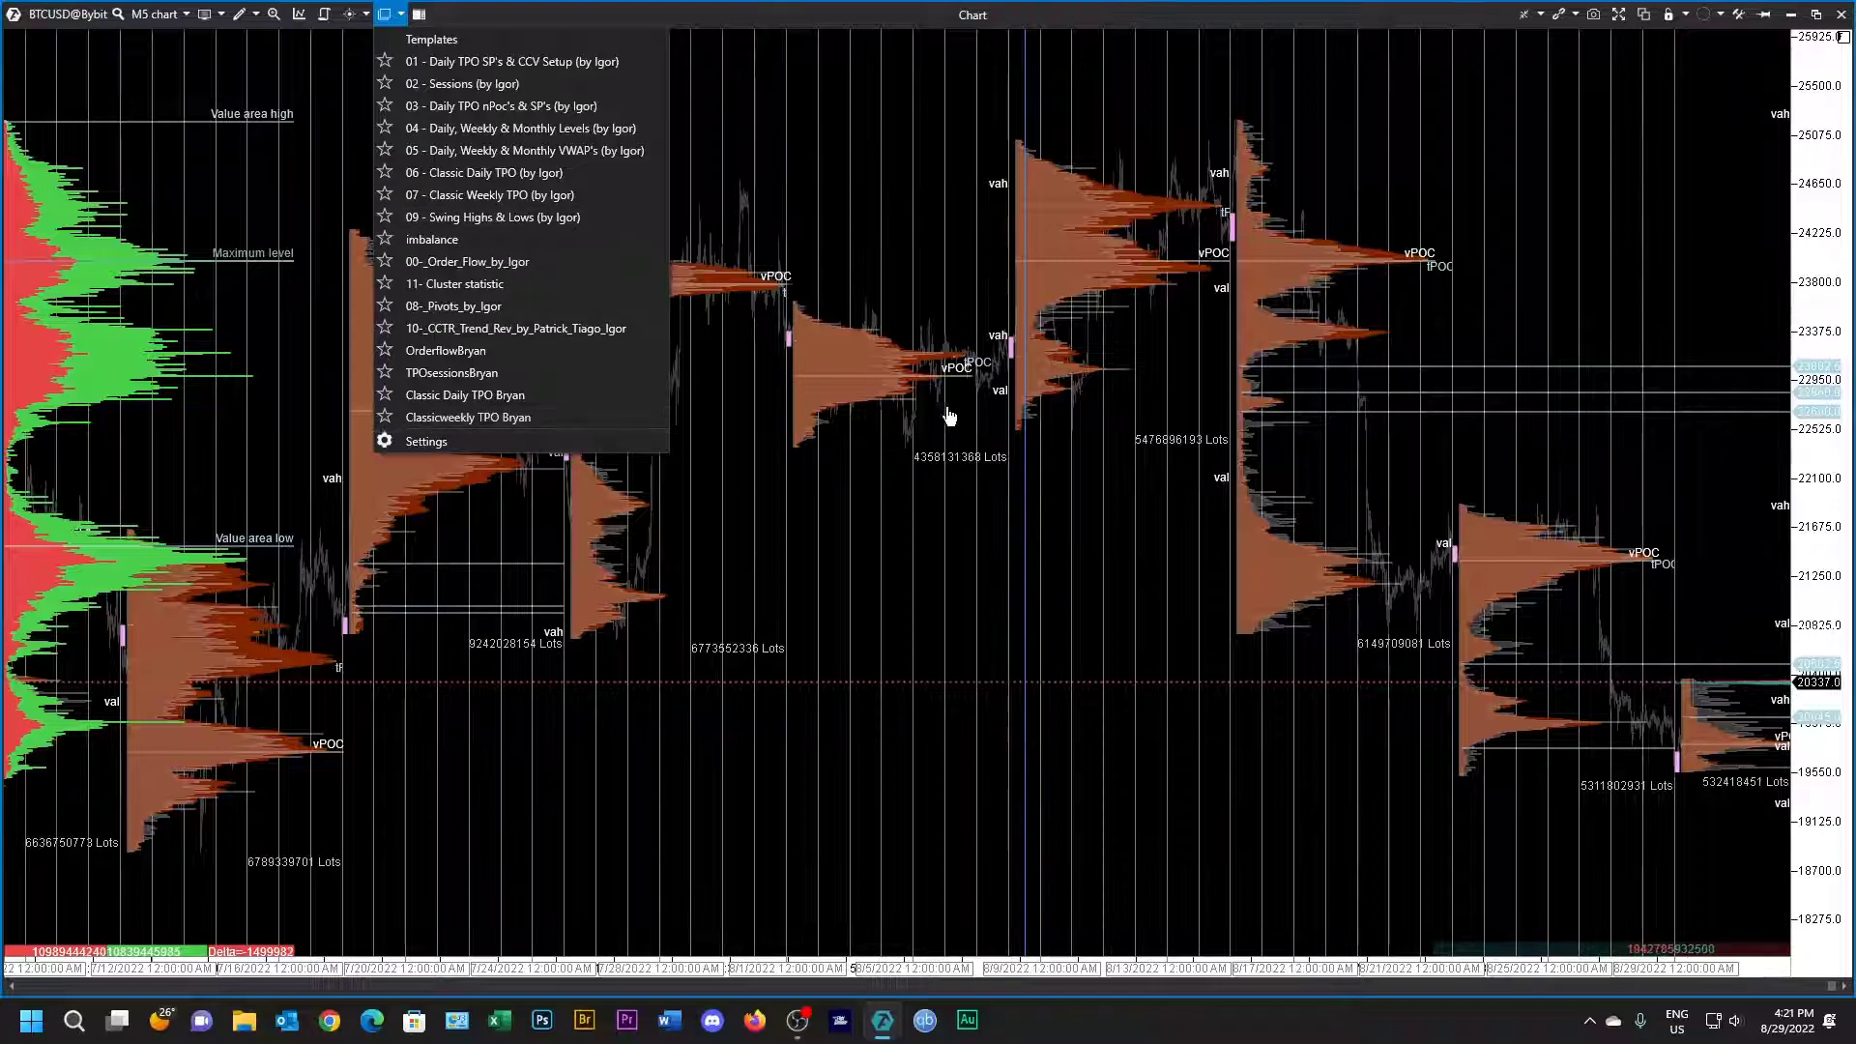
click(874, 225)
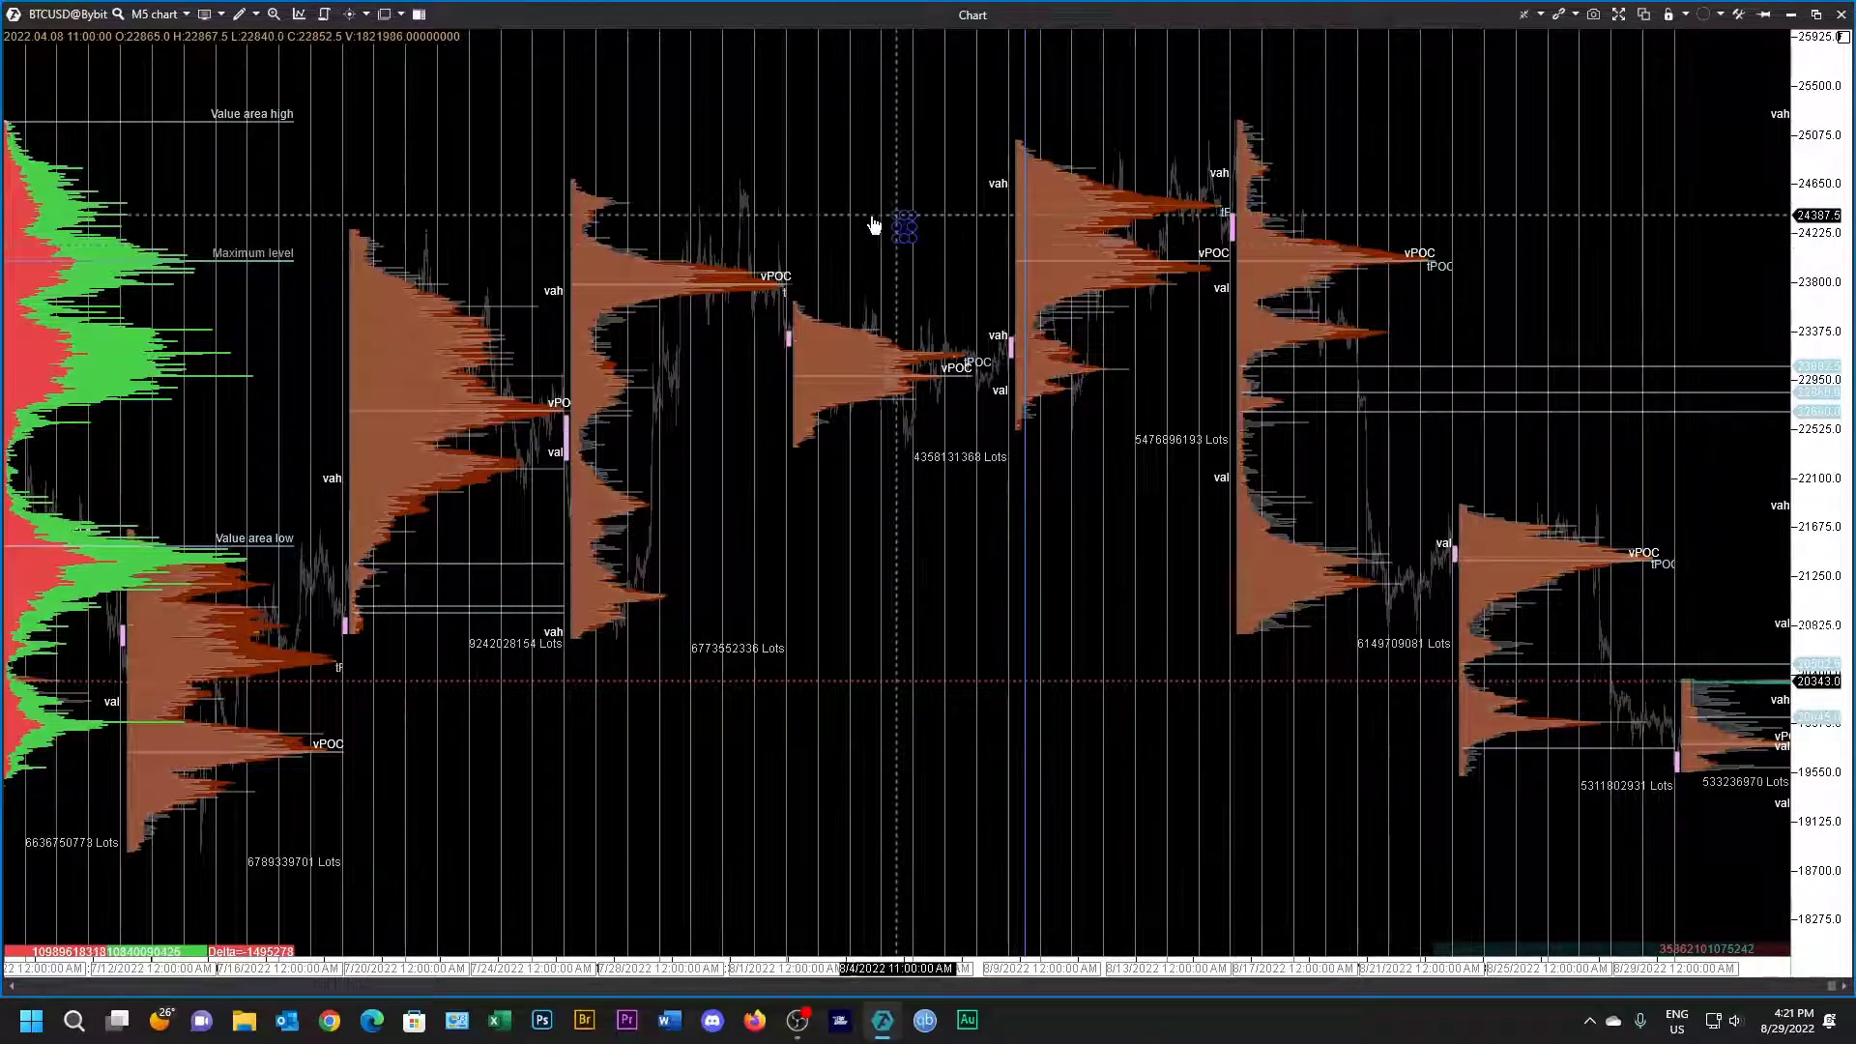